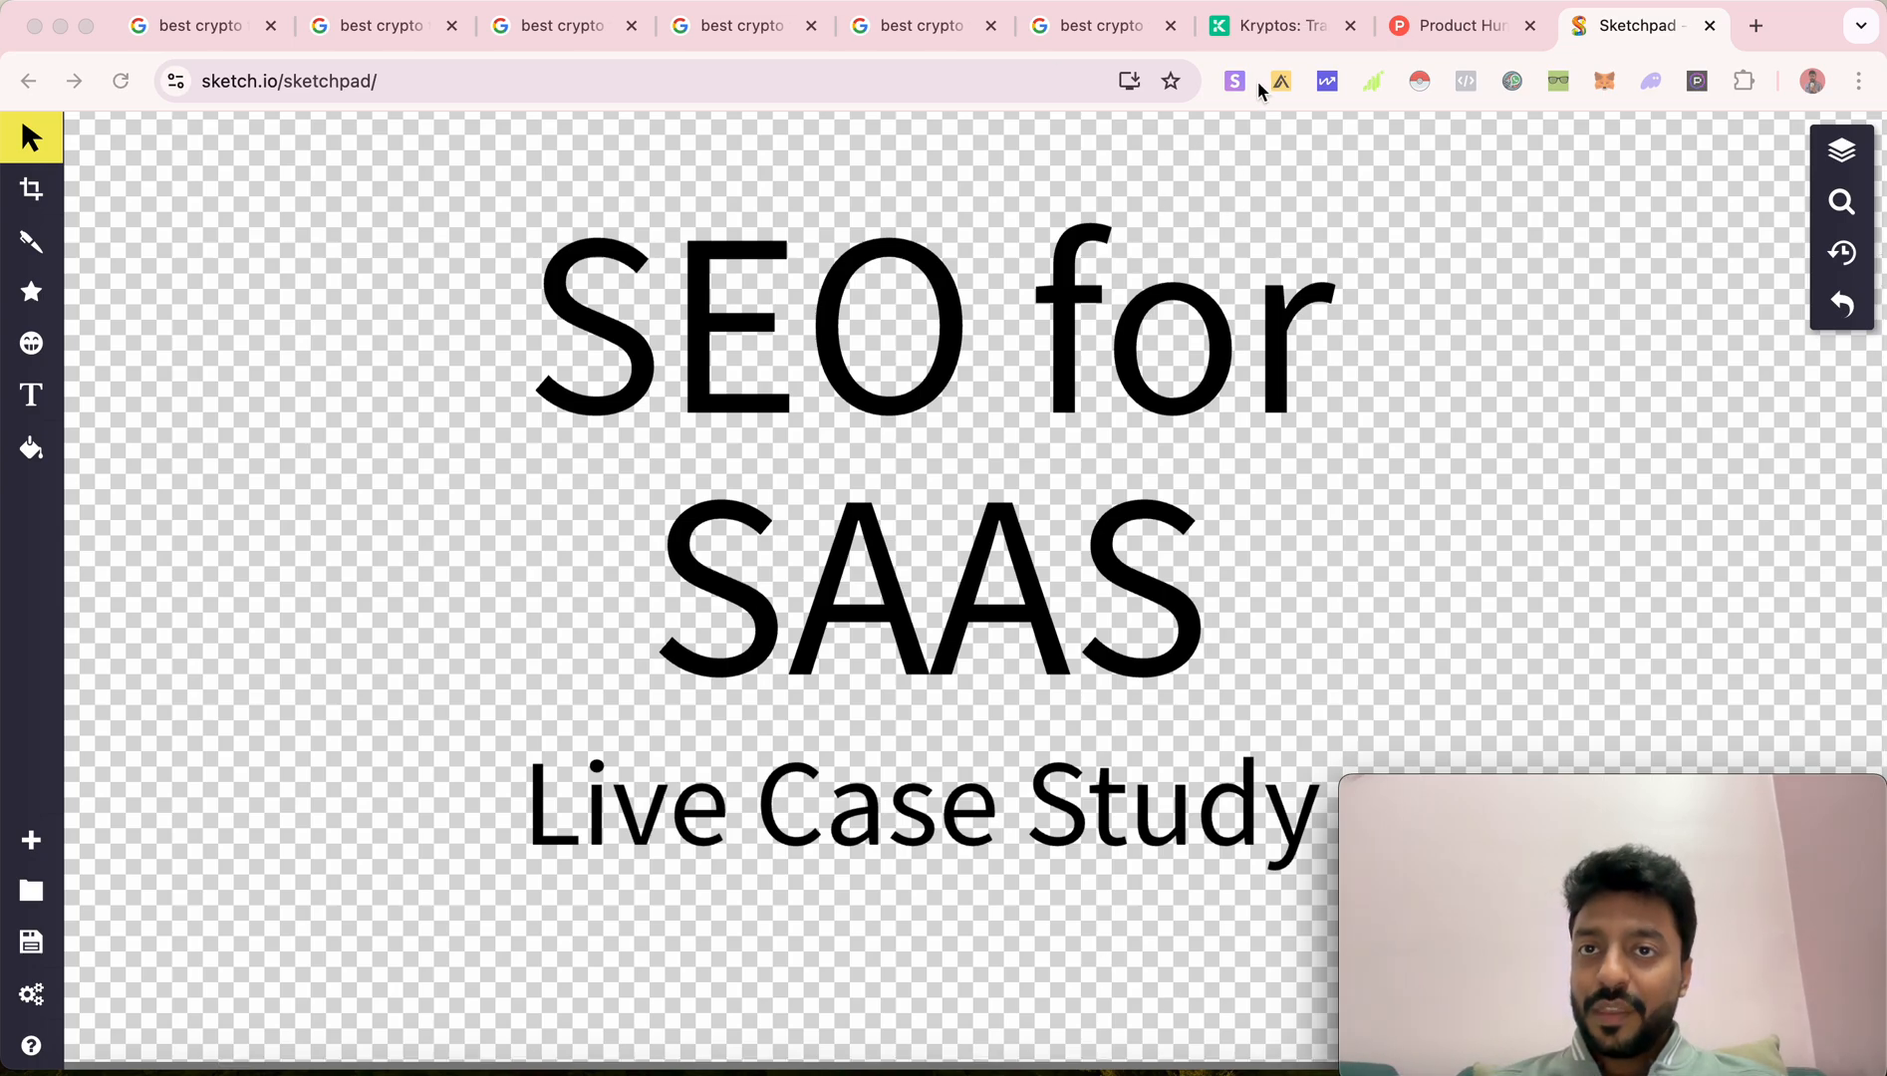
Review the Kryptos homepage sections — tax solutions, reports, testimonials — and return to the top
left_click(1281, 26)
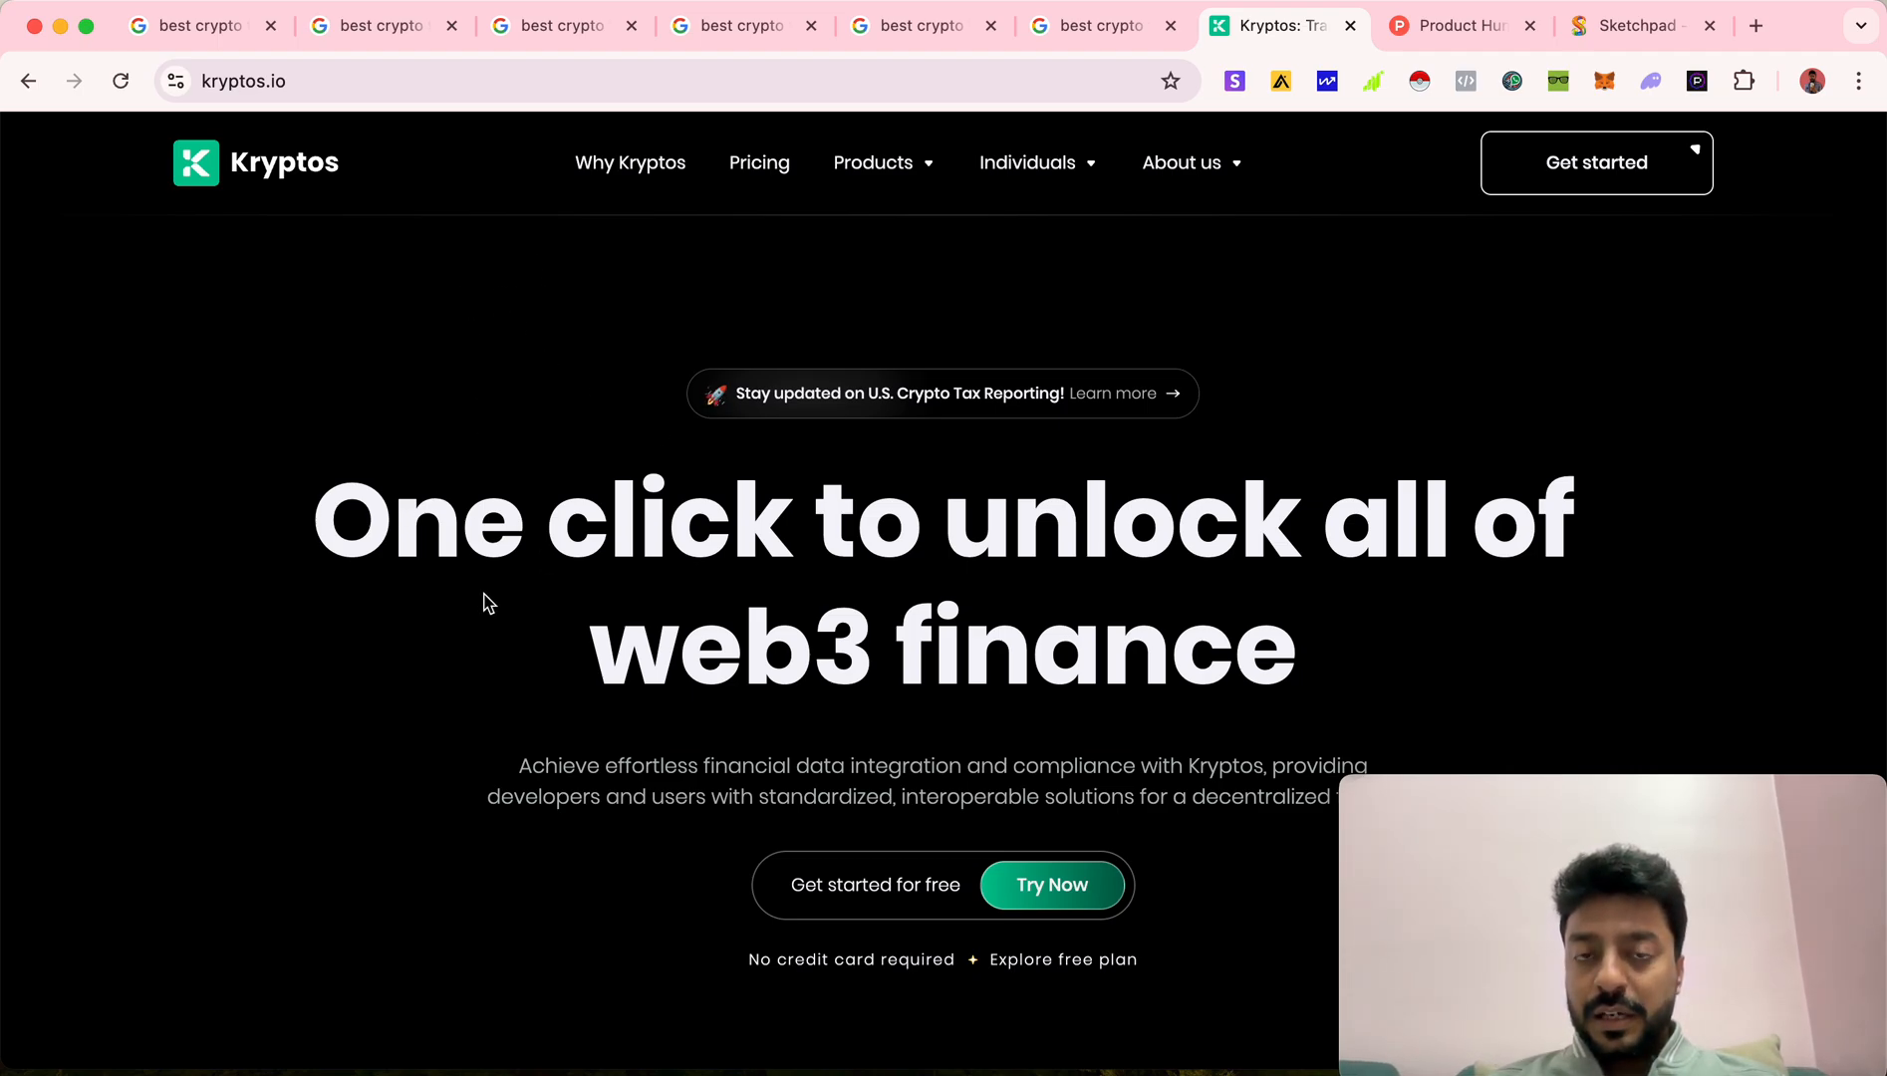
scroll("down", 3)
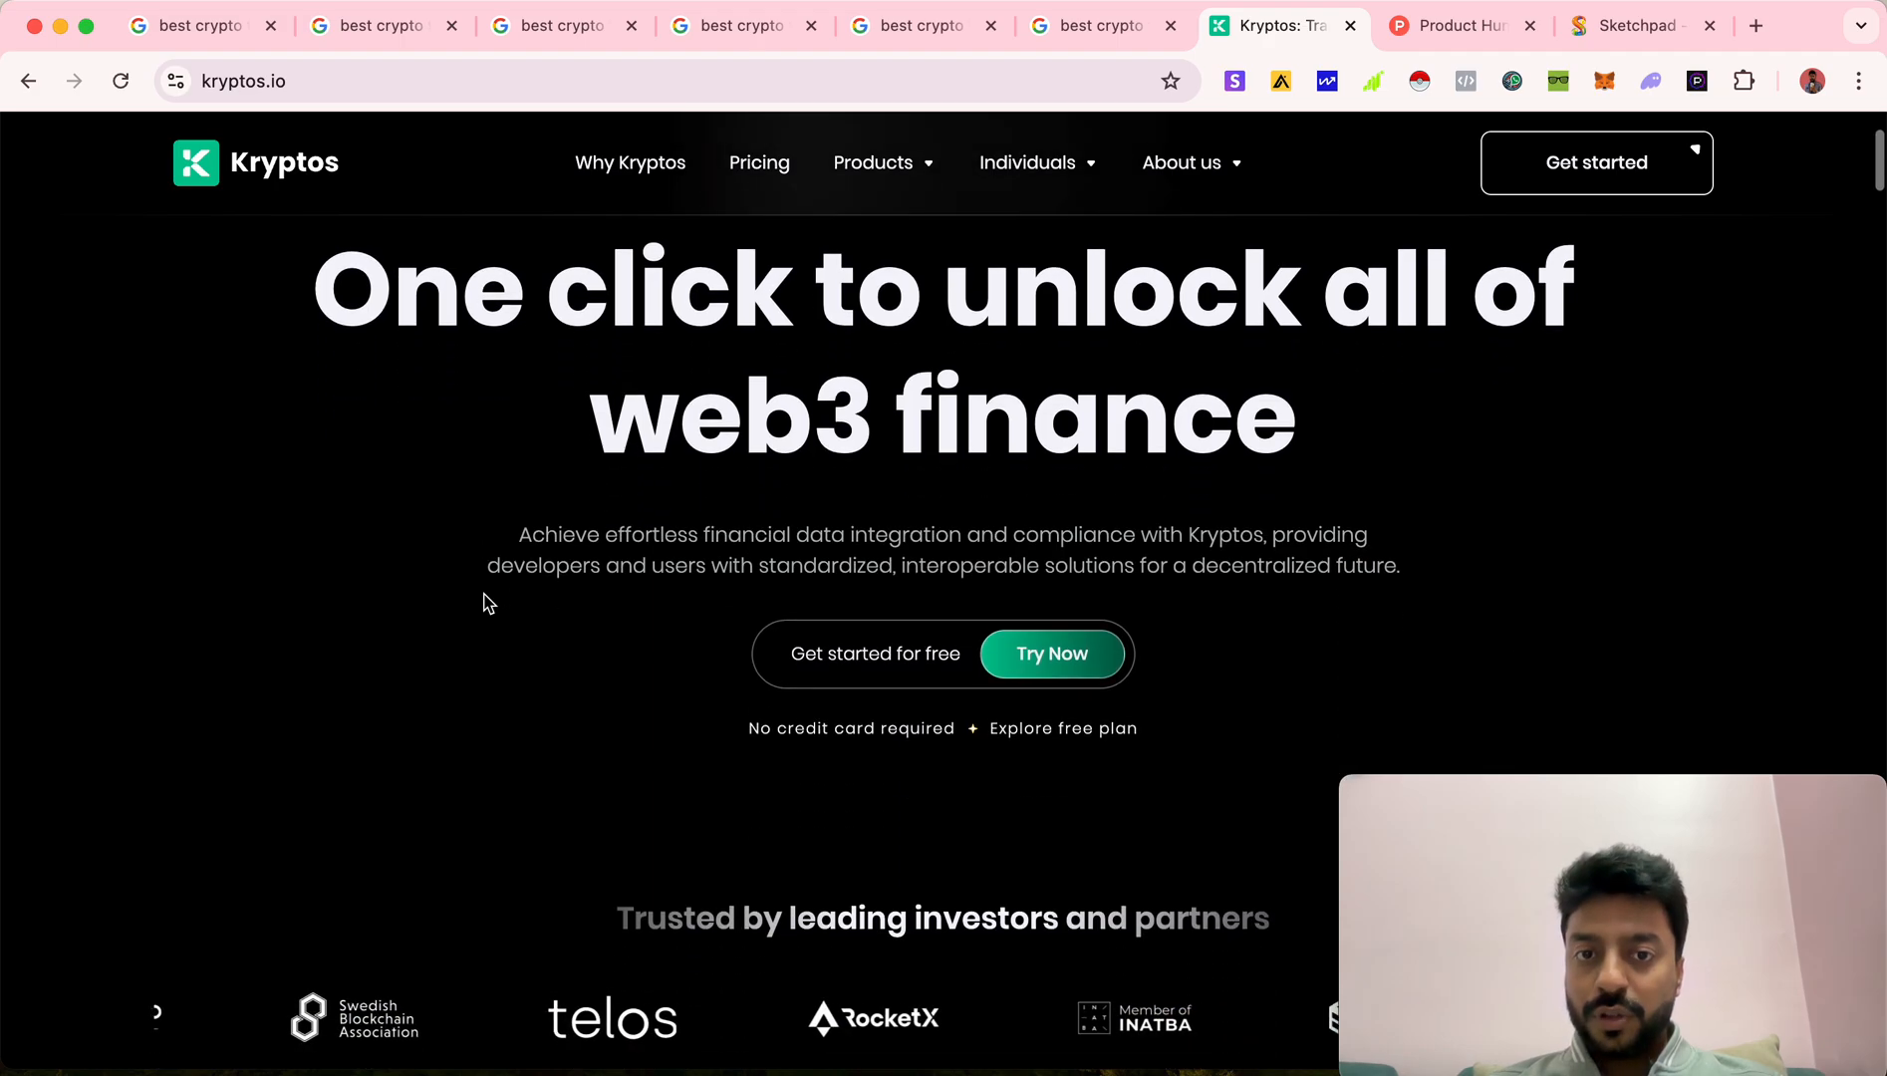
scroll("down", 3)
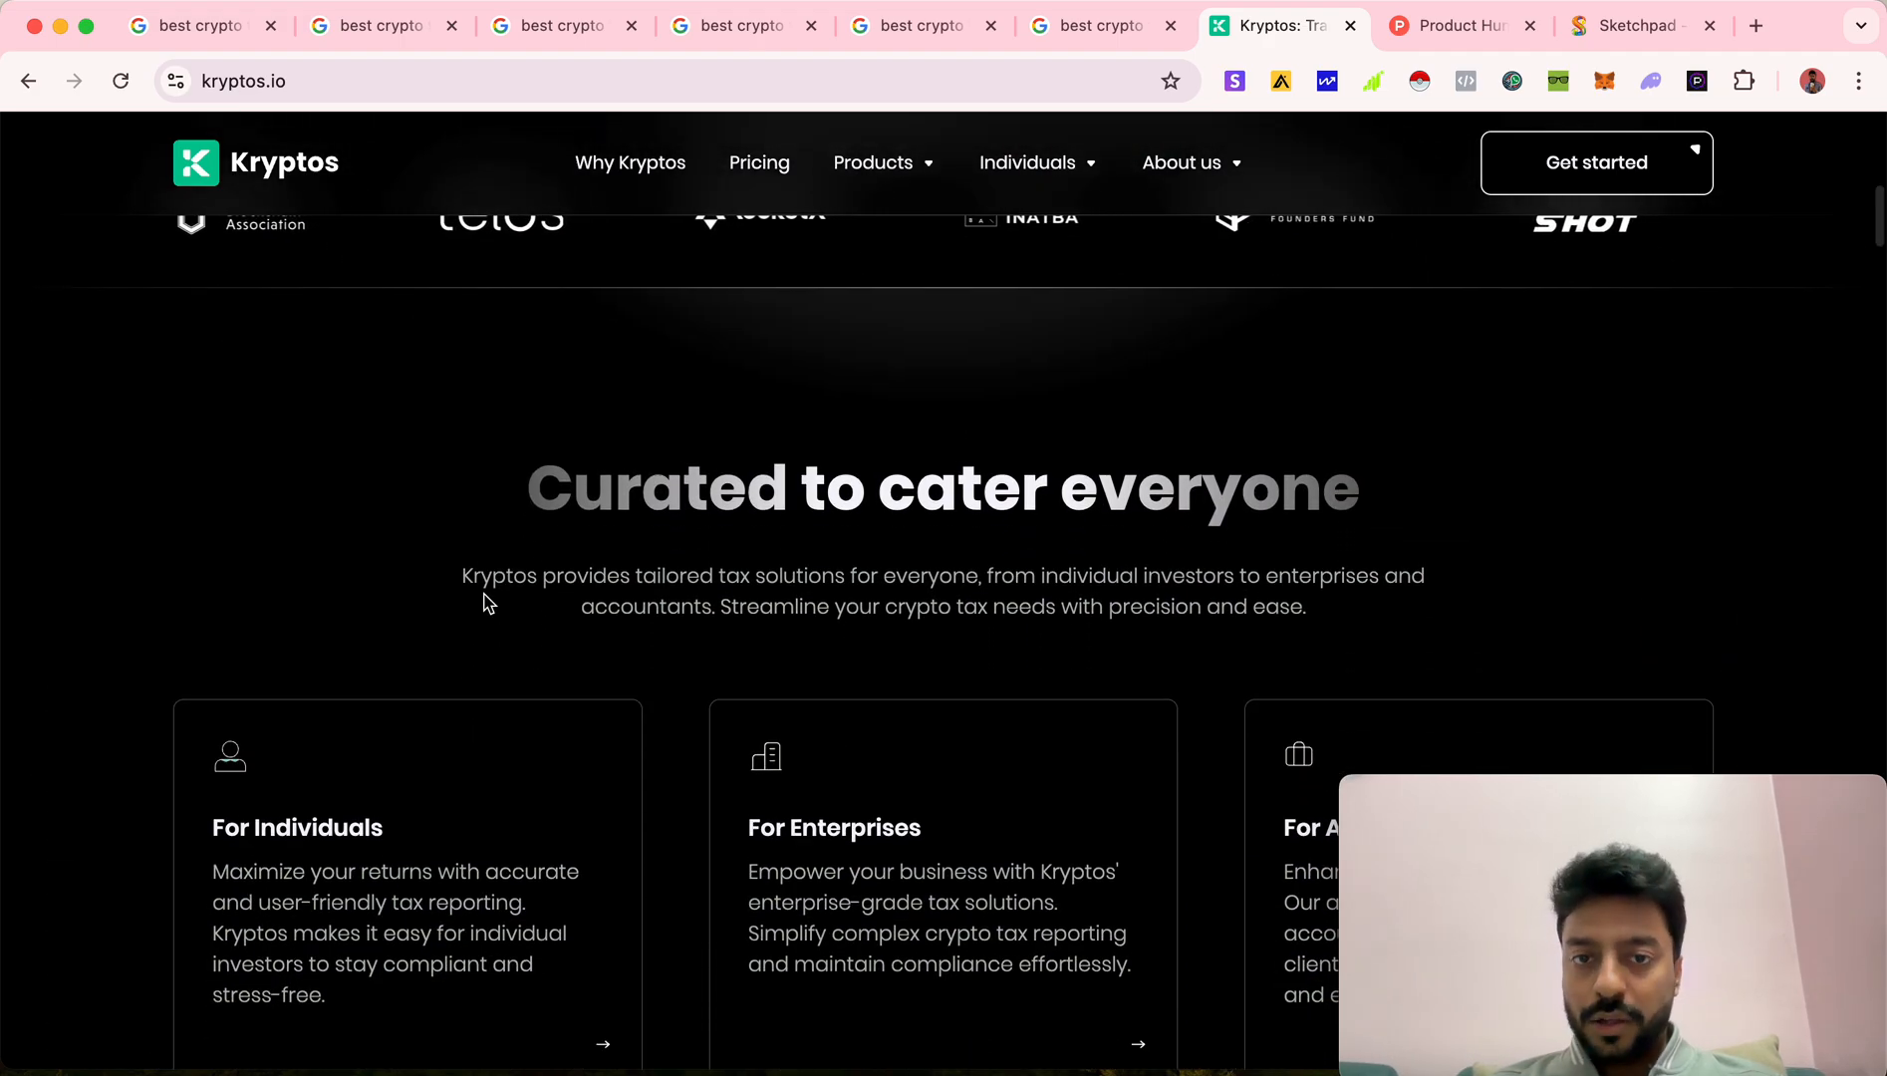
scroll("down", 3)
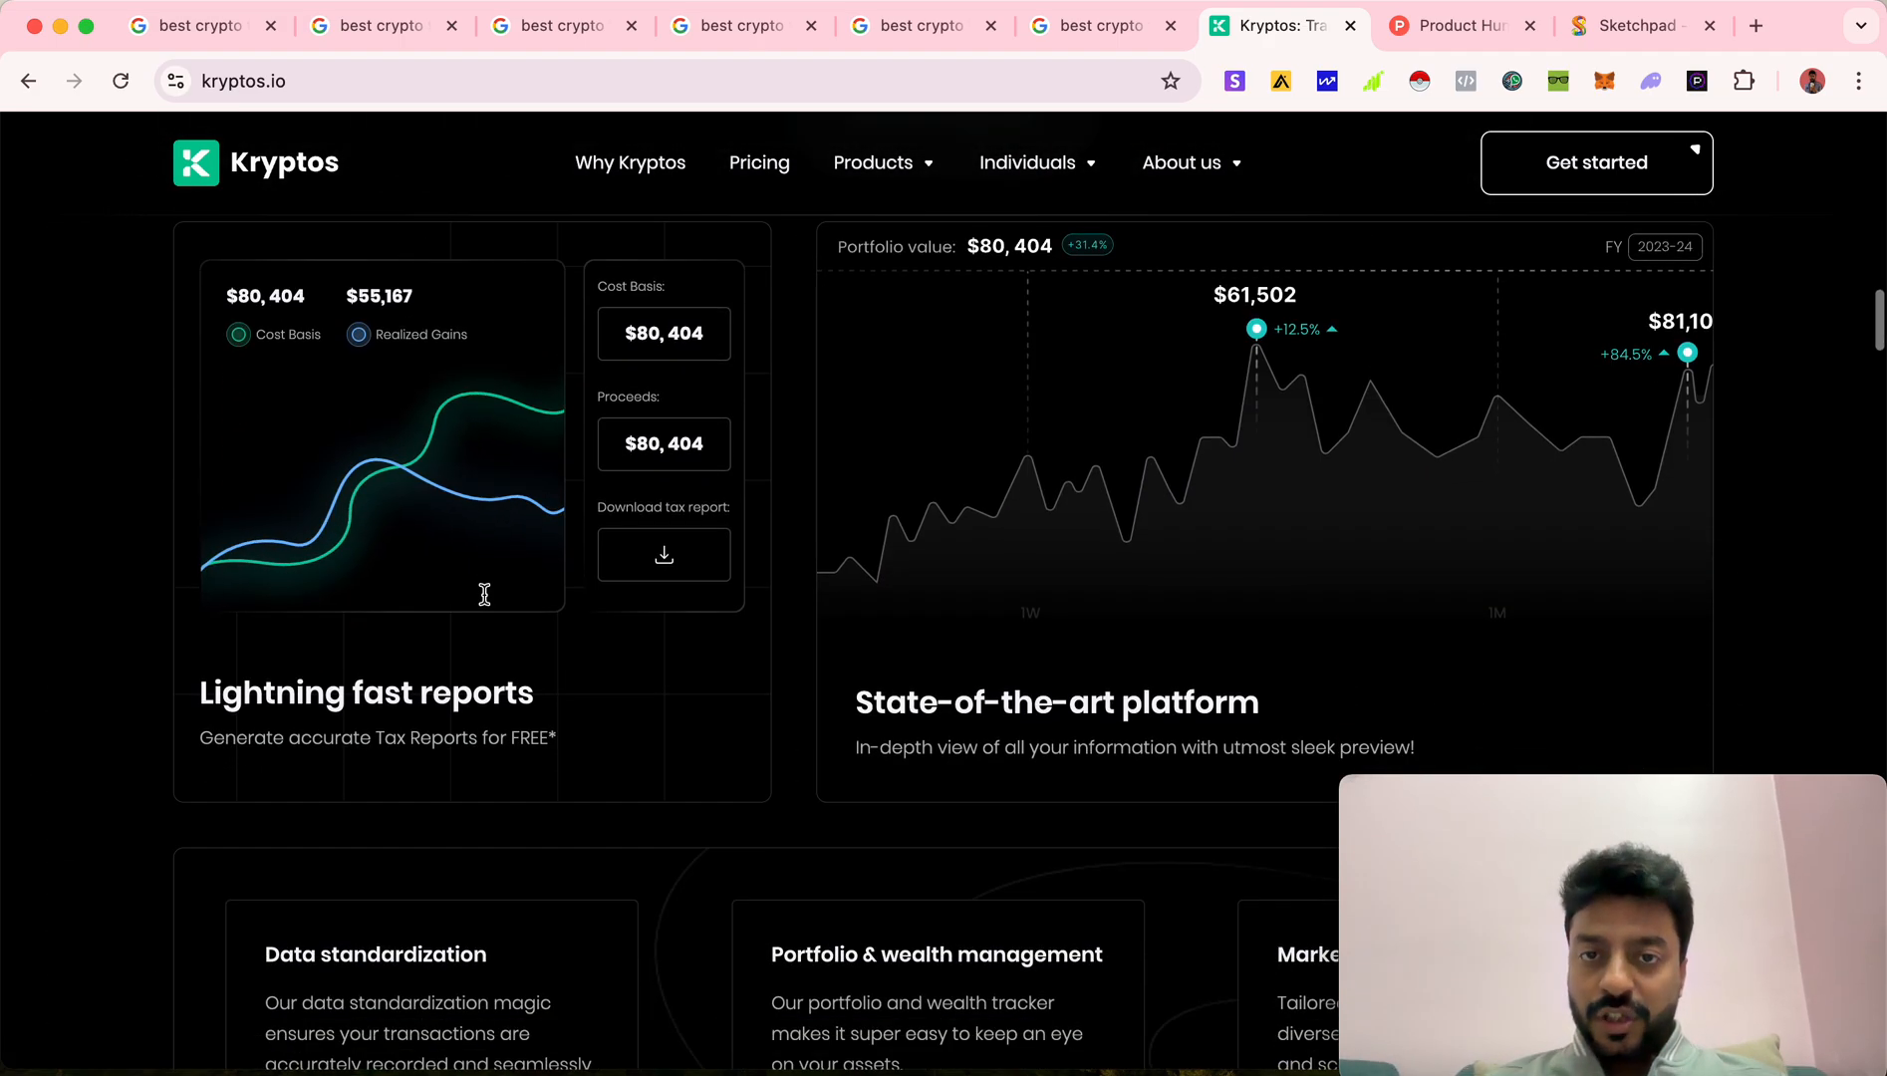
scroll("down", 3)
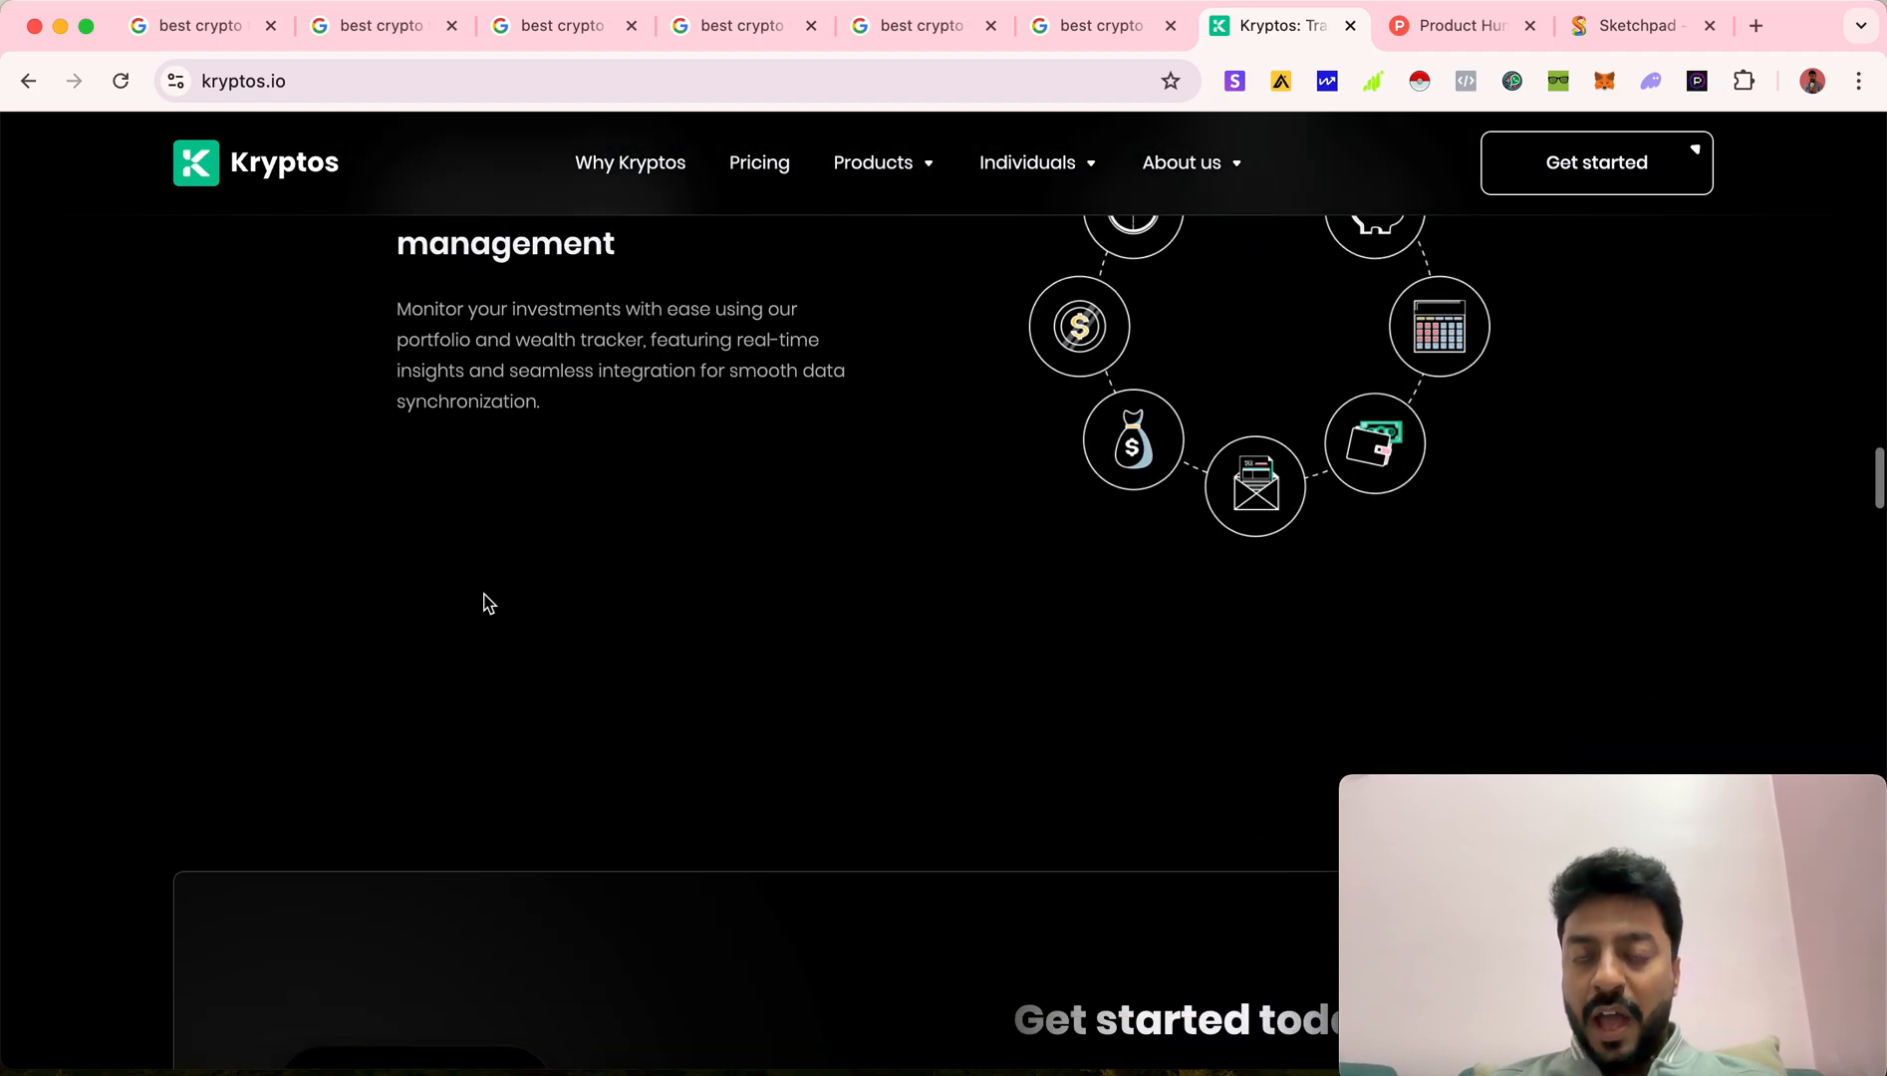
scroll("down", 3)
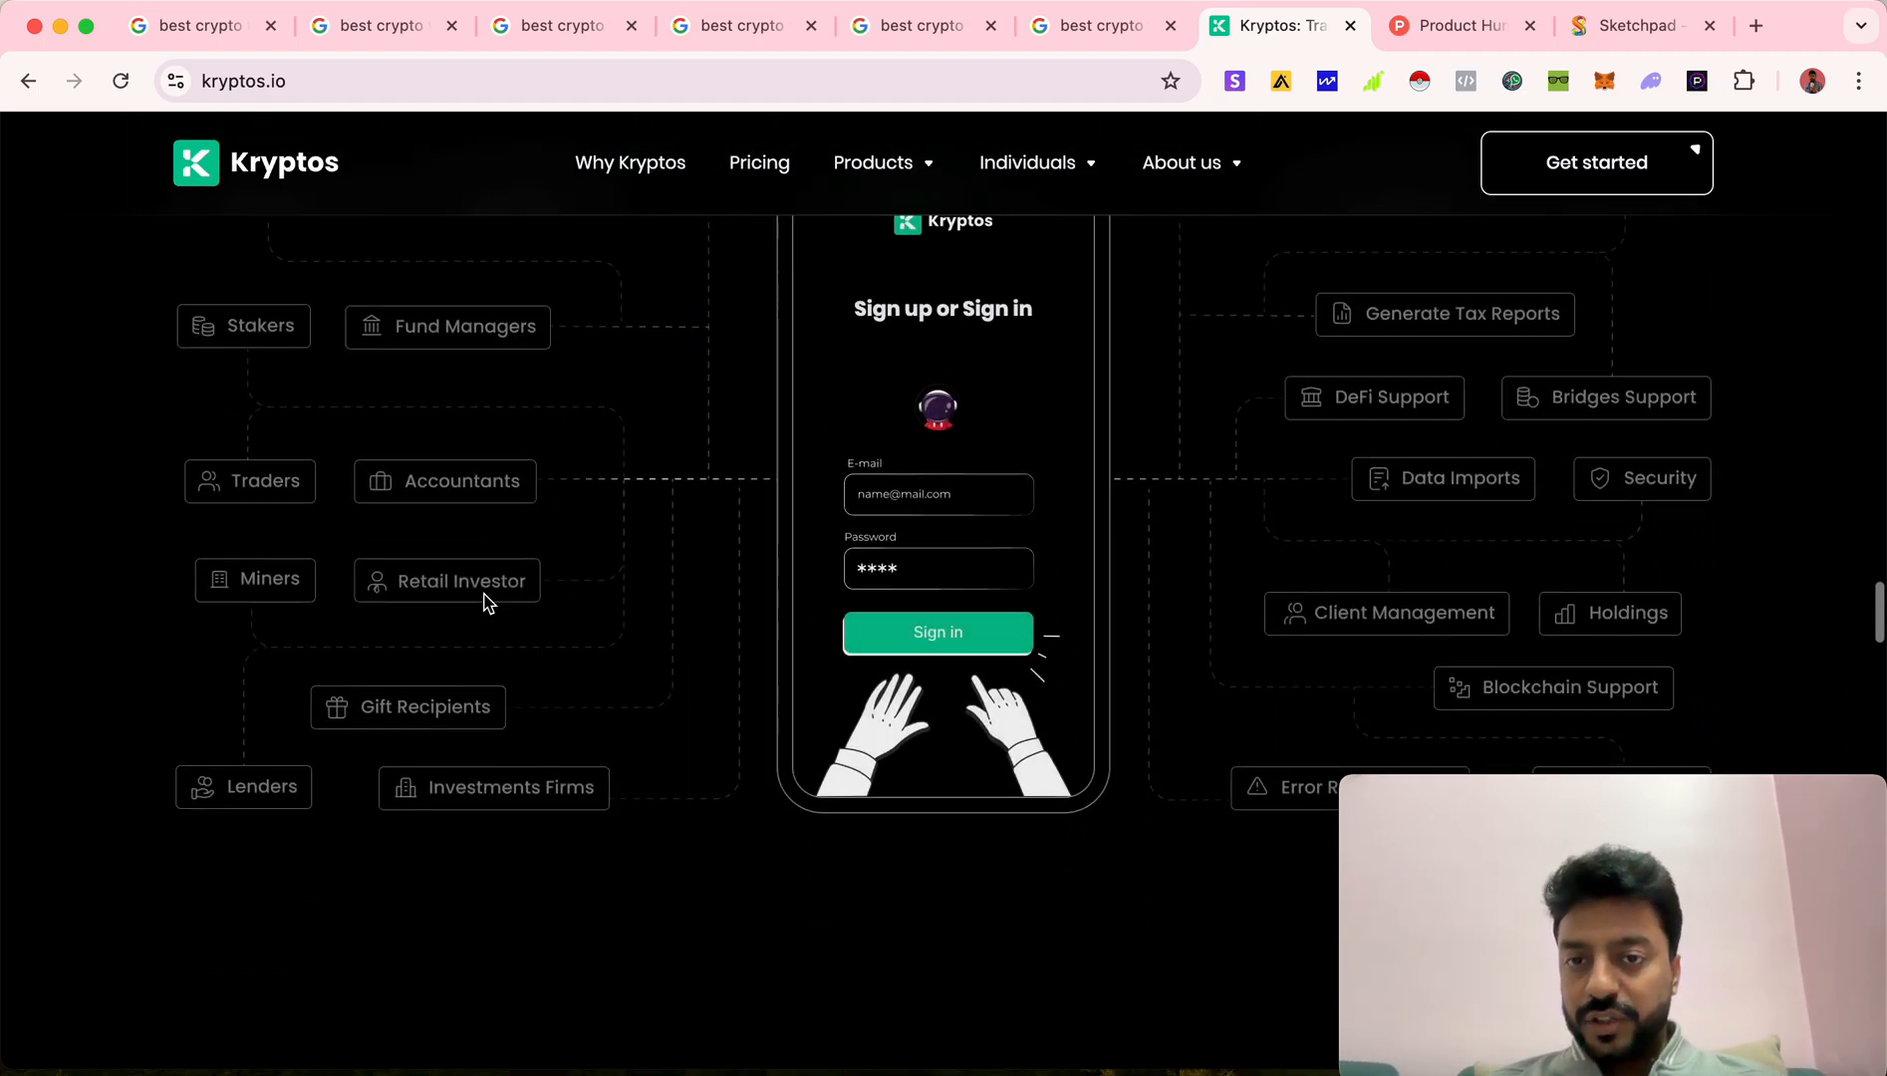
scroll("down", 3)
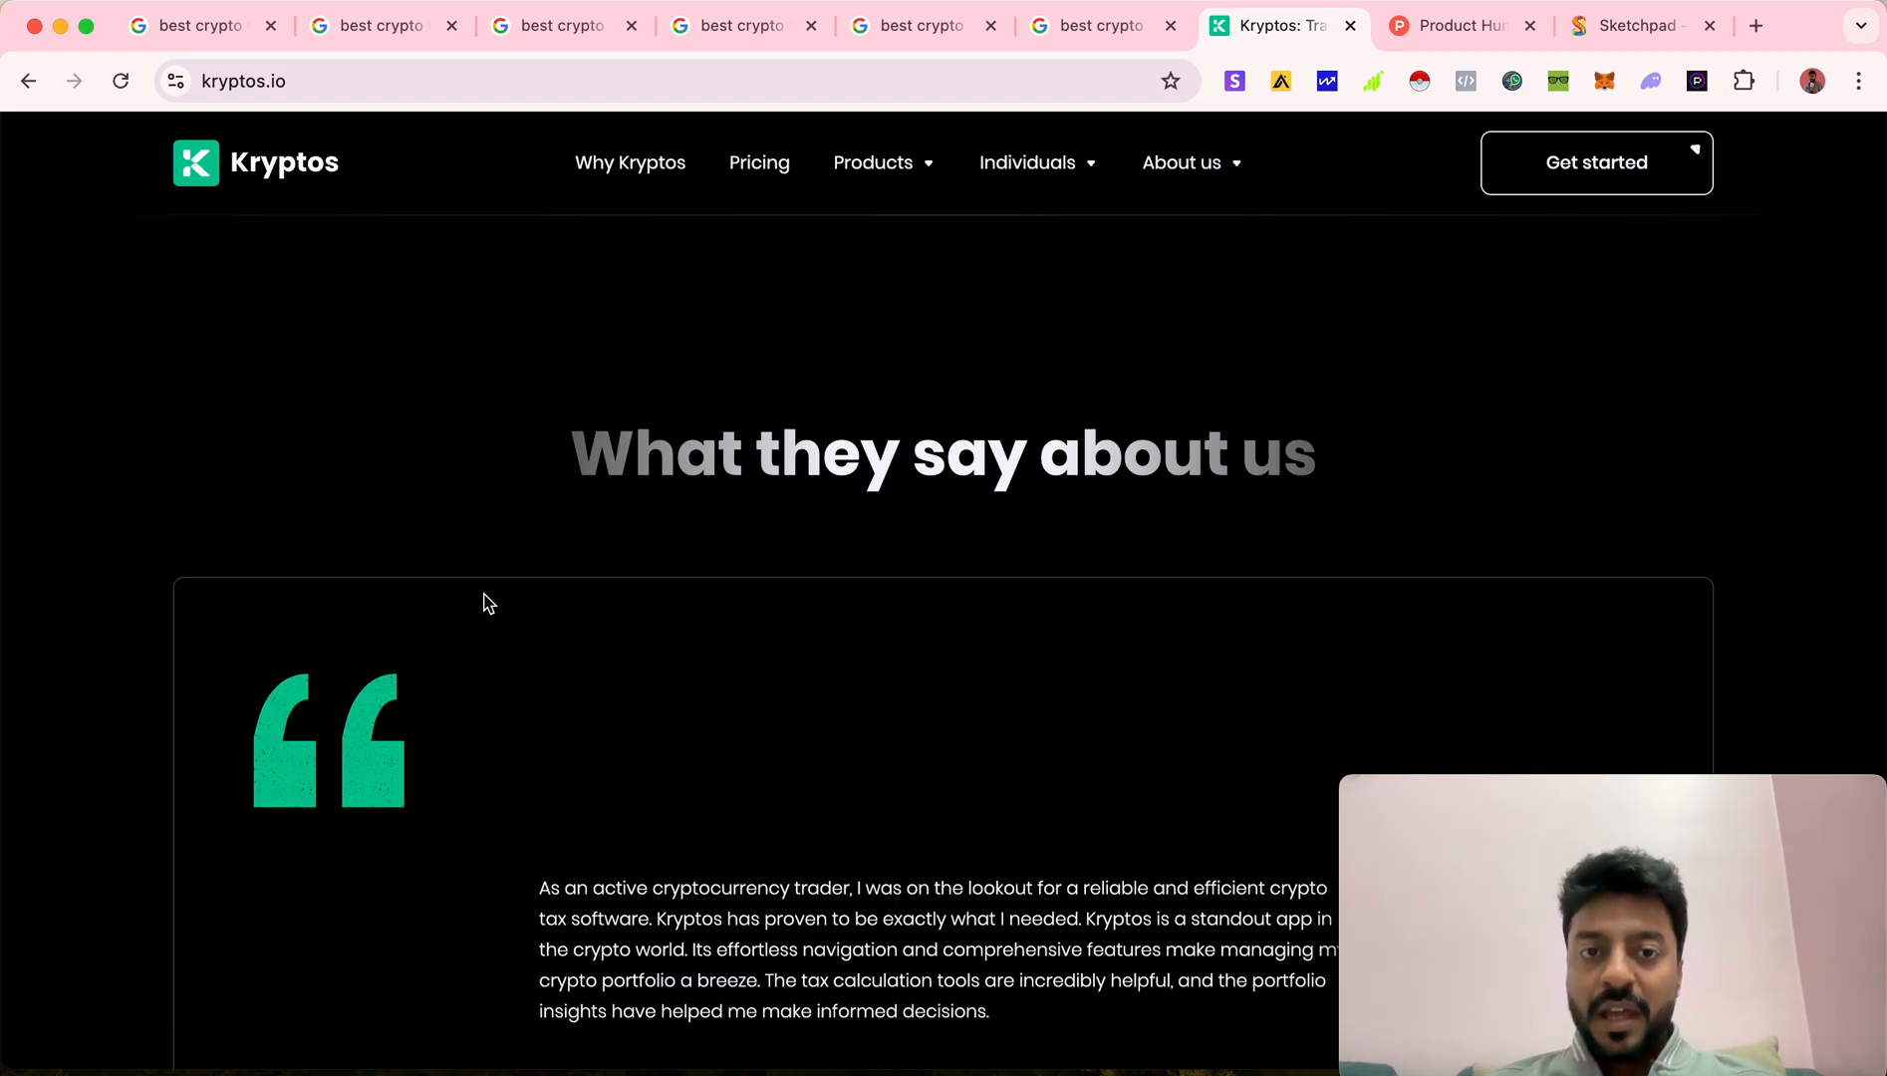
scroll("up", 3)
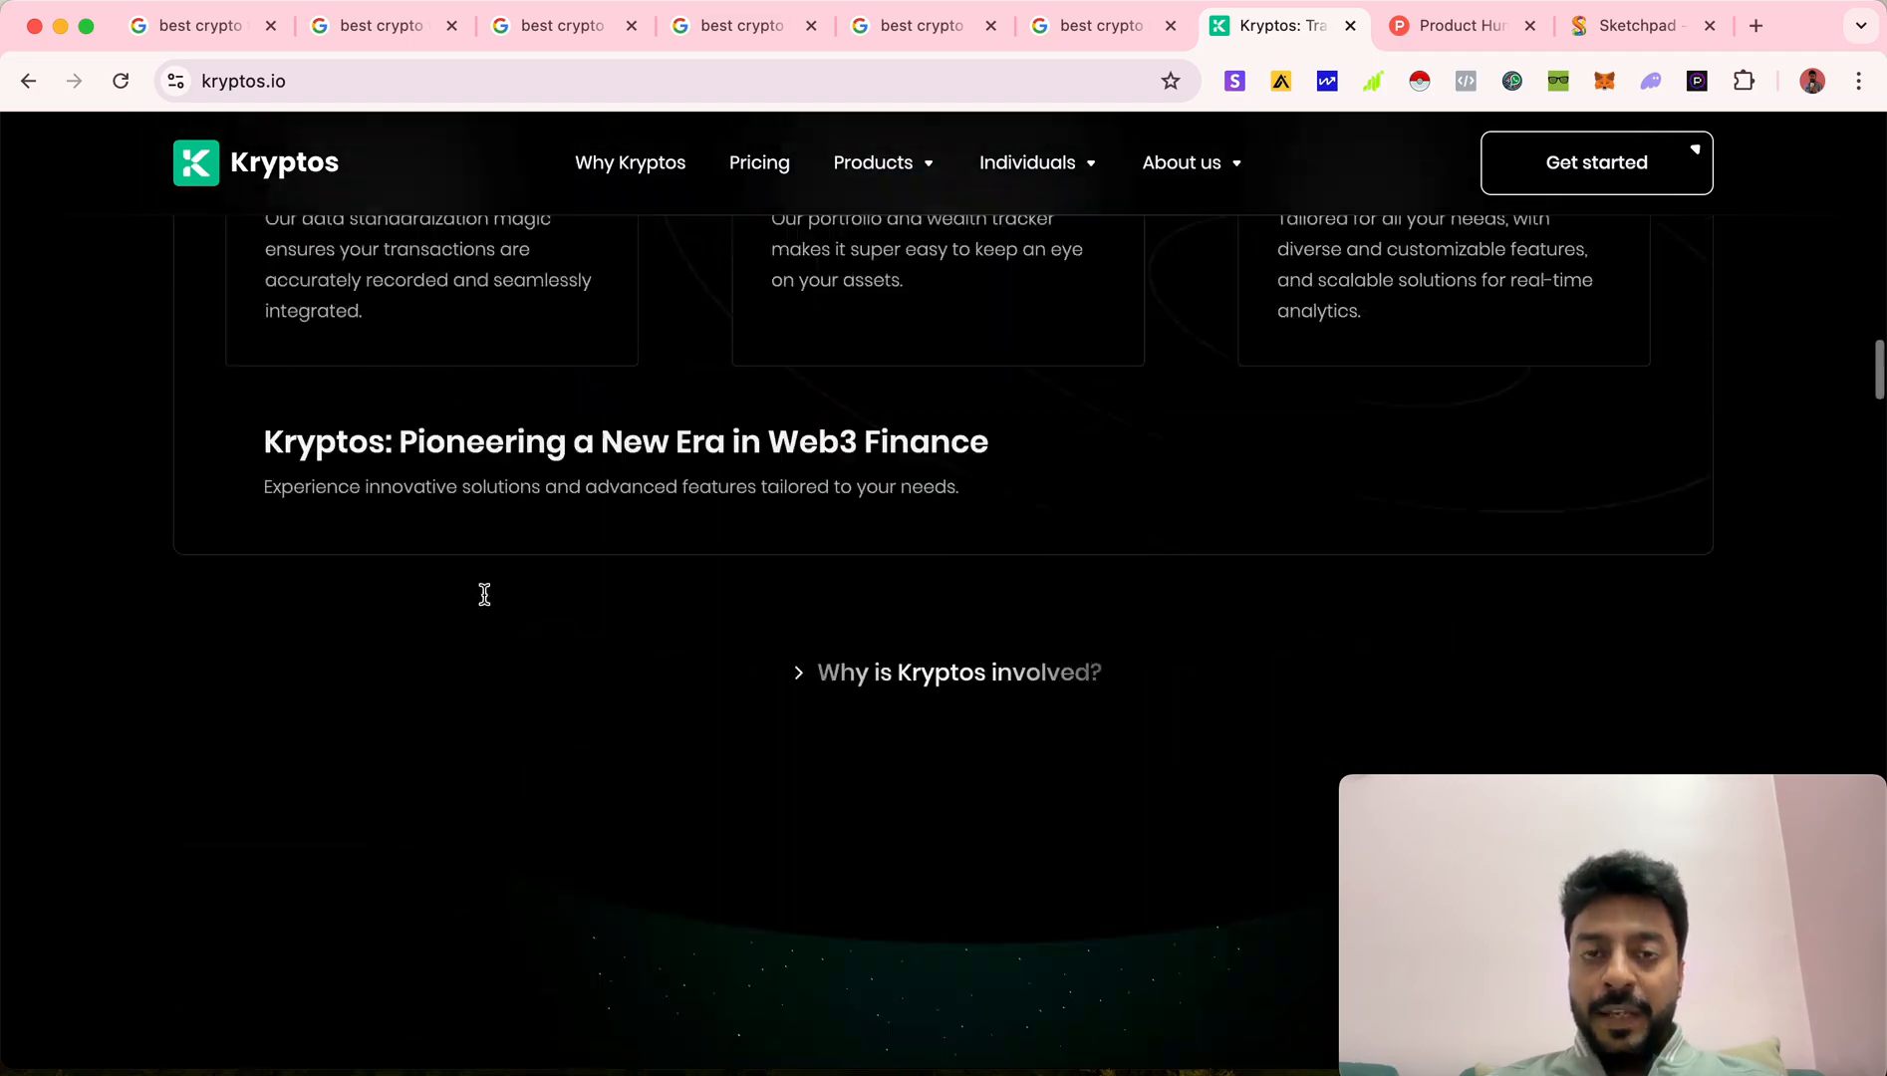
scroll("up", 3)
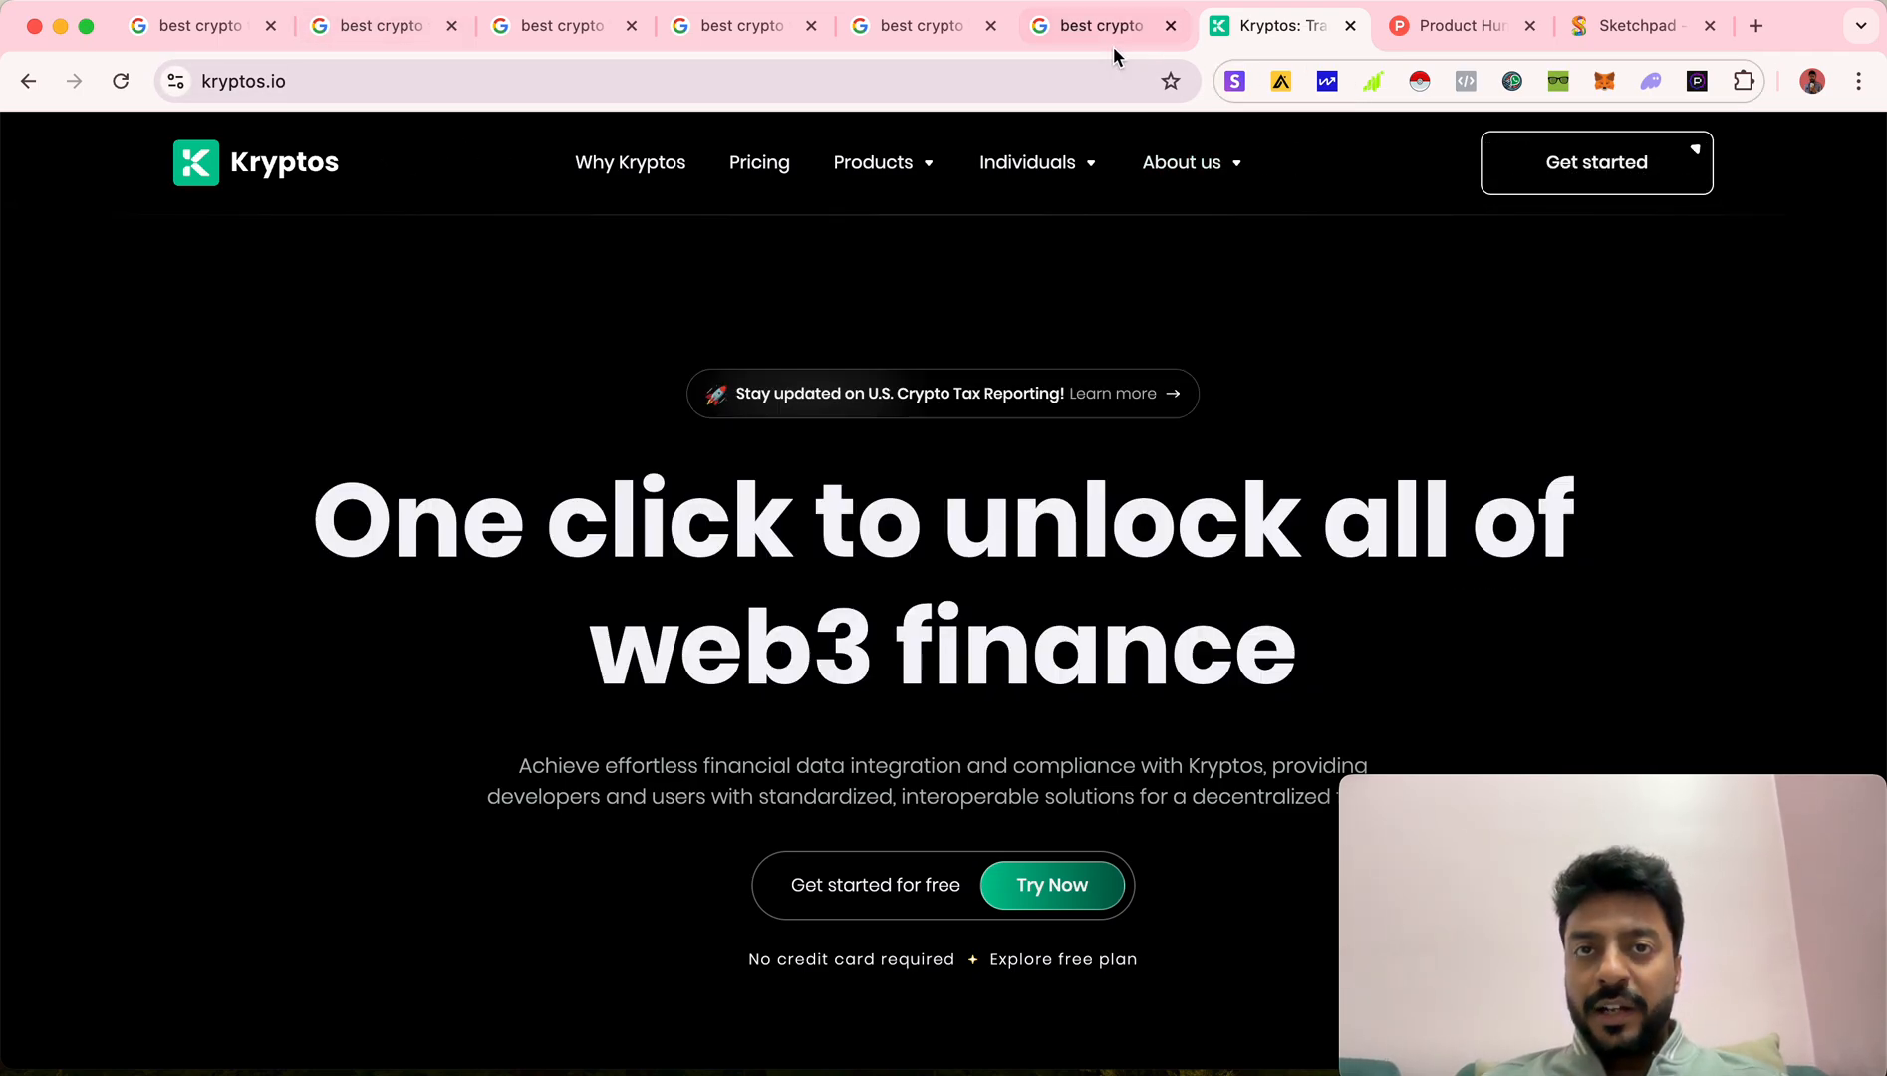
Review the 'best crypto tax software uk' results and select the query for copying into Semrush
left_click(1092, 26)
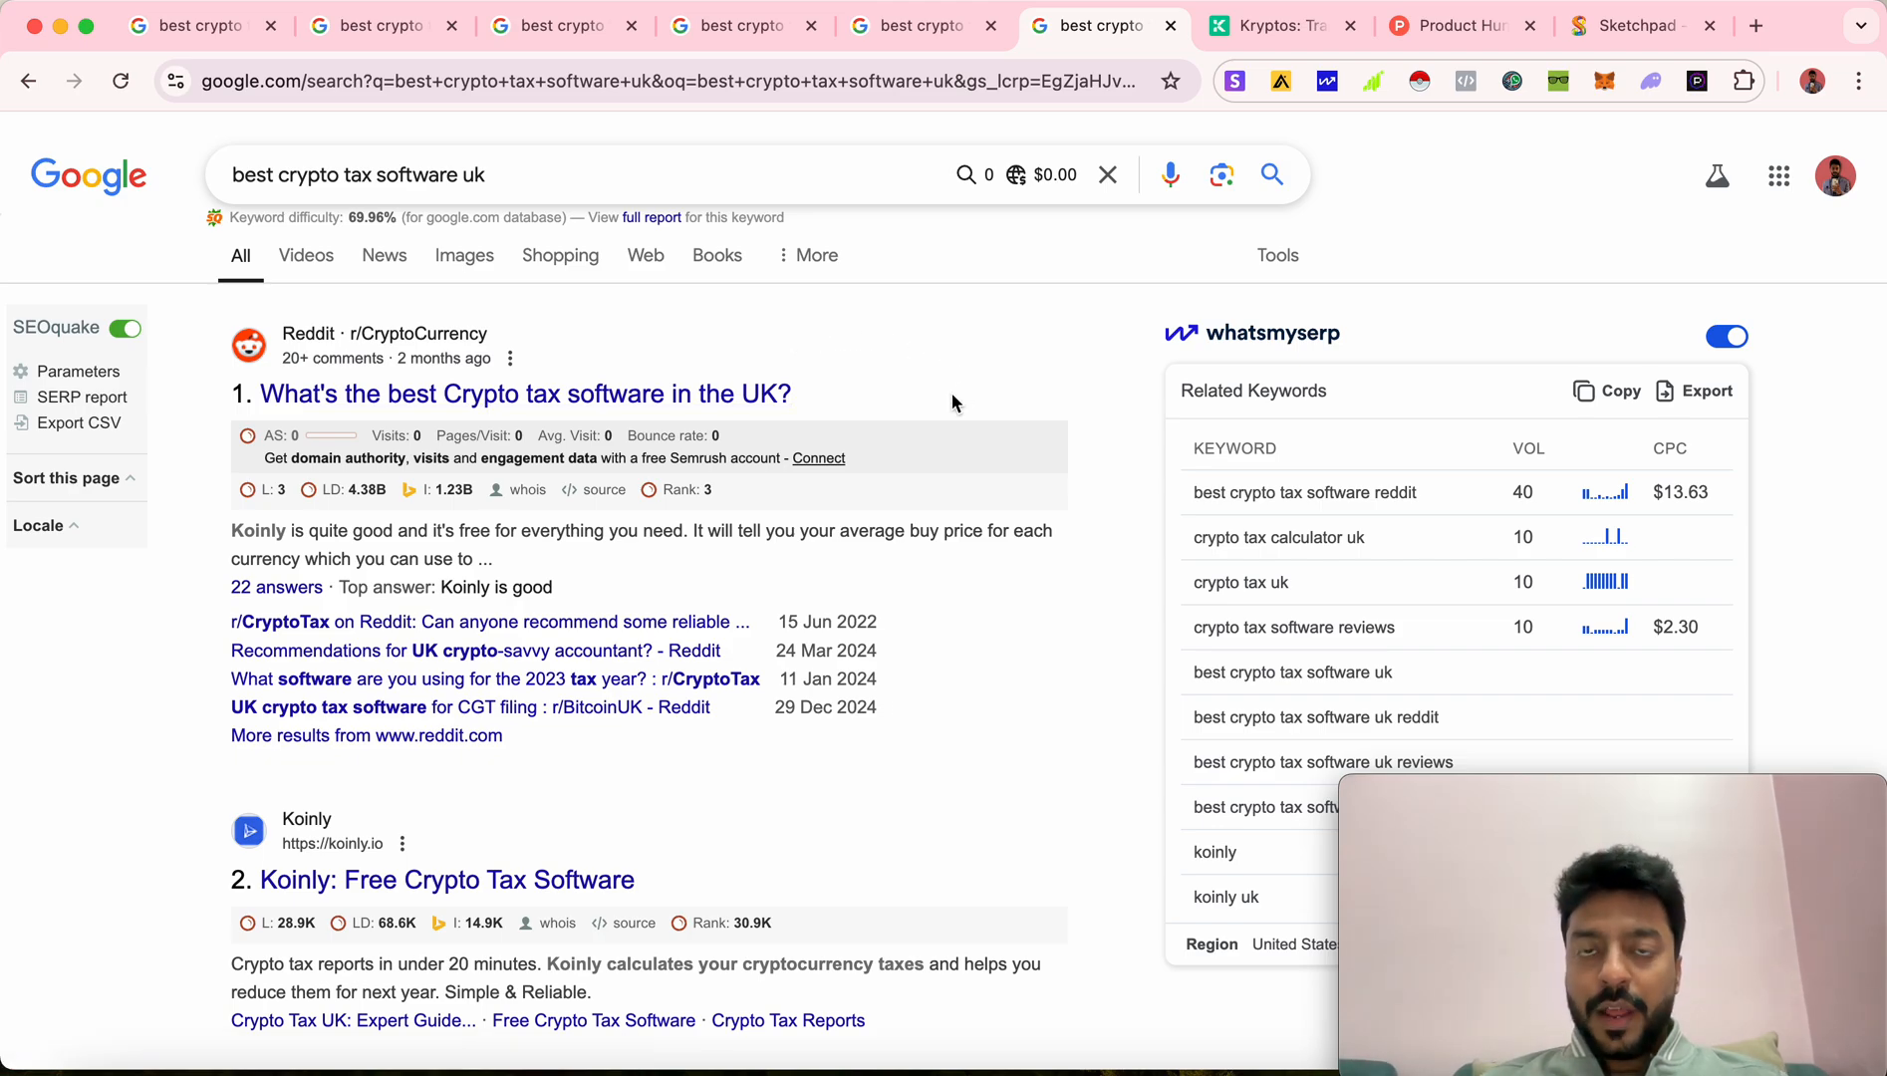
scroll("down", 3)
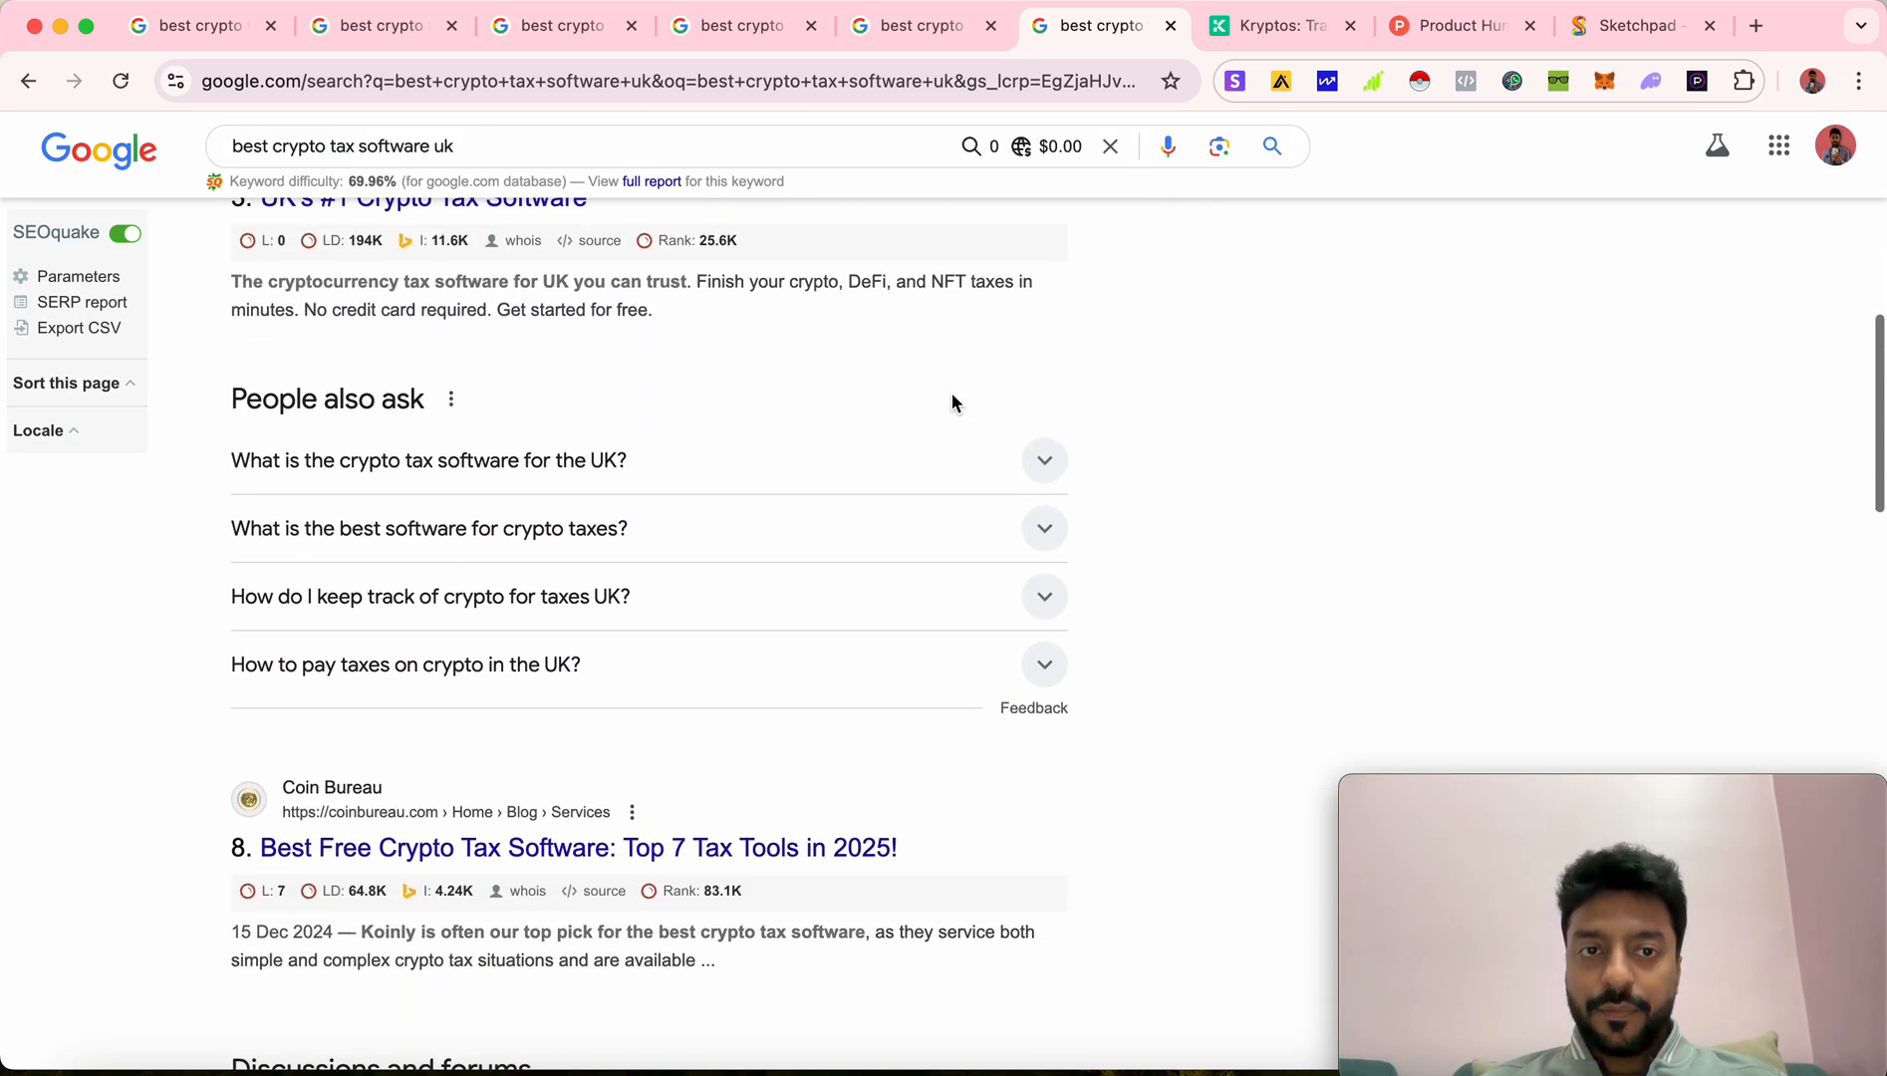
scroll("down", 3)
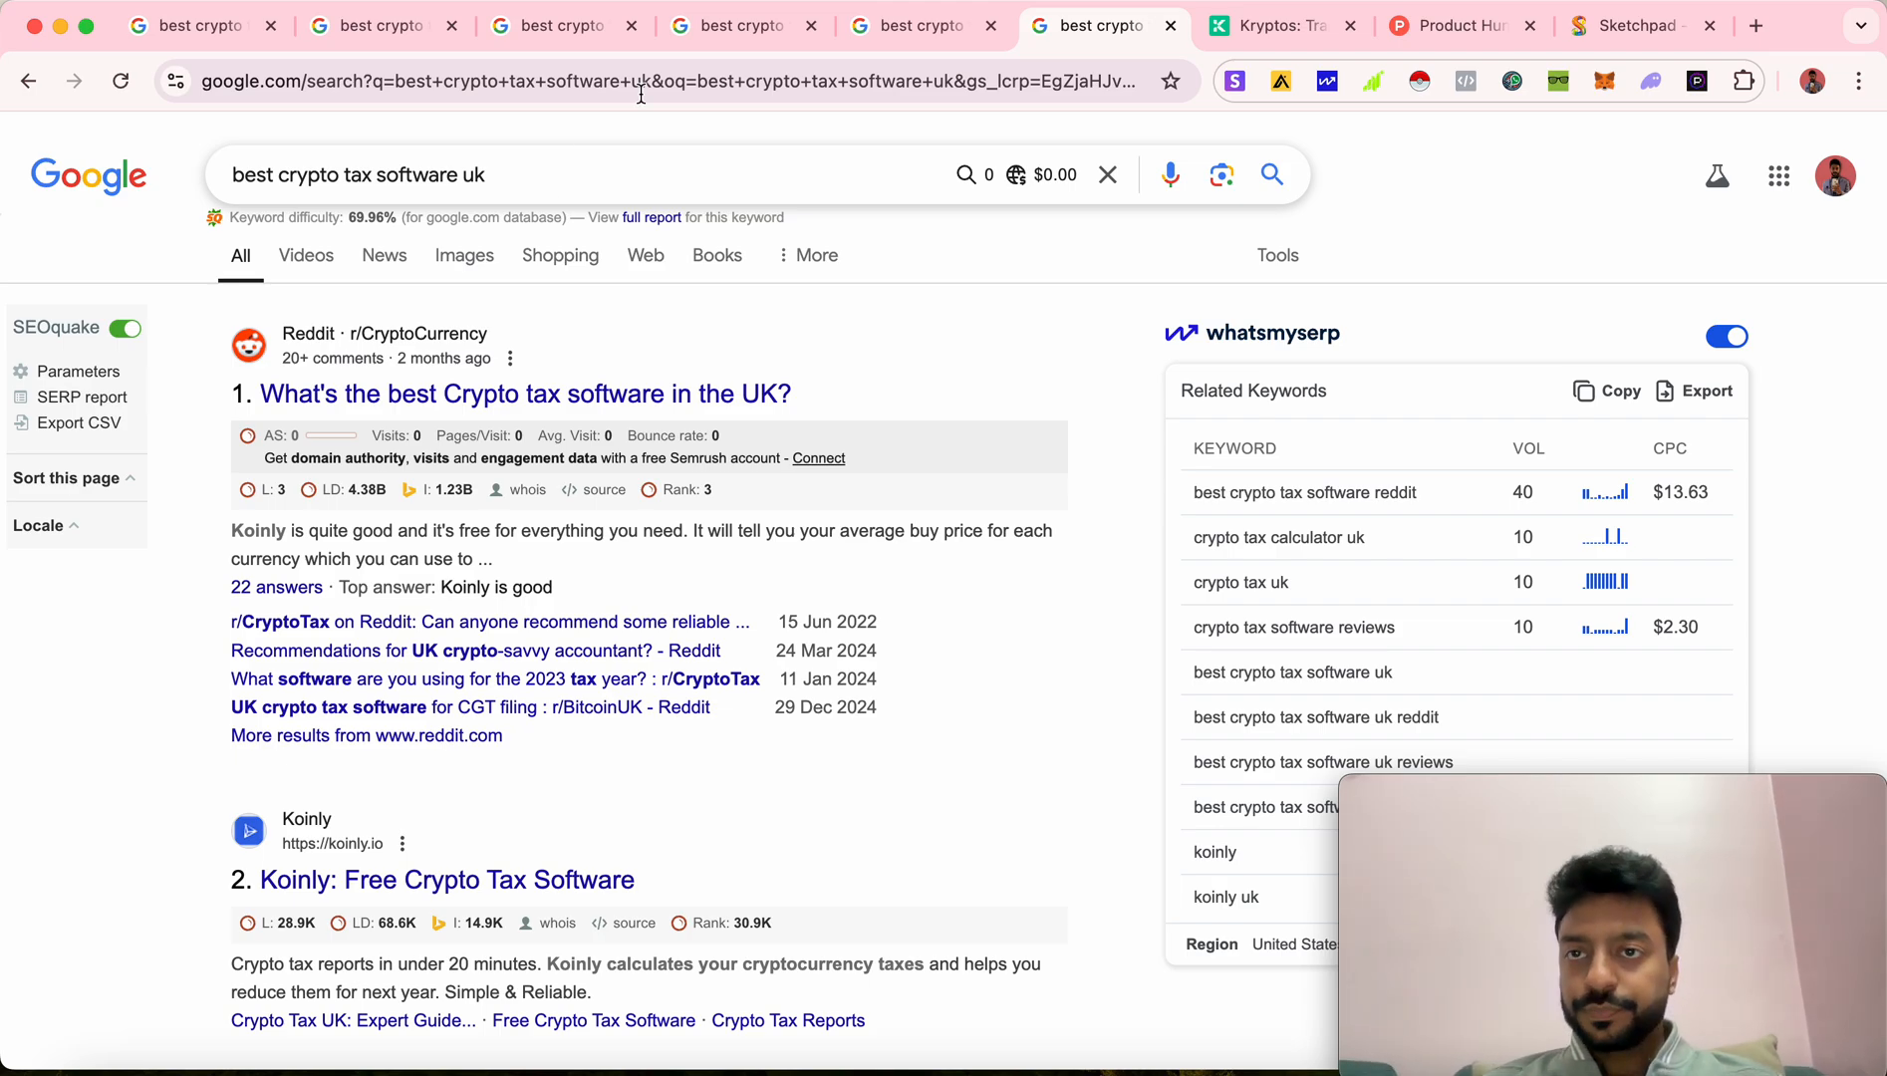
left_click(1754, 26)
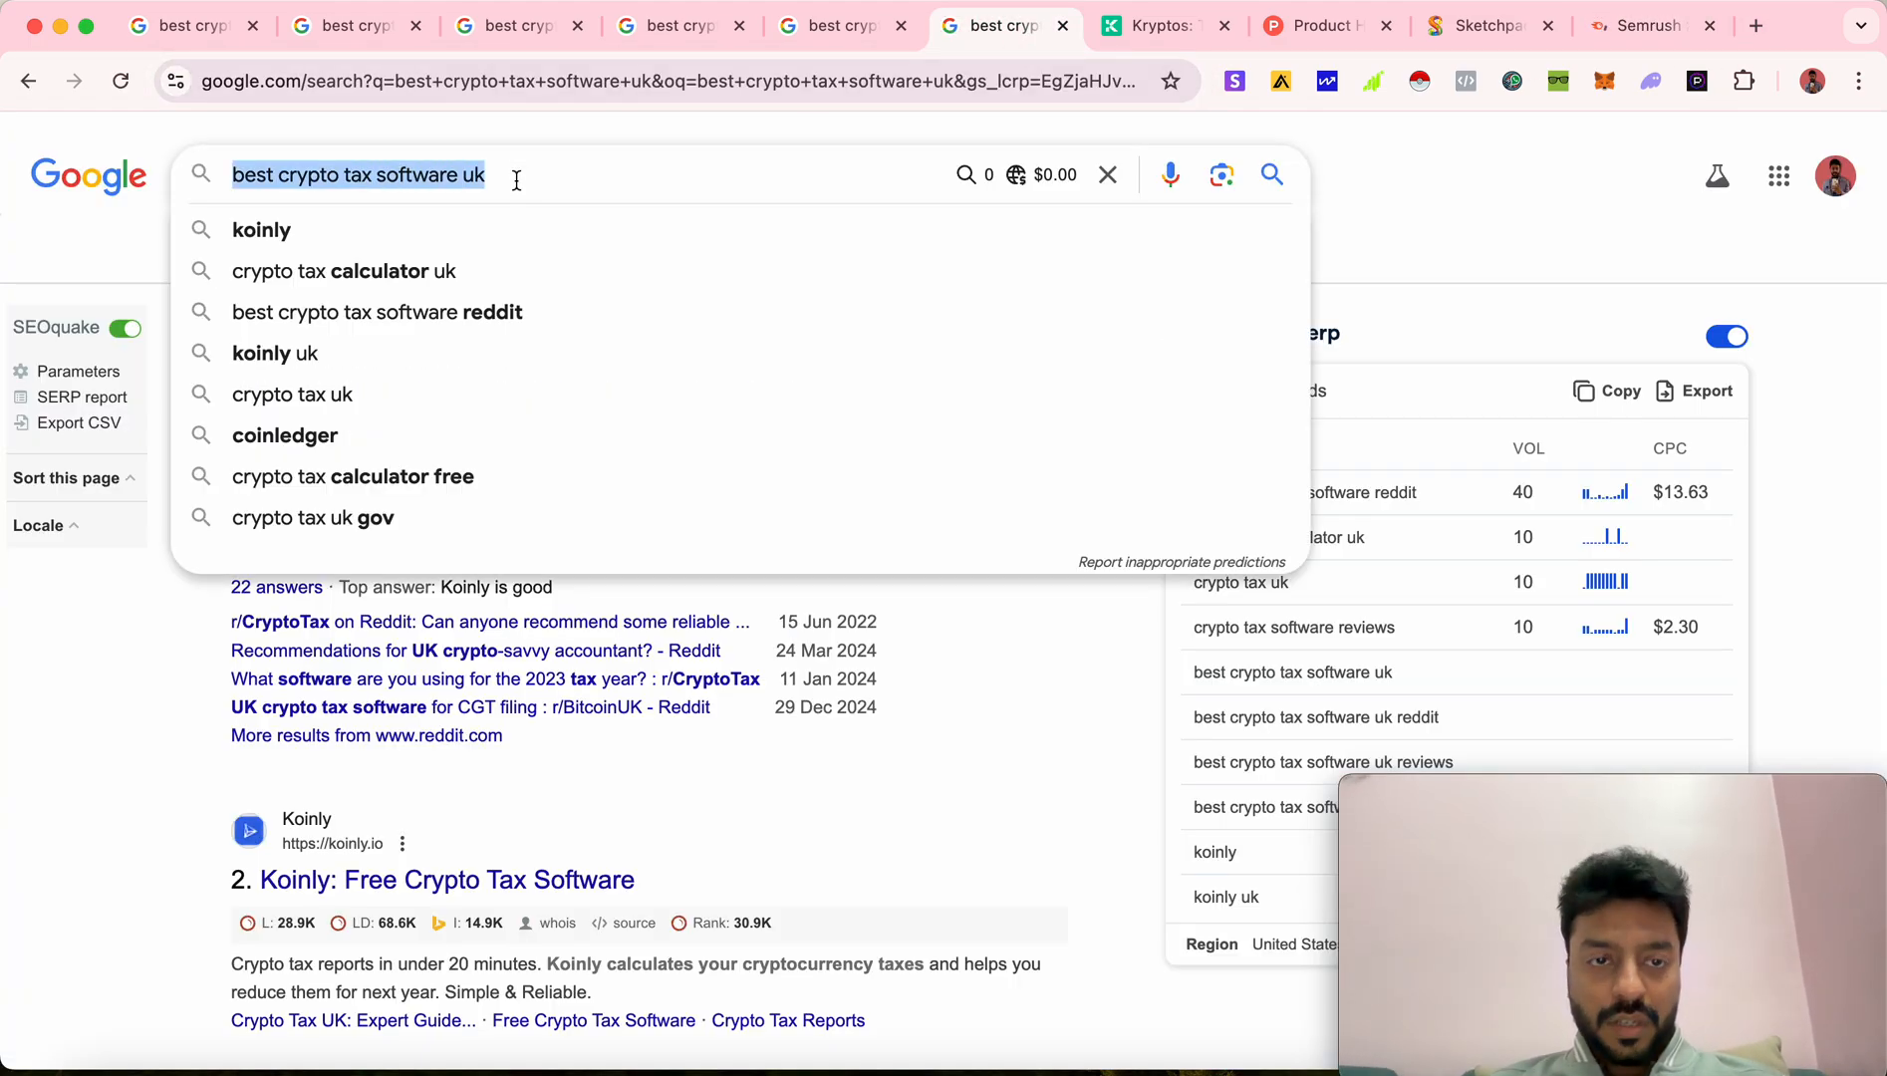
left_click(1646, 28)
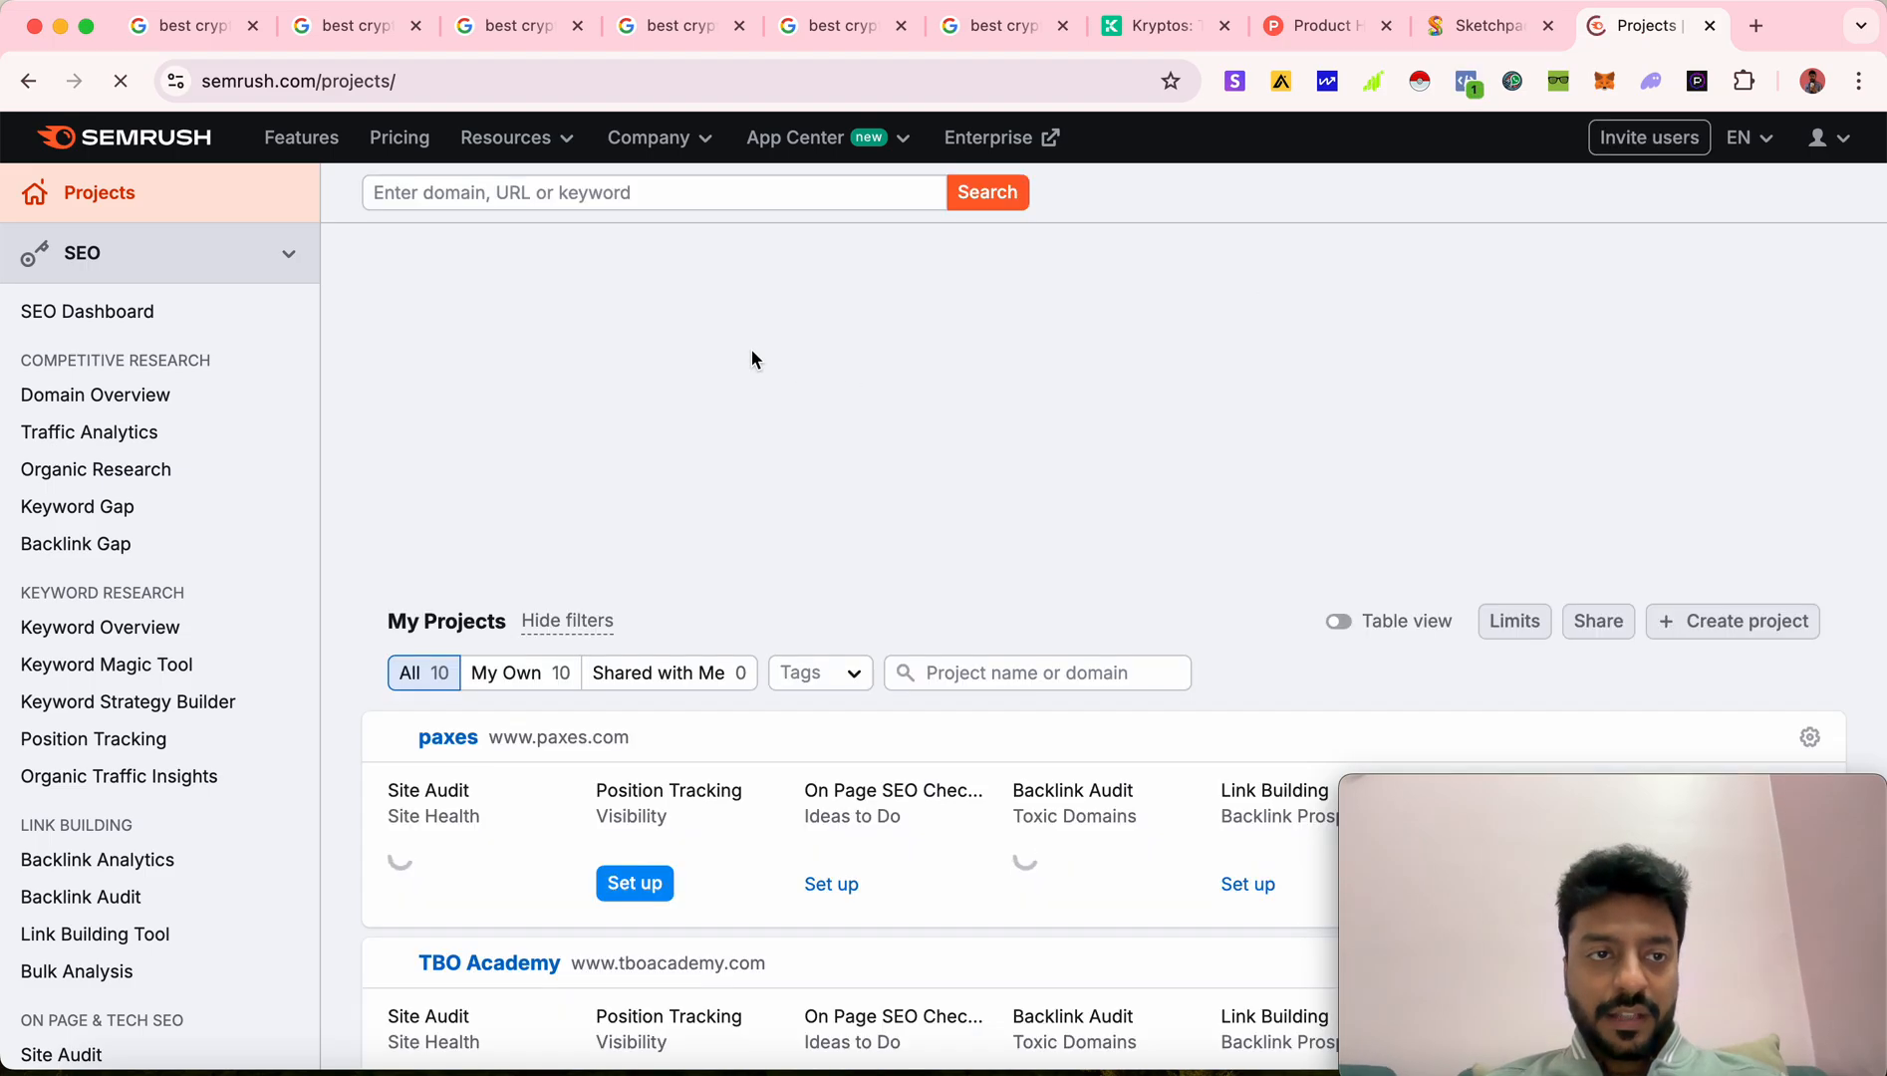
Get Keyword Overview volumes for 'best crypto tax software uk' (60) and the 'usa' variant (20)
left_click(97, 627)
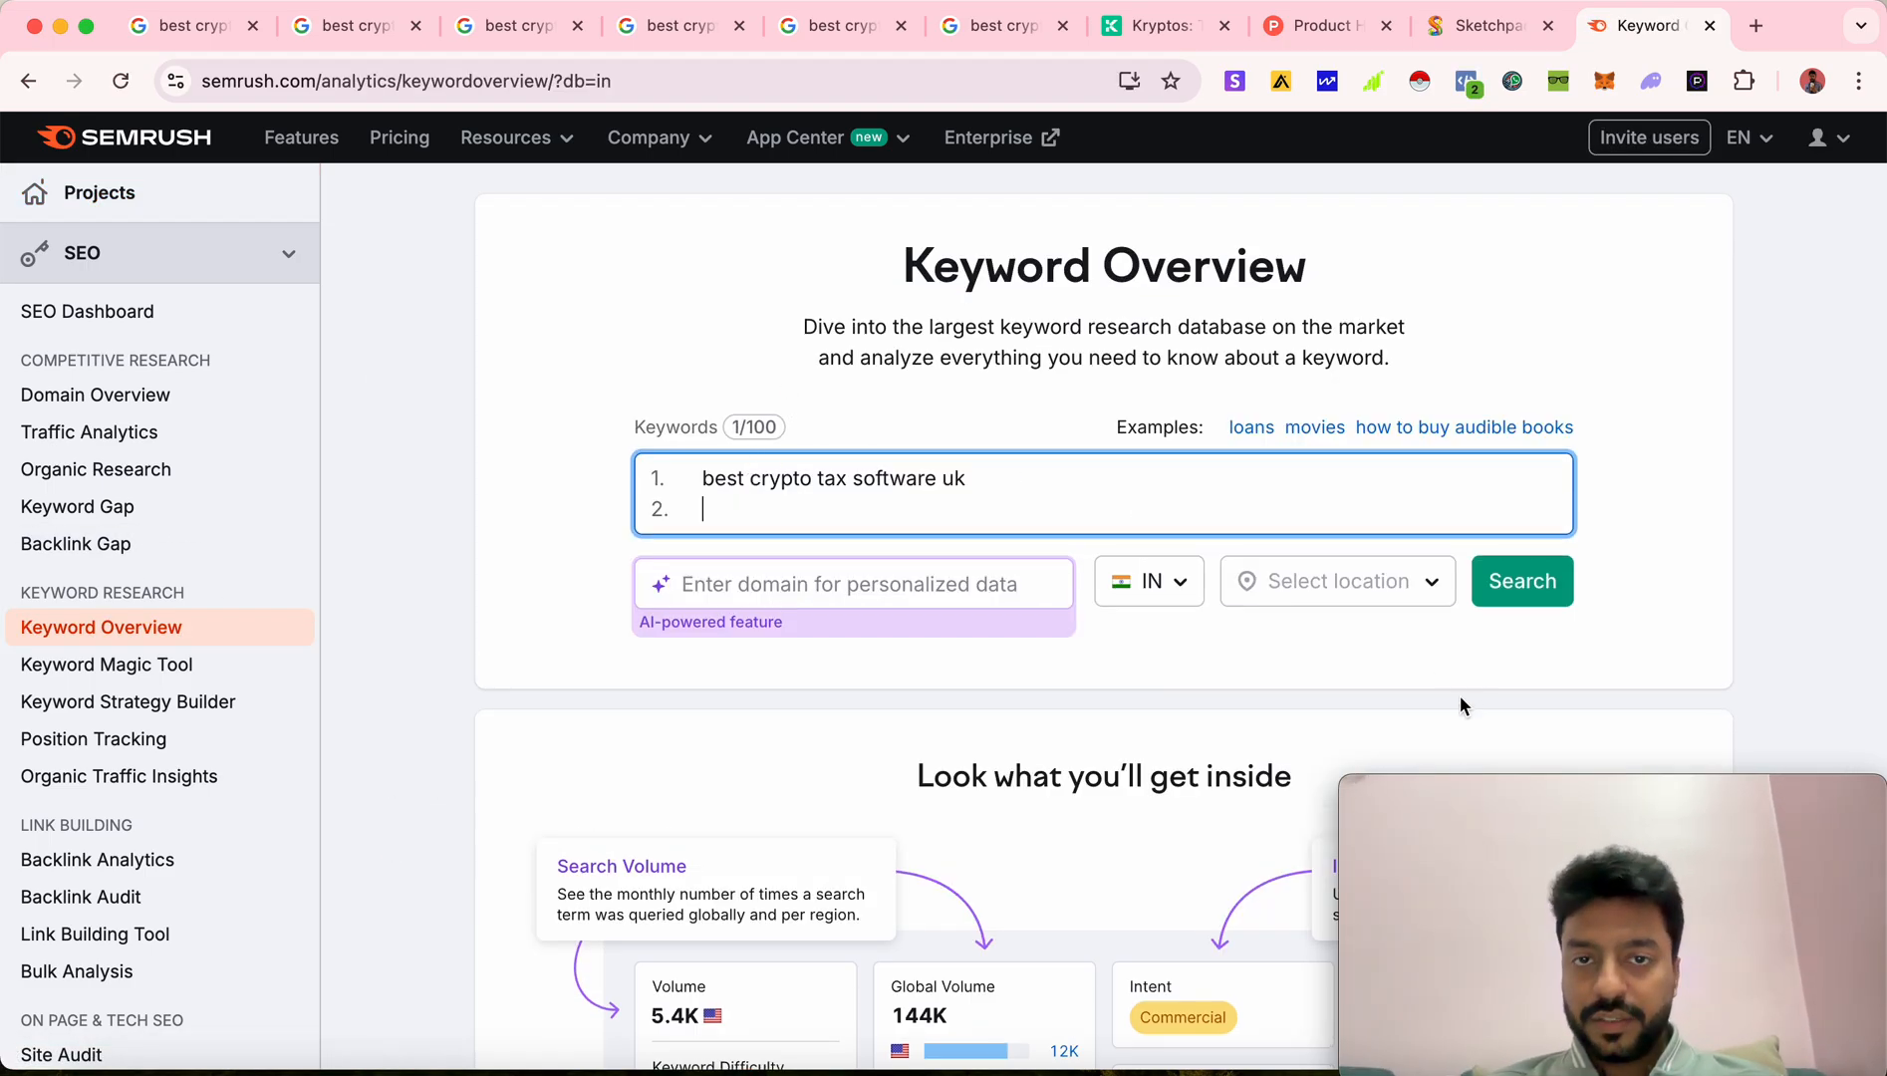
left_click(1522, 582)
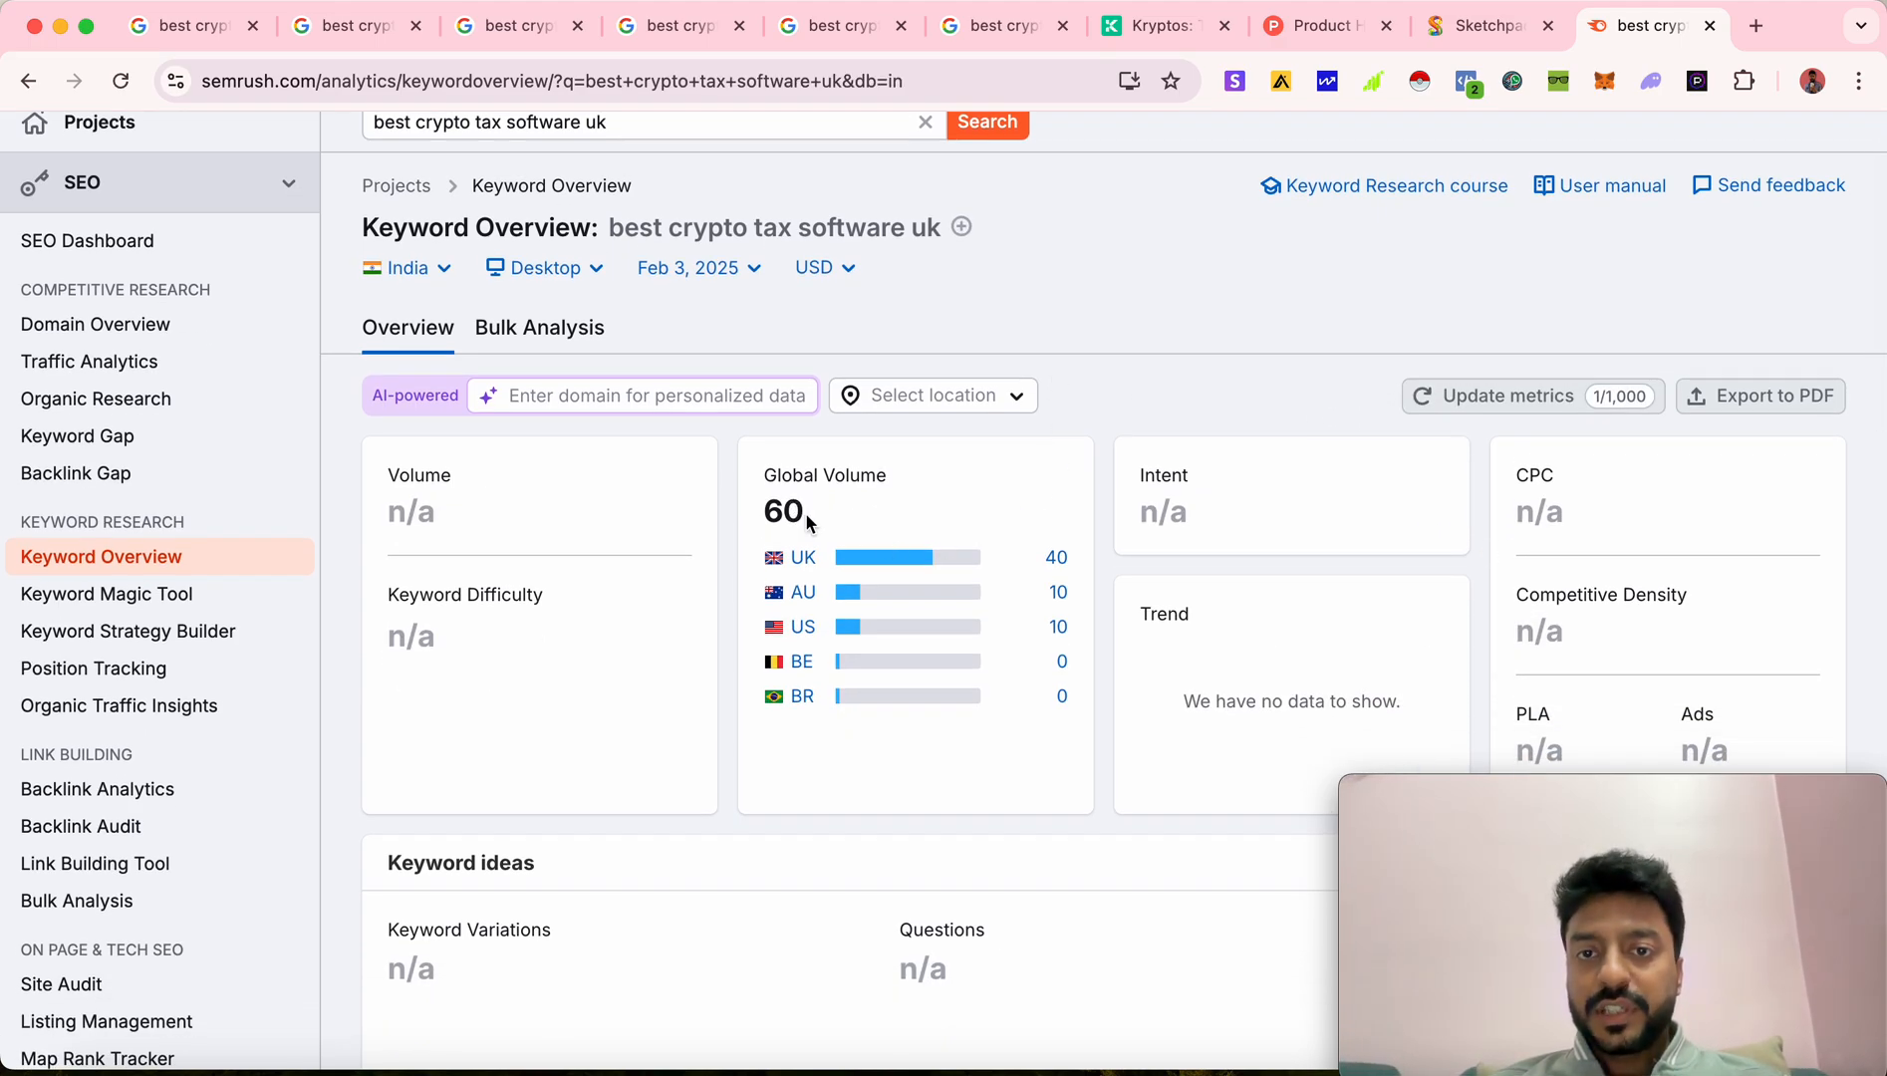
mouse_move(837, 524)
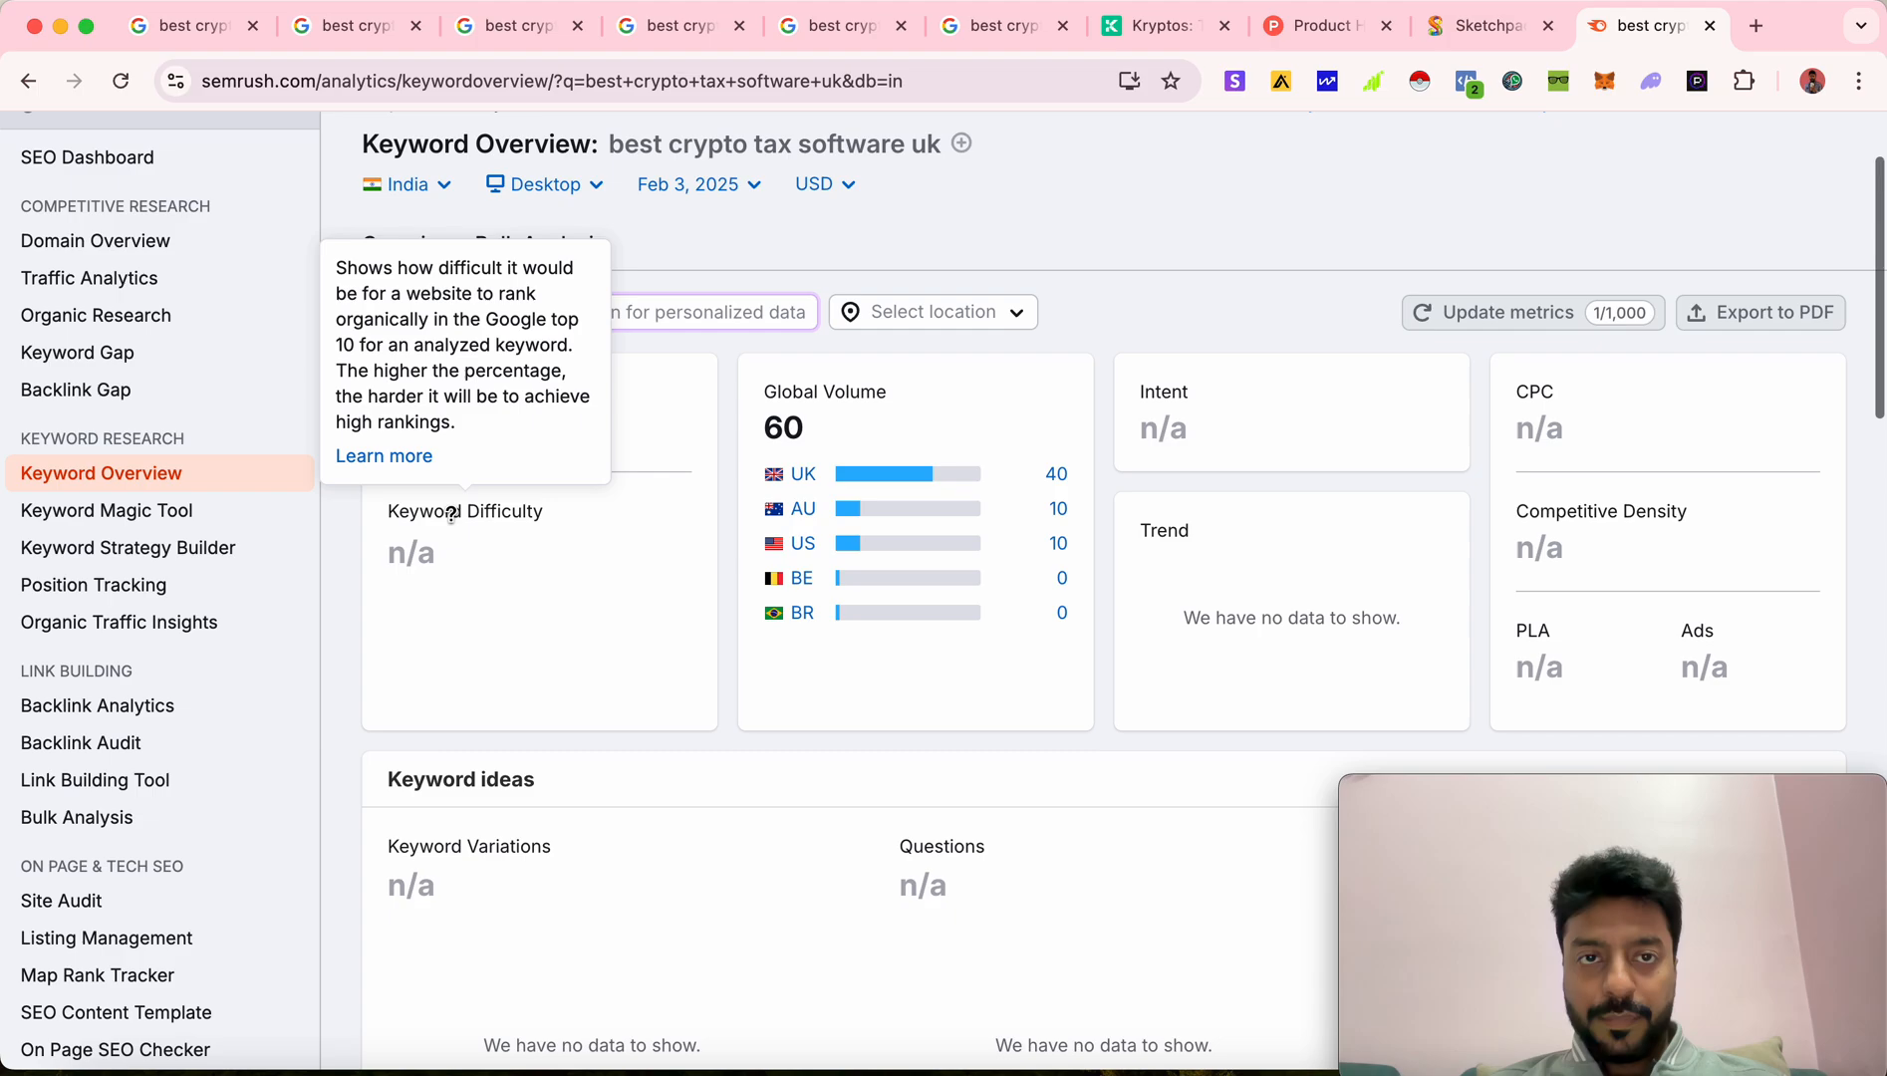
mouse_move(1204, 269)
type("best crypto tax software usa")
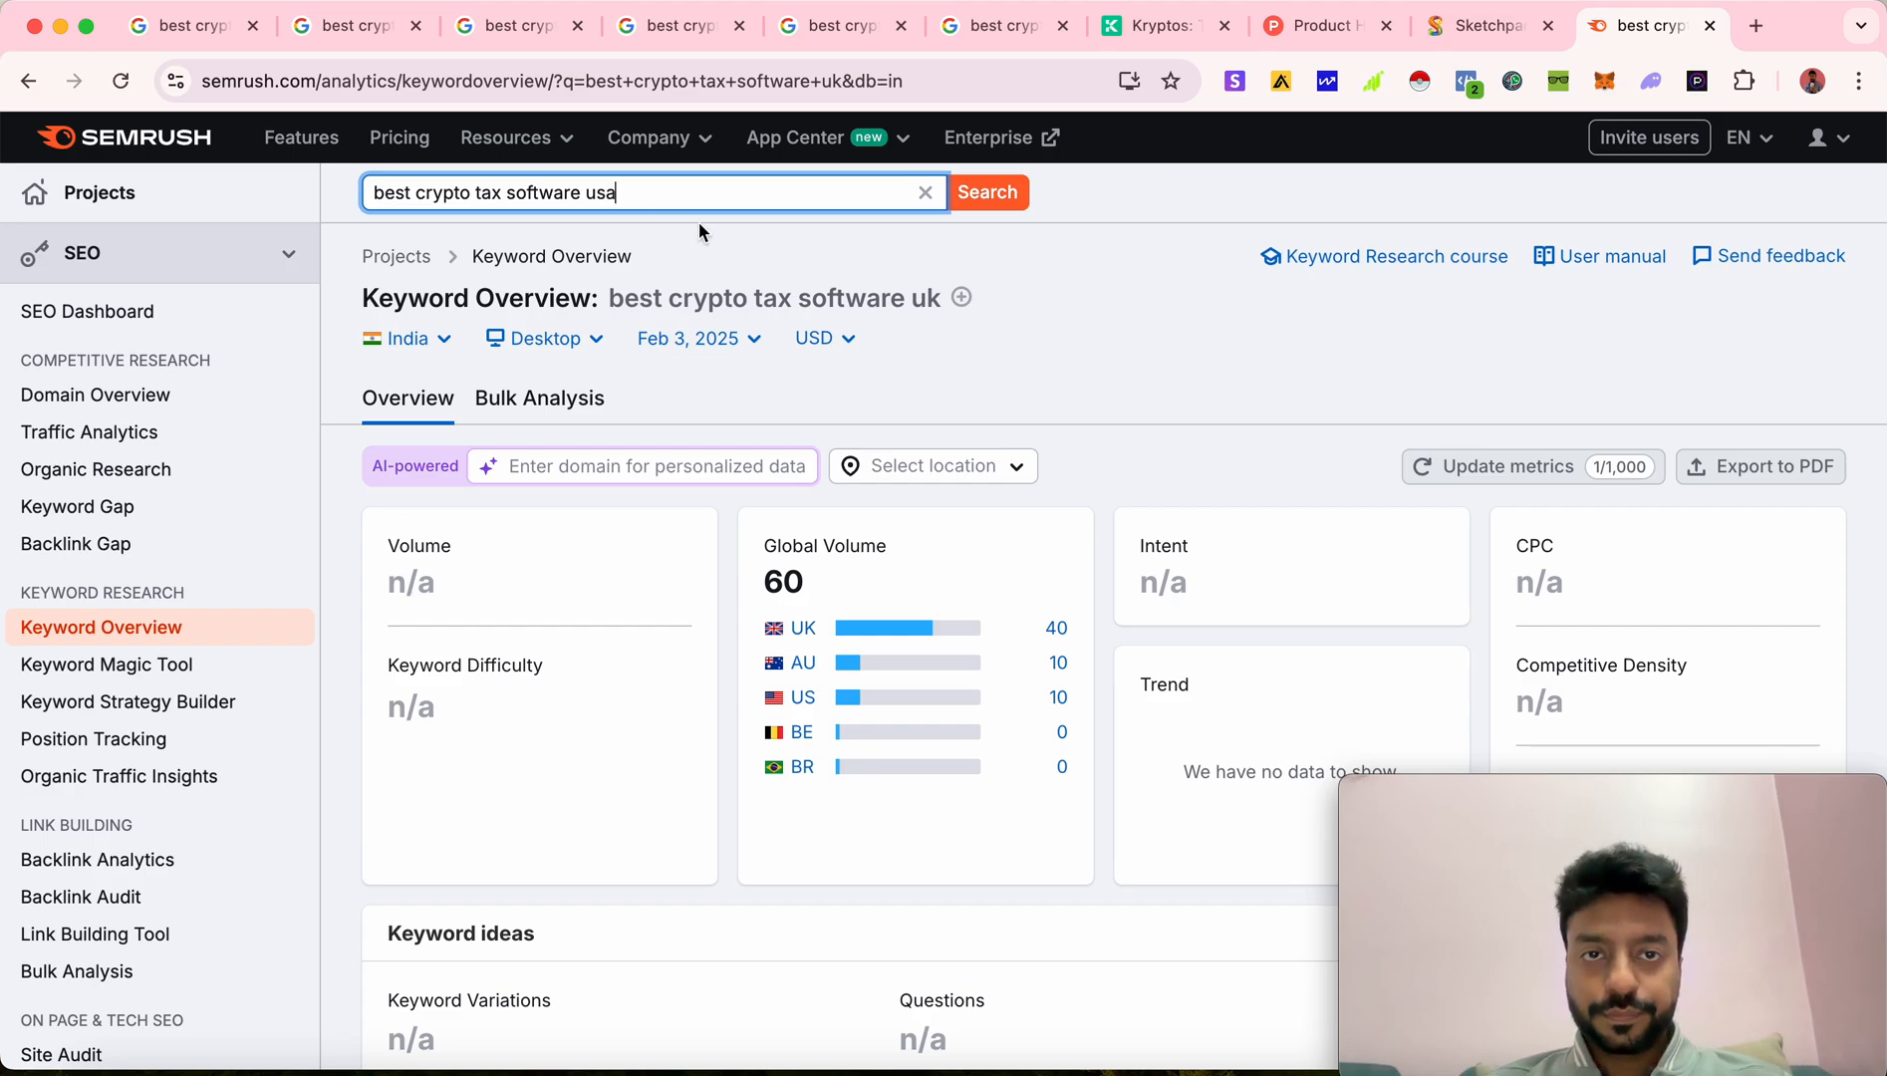
left_click(987, 191)
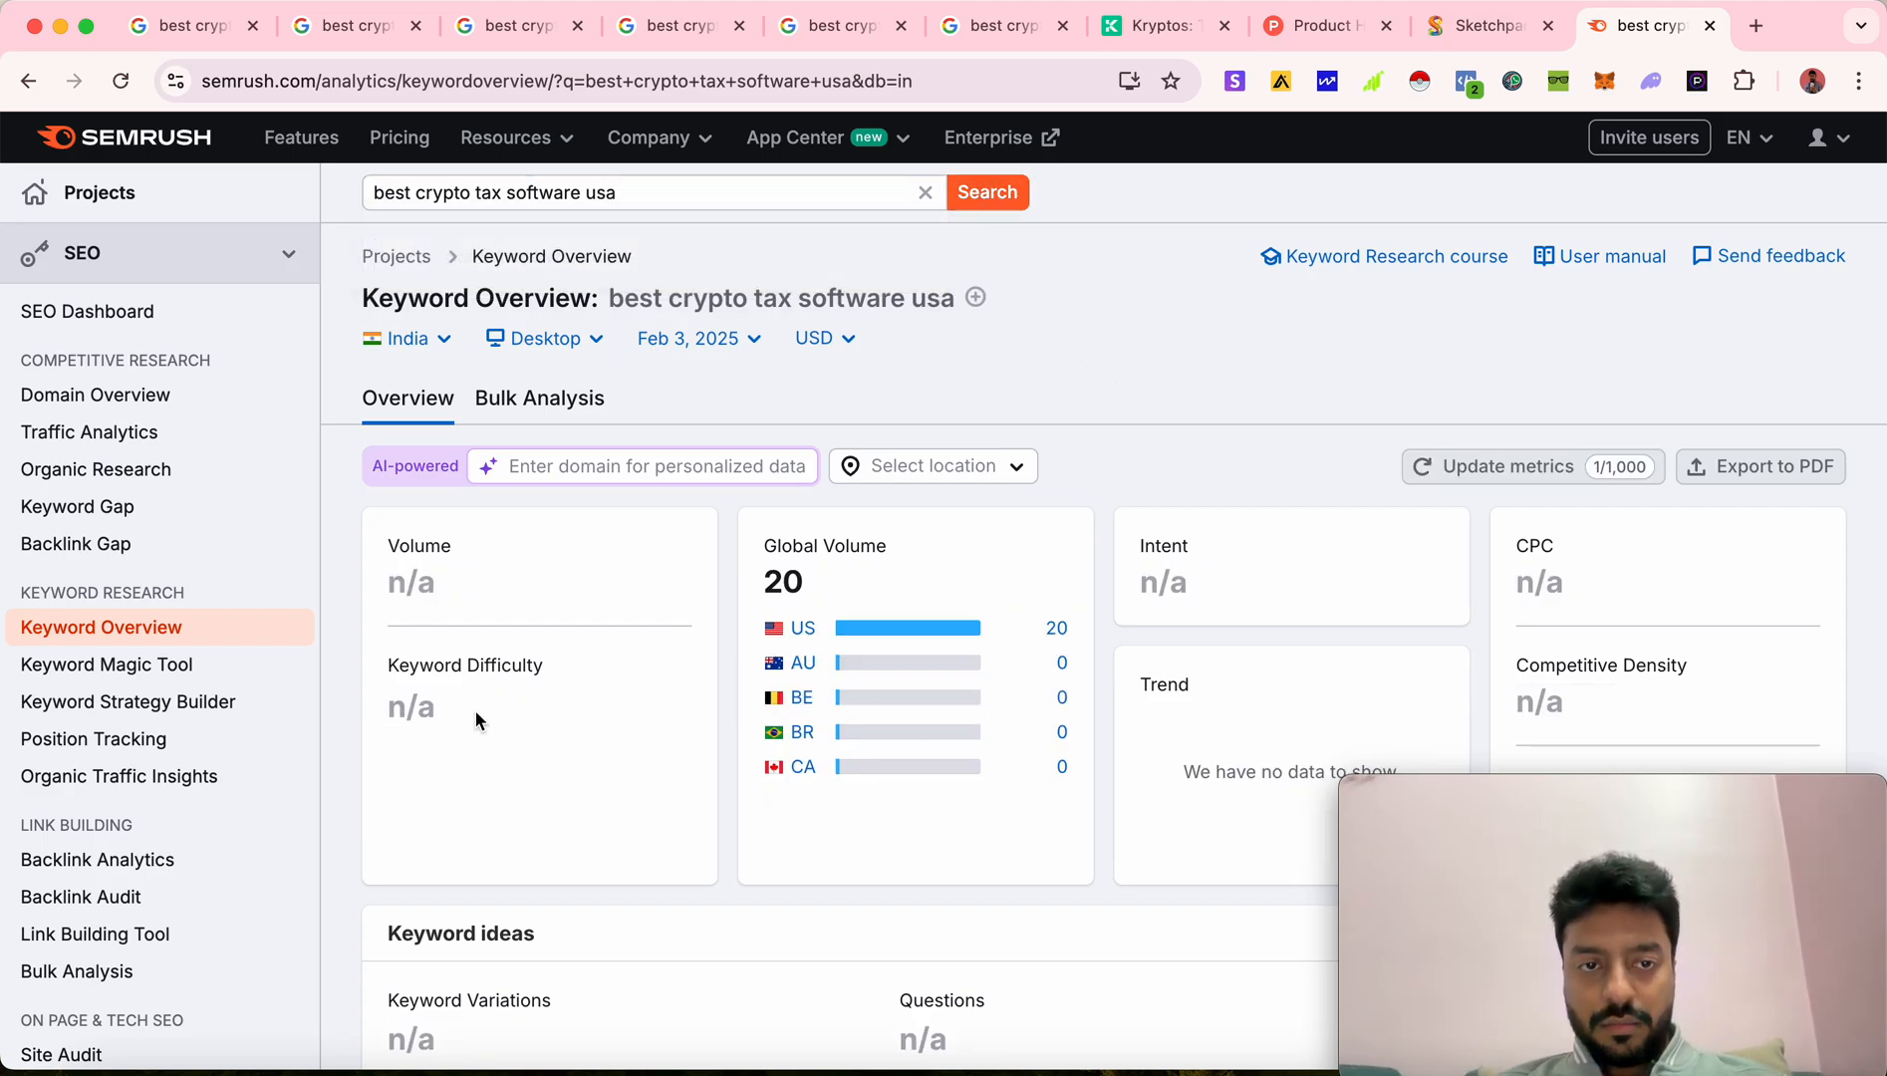
mouse_move(467, 665)
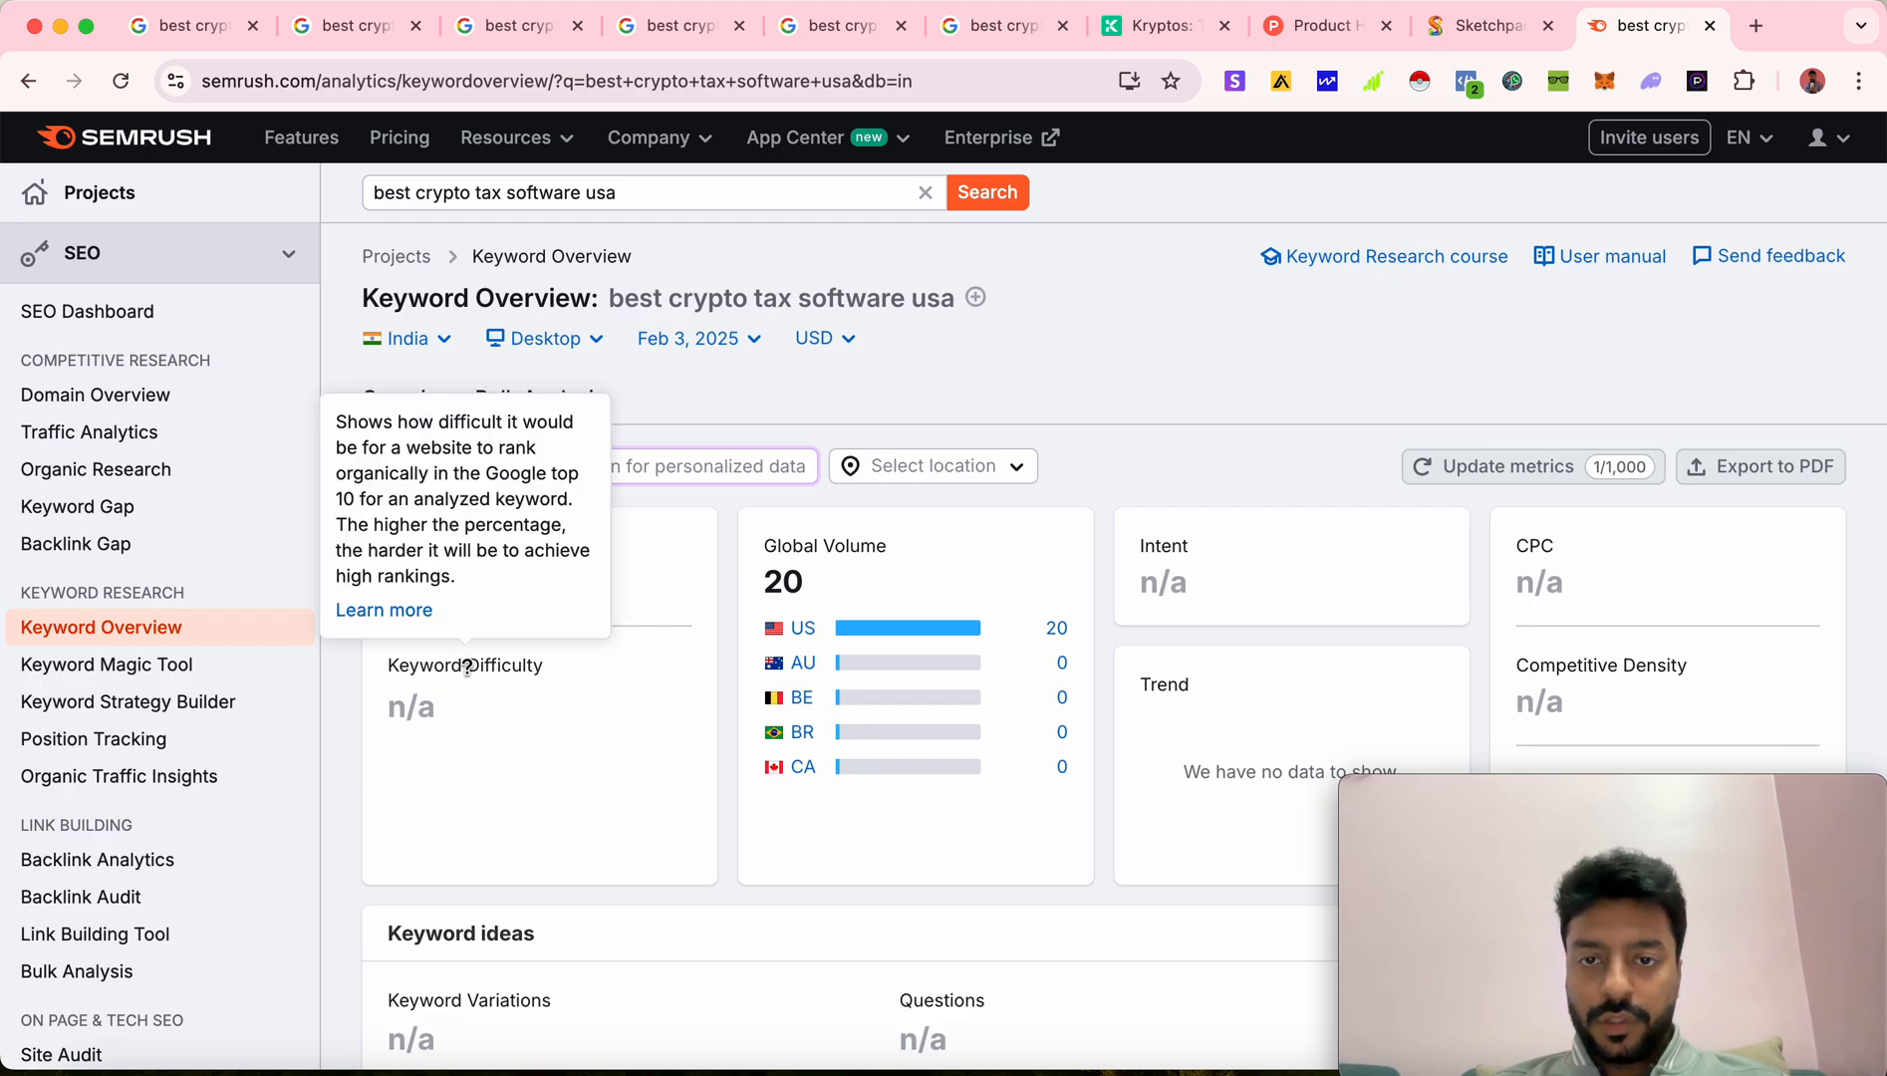
mouse_move(990, 221)
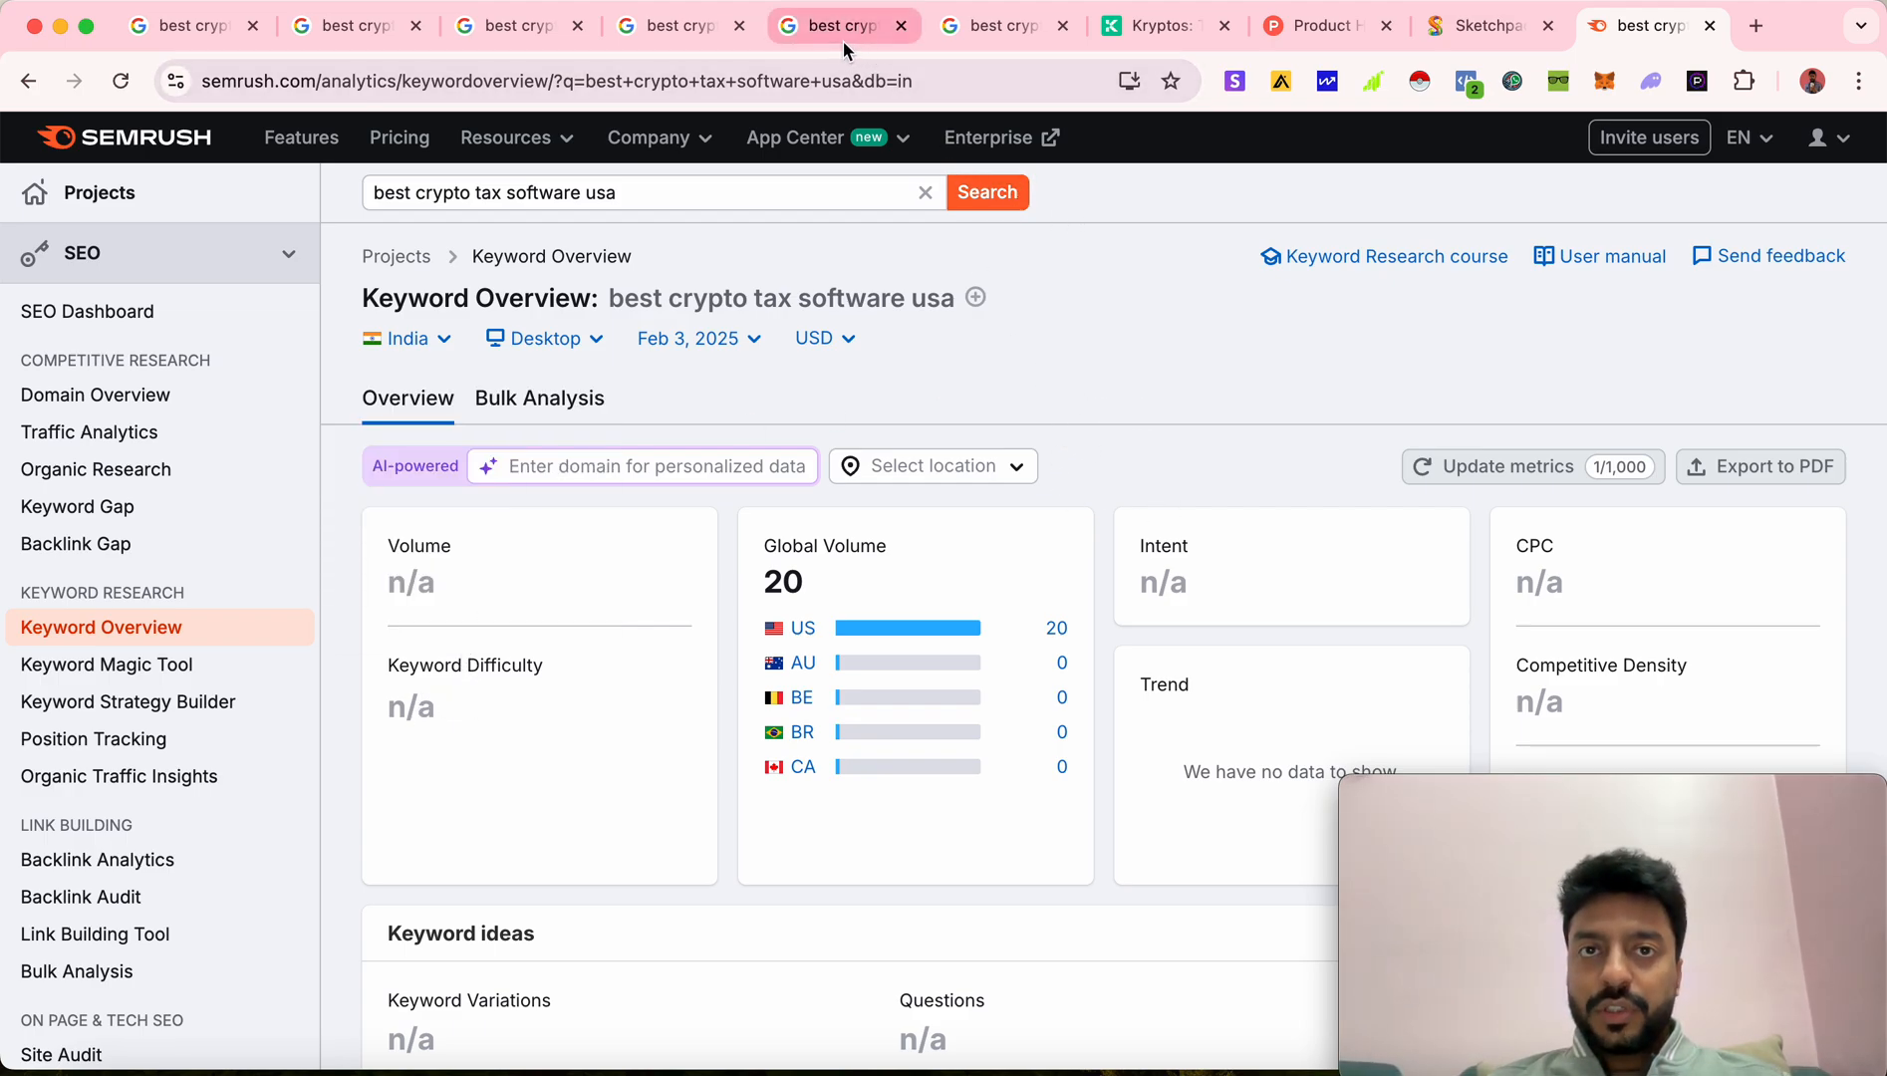
Compare the USA and UK crypto tax software results and open koinly.io in a new tab
left_click(843, 26)
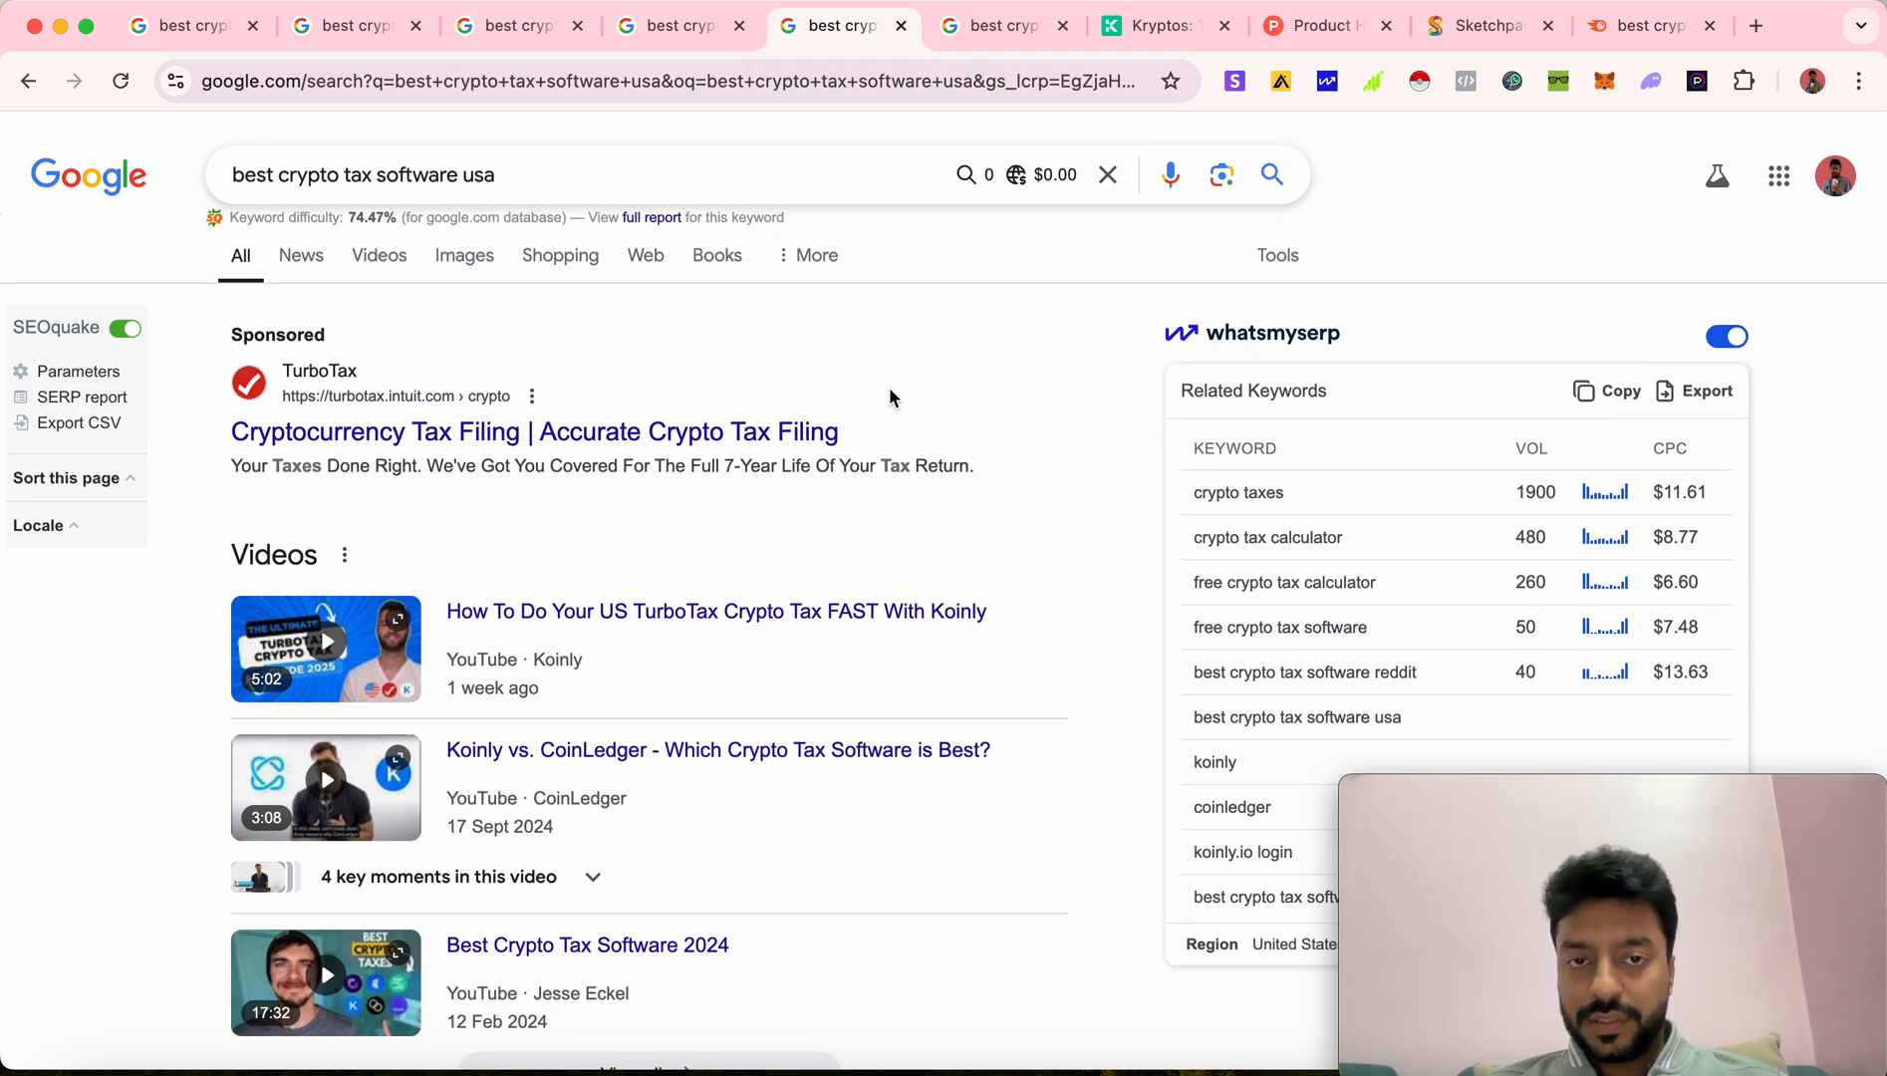
left_click(988, 26)
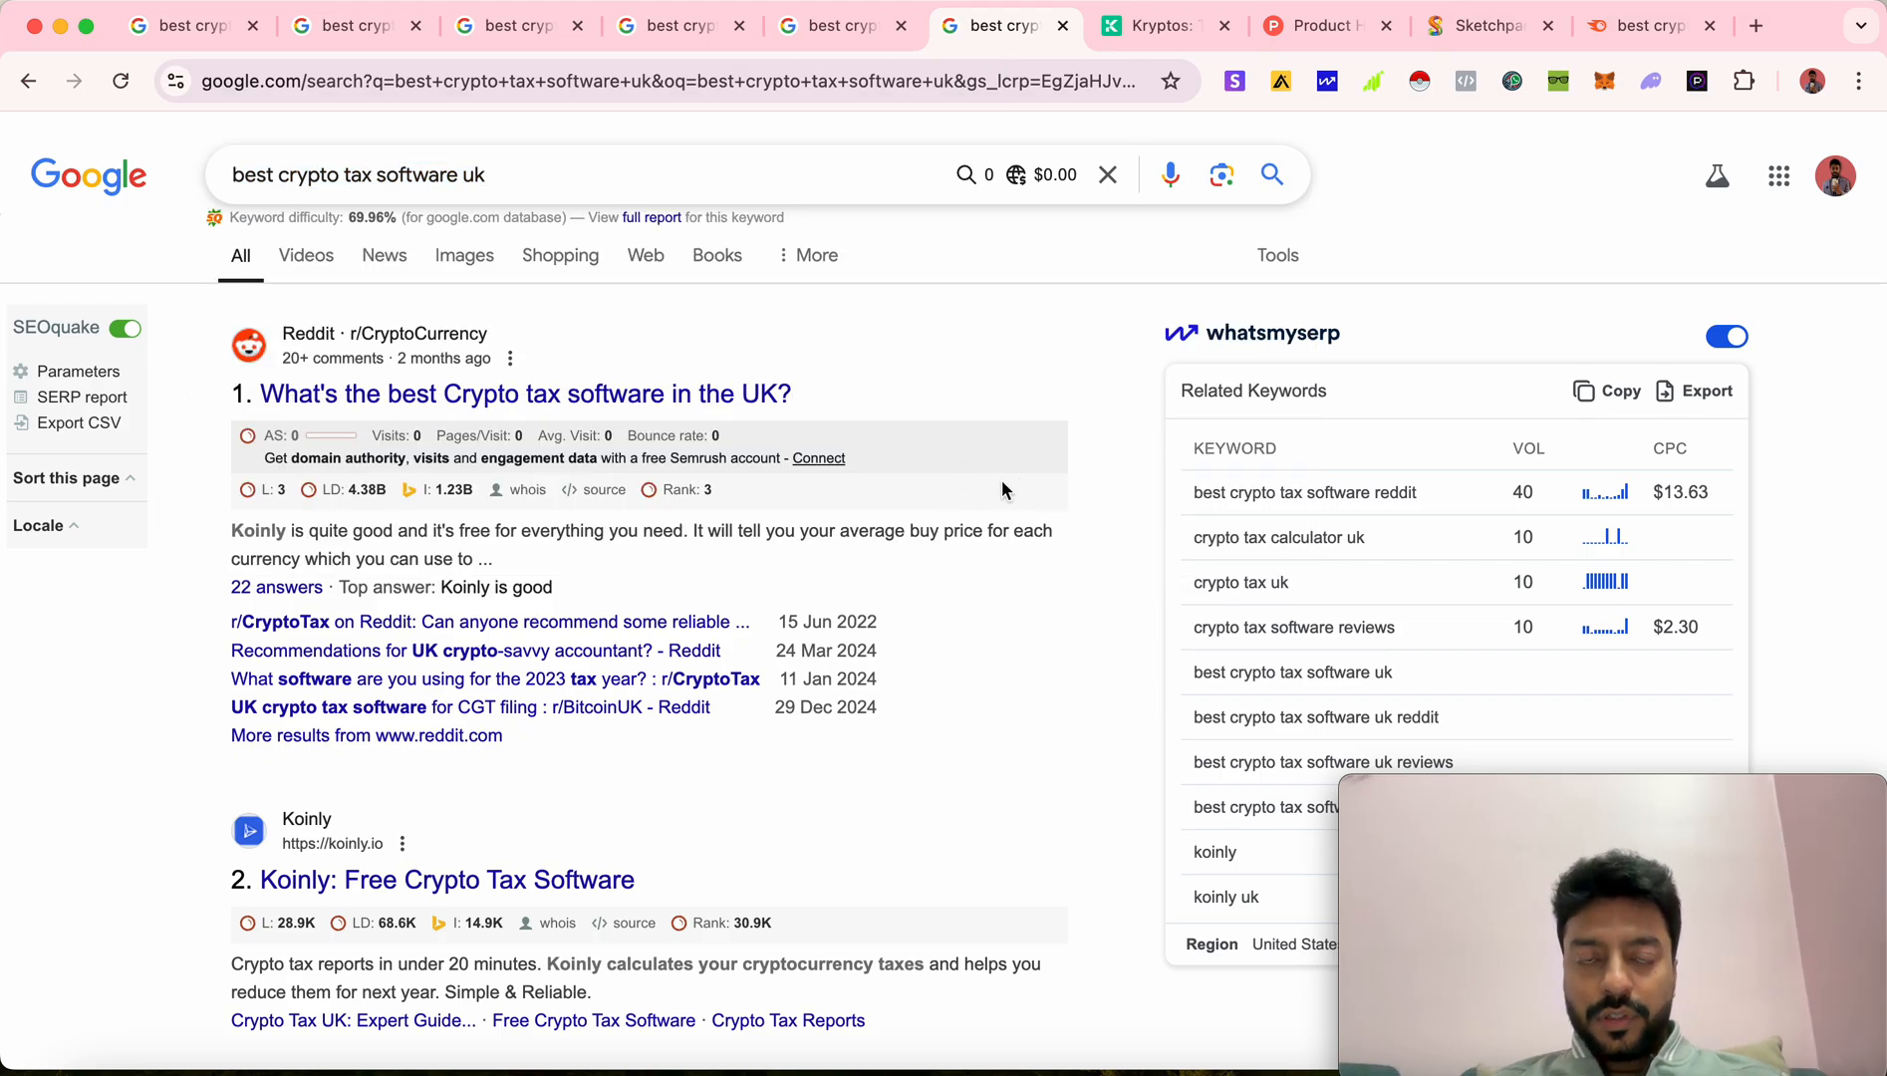
scroll("down", 3)
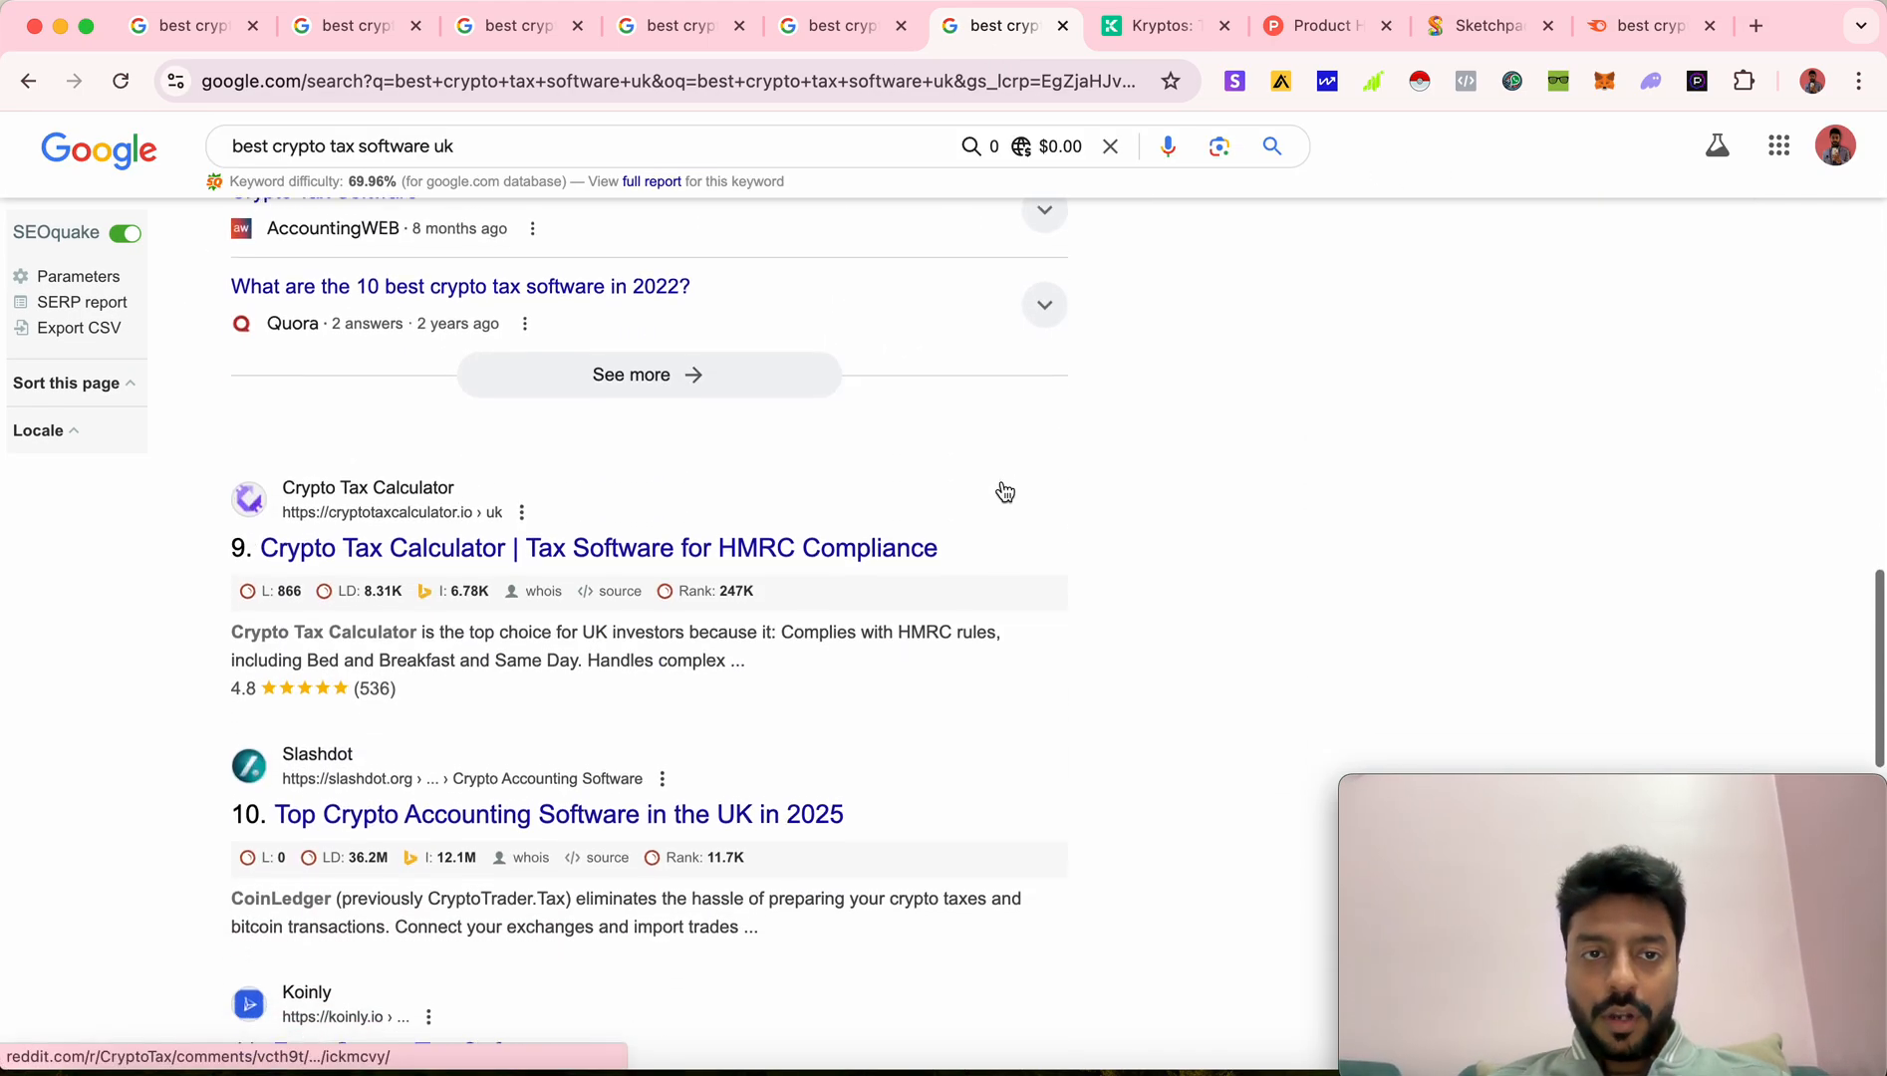
scroll("down", 3)
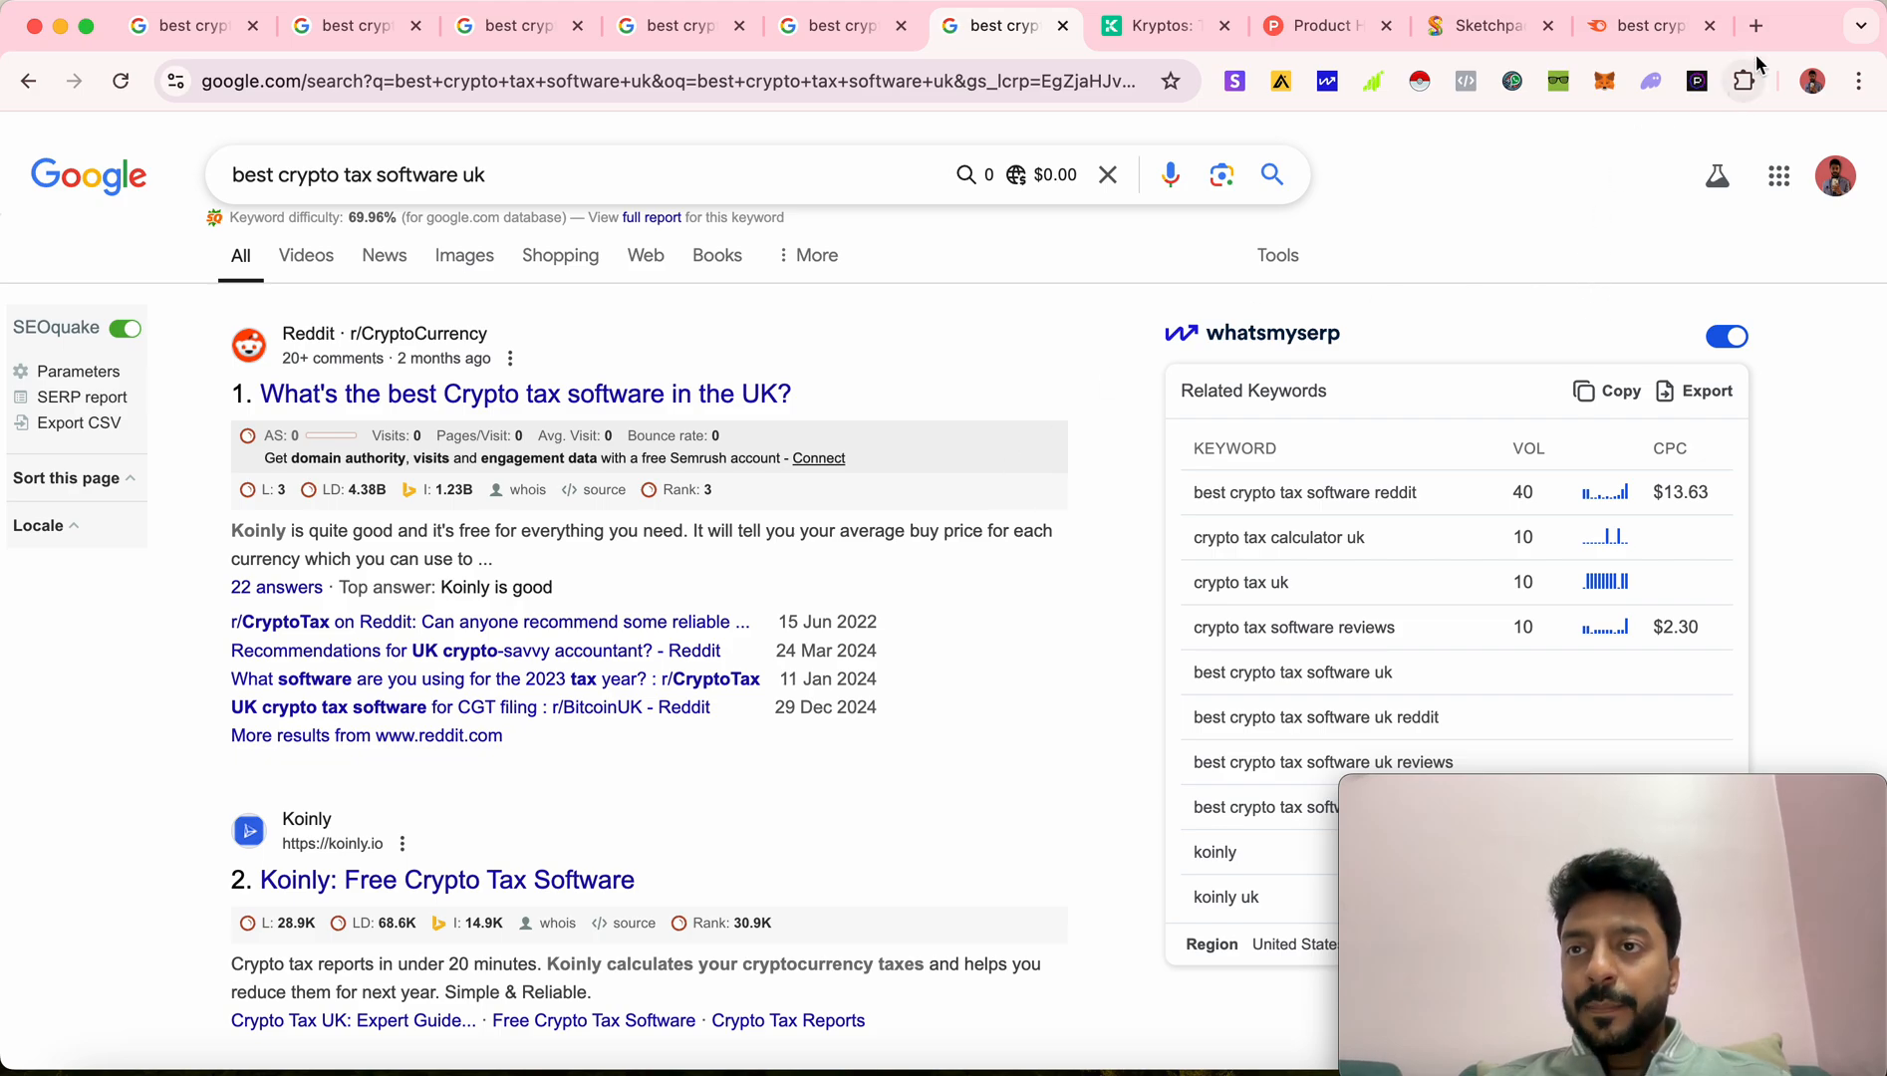
left_click(1757, 26)
type("koinly.io")
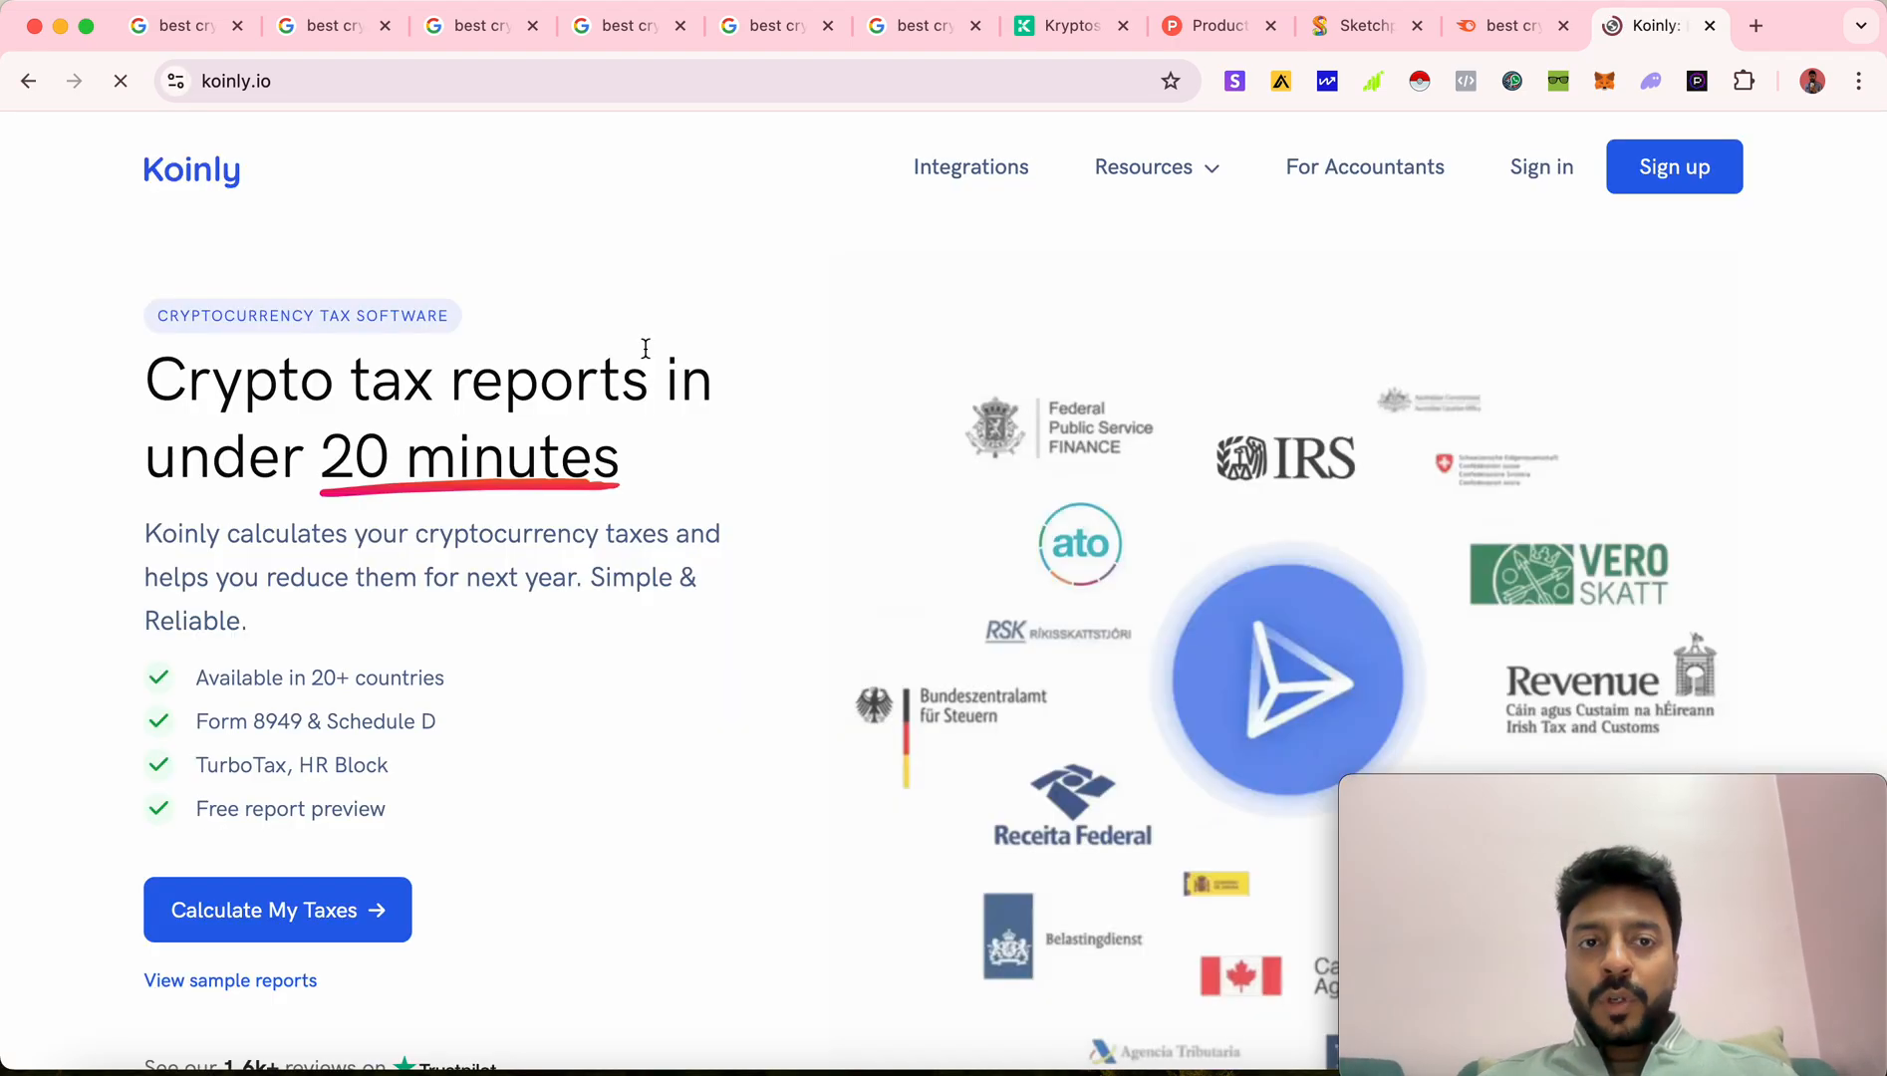
scroll("down", 3)
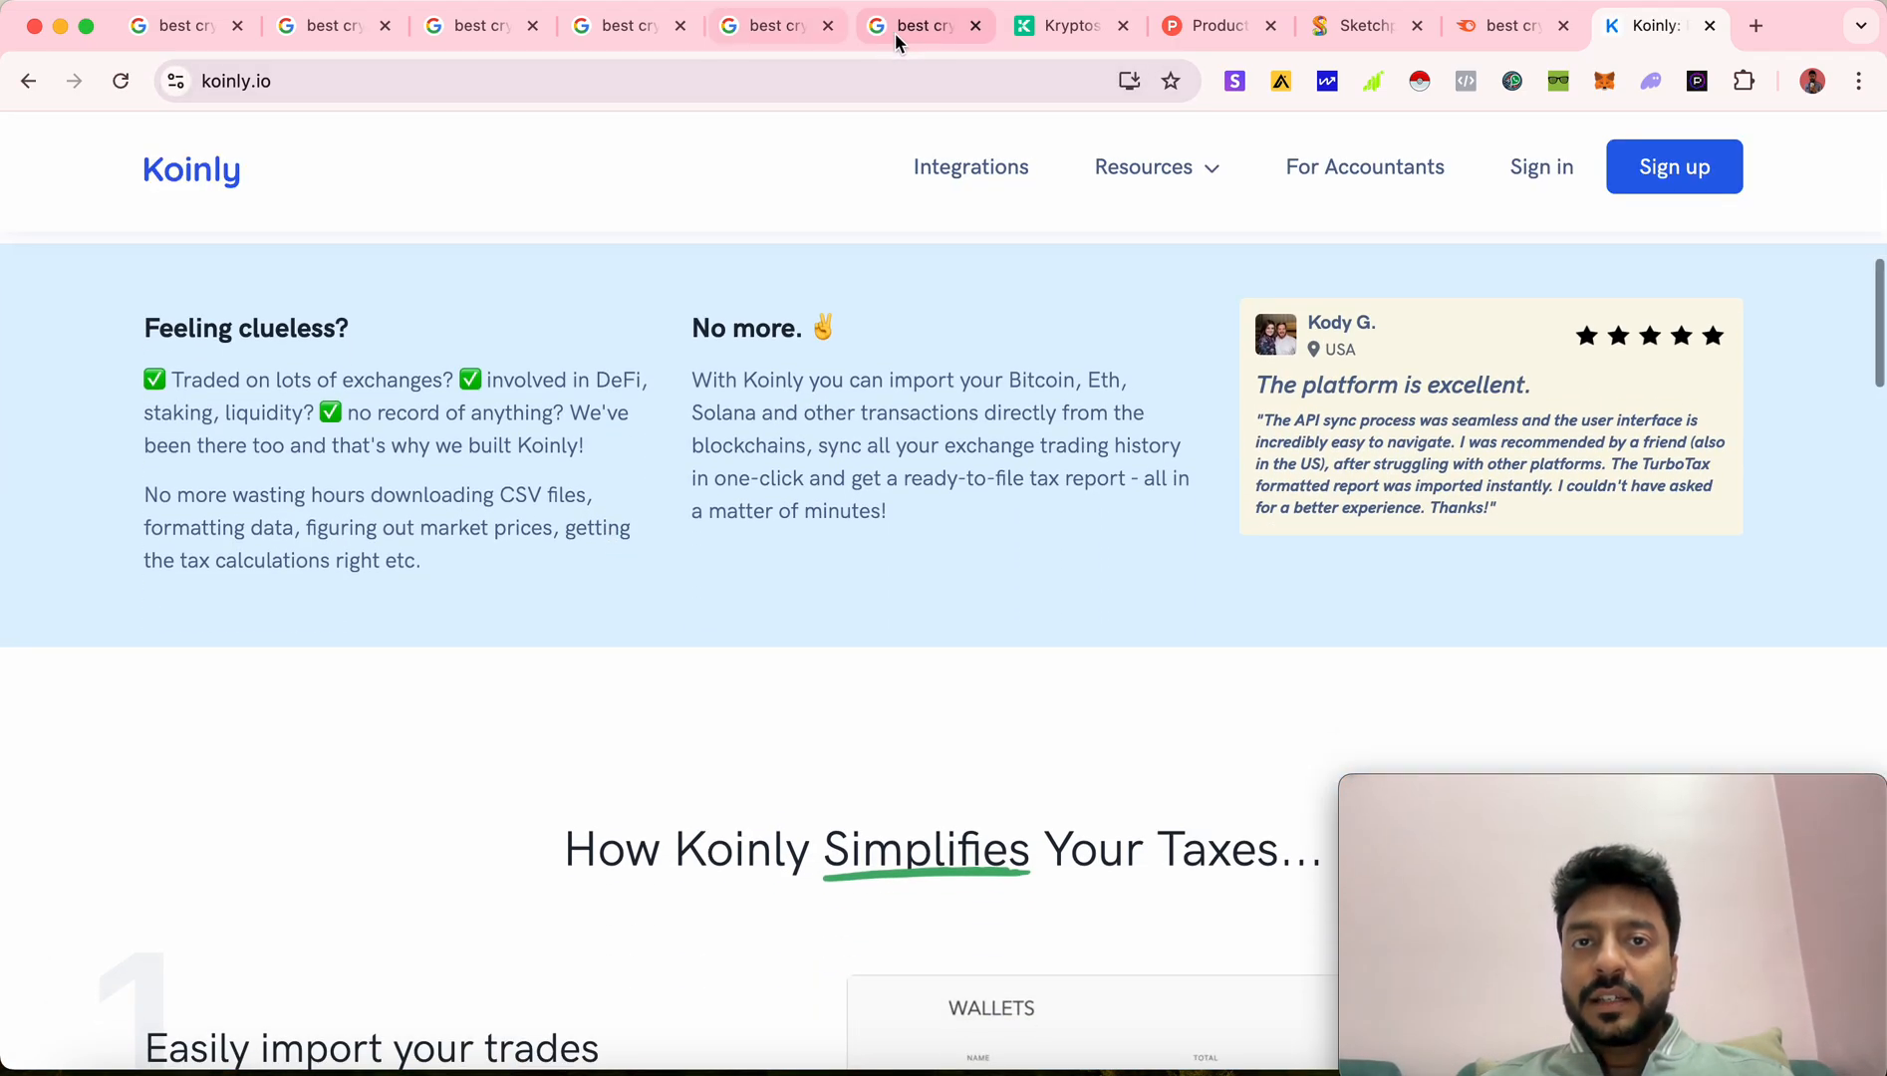
left_click(921, 26)
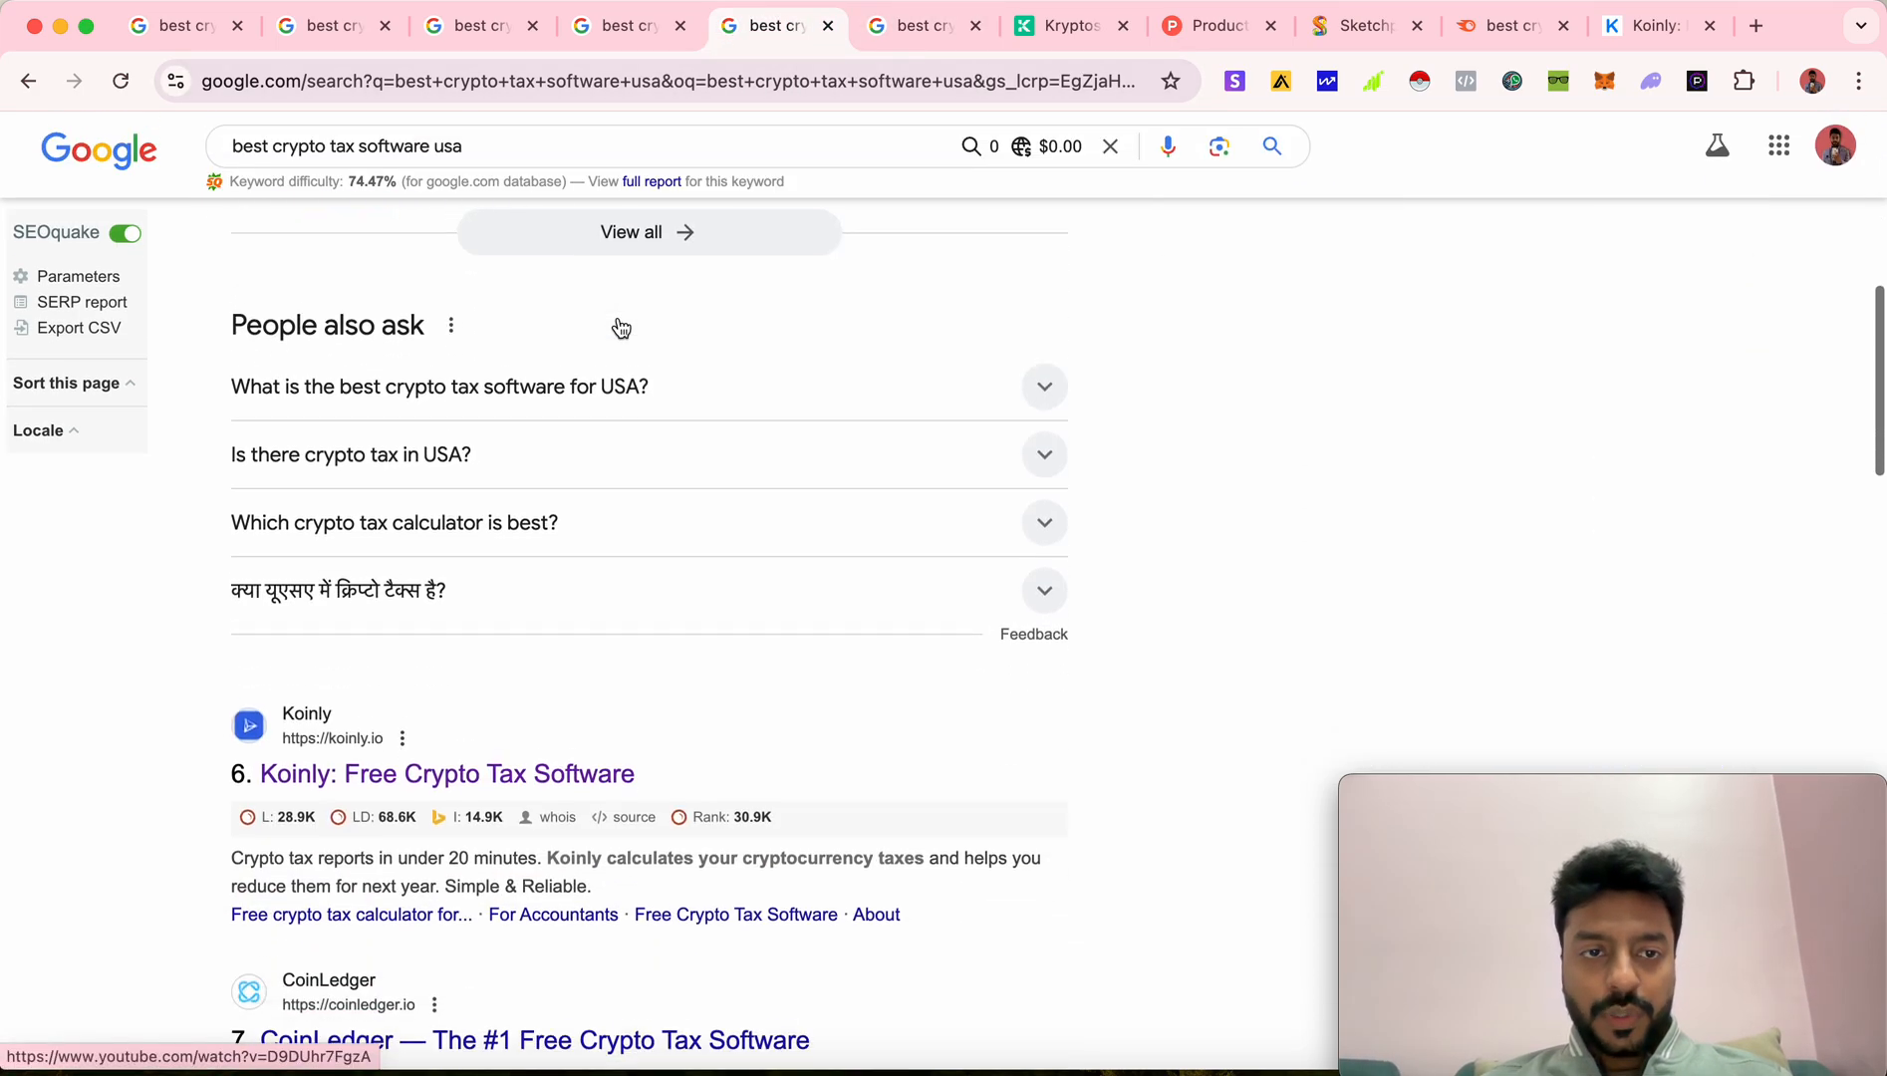
scroll("down", 3)
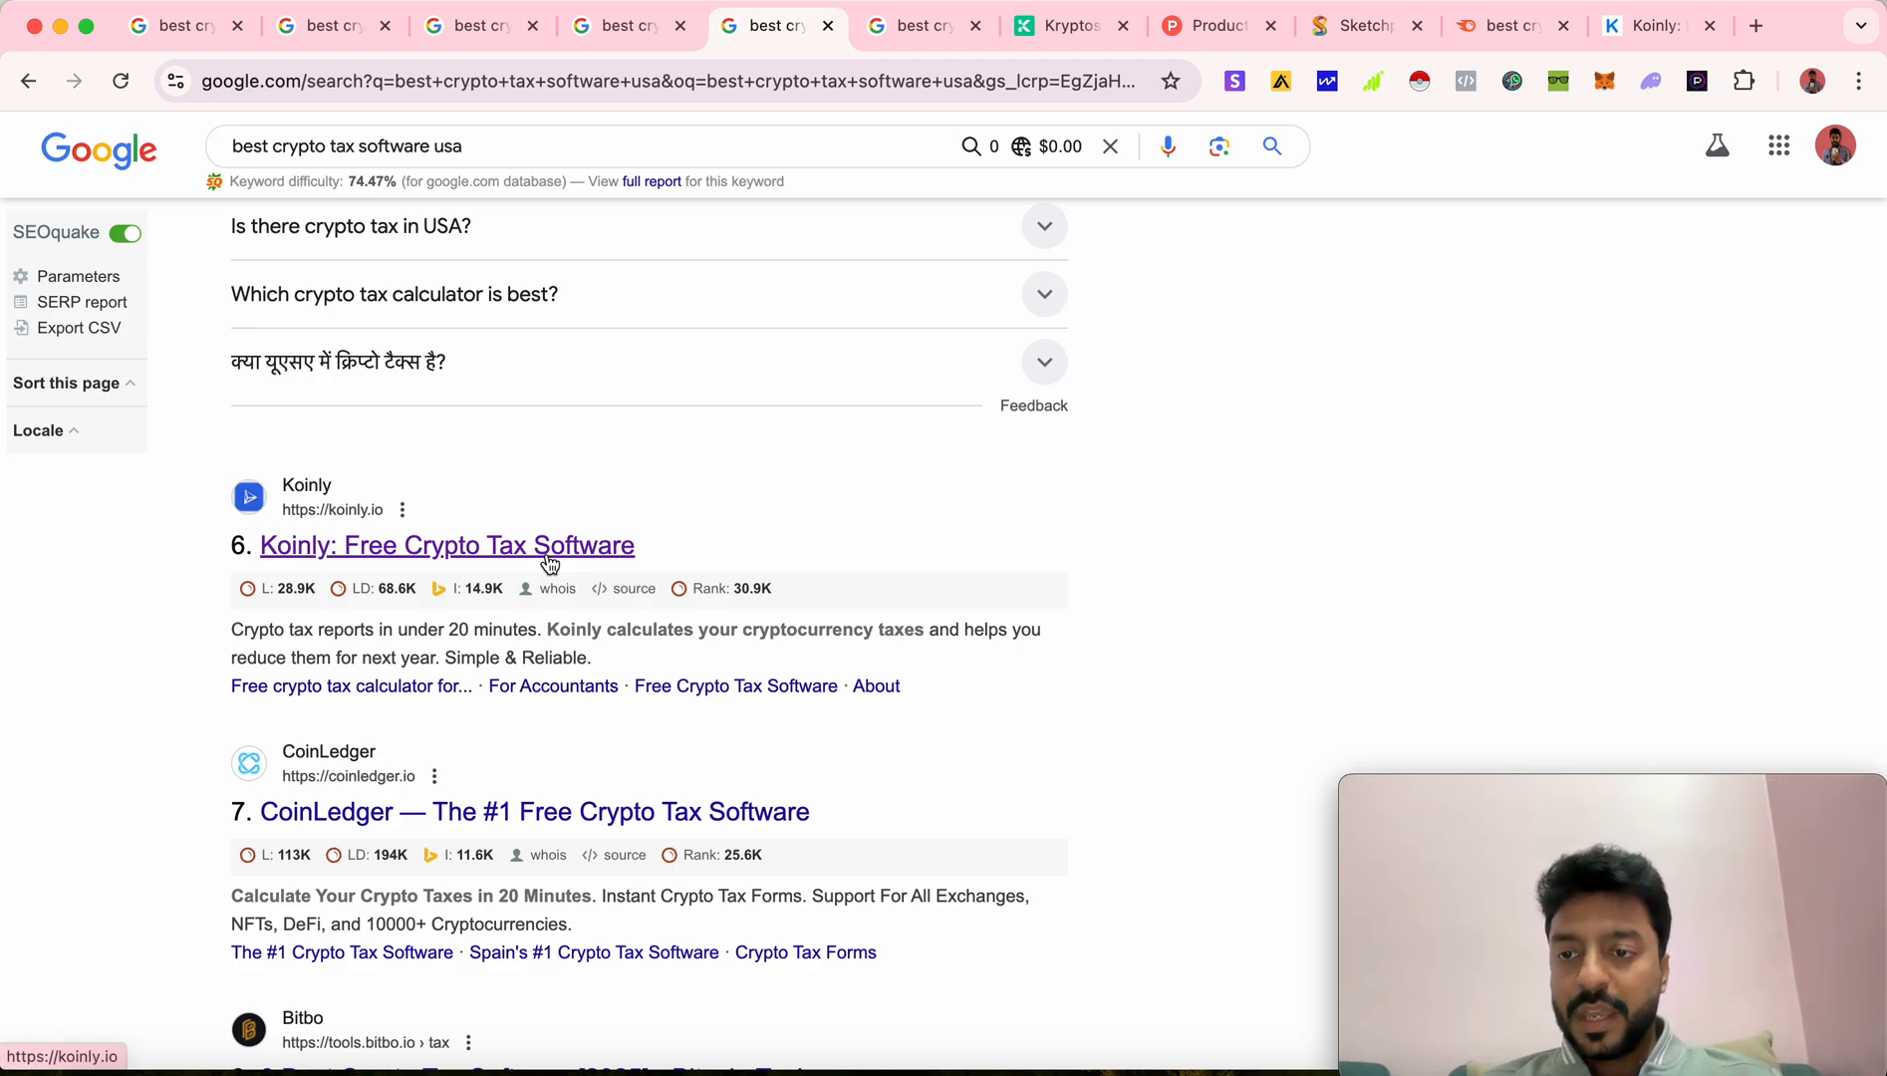
mouse_move(801, 514)
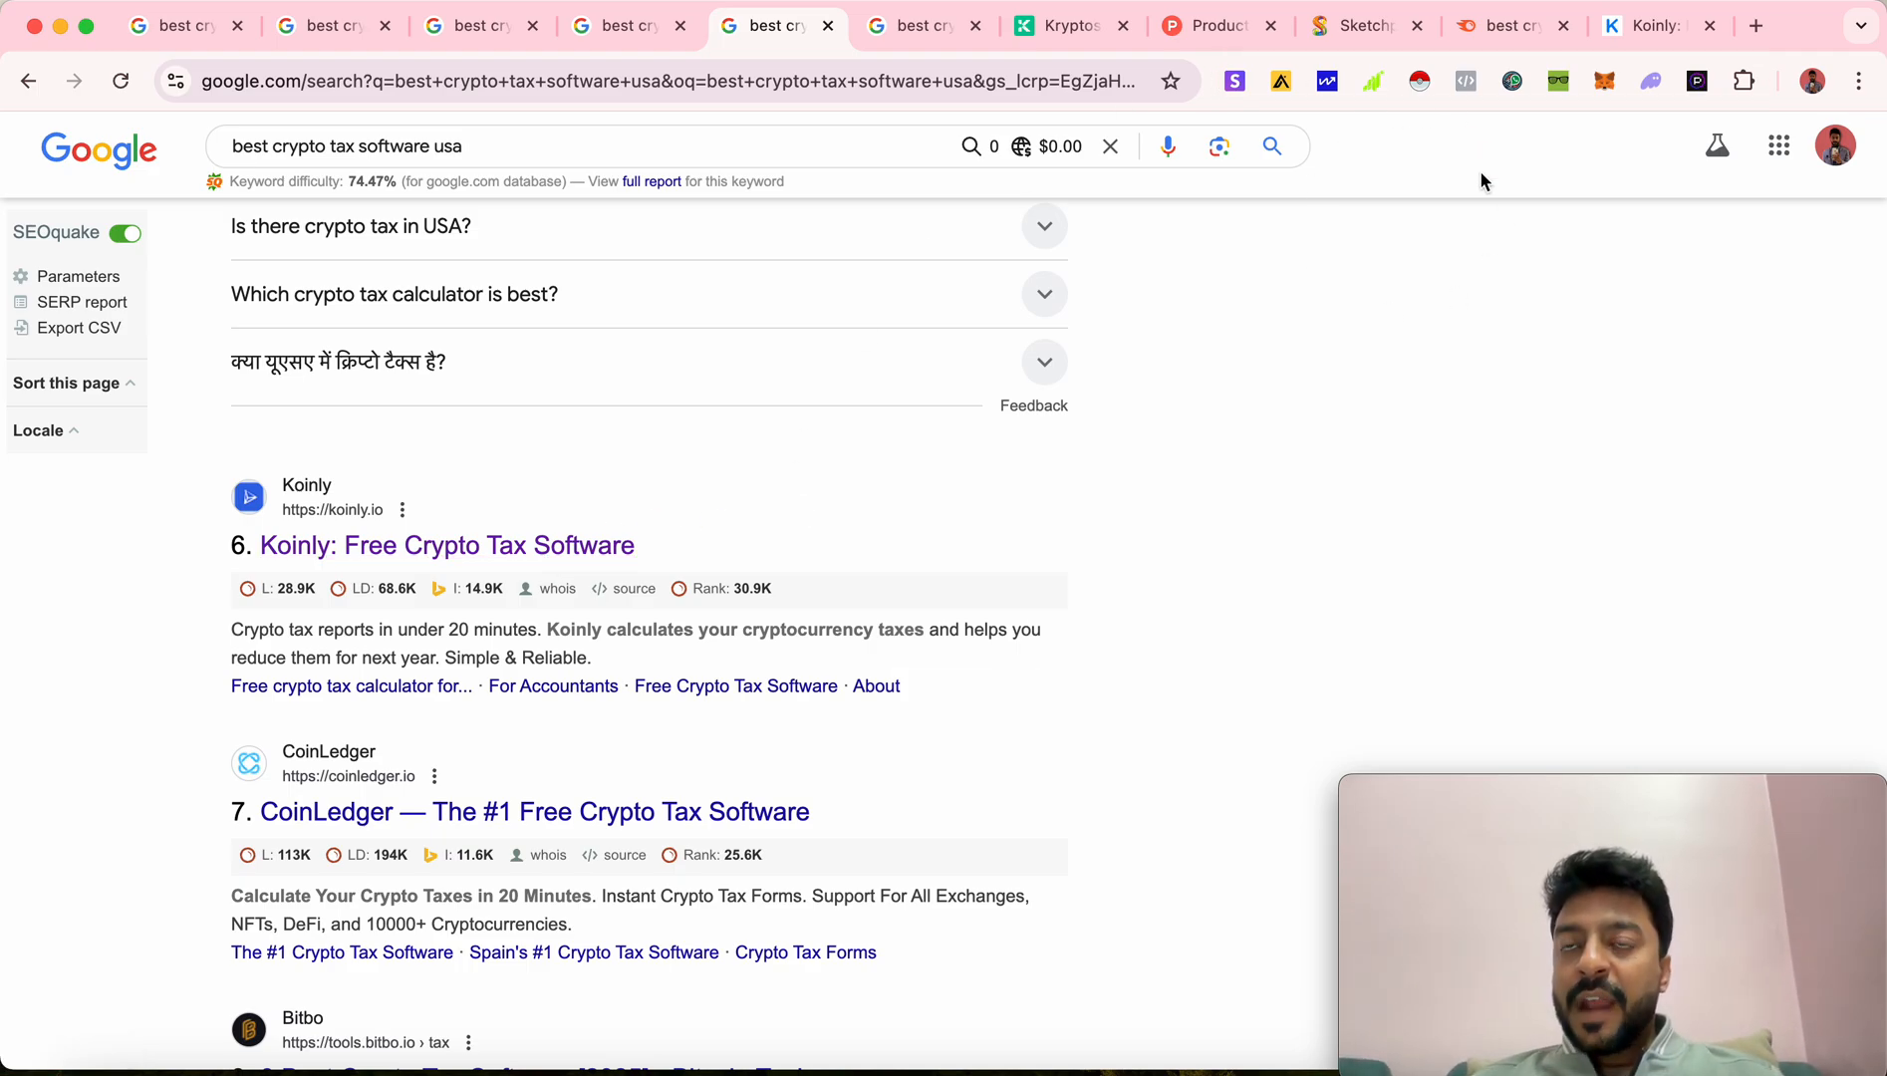
left_click(1656, 26)
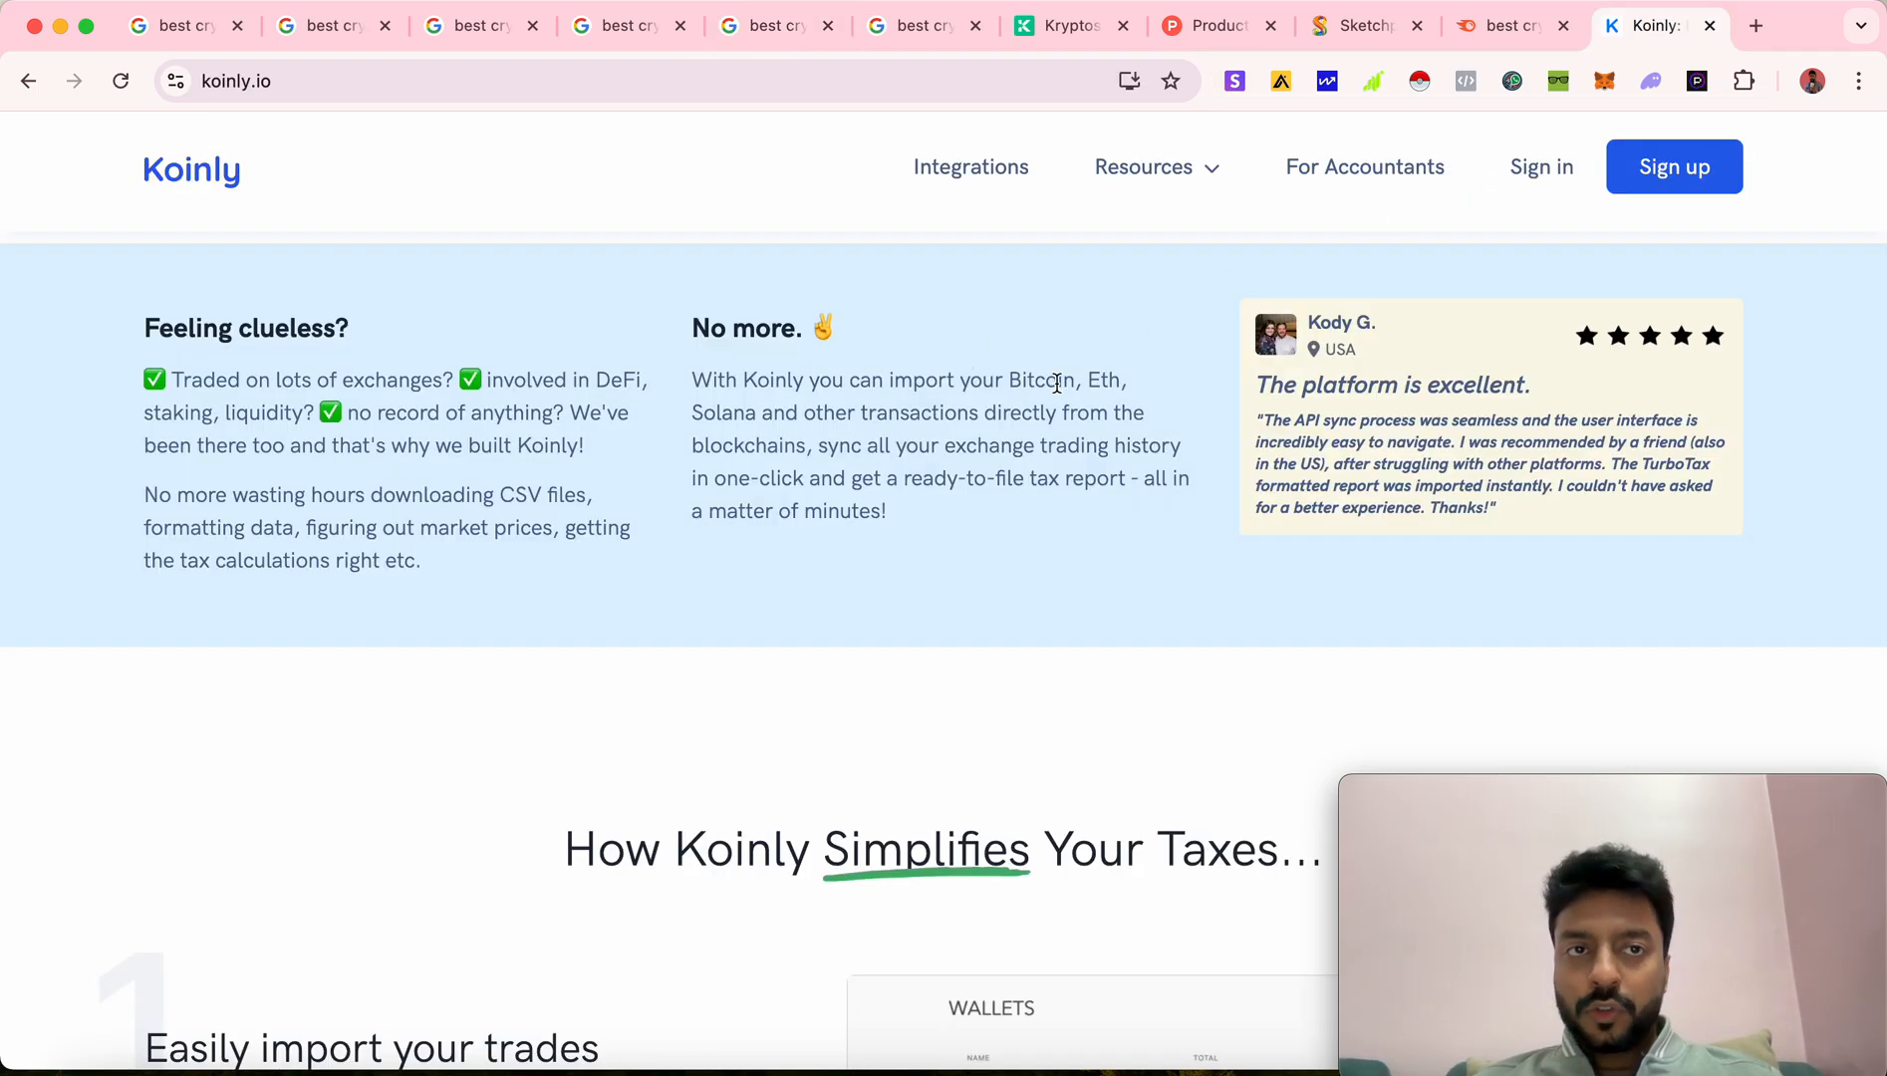
scroll("up", 3)
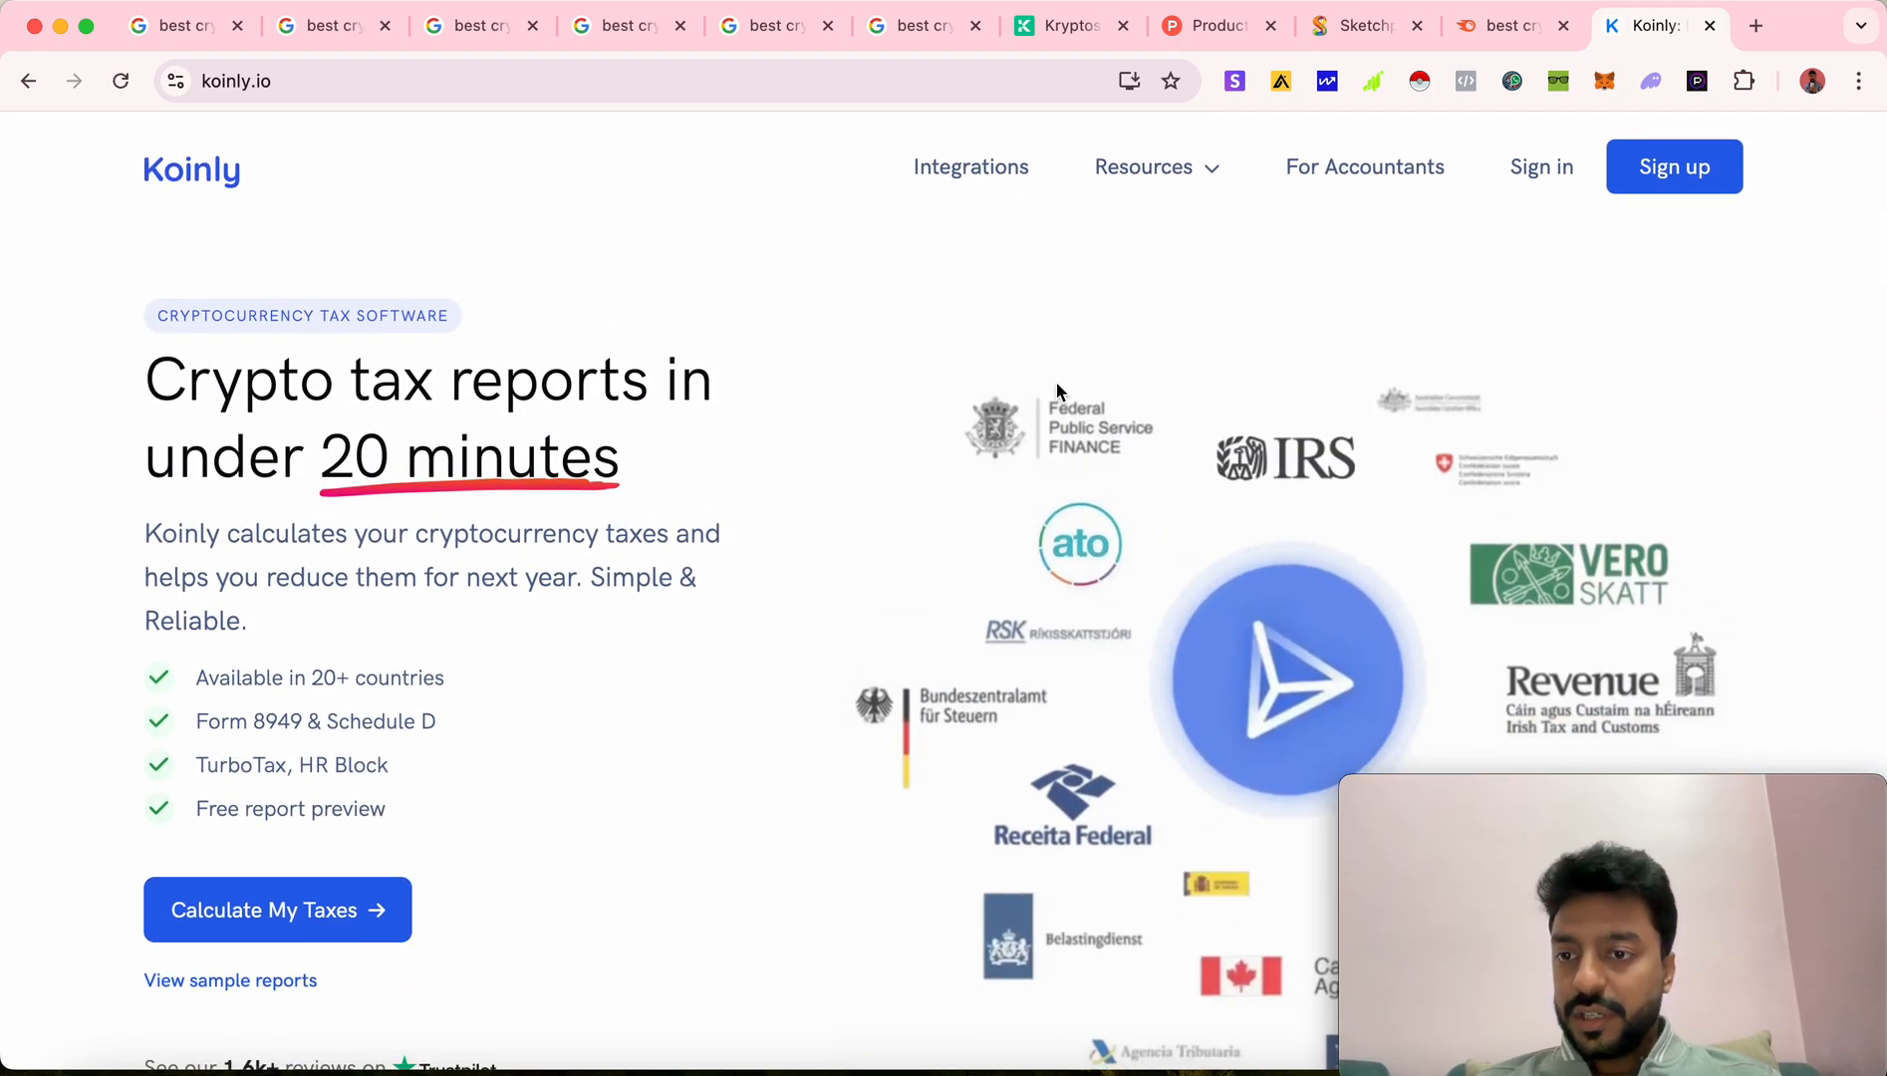
mouse_move(1144, 343)
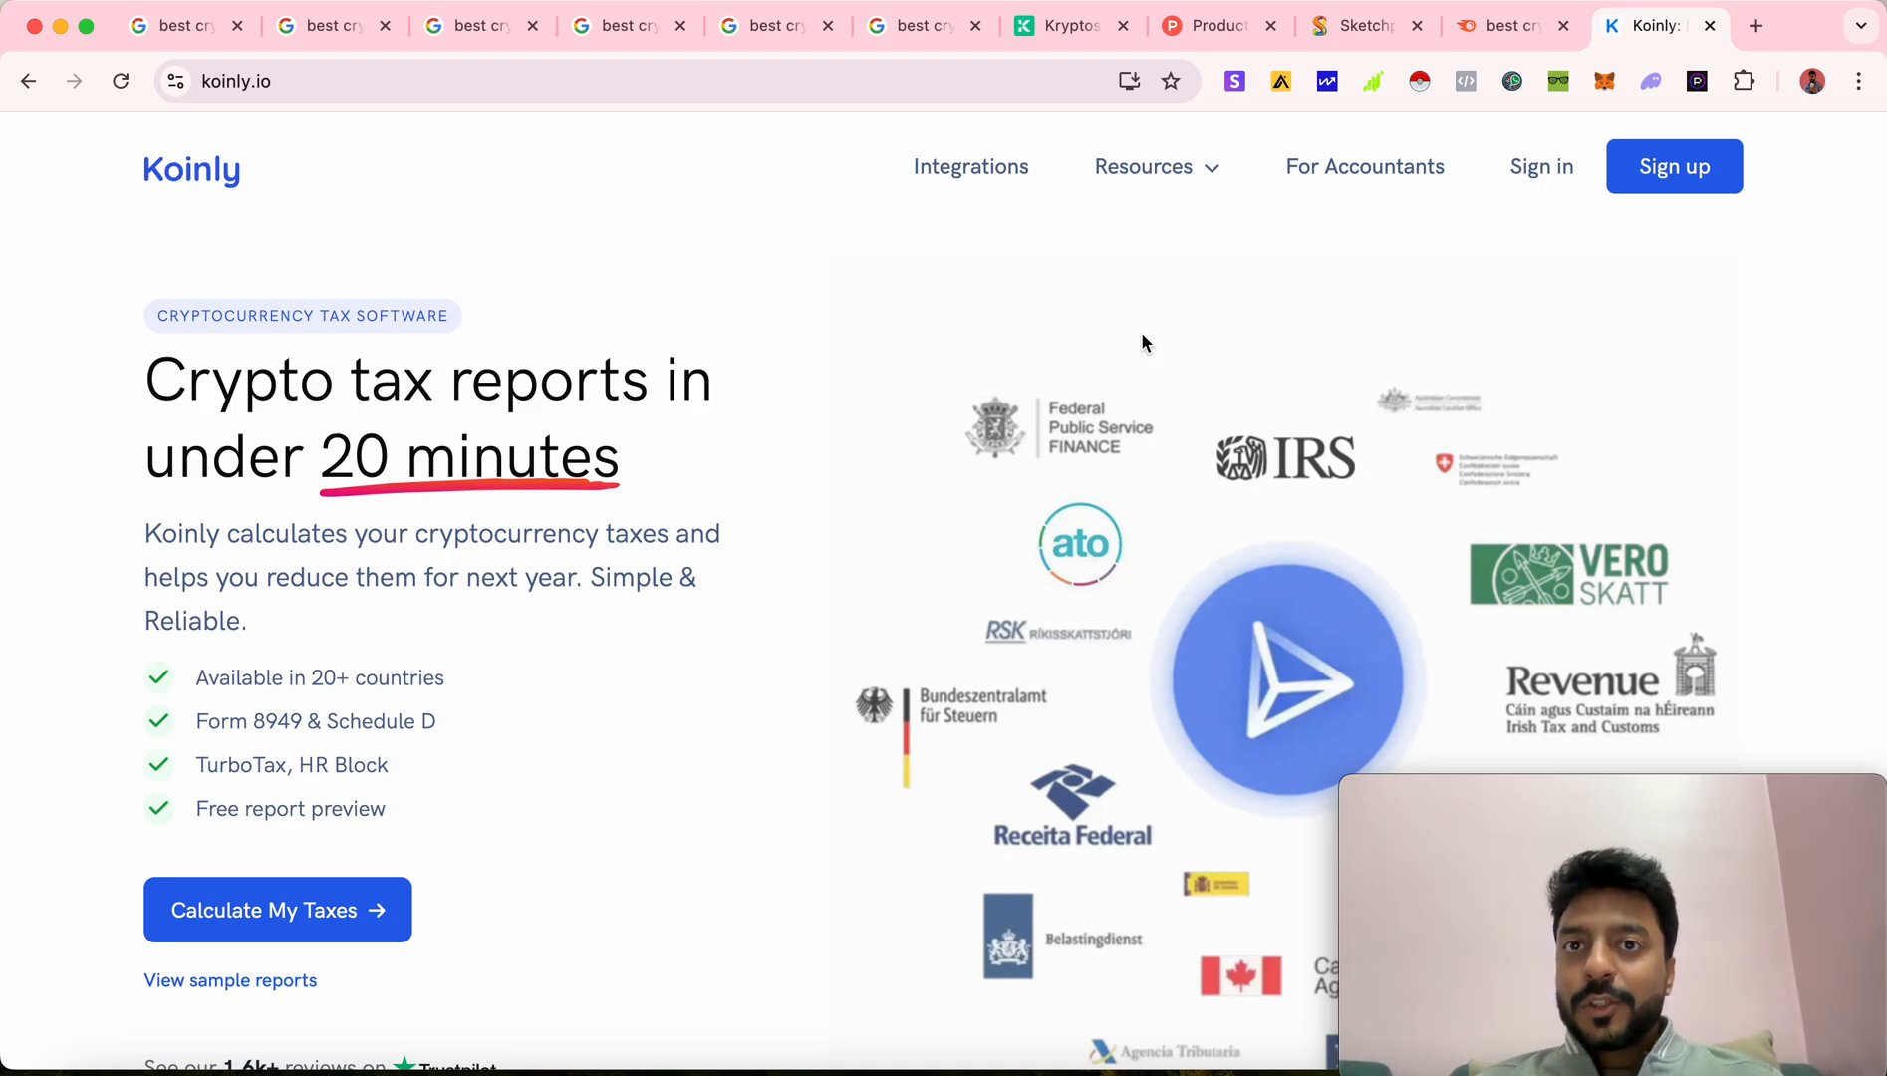
mouse_move(1030, 281)
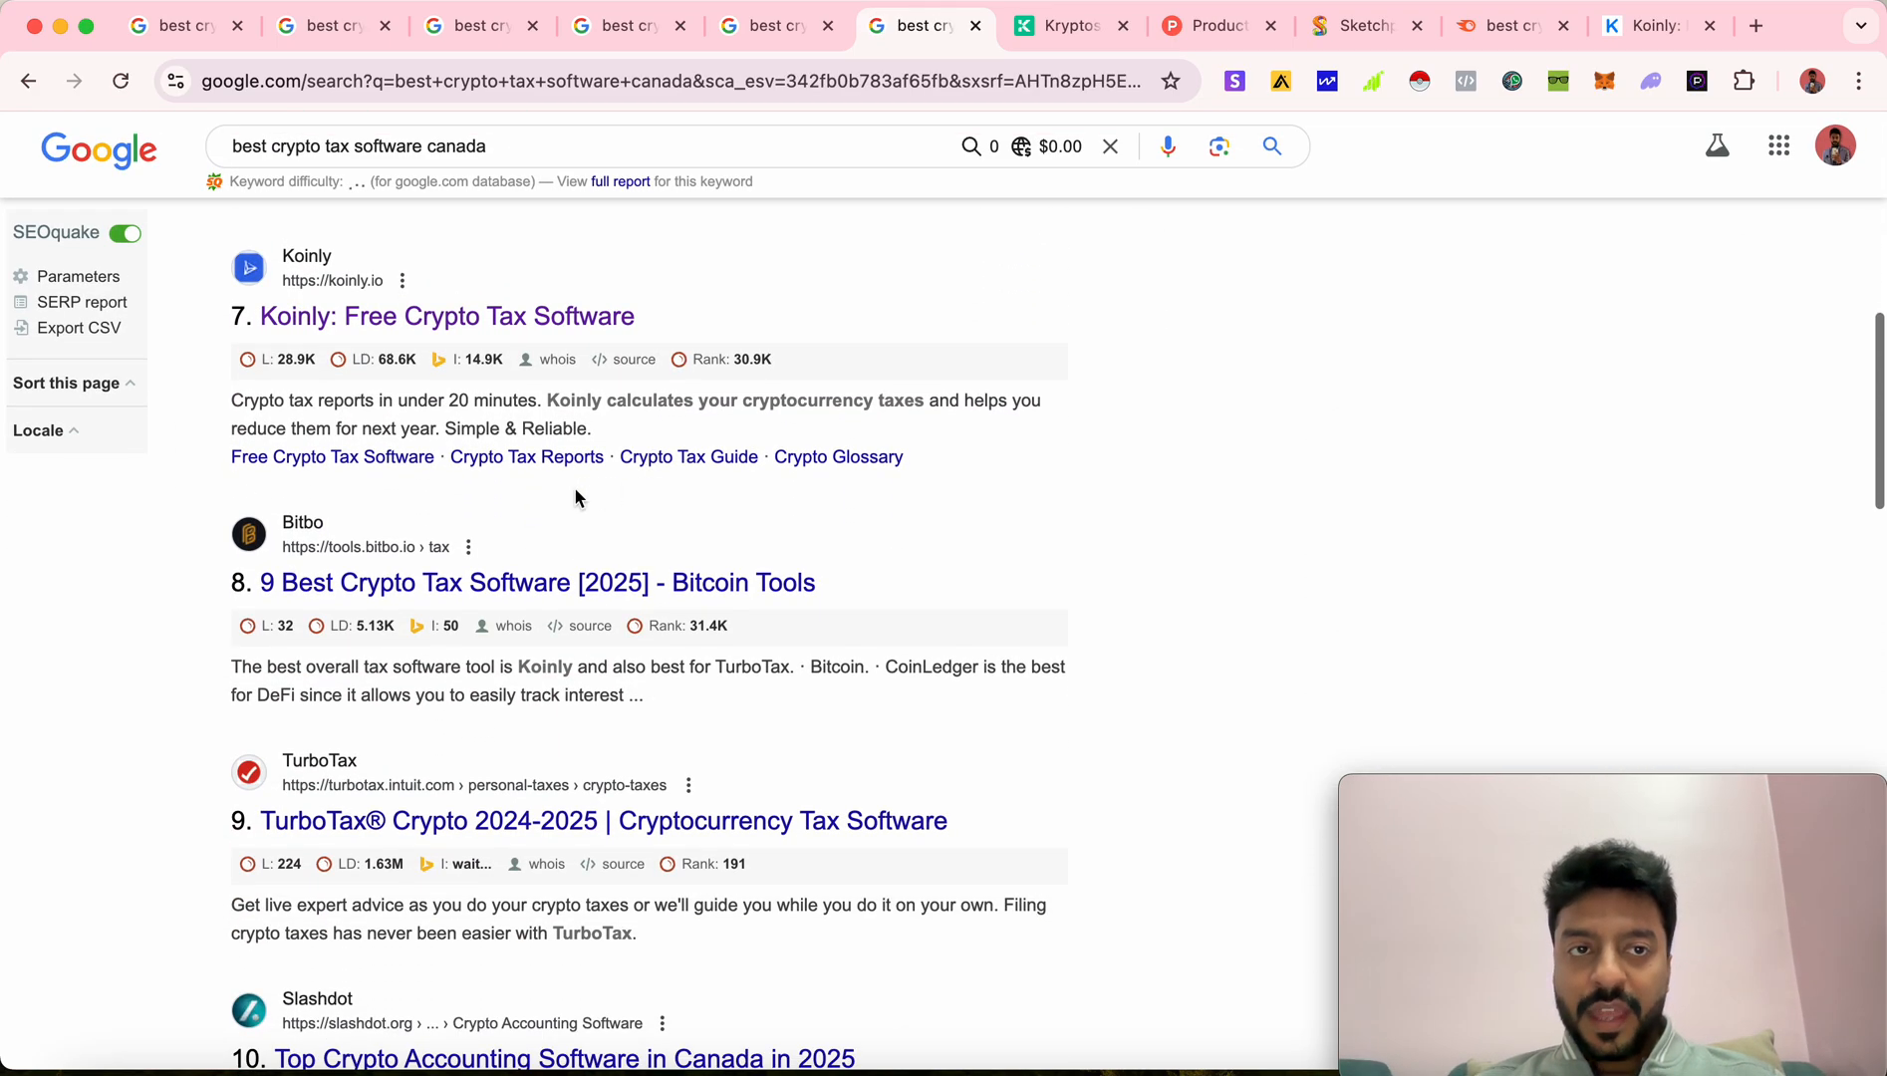
Review the 'best crypto tax software canada' results for the Kryptos ranking
scroll("down", 3)
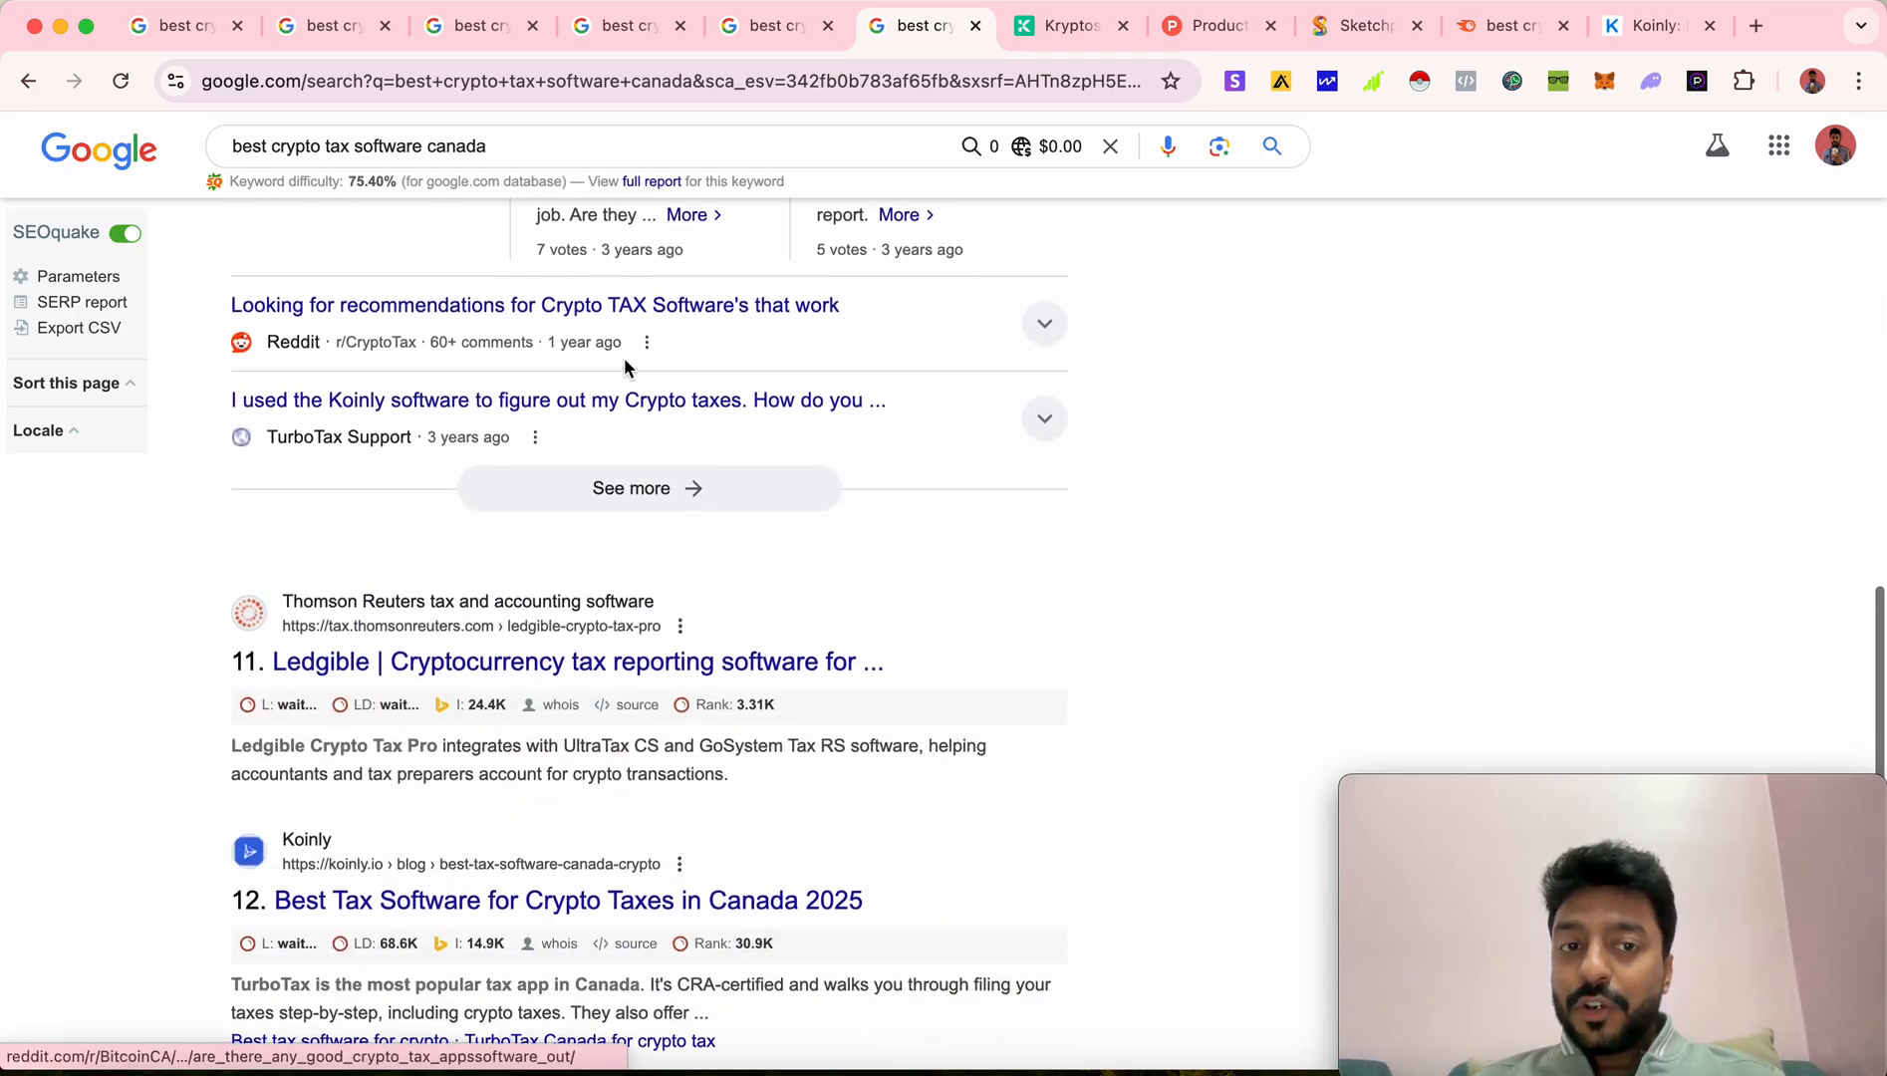
scroll("down", 3)
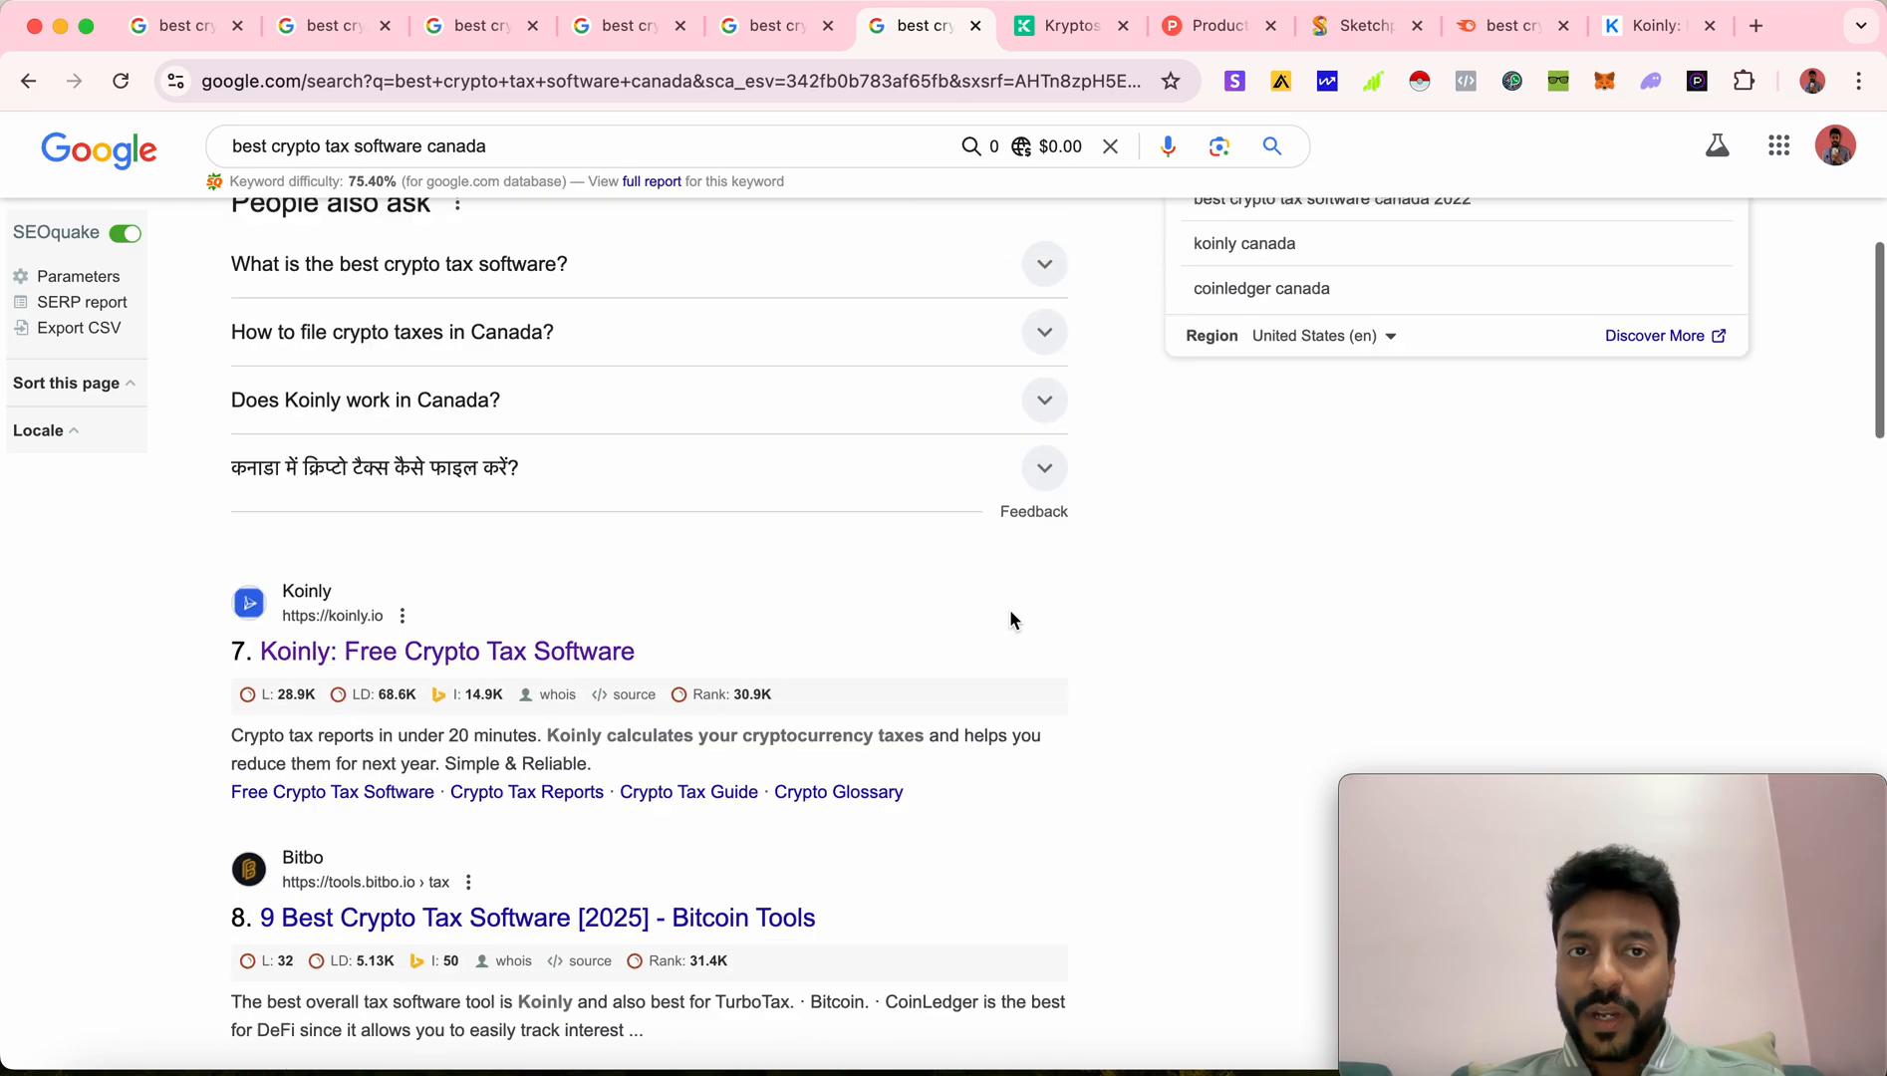
scroll("up", 3)
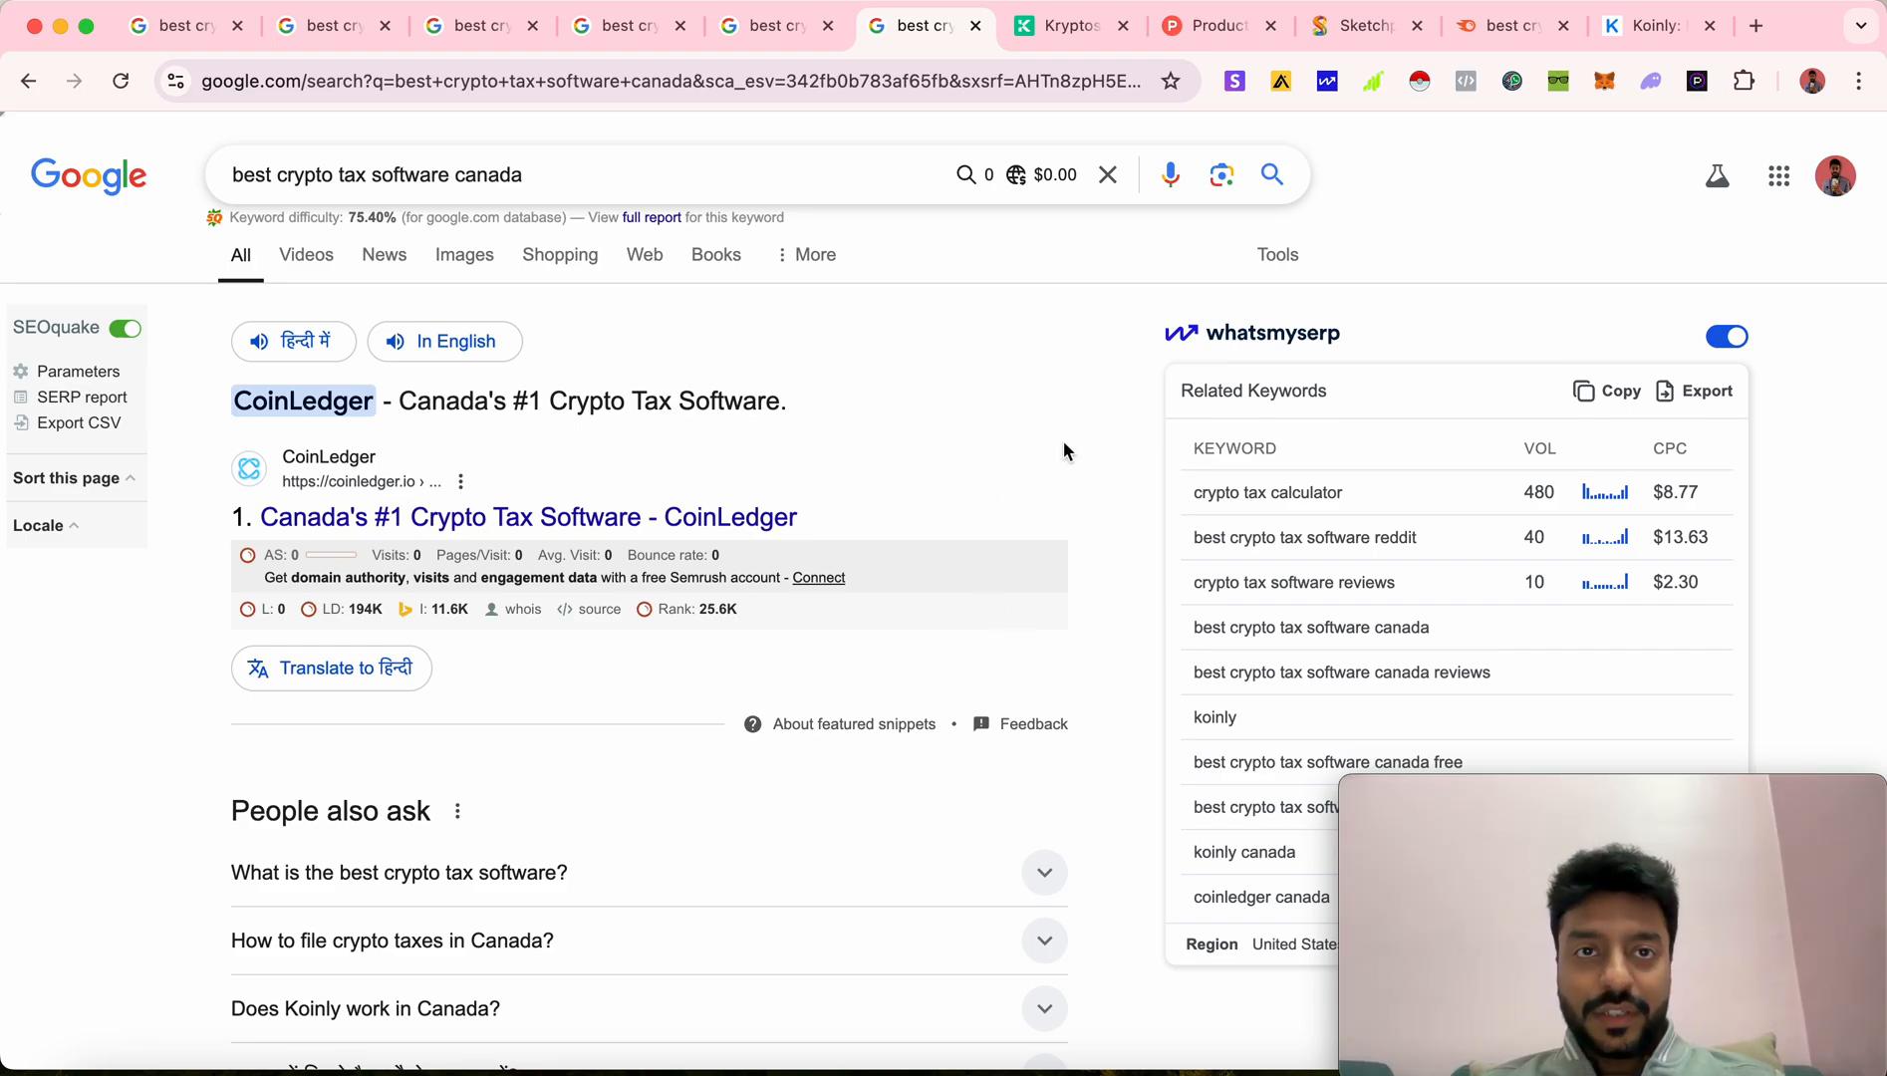
mouse_move(909, 450)
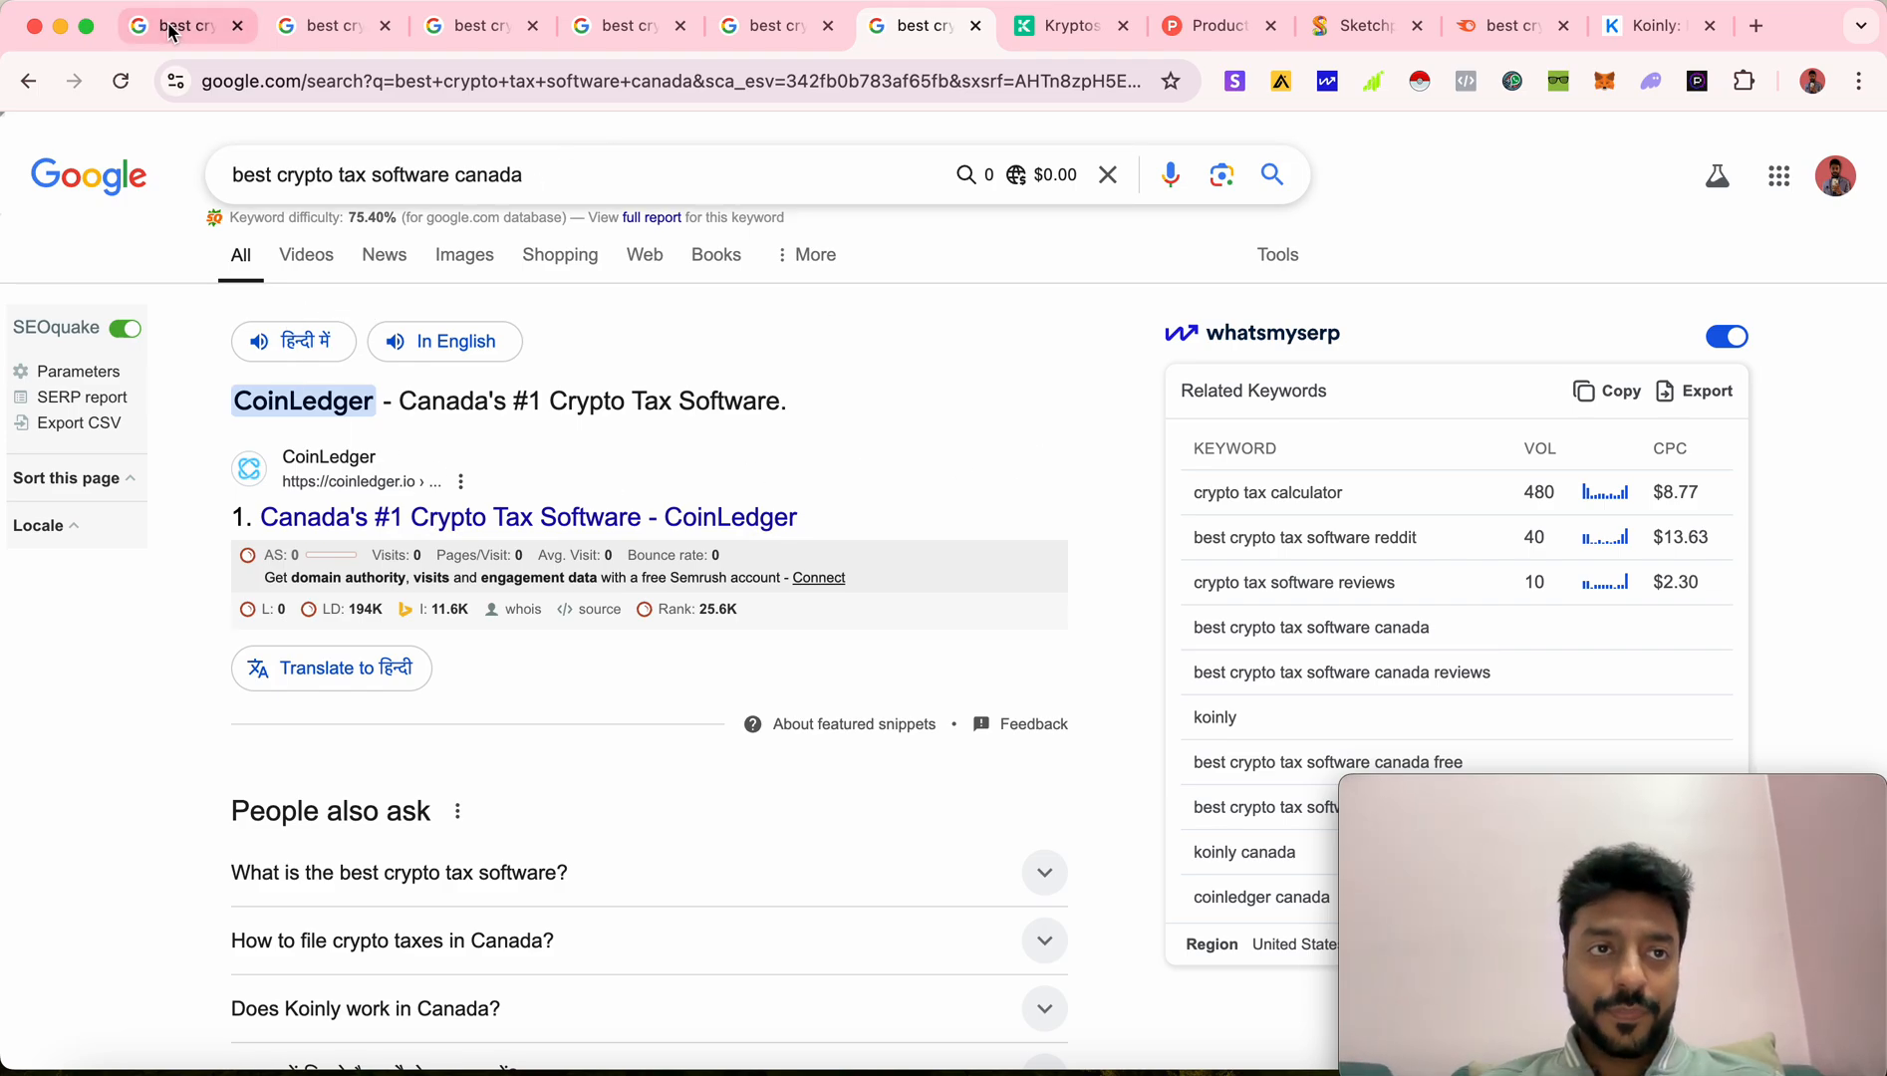
Search 'best crypto tax software denmark' and open the eighth-ranked Kryptos Tax result
type("best crypto tax software denmark")
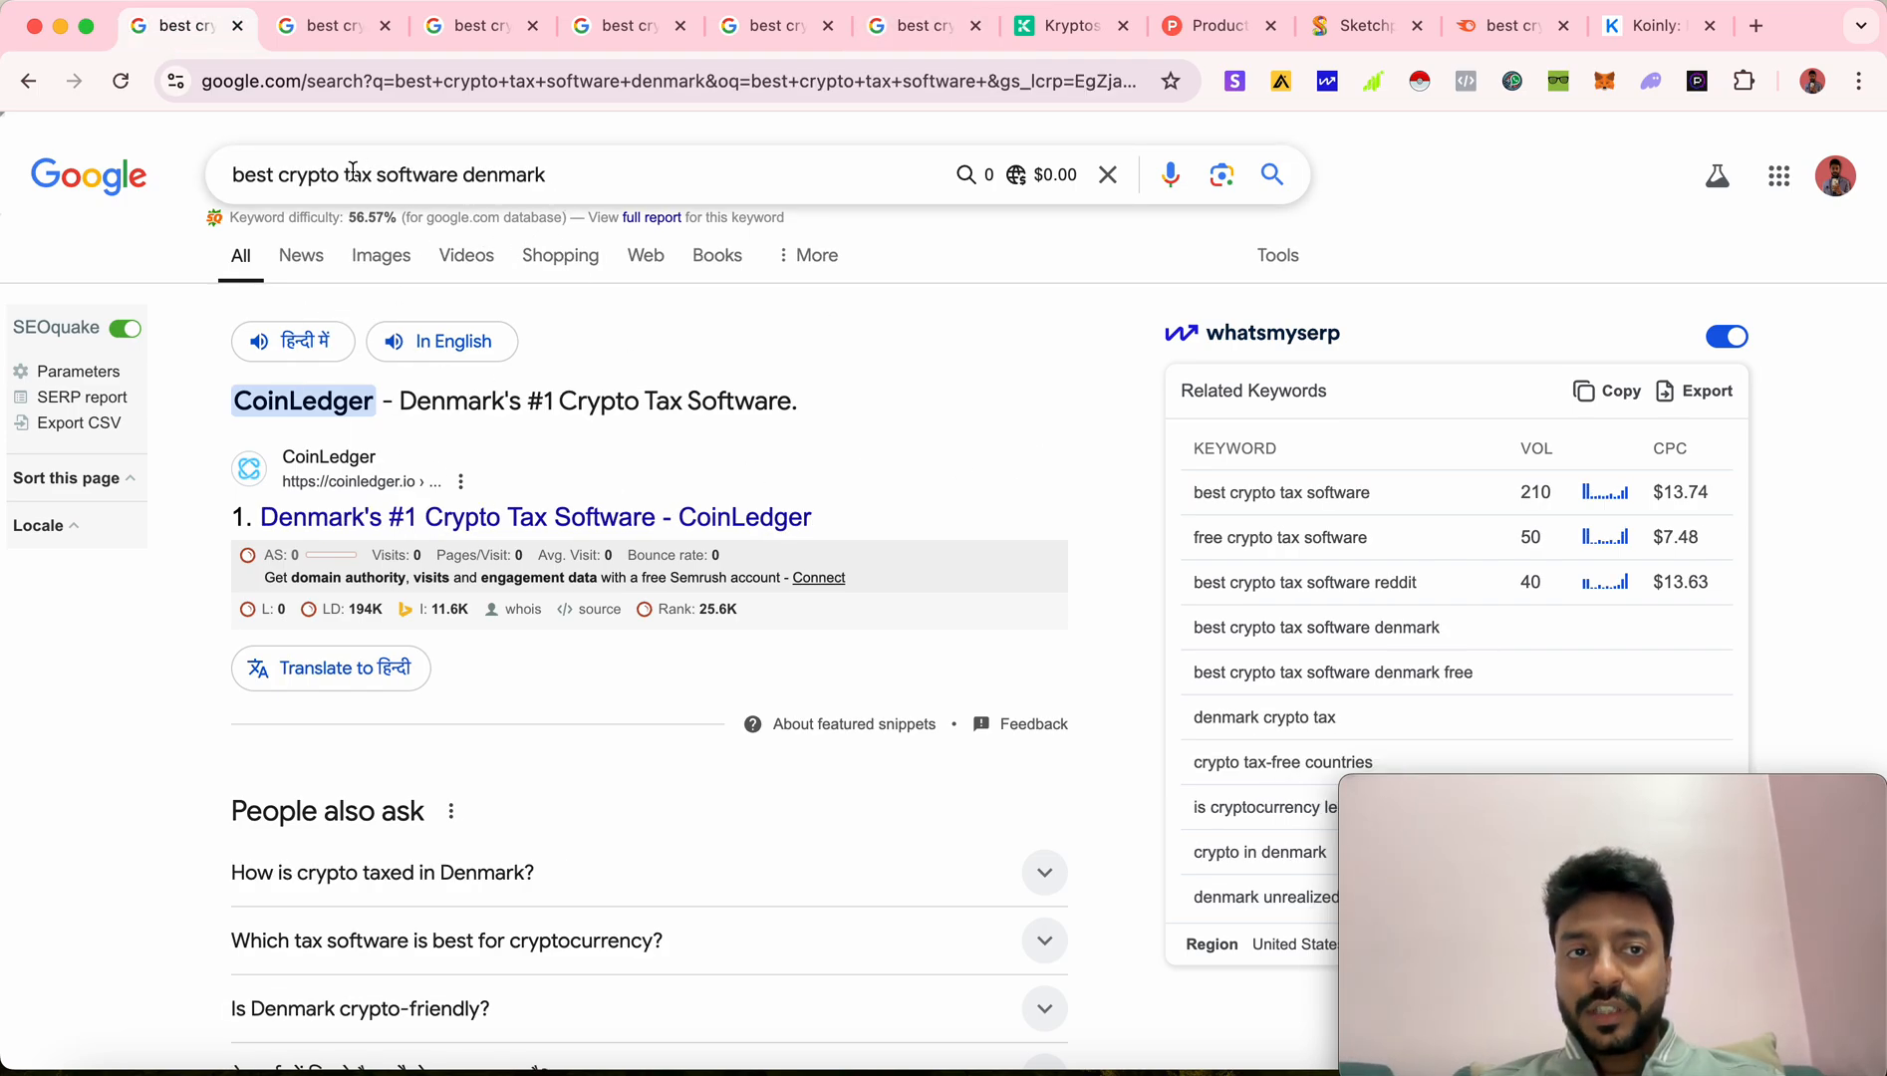
scroll("down", 3)
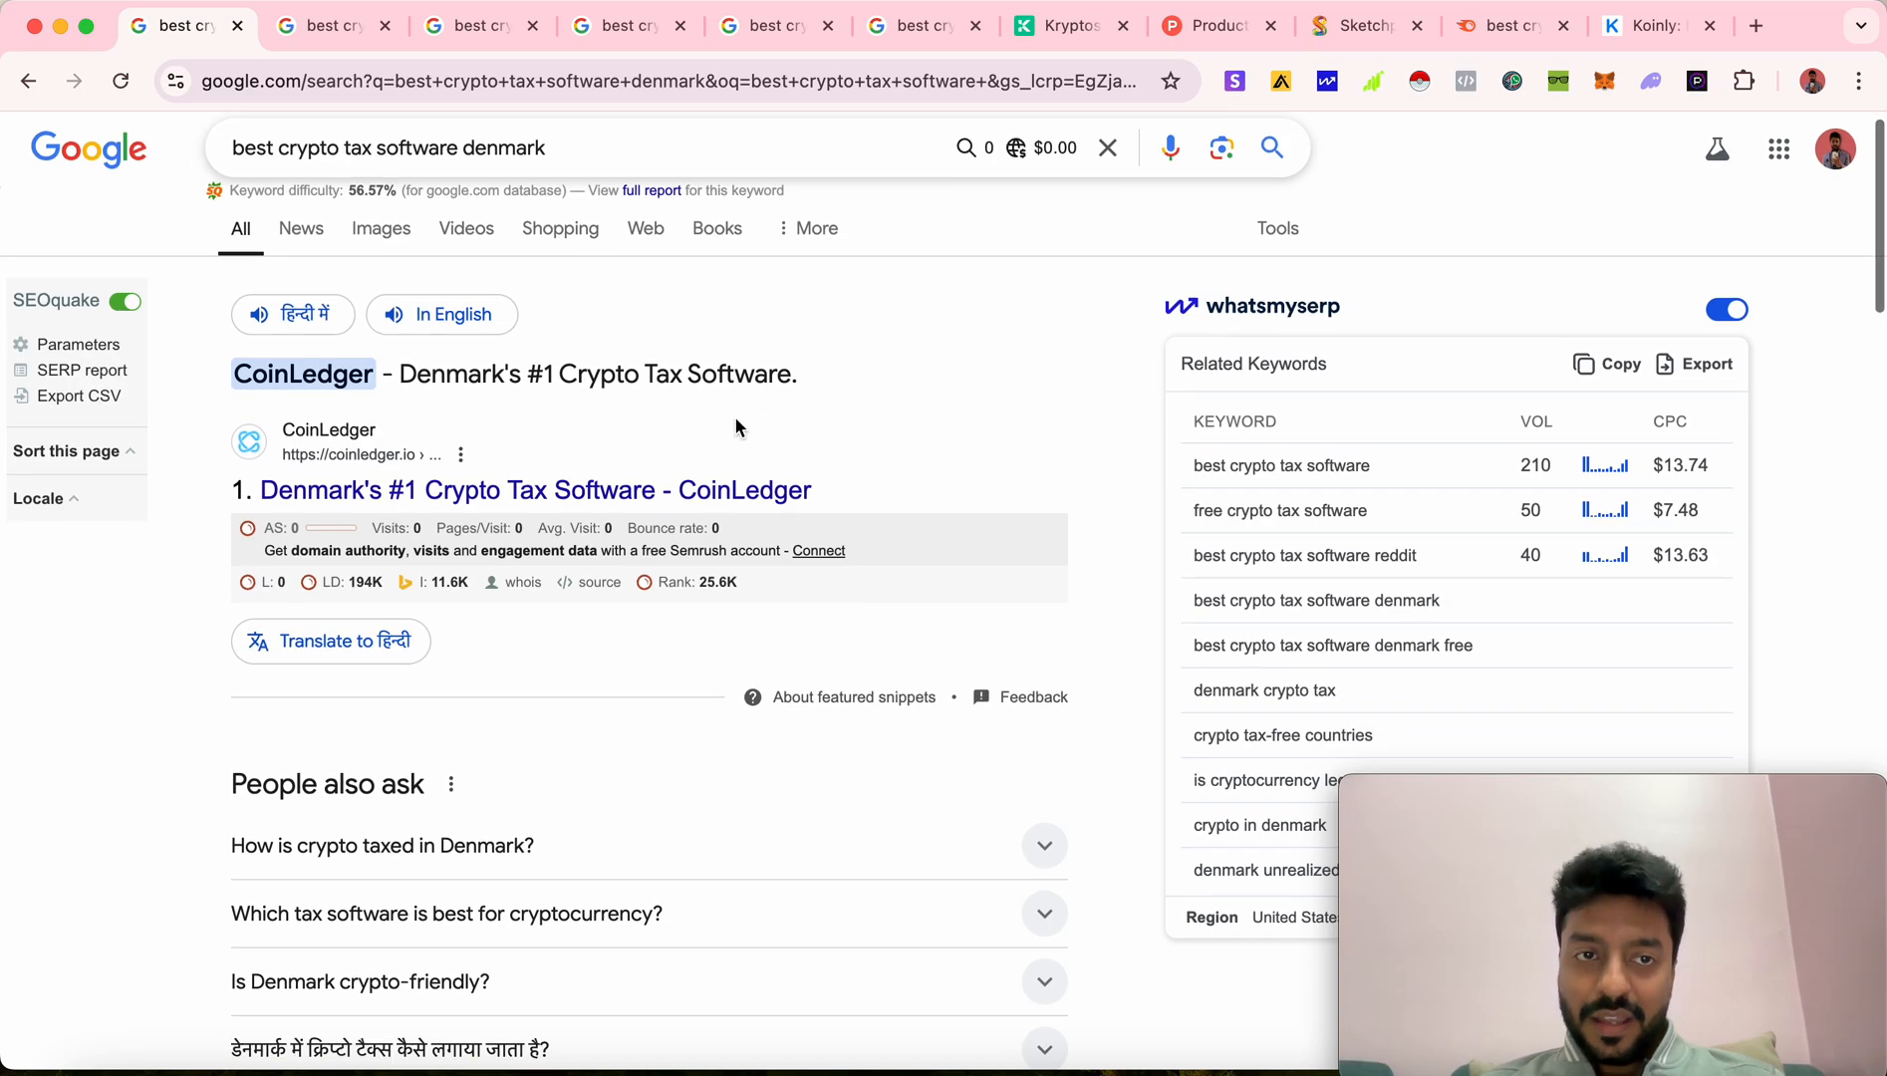
scroll("down", 3)
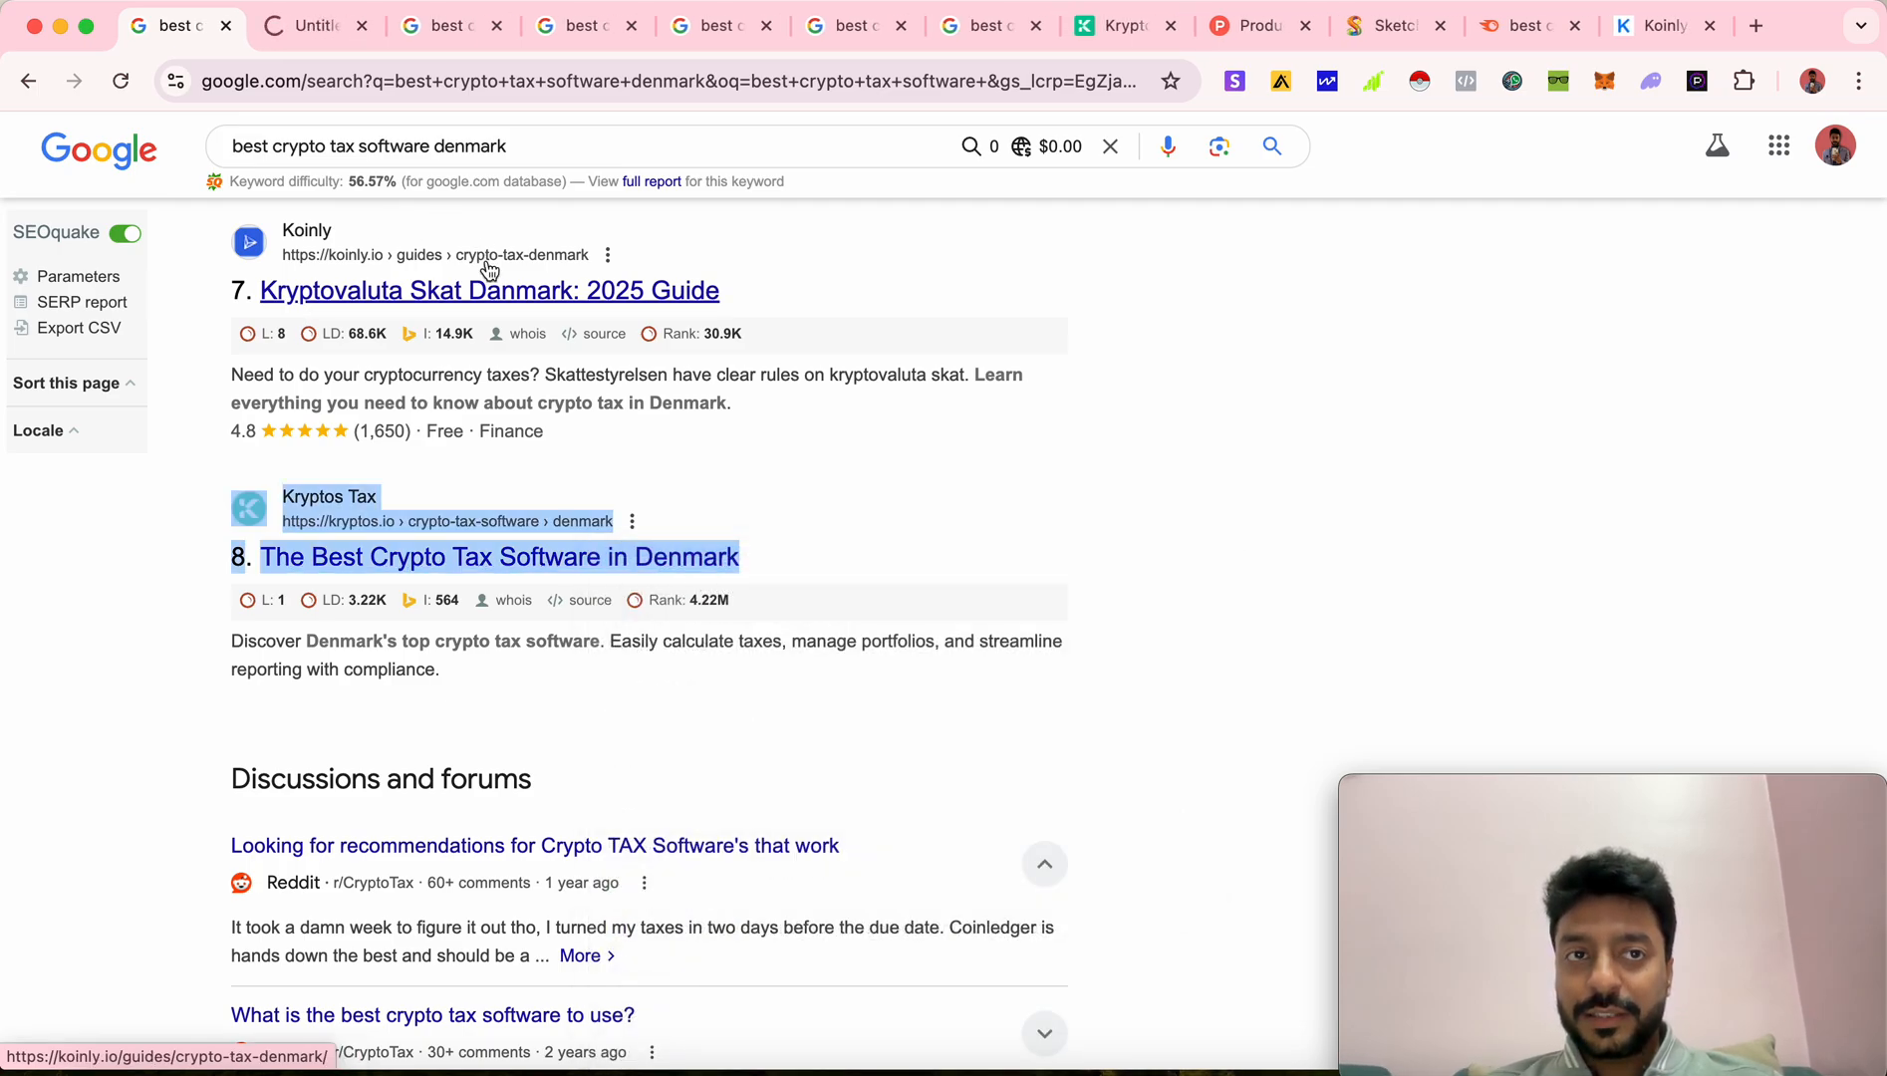
left_click(499, 558)
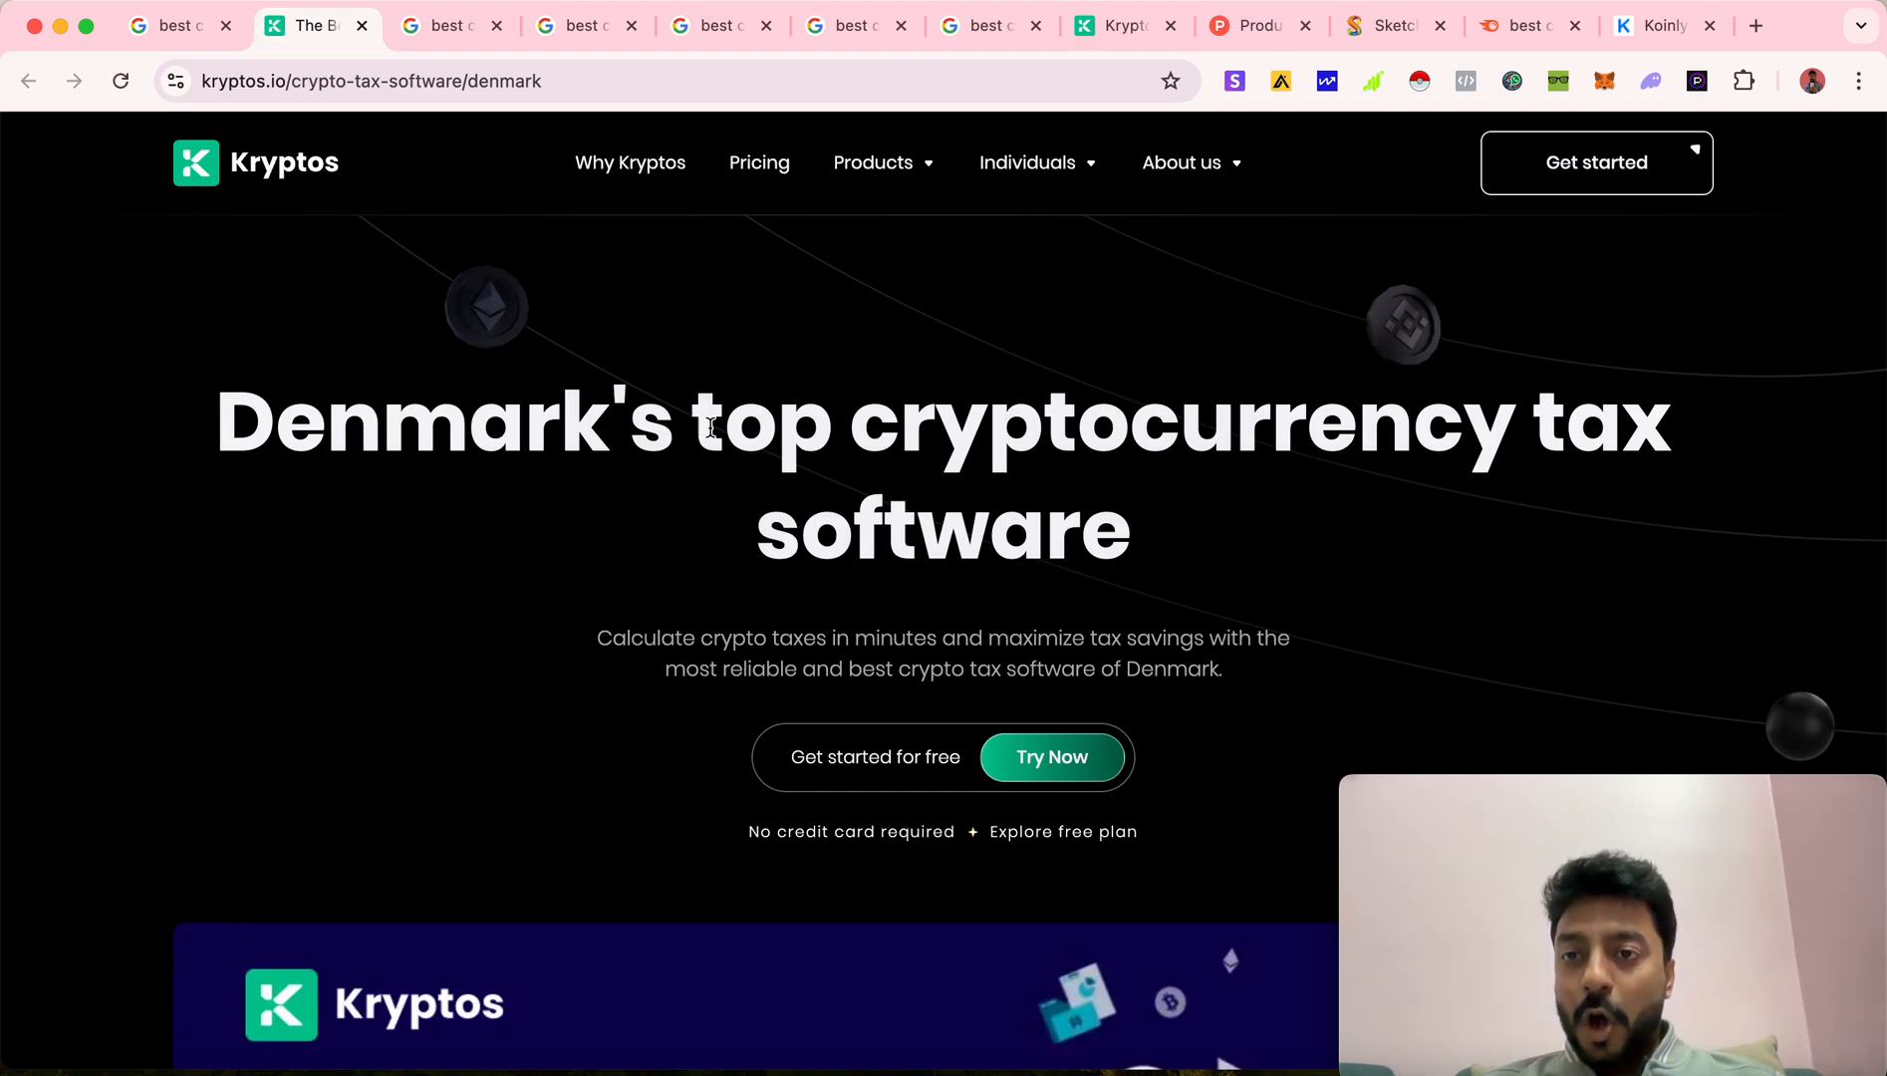
Highlight 'top cryptocurrency tax software' in the Denmark heading and review the page down to its ecosystem overview
left_click_drag(696, 421, 1116, 524)
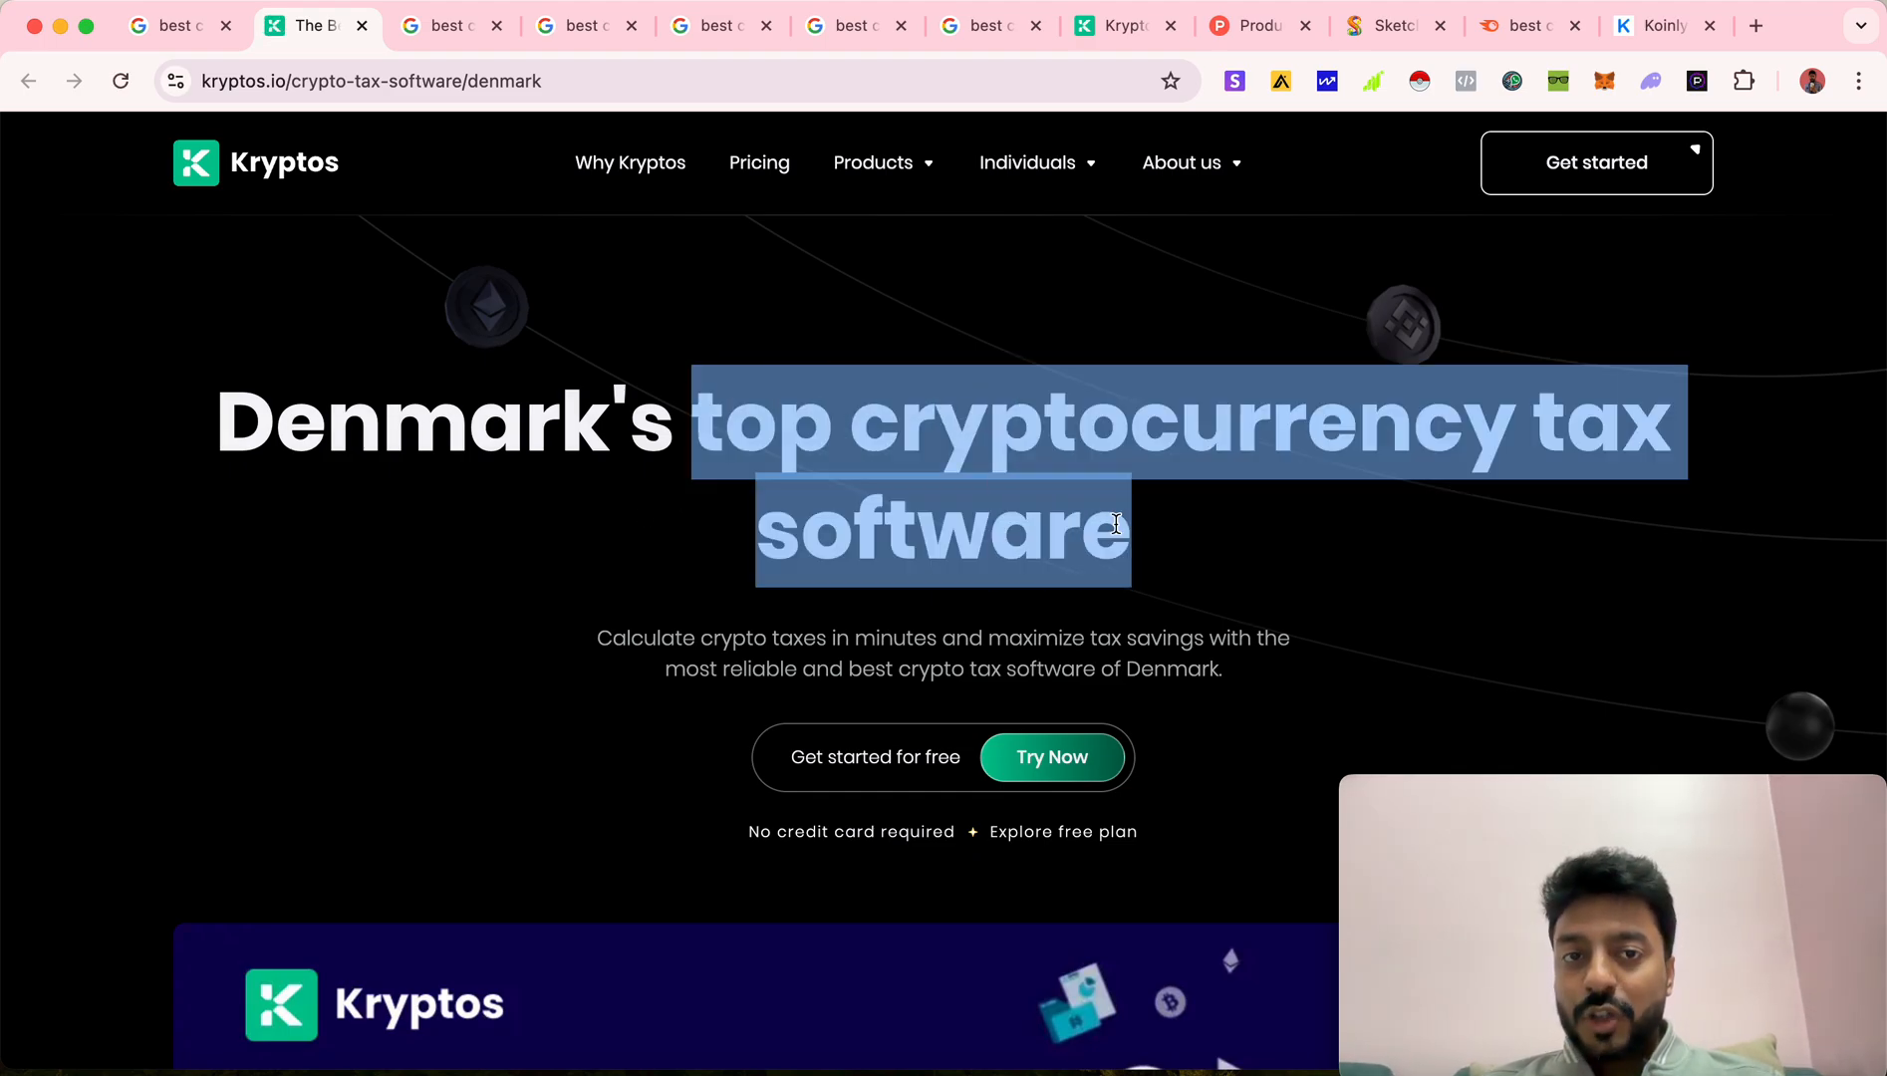
scroll("down", 3)
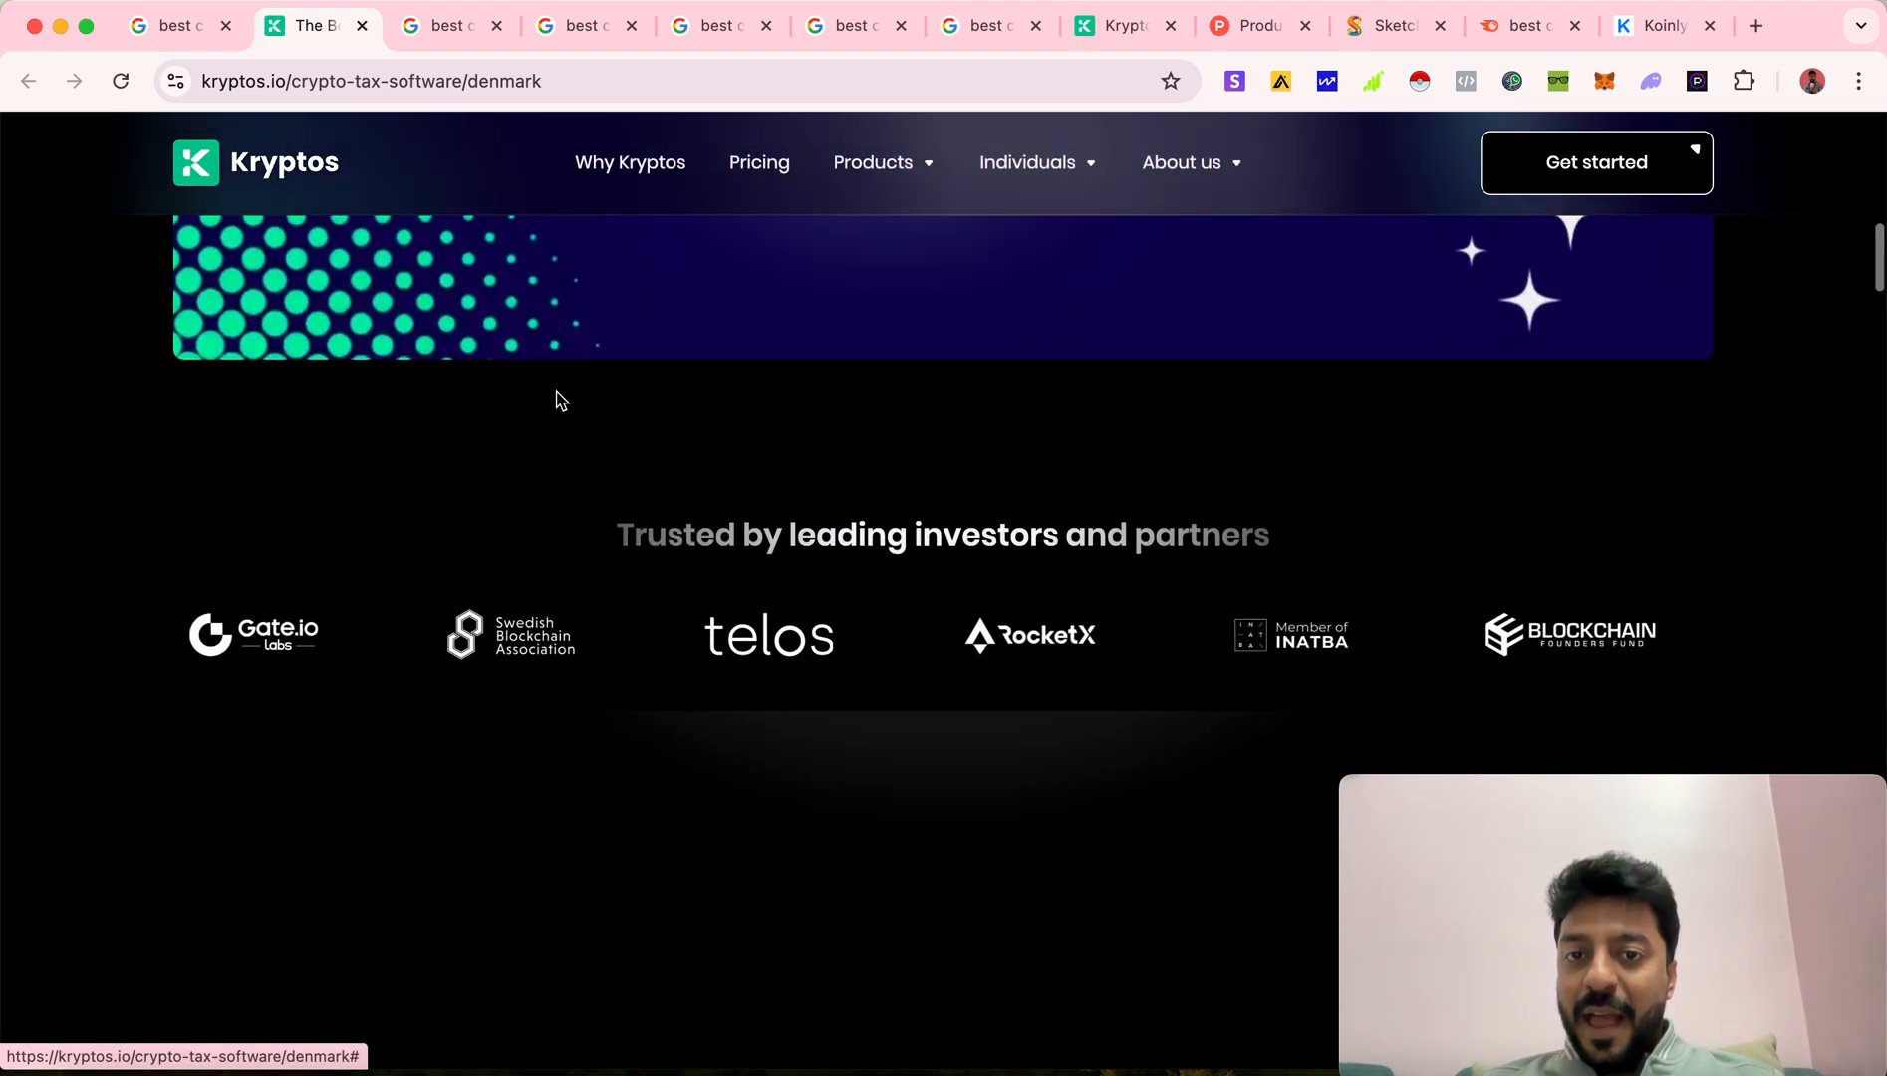
scroll("down", 3)
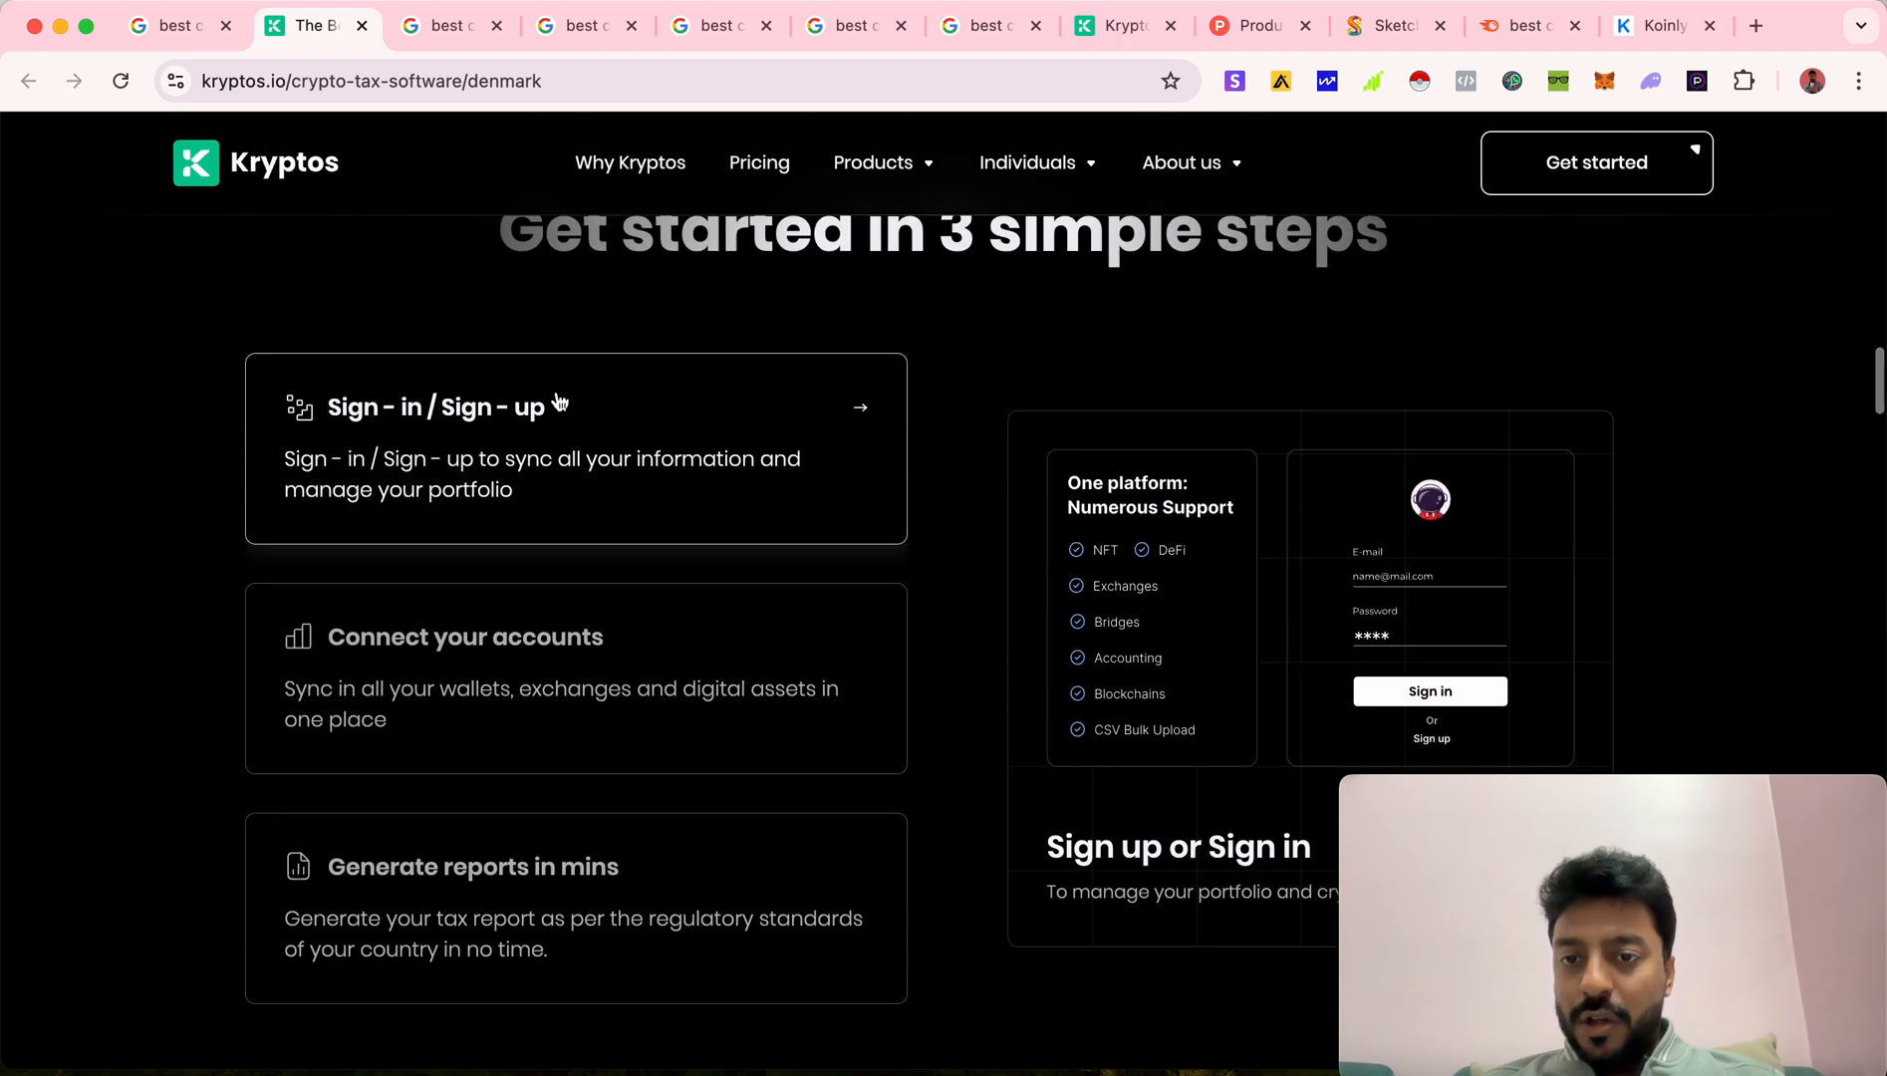
scroll("down", 3)
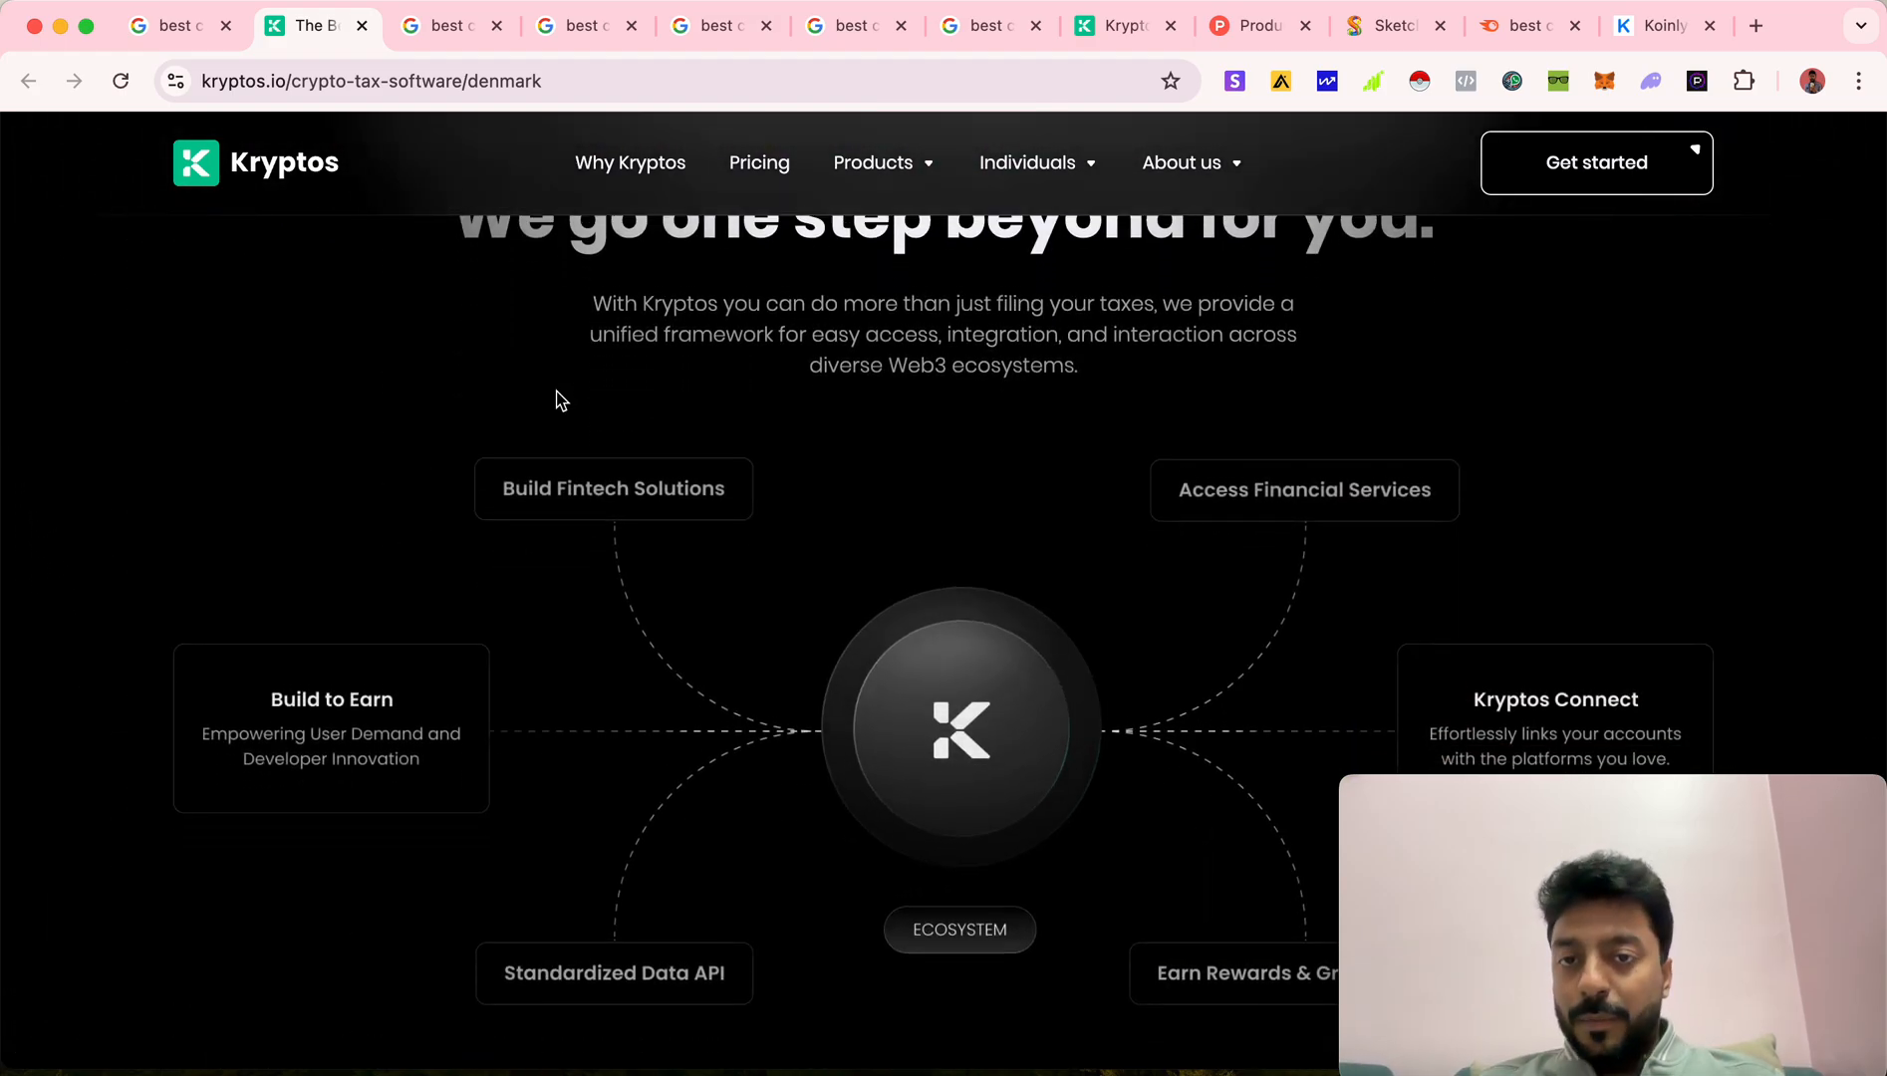
Check the Sweden results where Kryptos ranks first and open its result in another tab
scroll("down", 3)
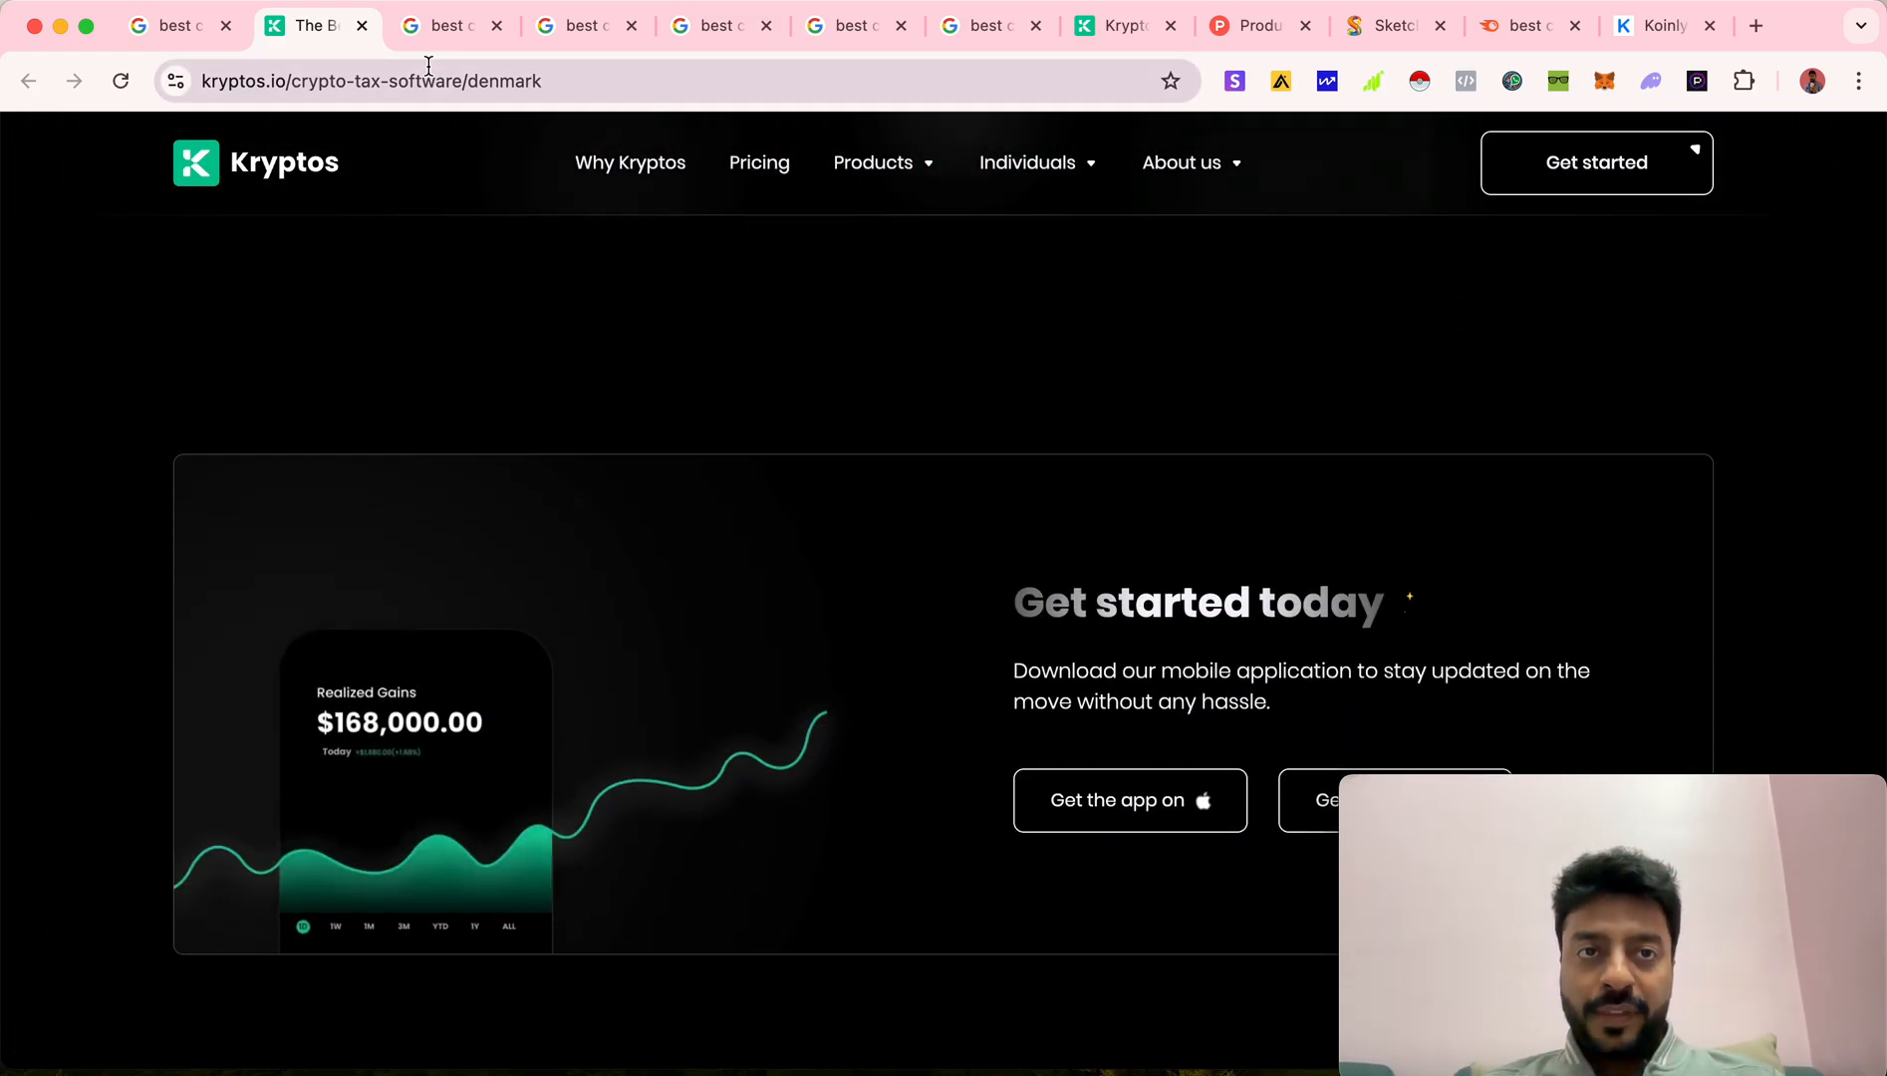
left_click(443, 26)
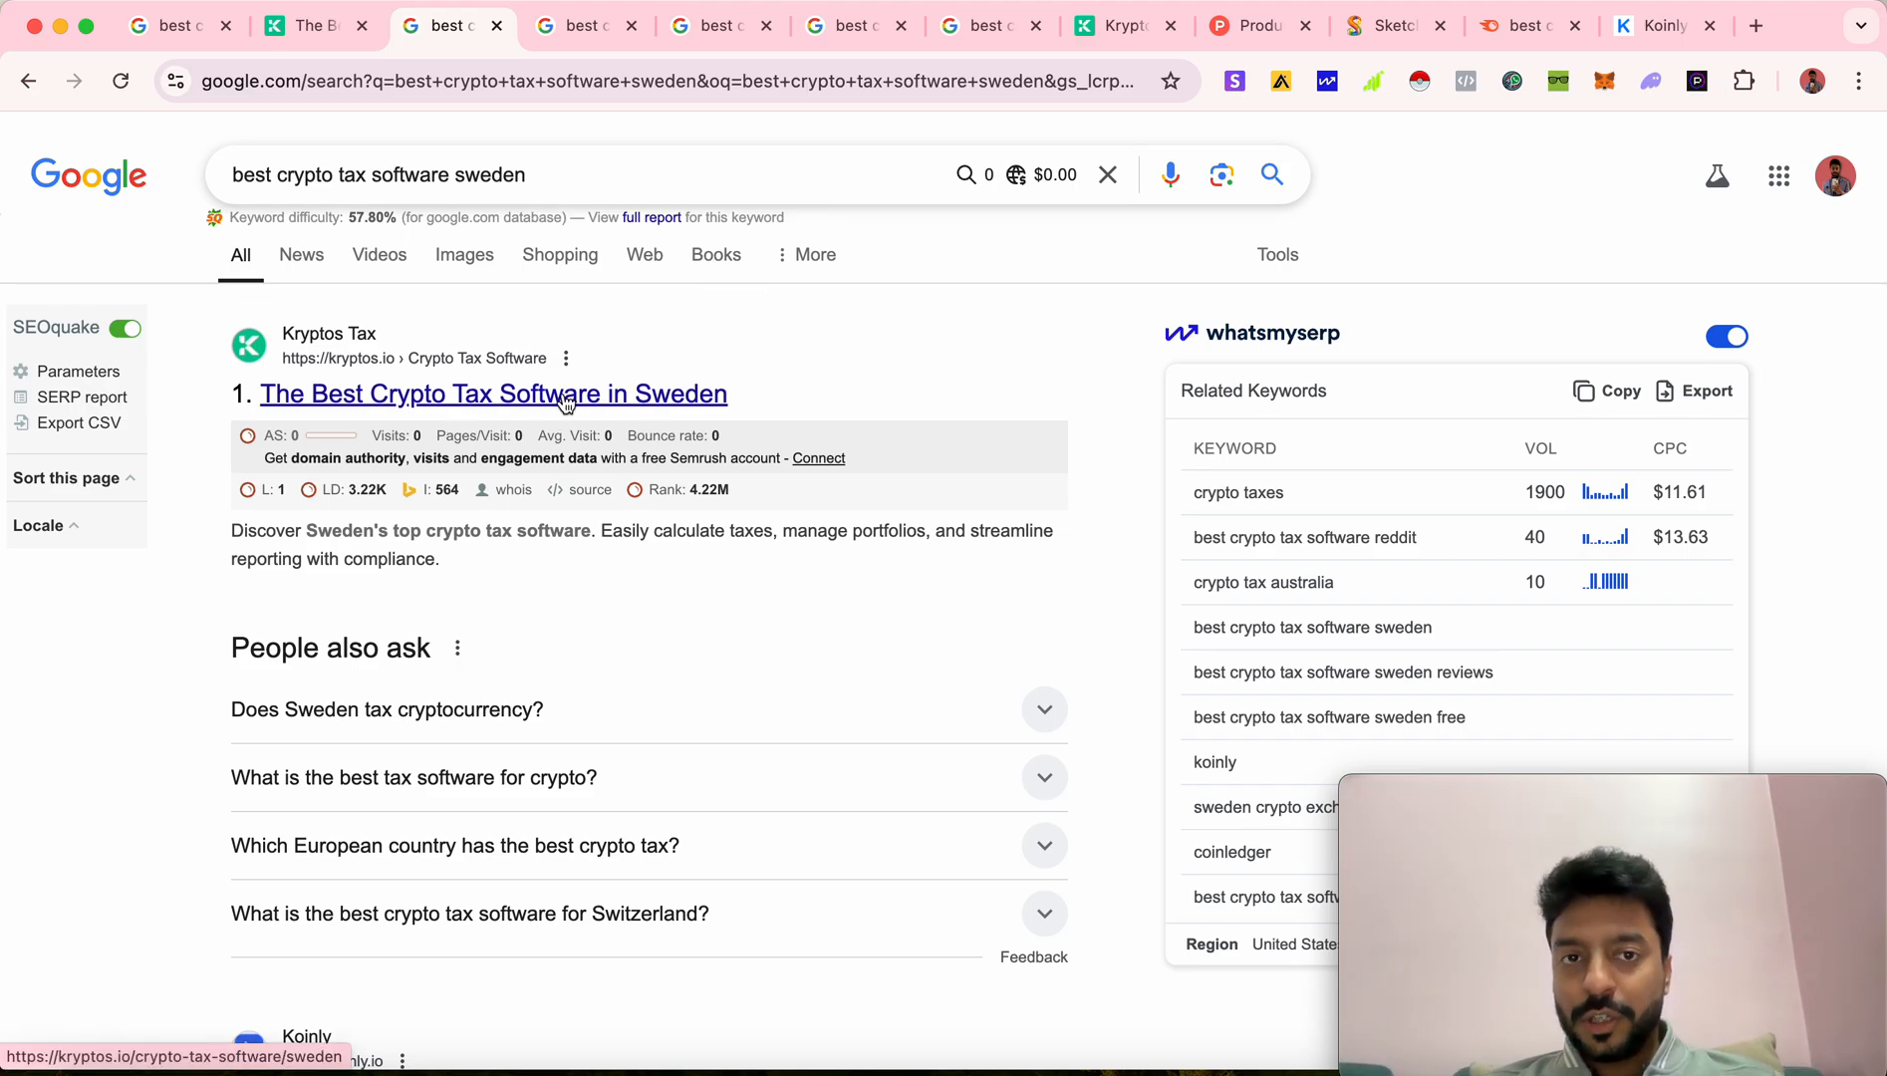
left_click(586, 26)
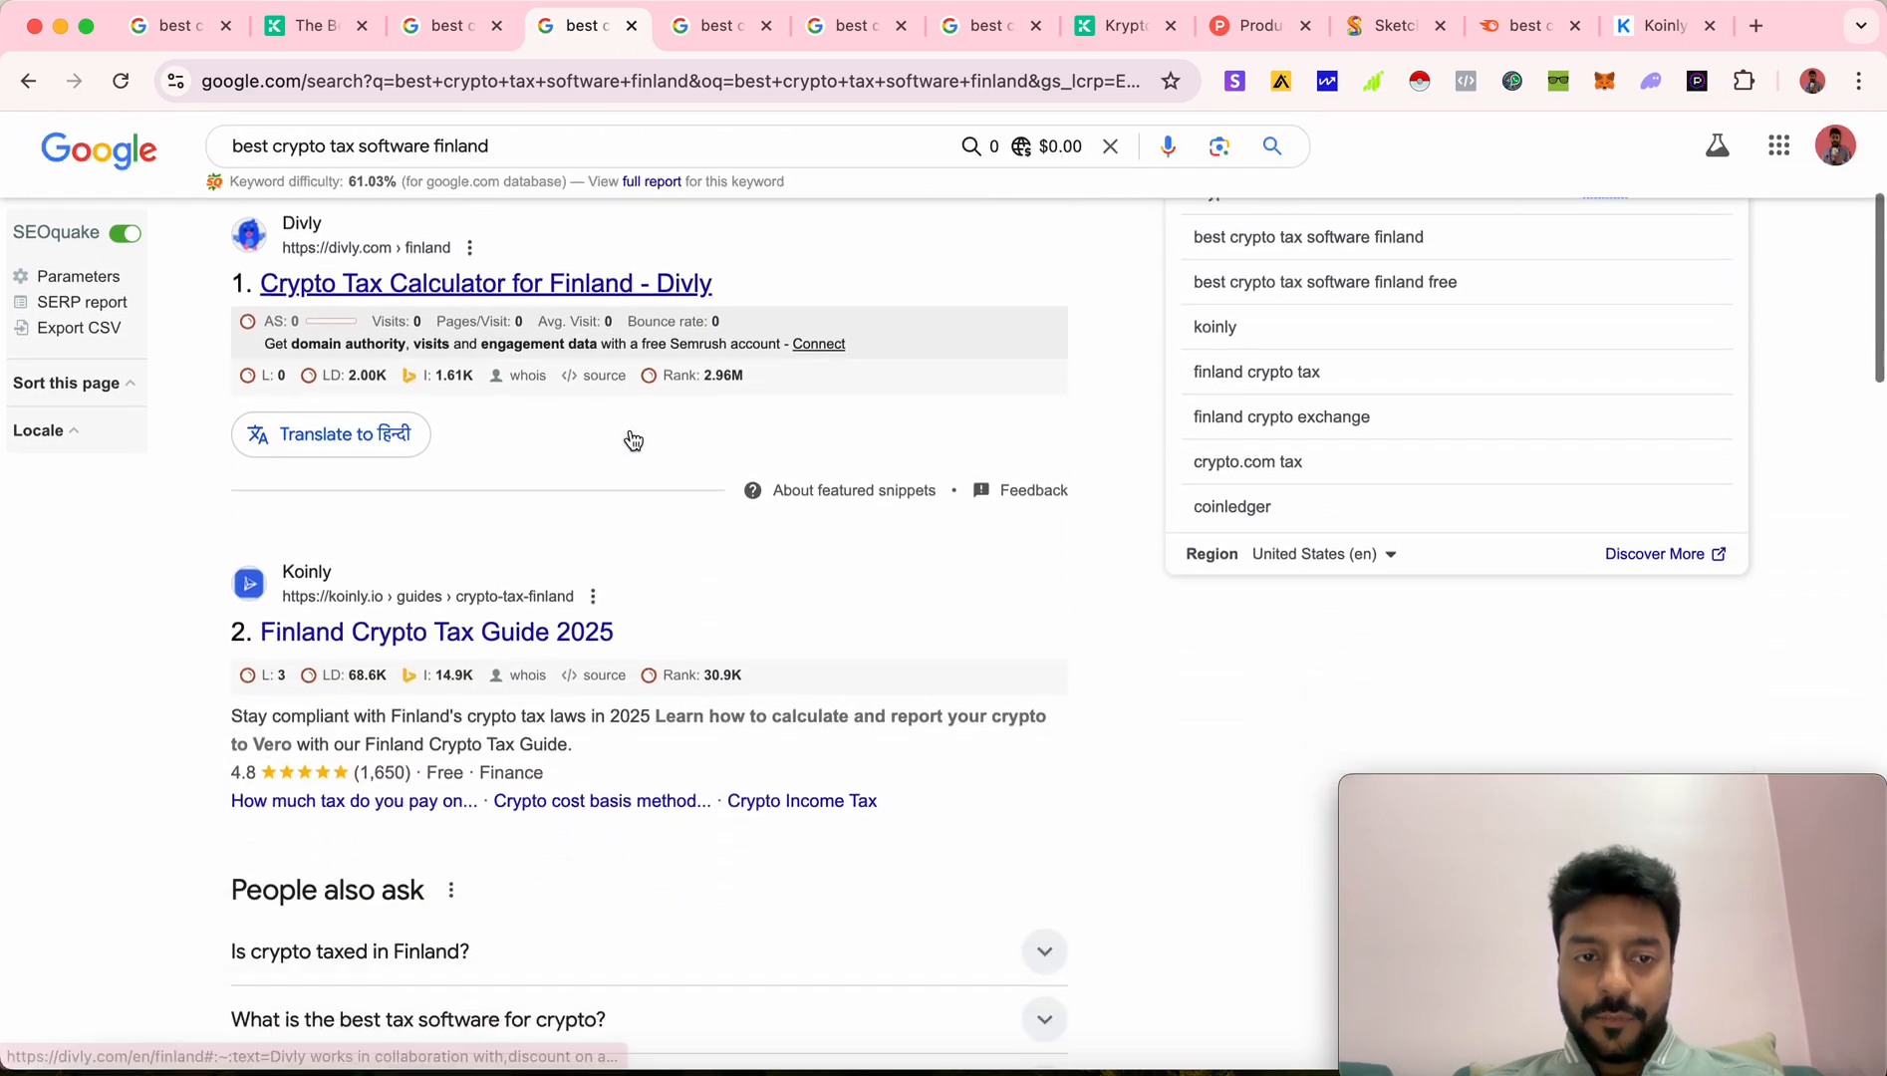
scroll("down", 3)
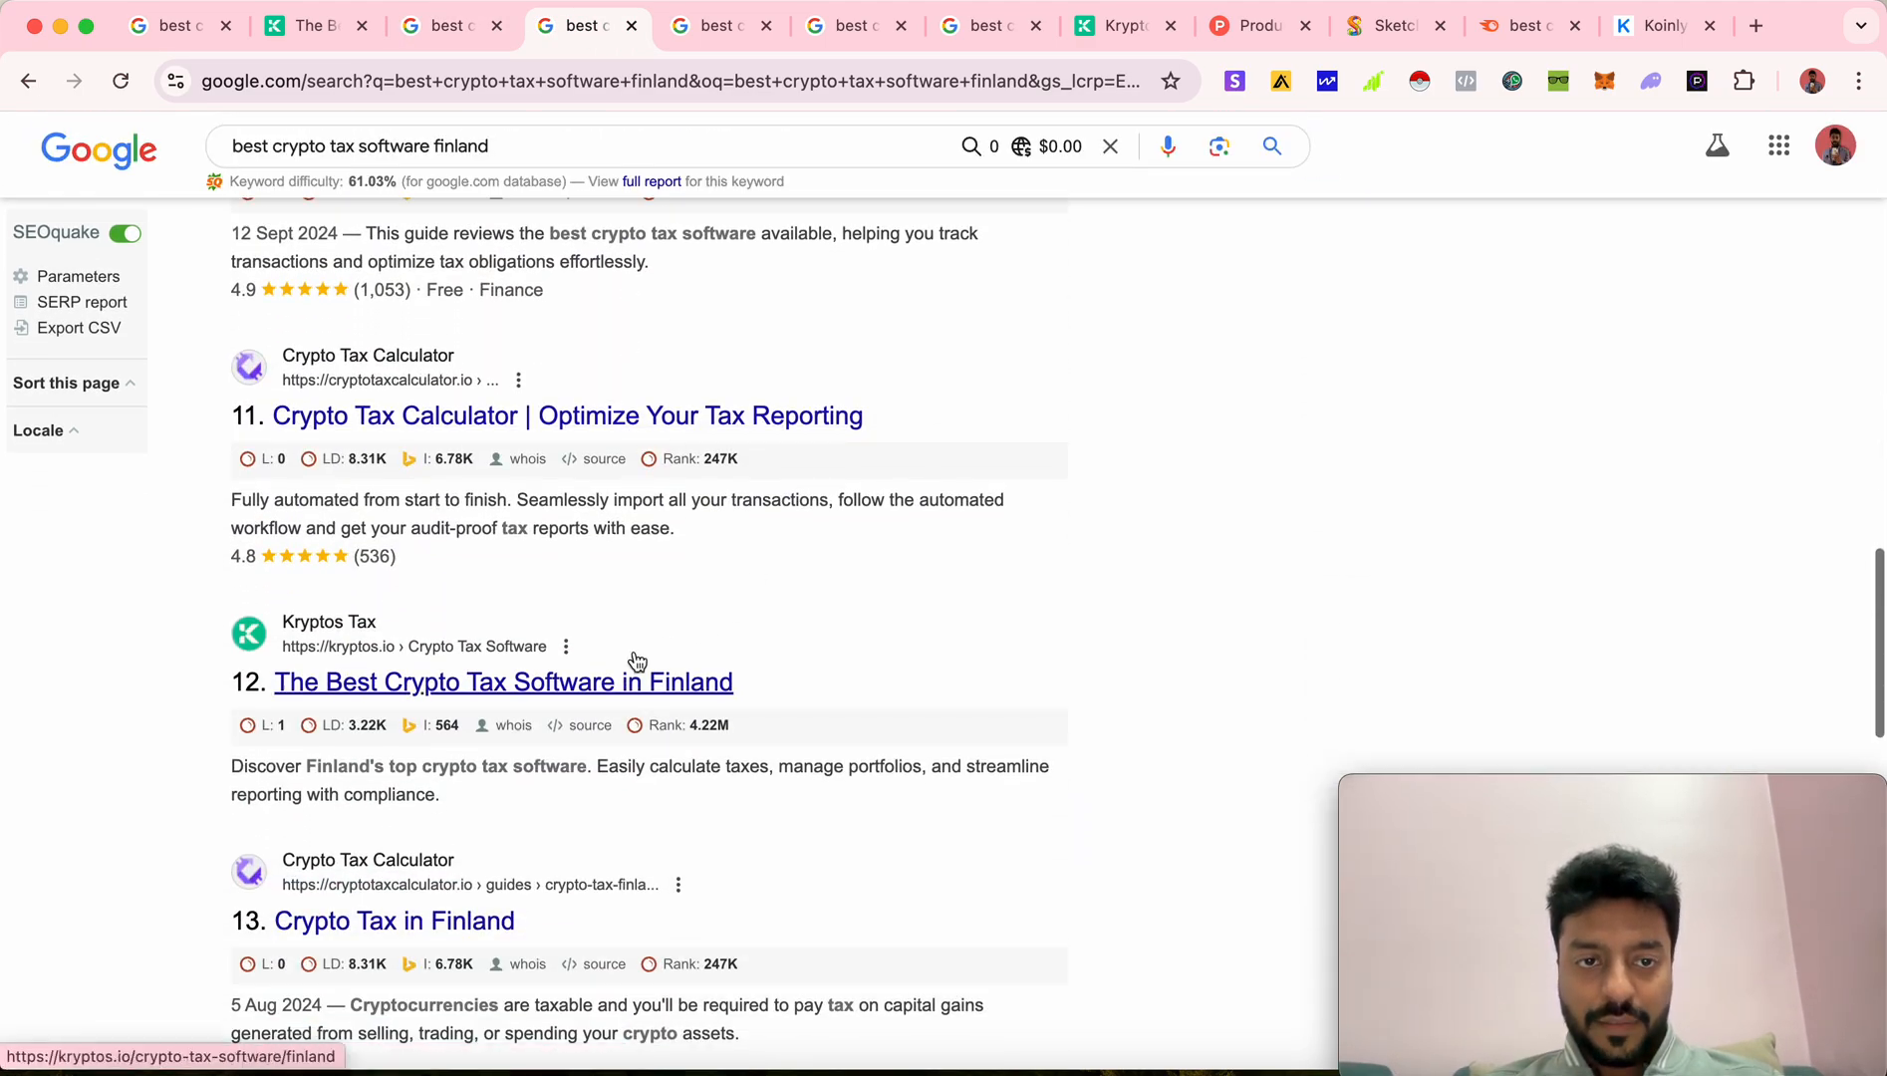
Open the Kryptos Finland result and scroll the Finland and Germany results to Kryptos at twelfth and ninth
left_click(721, 26)
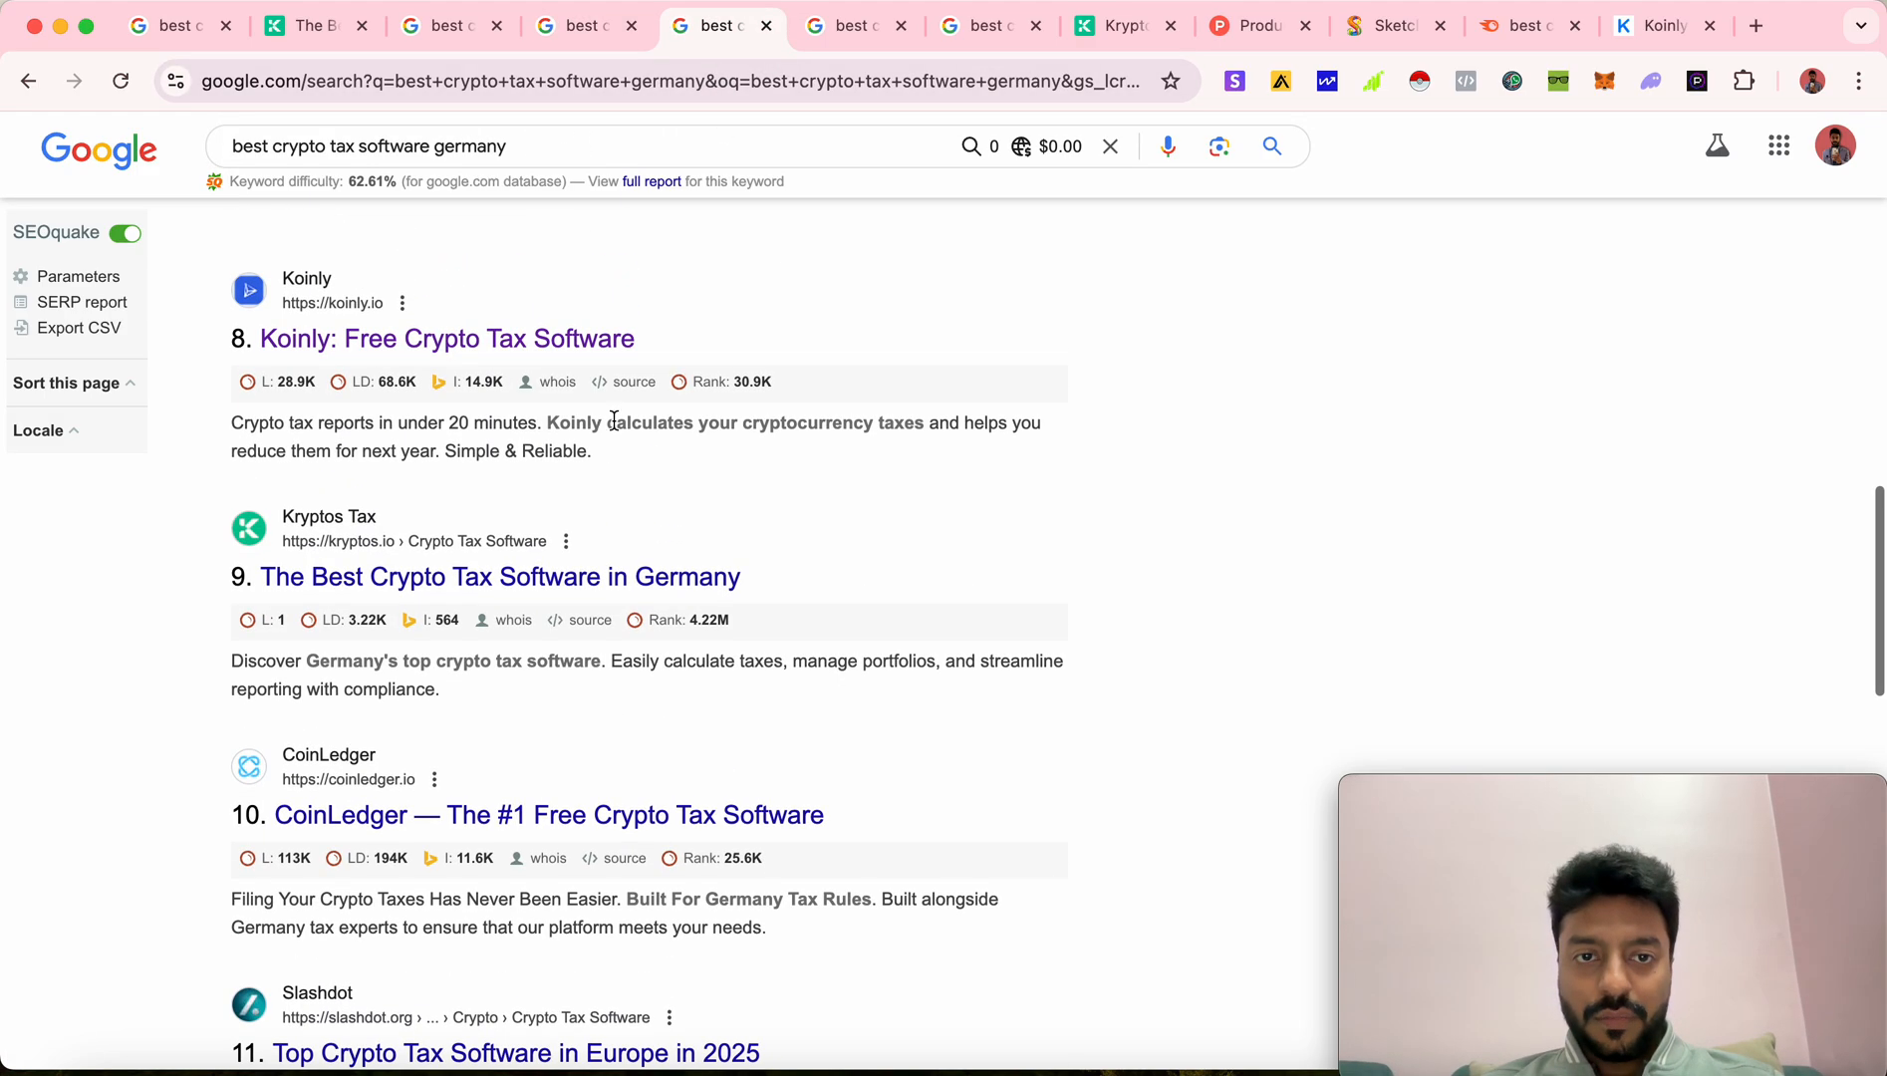
scroll("up", 3)
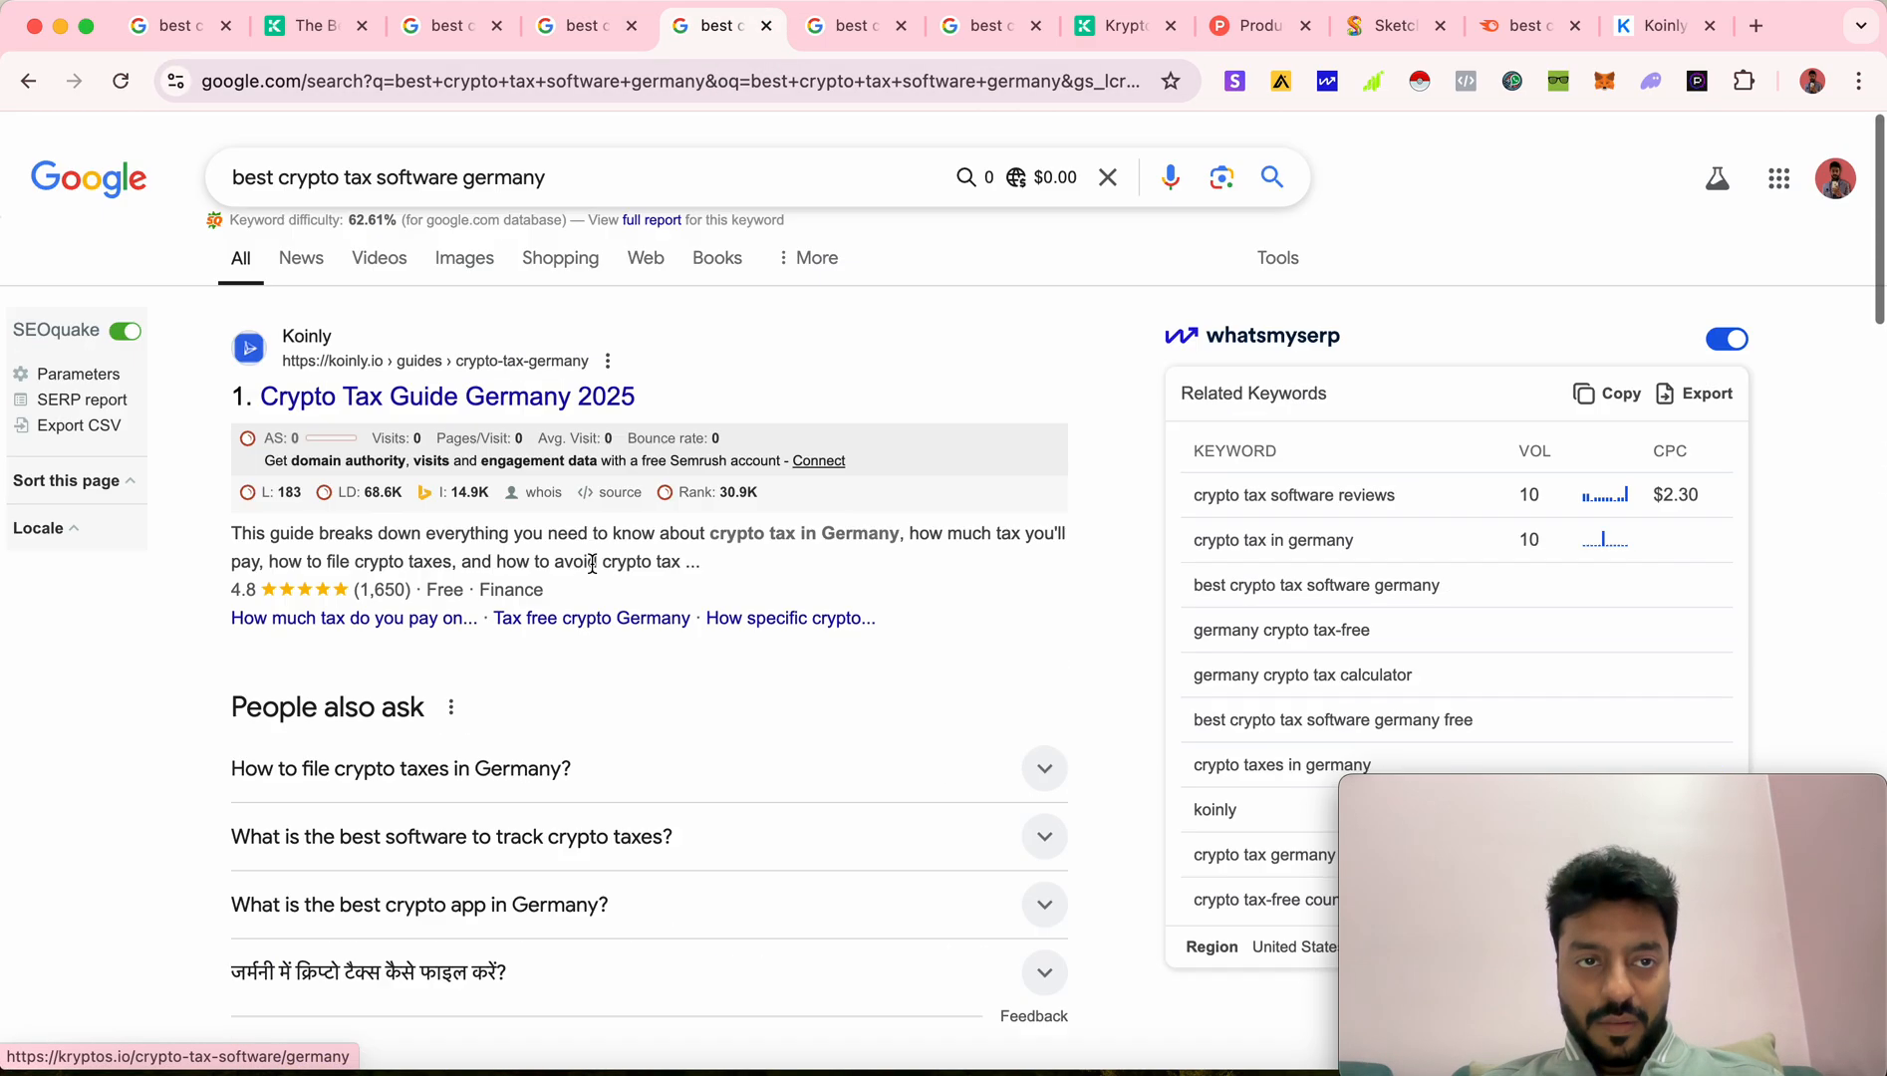
scroll("down", 3)
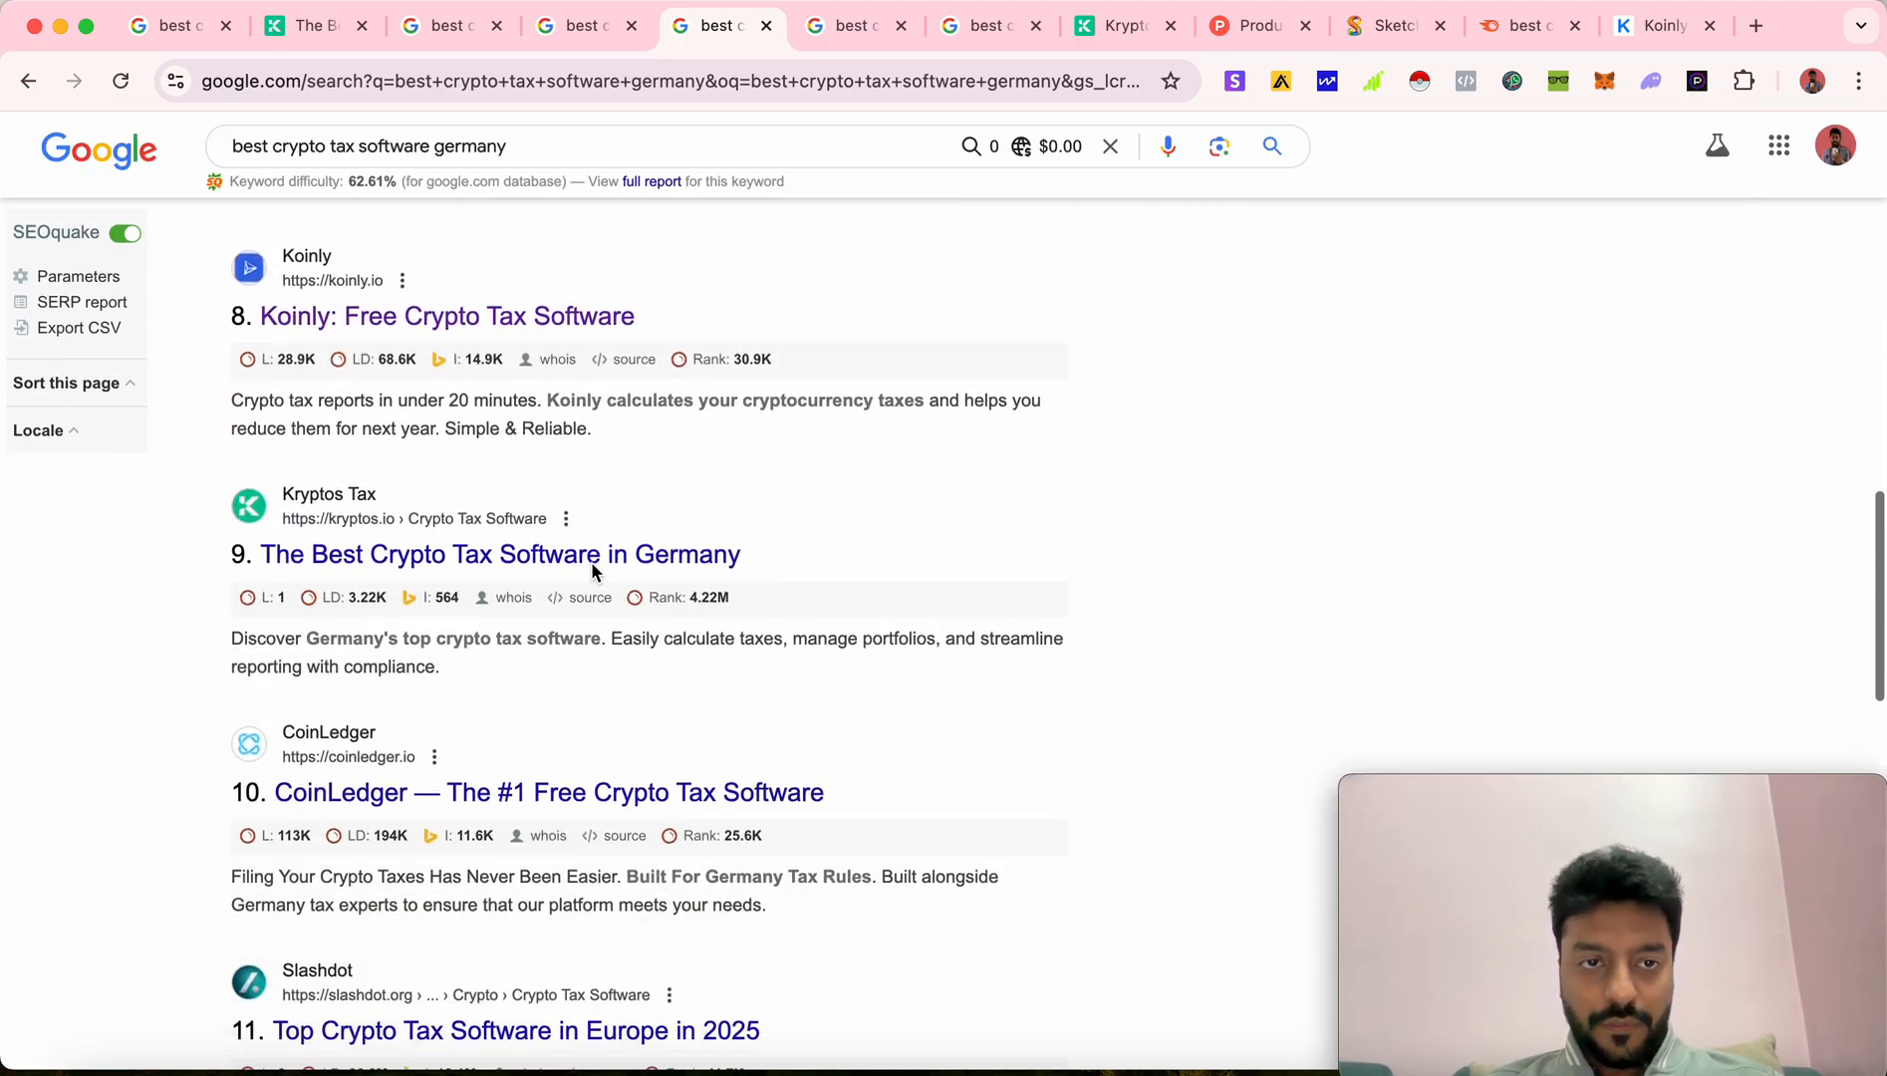
scroll("down", 3)
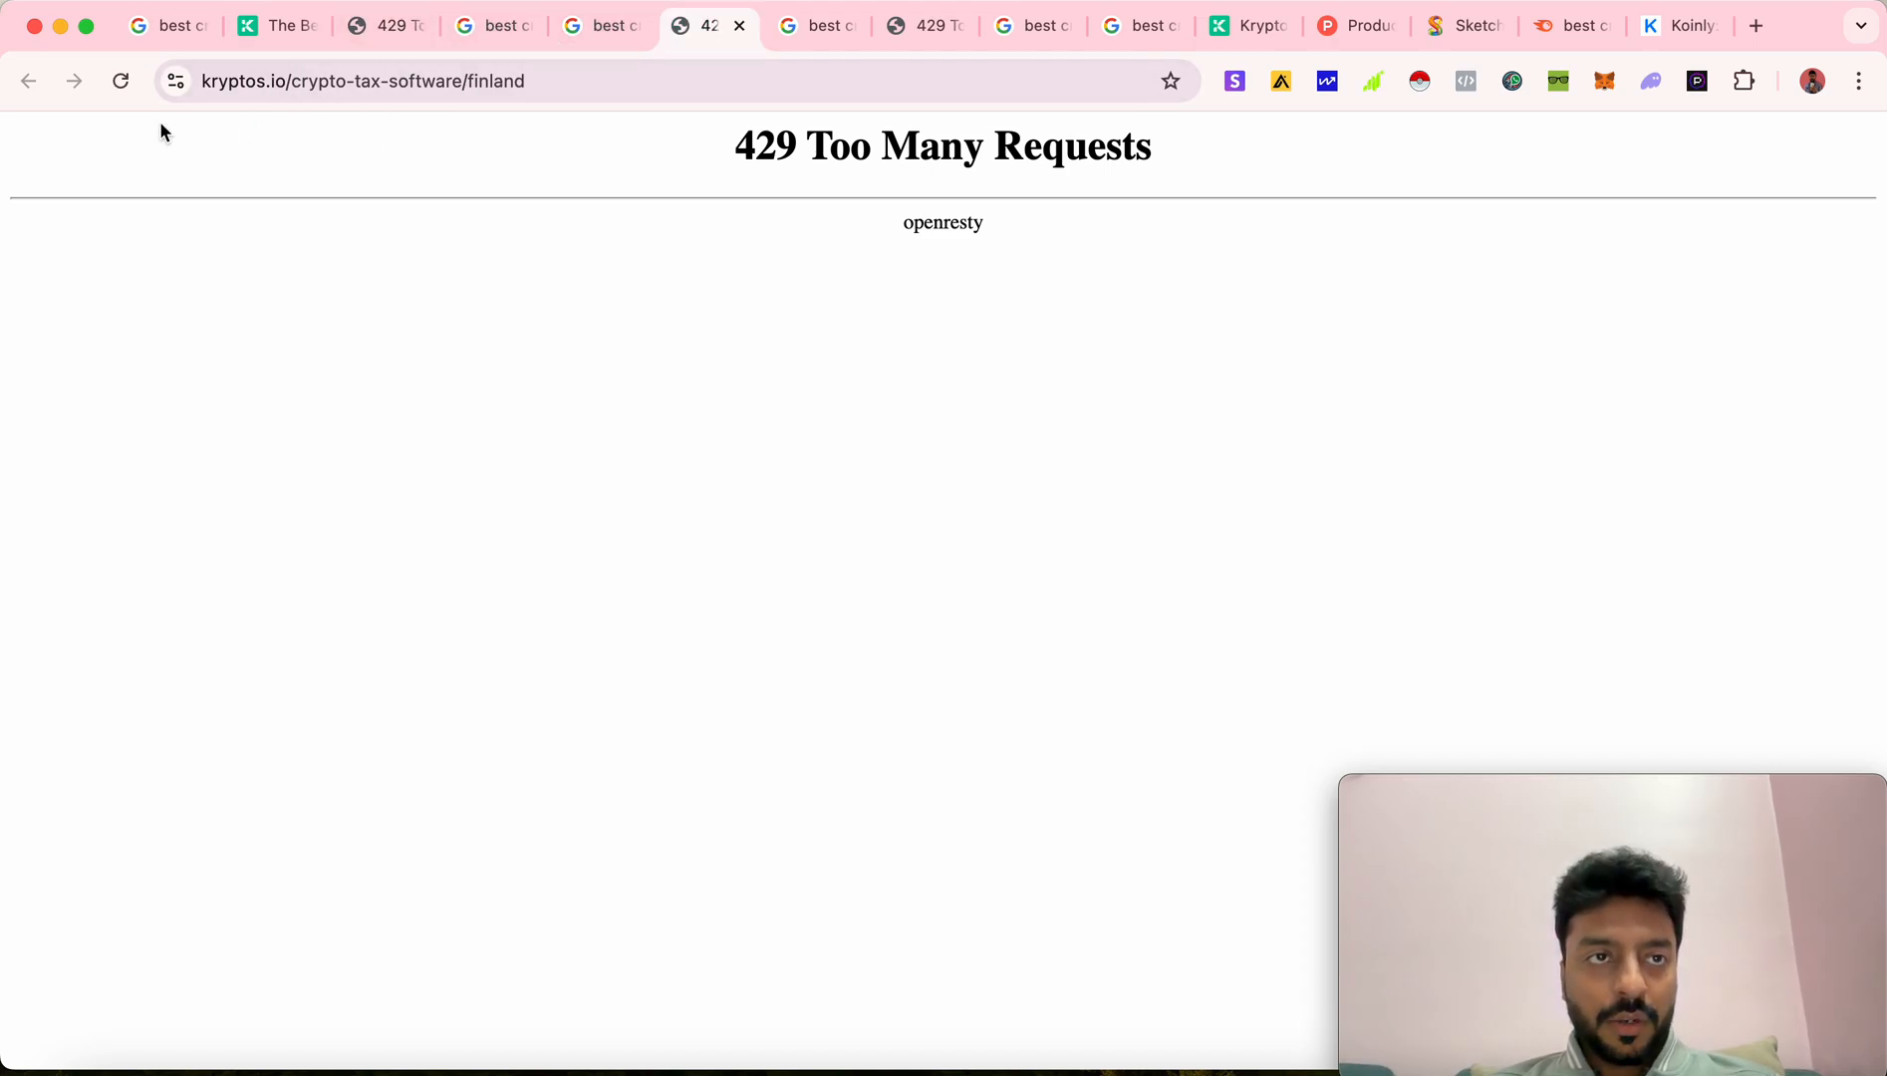
mouse_move(456, 132)
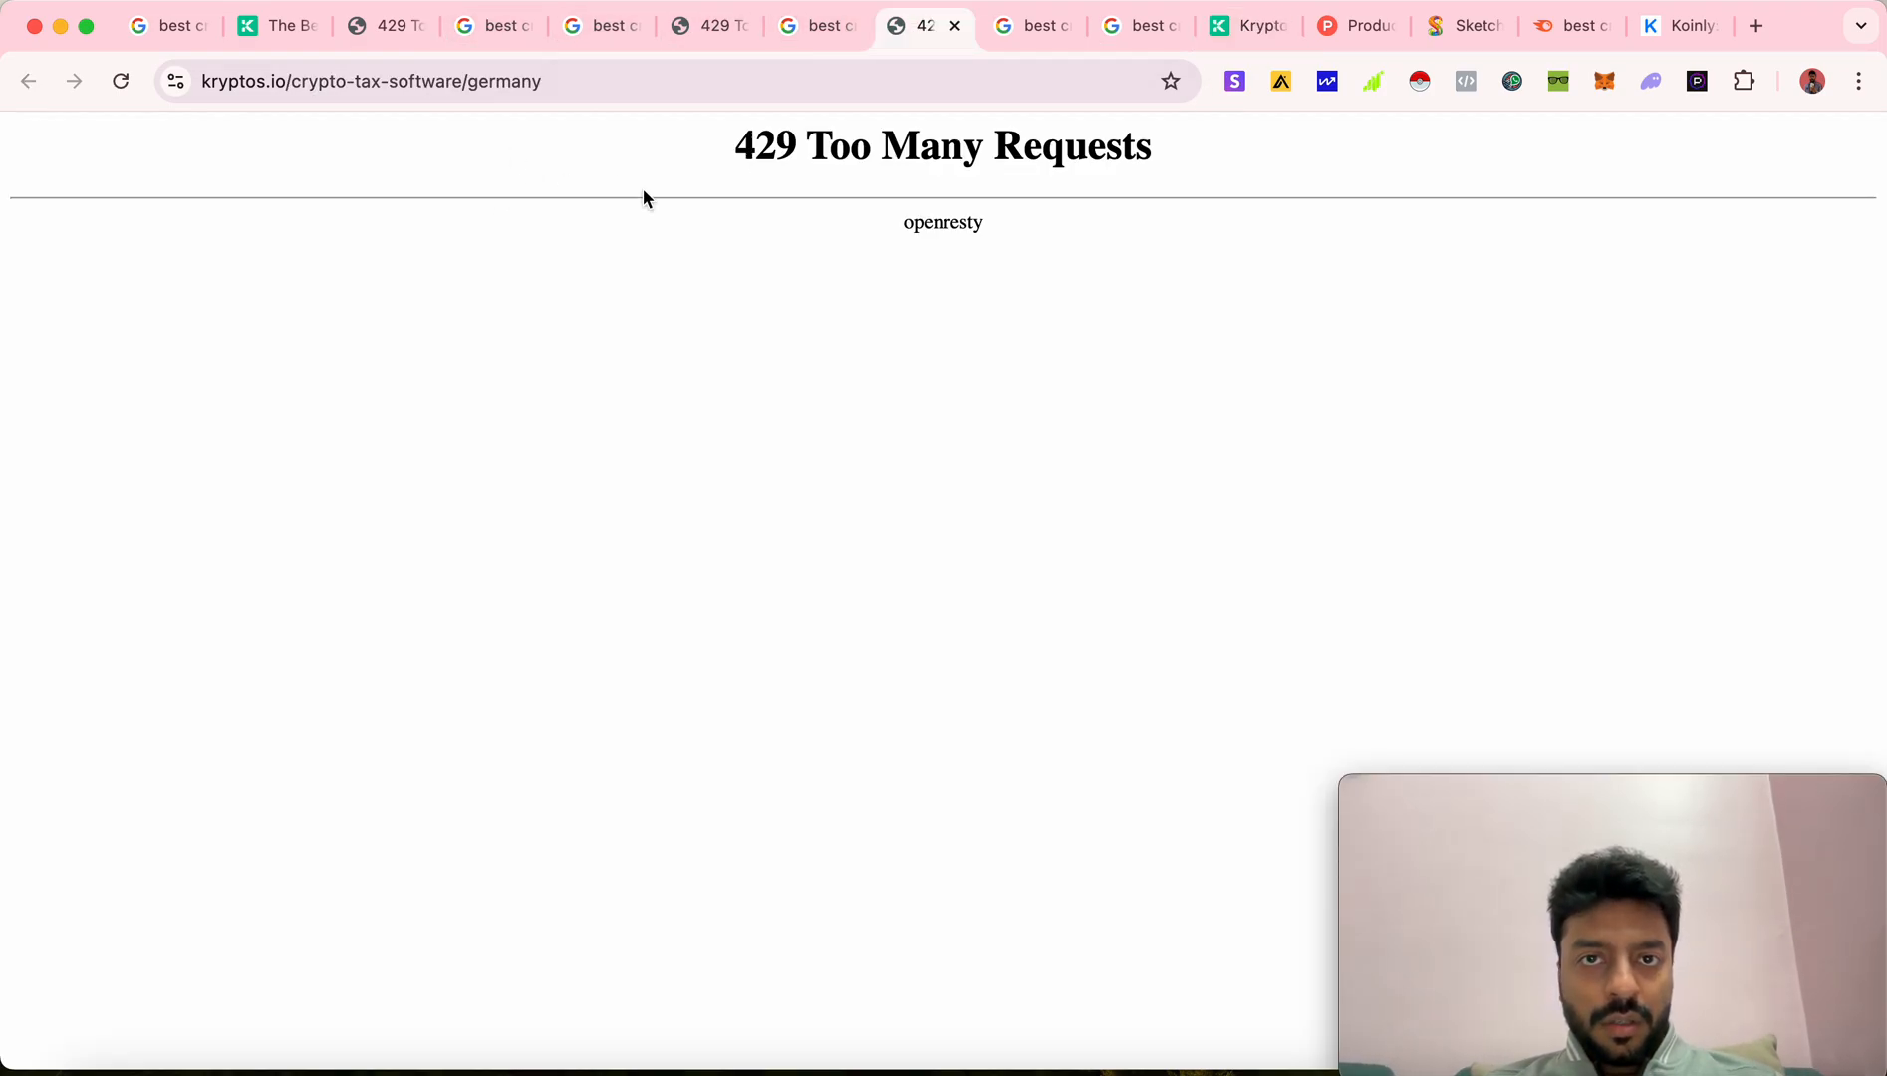
Open a new Incognito window after the Finland and Germany pages return 429 Too Many Requests
left_click(372, 81)
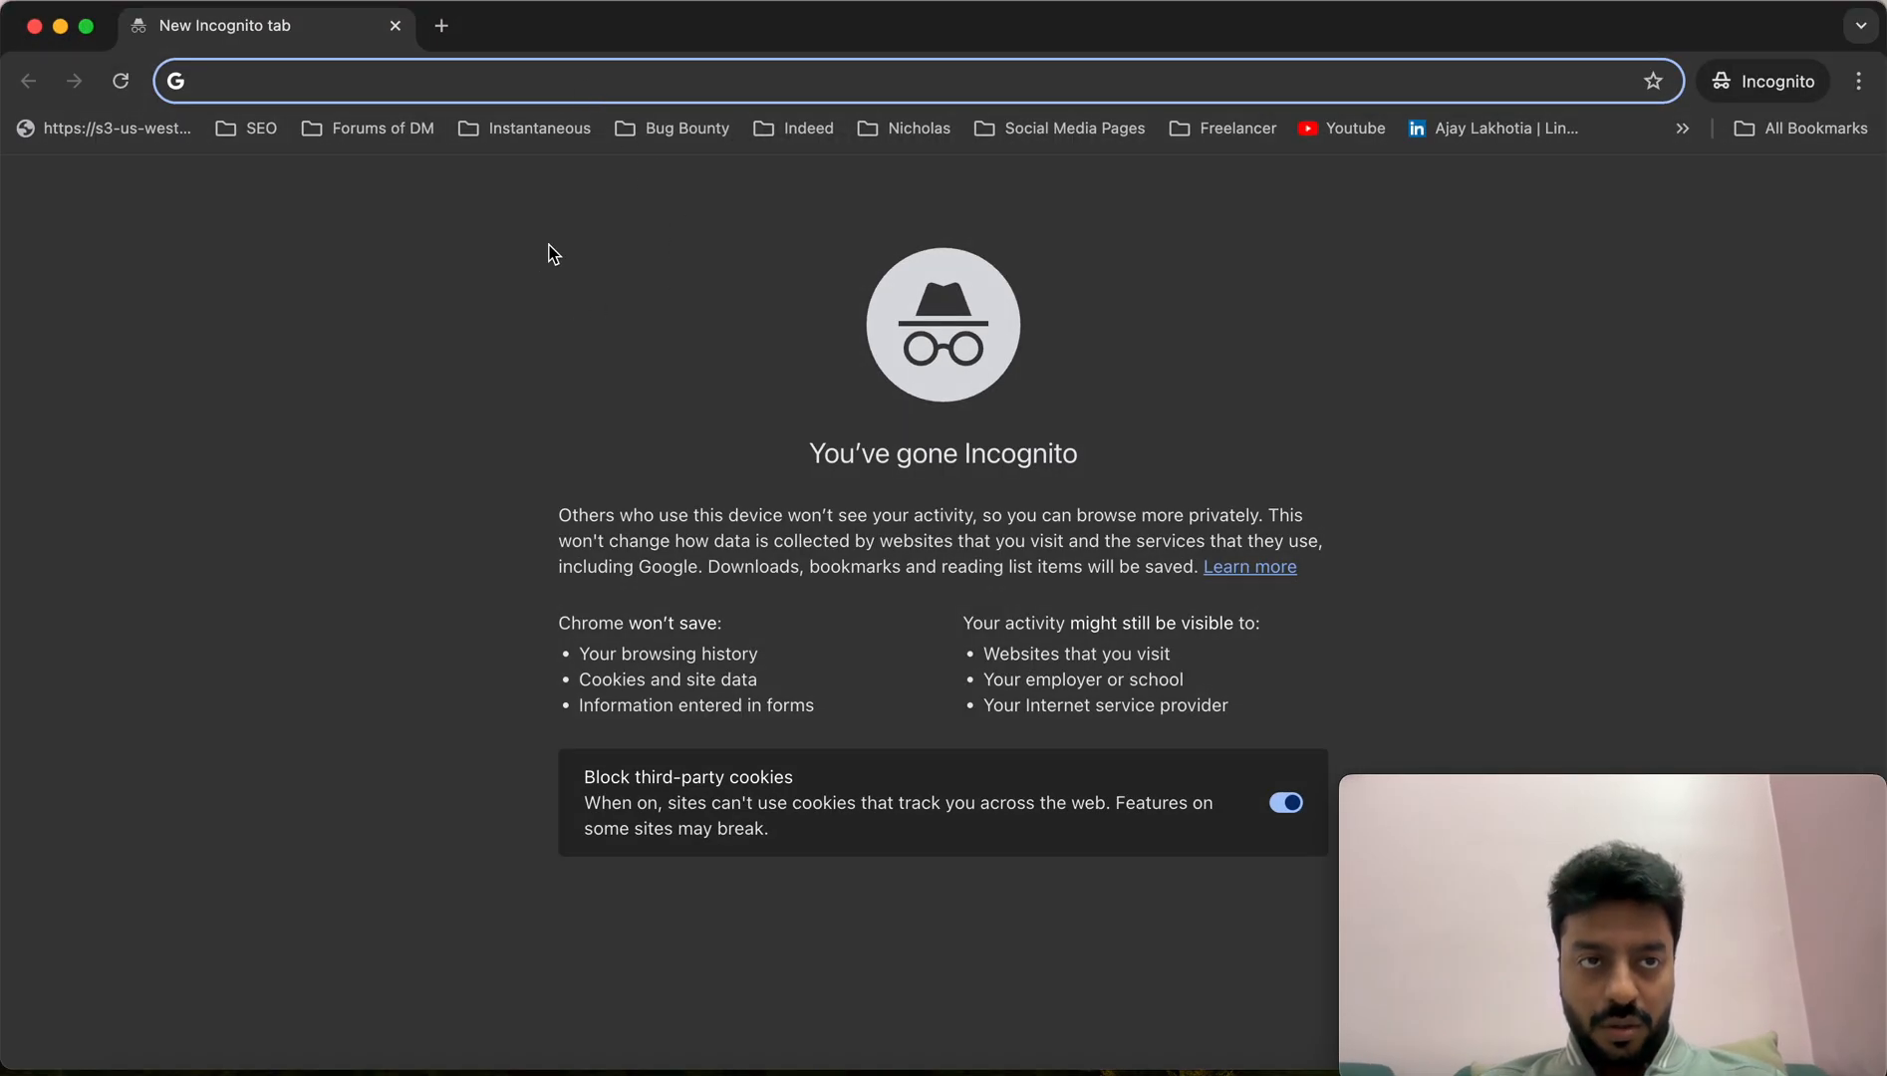
Load kryptos.io/crypto-tax-software/ Germany, Finland and Sweden landing pages in separate Incognito tabs
type("kryptos.io/crypto-tax-software/germany")
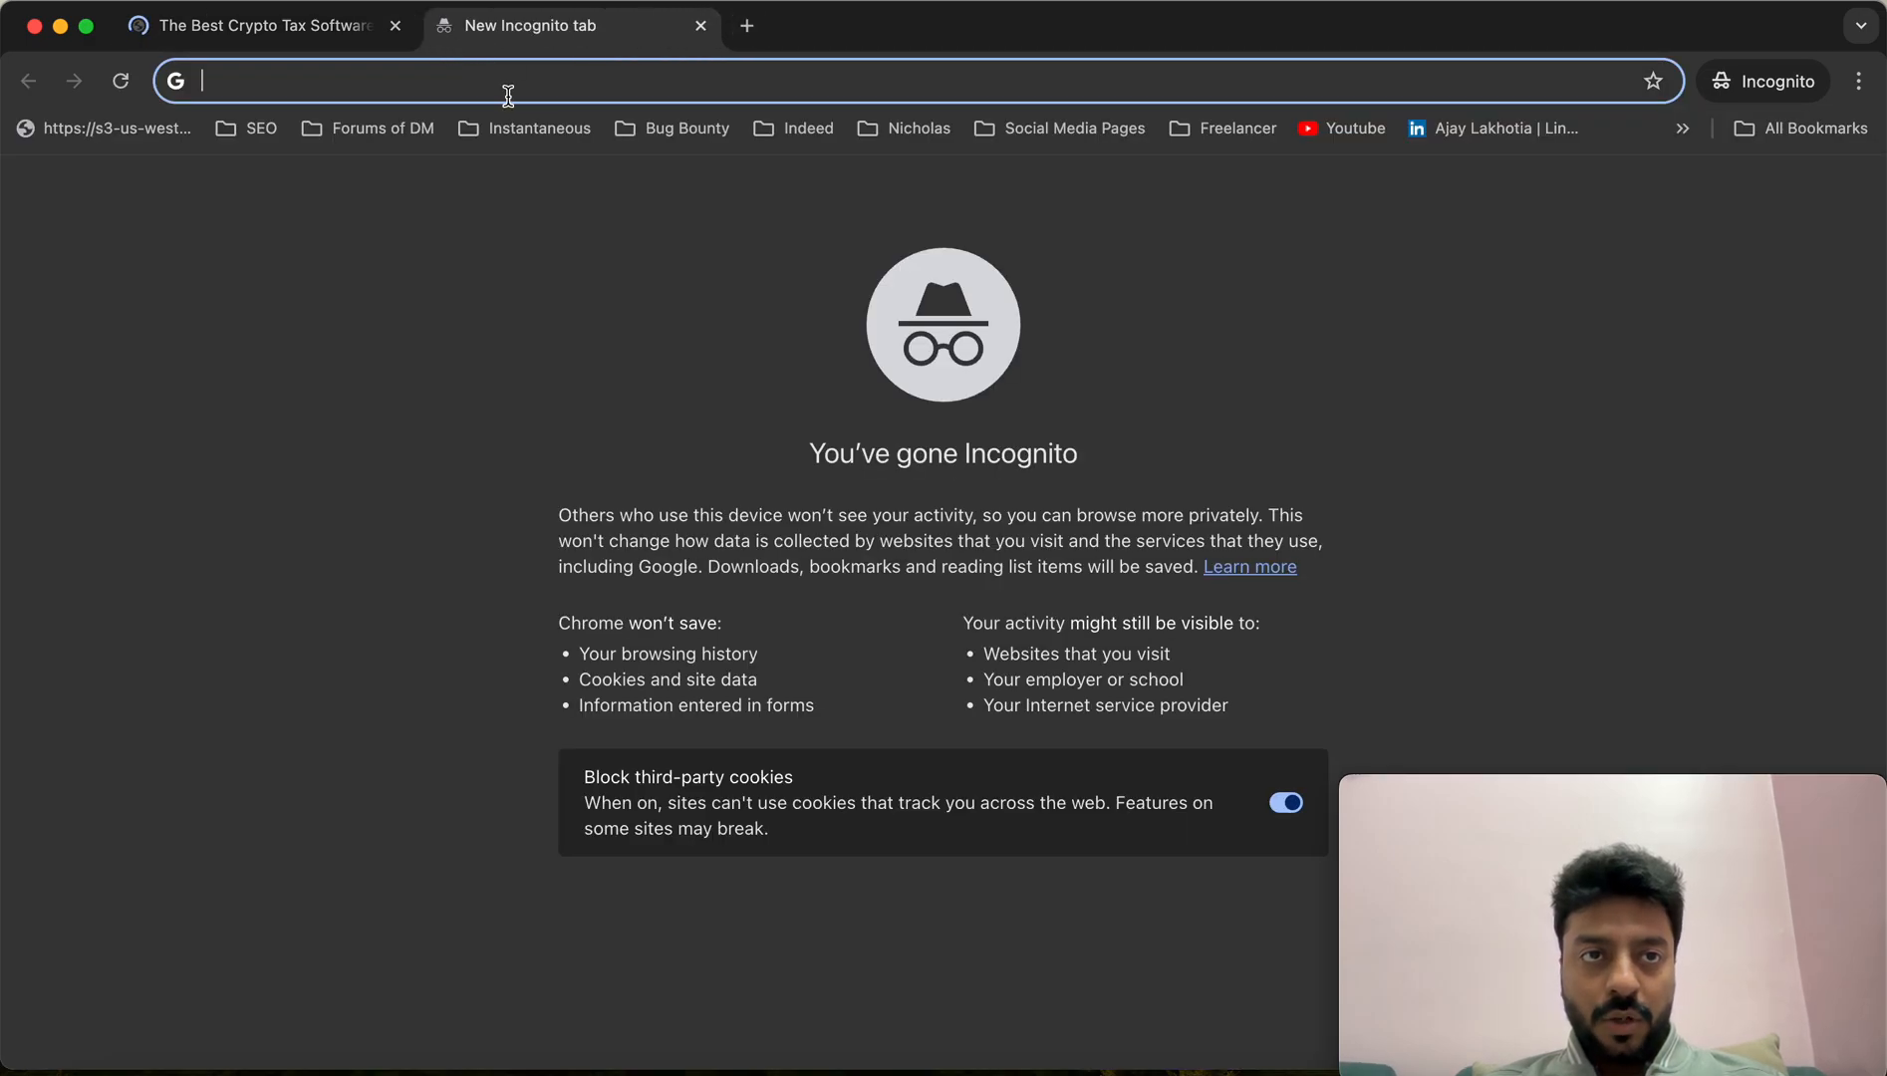
type("https://kryptos.io/crypto-tax-software/germa")
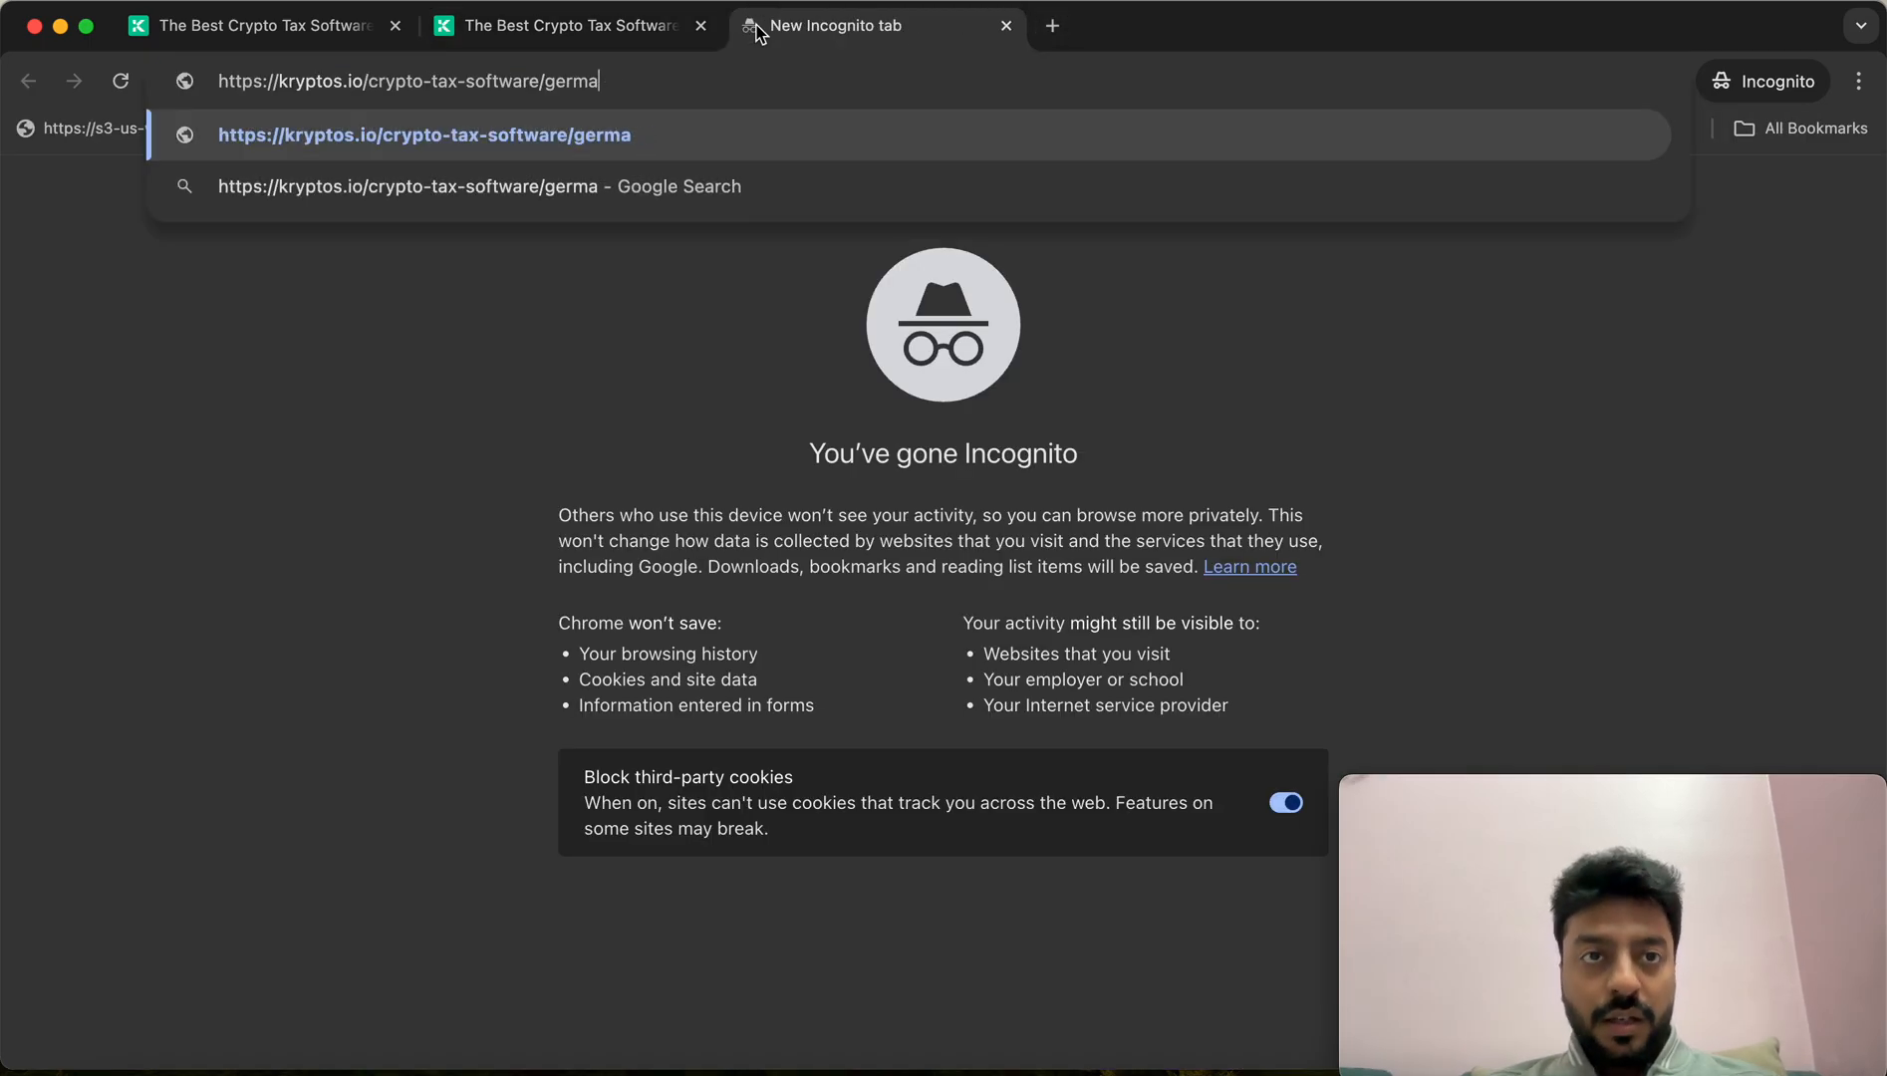
type("finland")
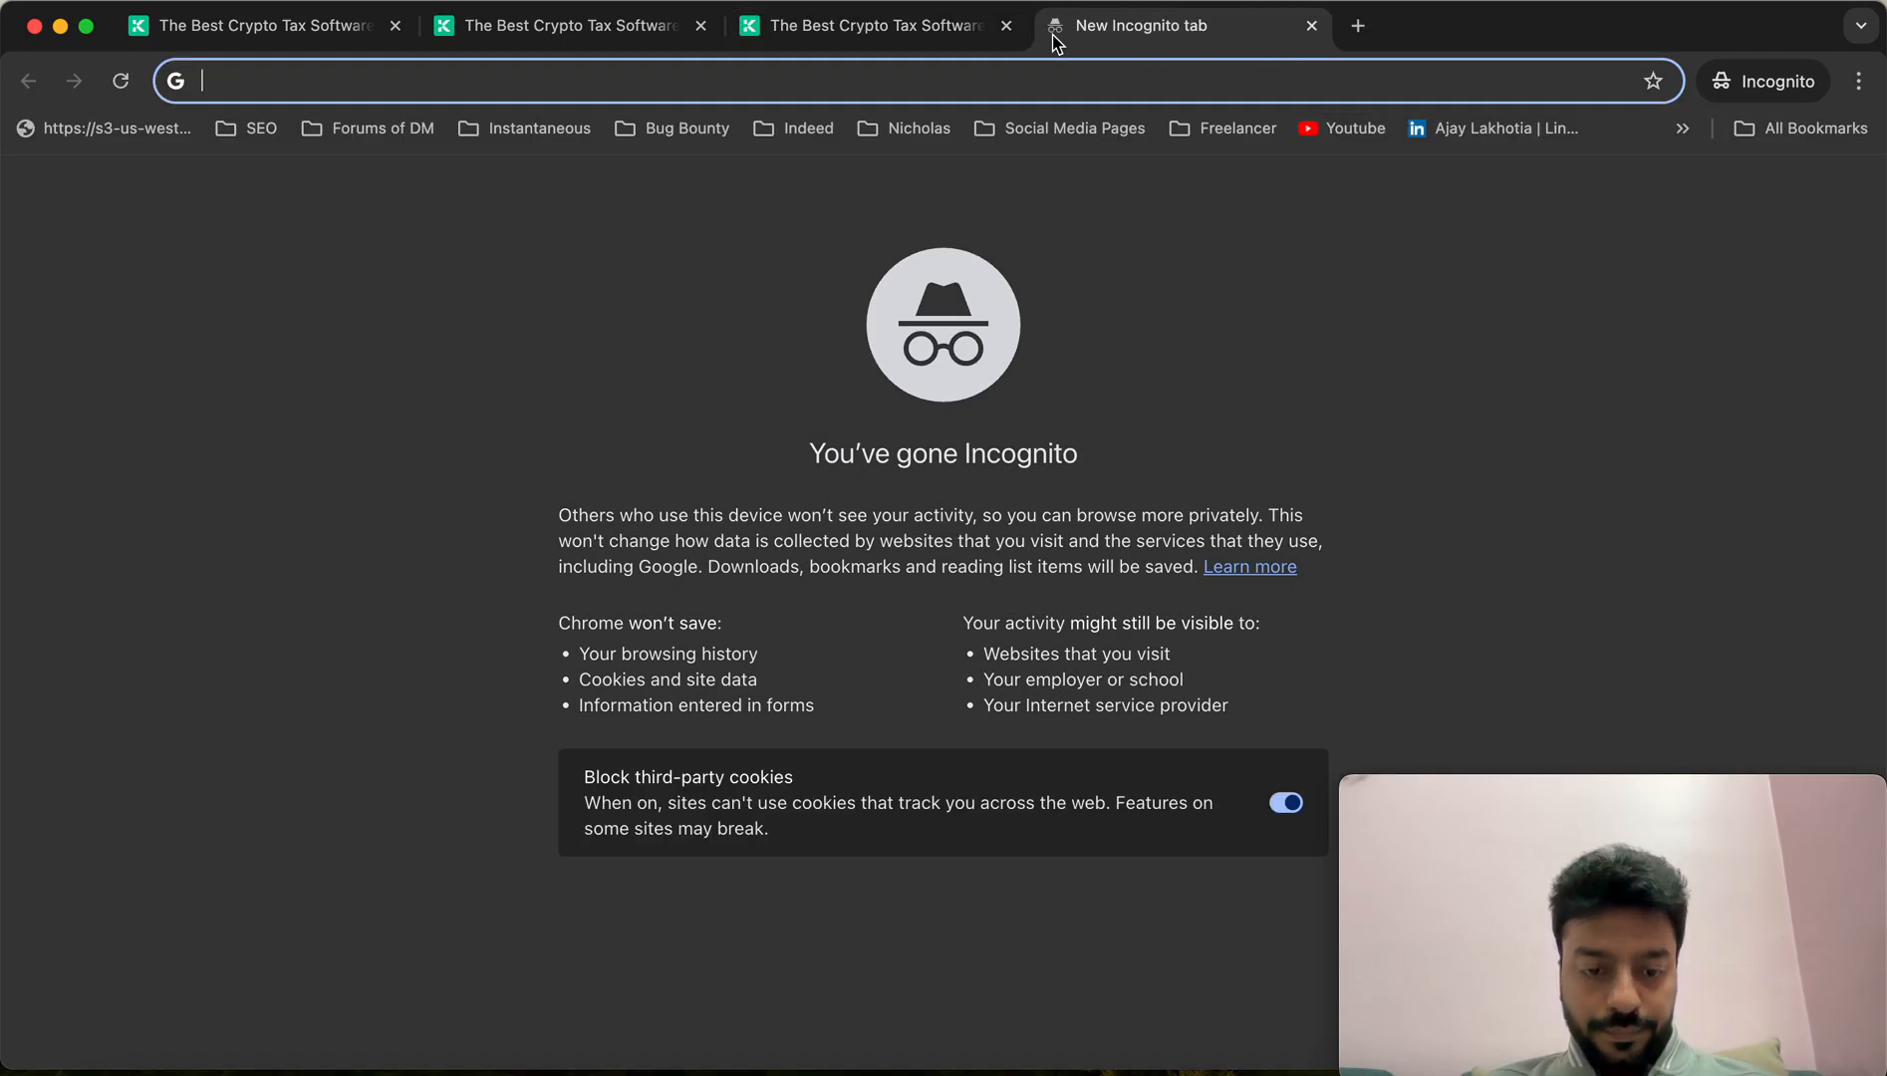
type("https://kryptos.io/crypto-tax-software/sw")
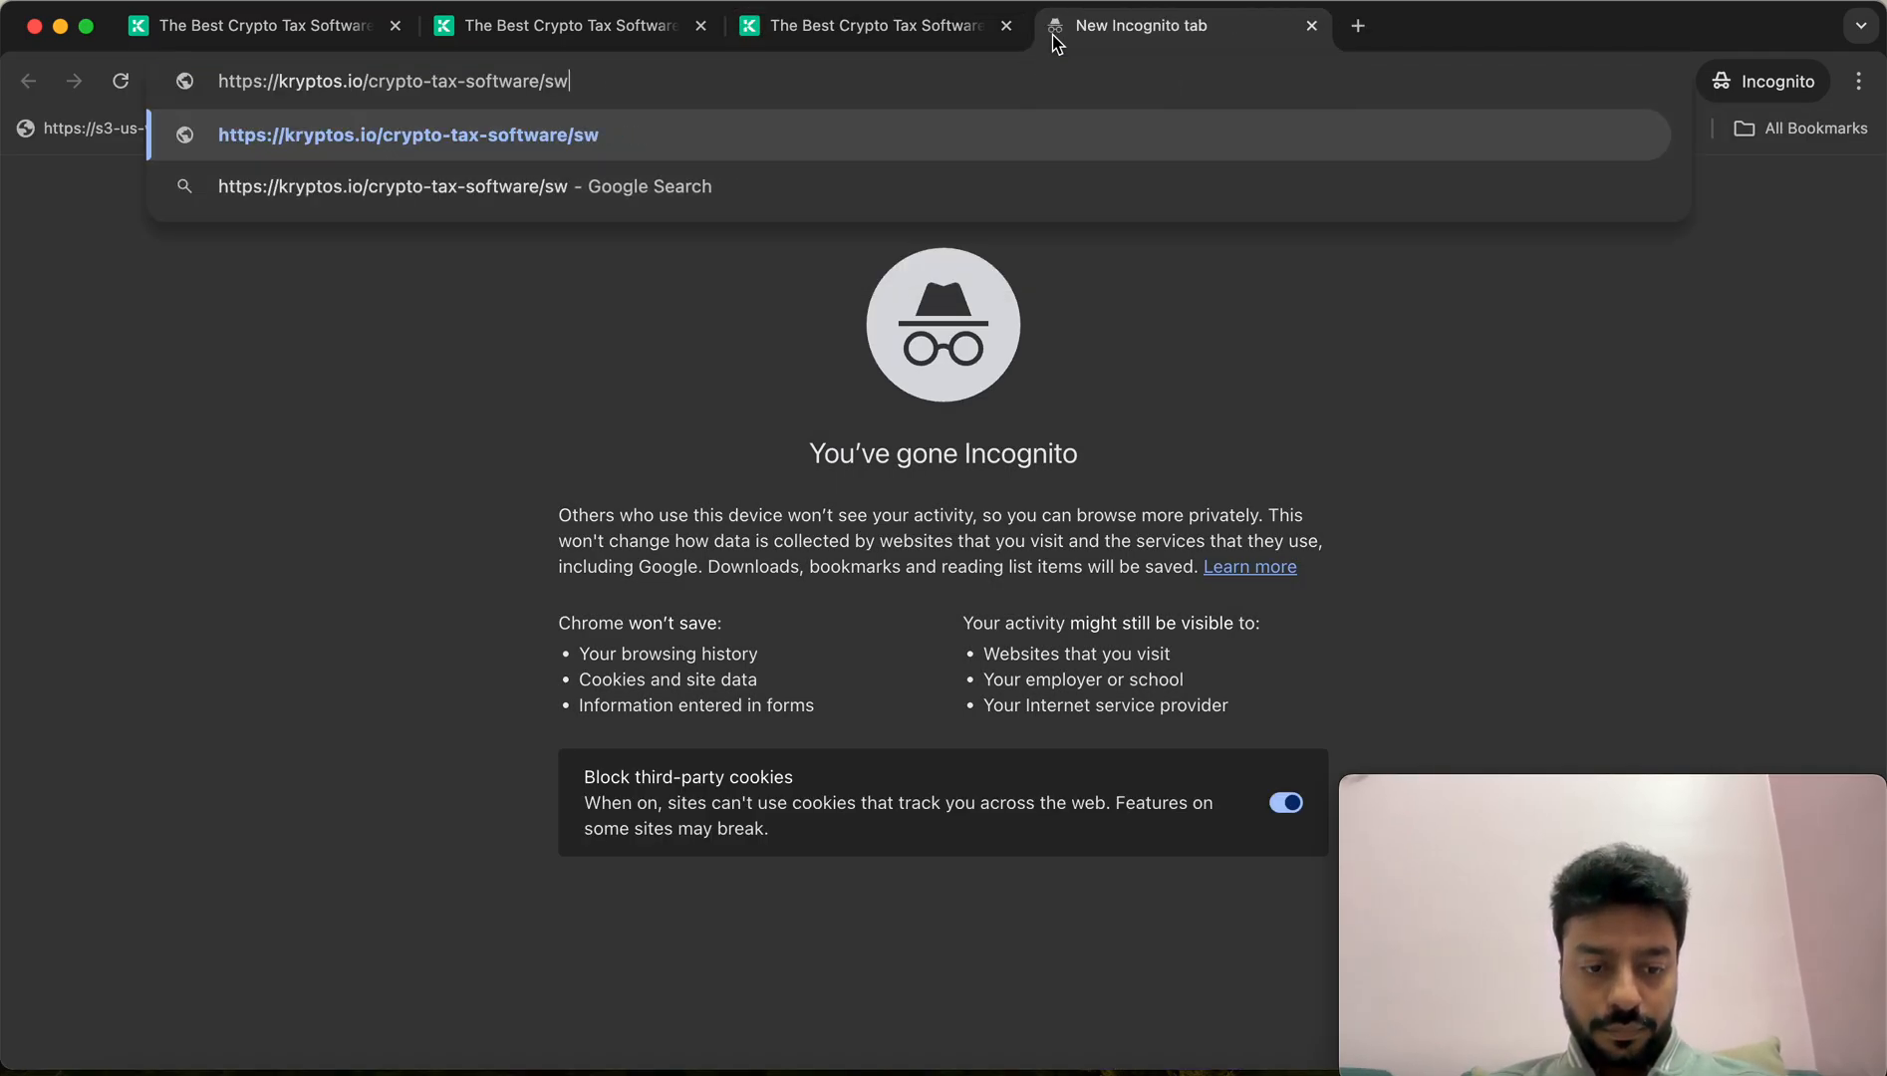
key("Enter")
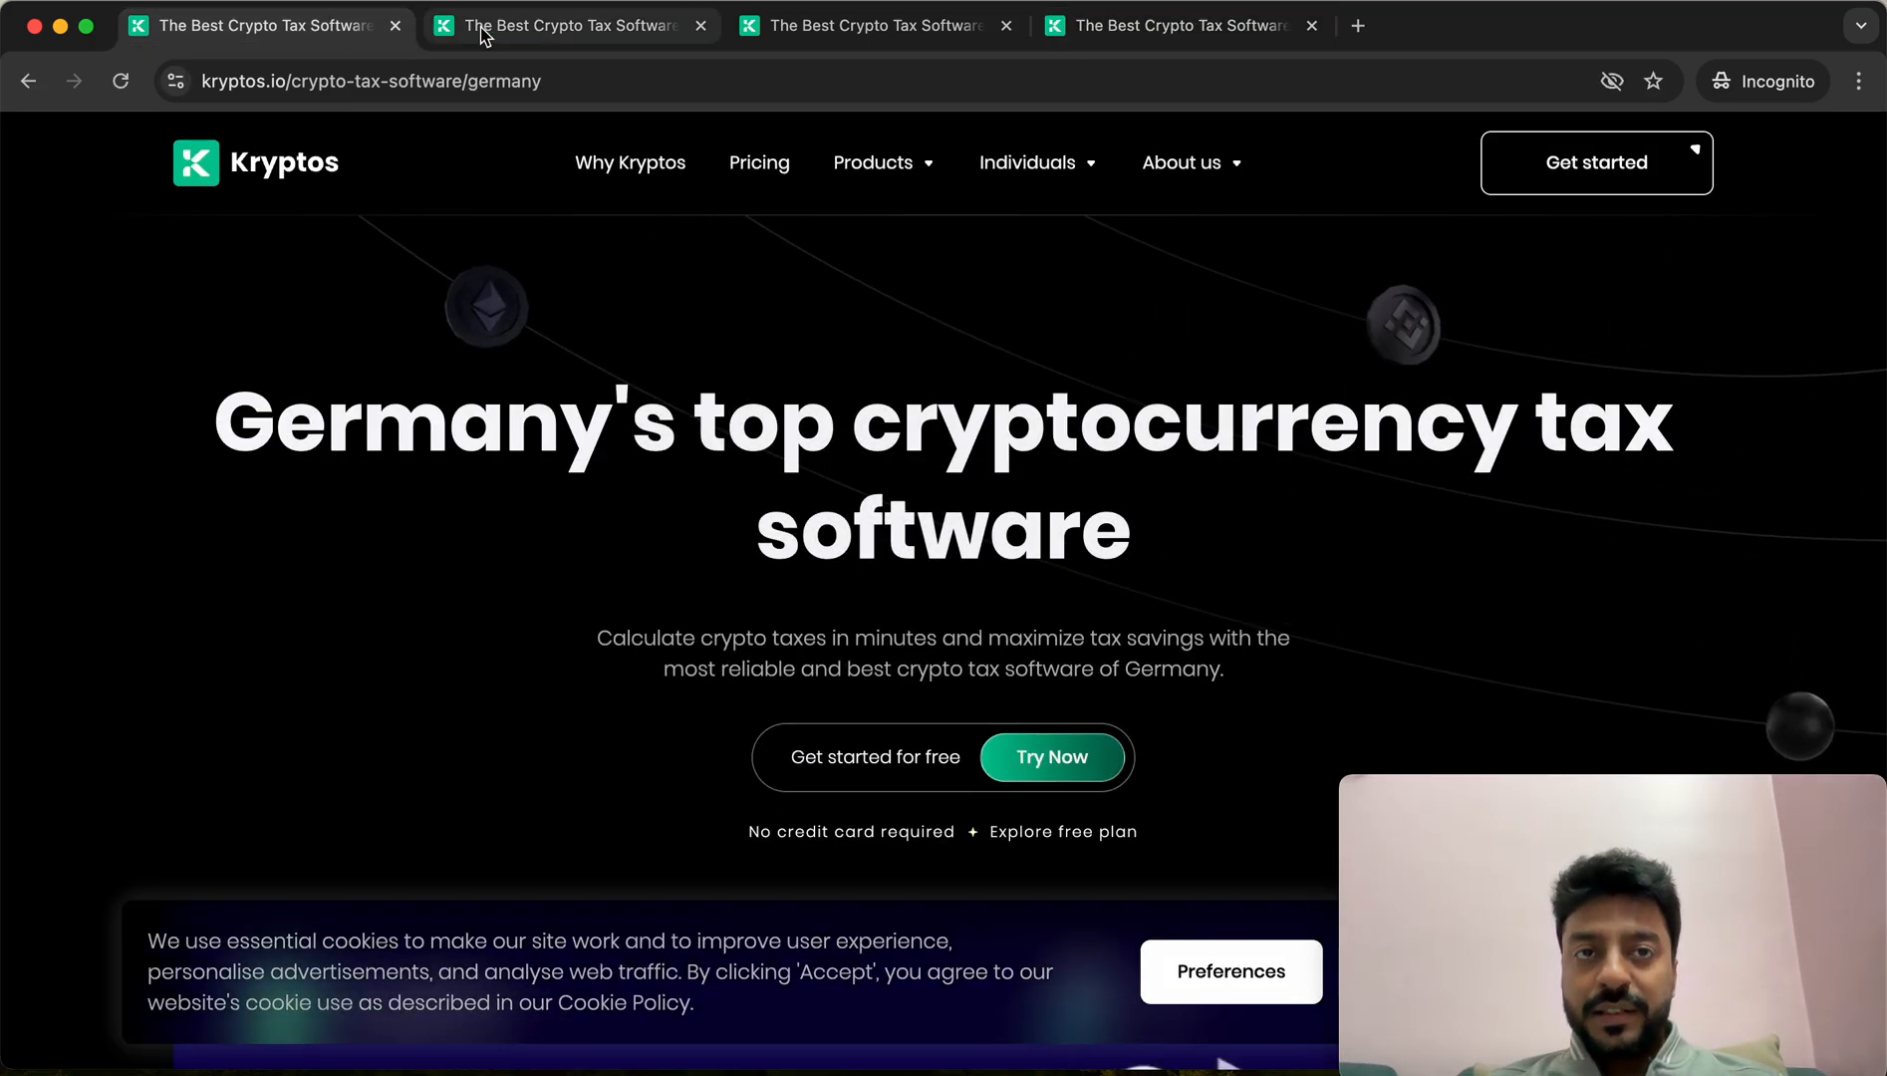
Review the Germany landing page and highlight 'Germany's' in its country-specific headline
left_click(1180, 25)
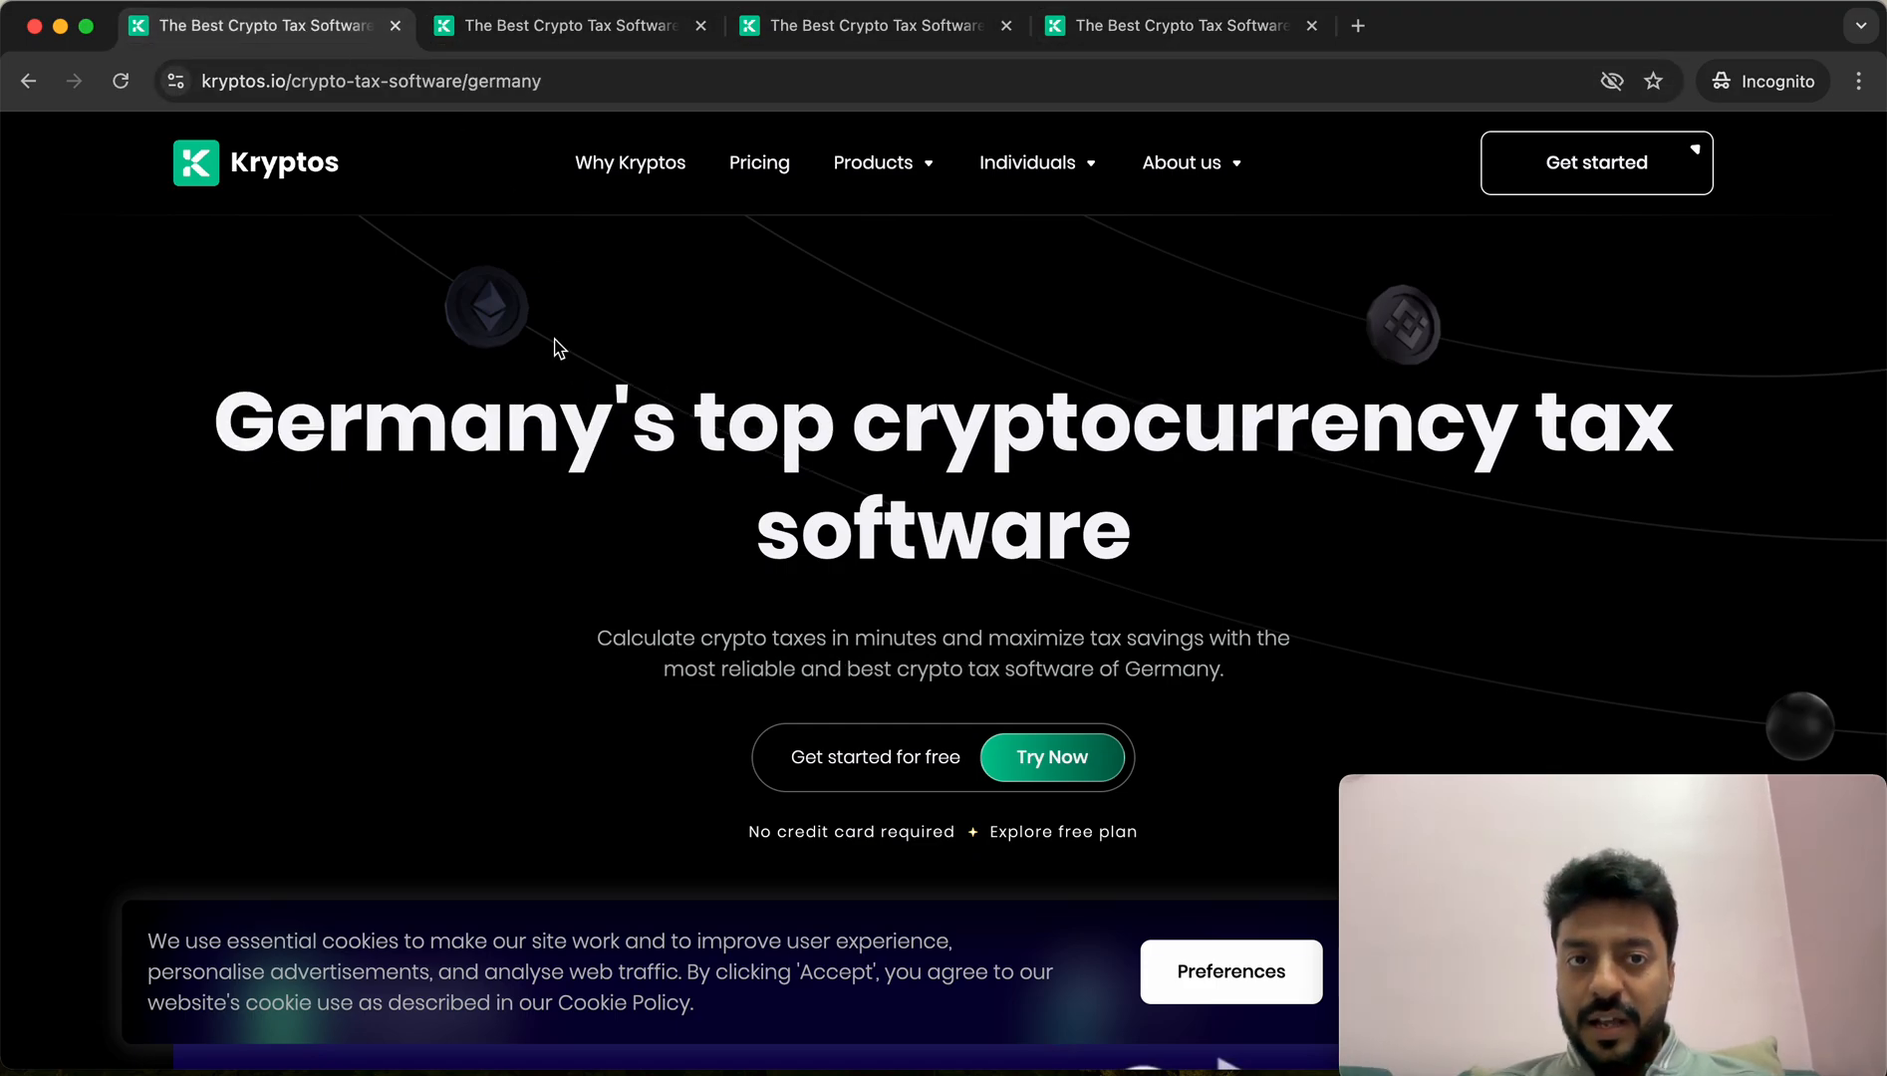
scroll("down", 3)
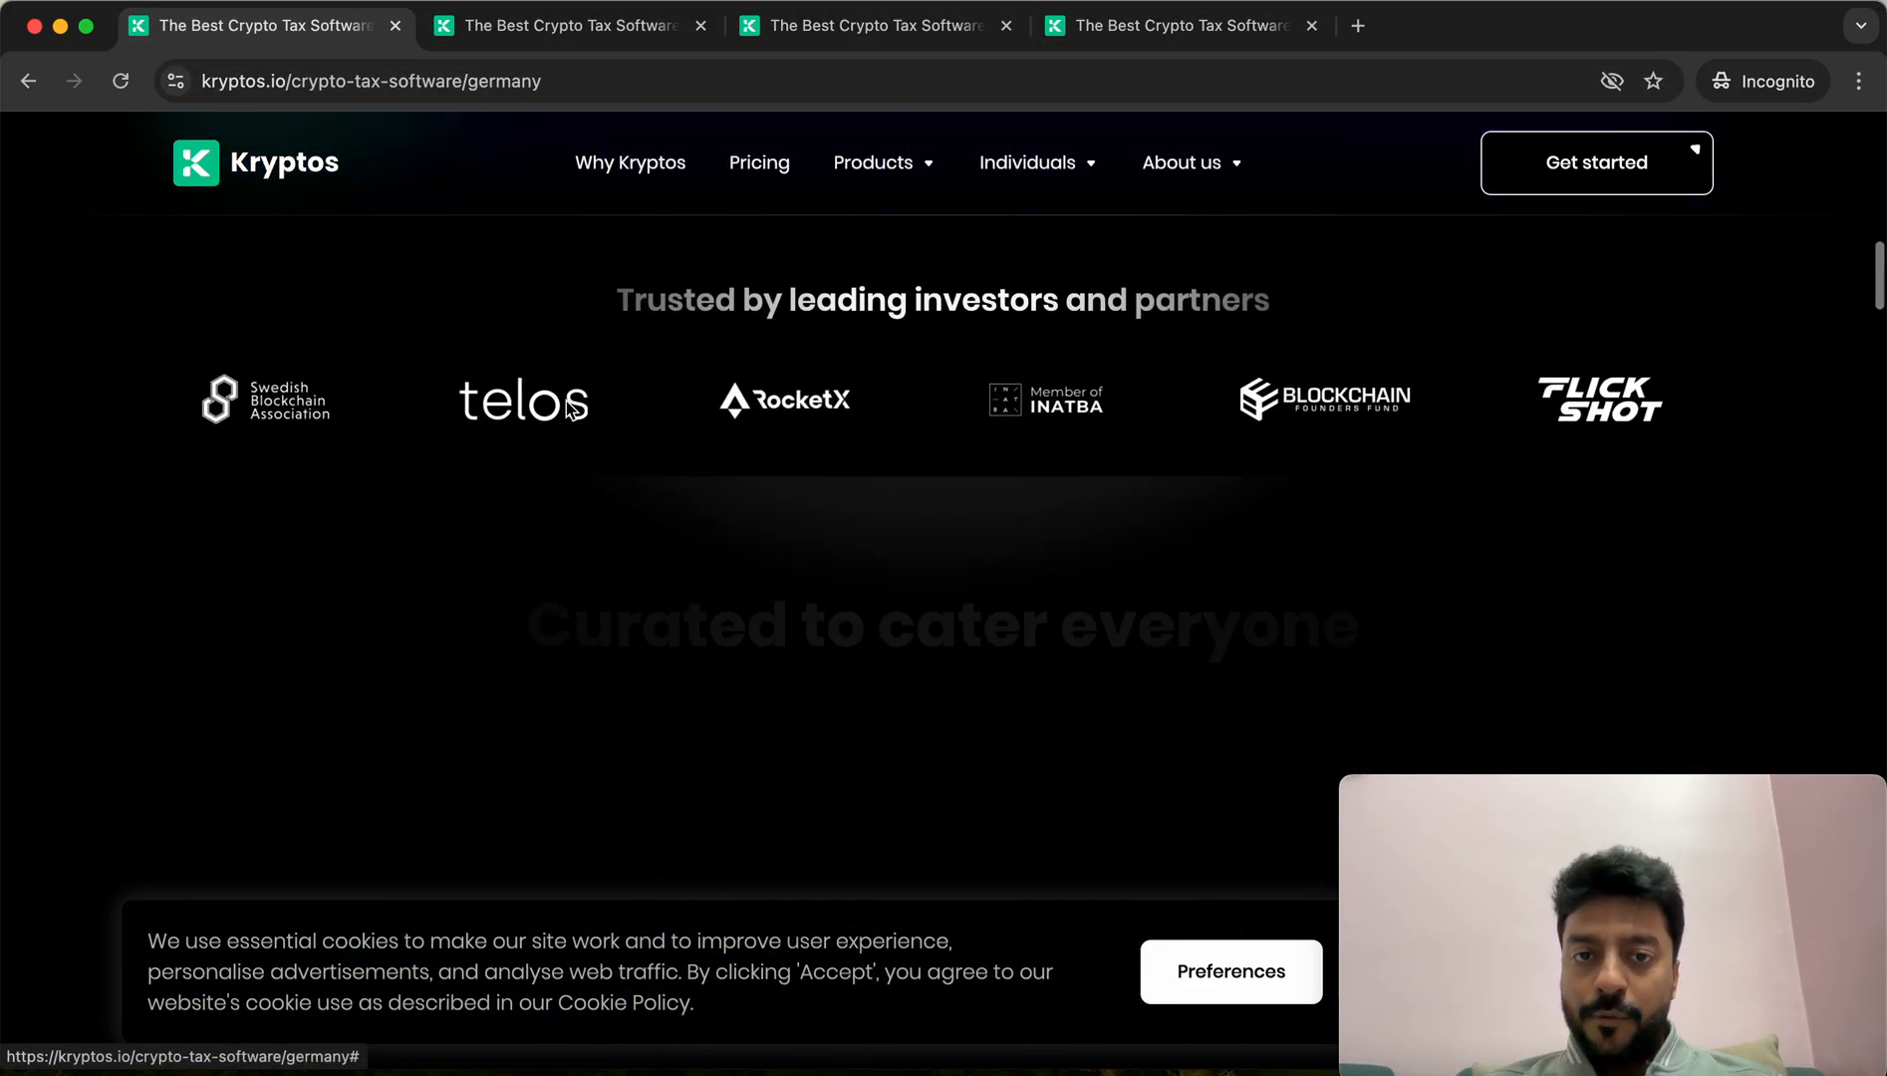
scroll("down", 3)
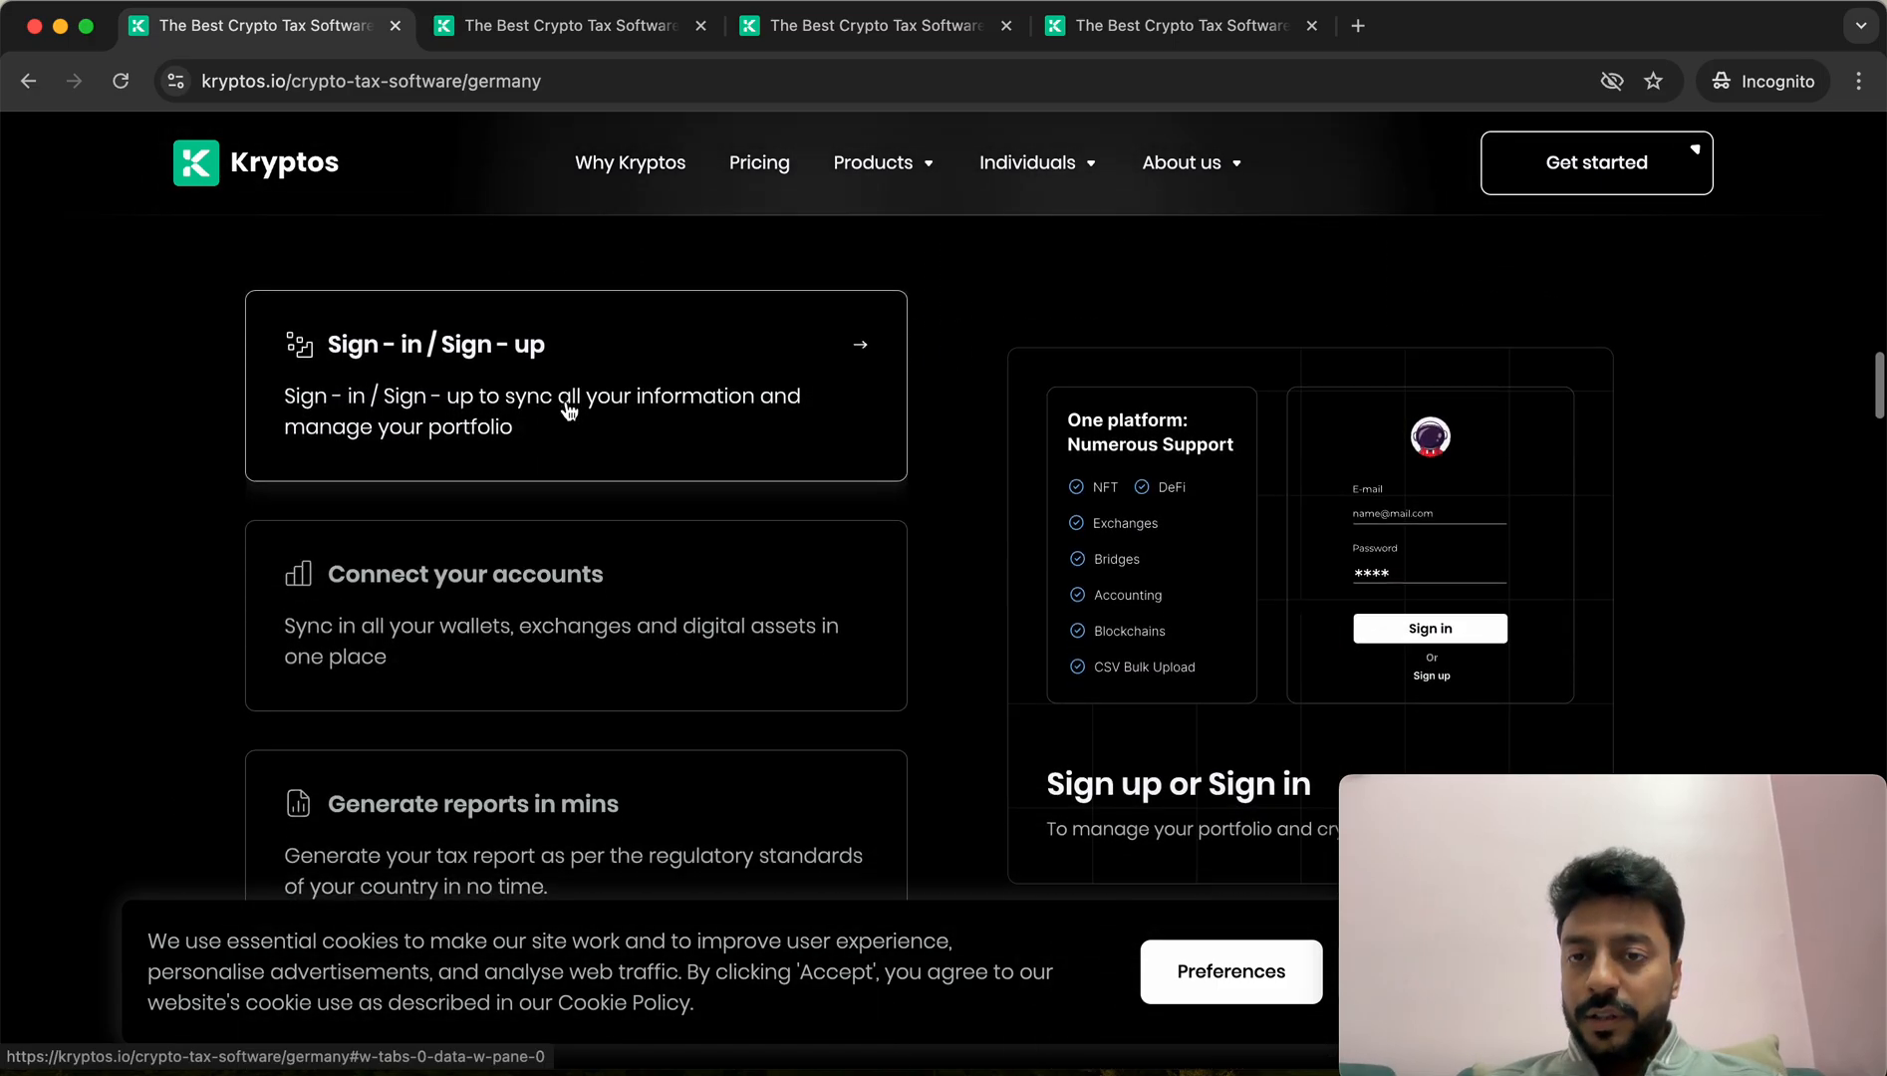
scroll("down", 3)
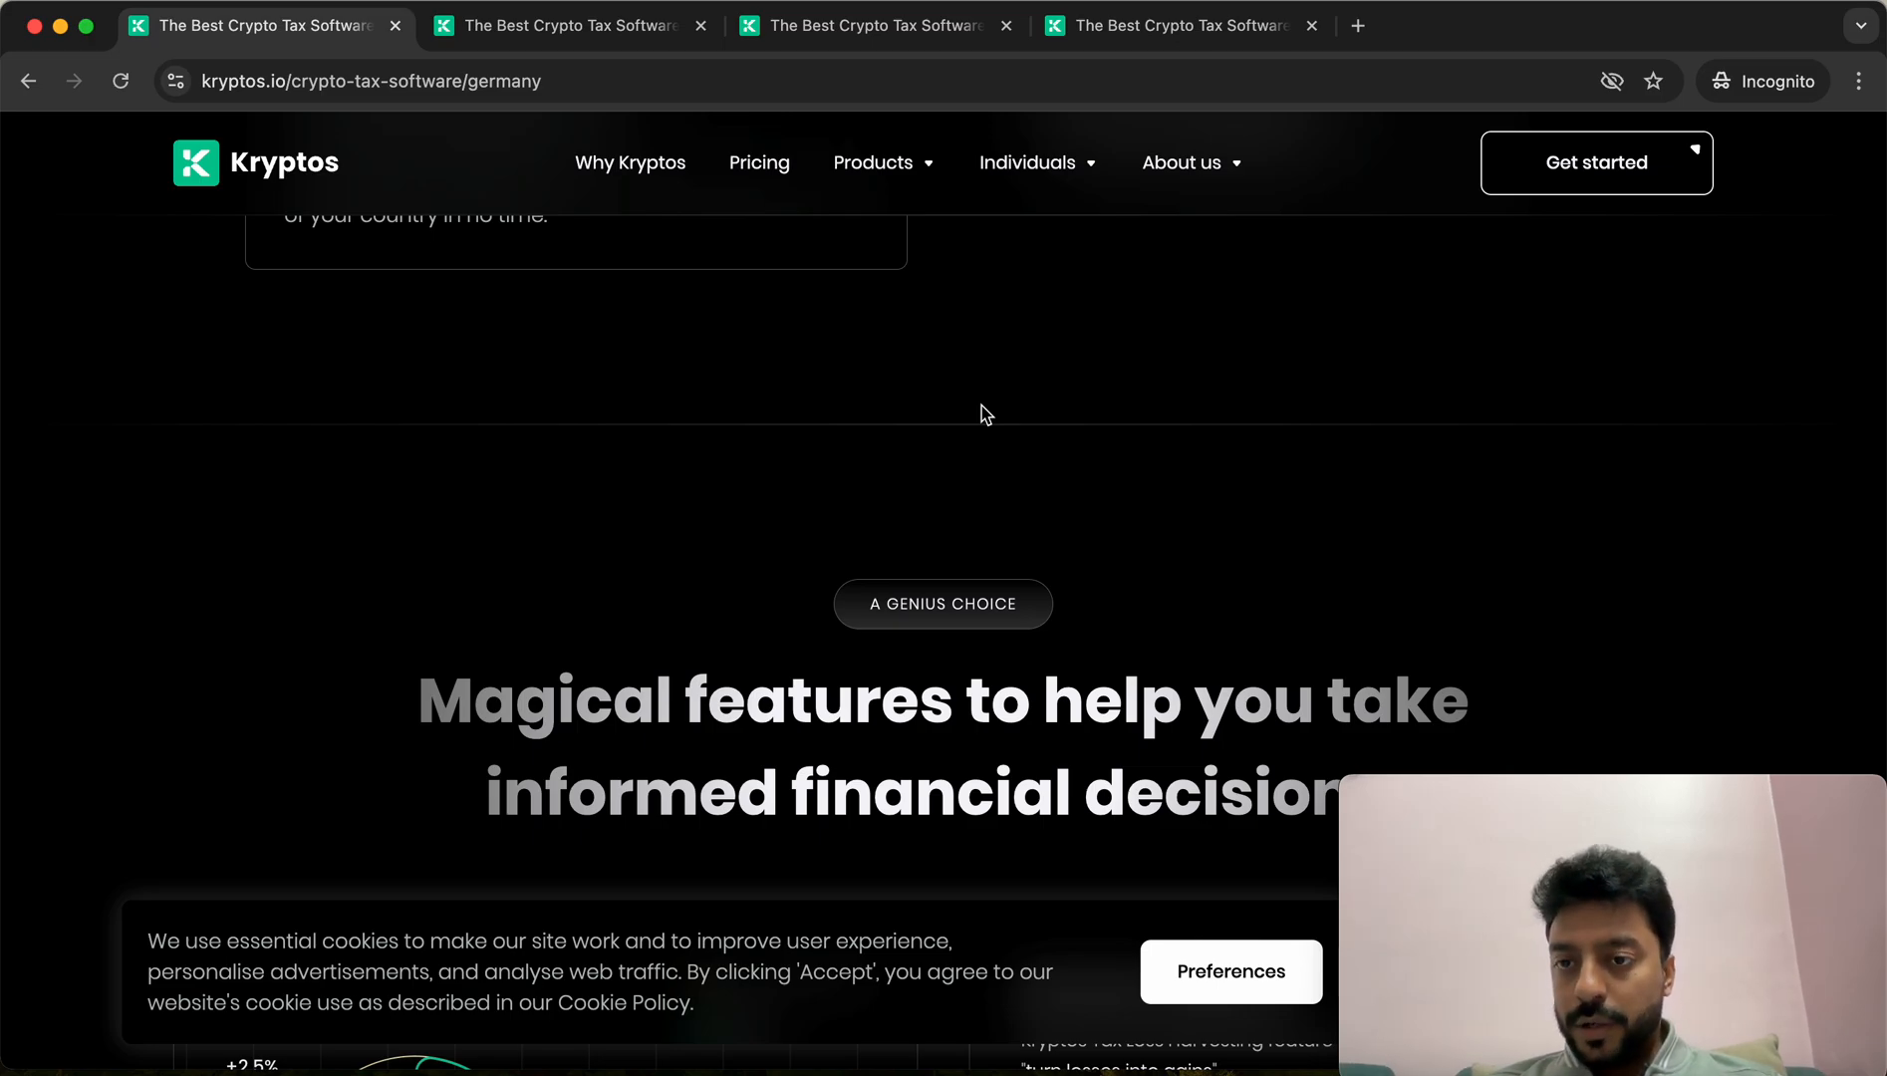
scroll("down", 3)
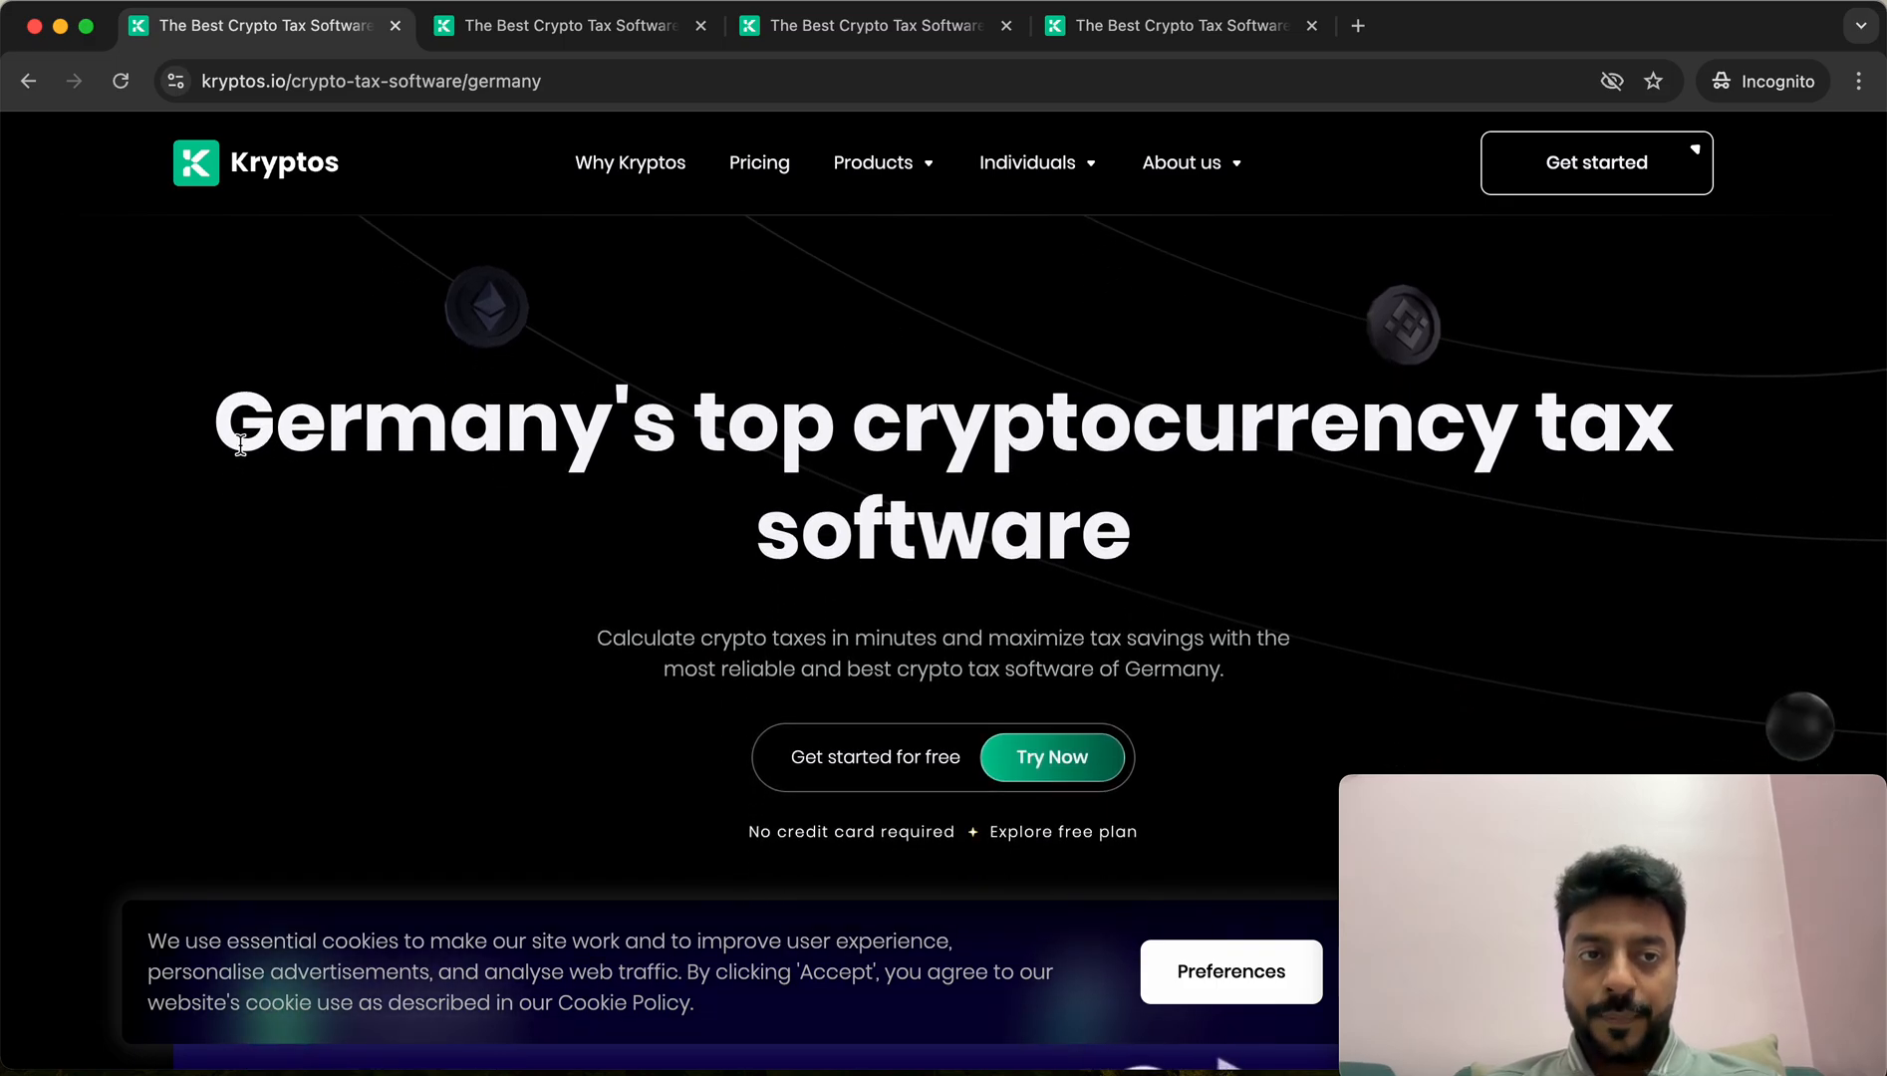
left_click_drag(241, 445, 656, 445)
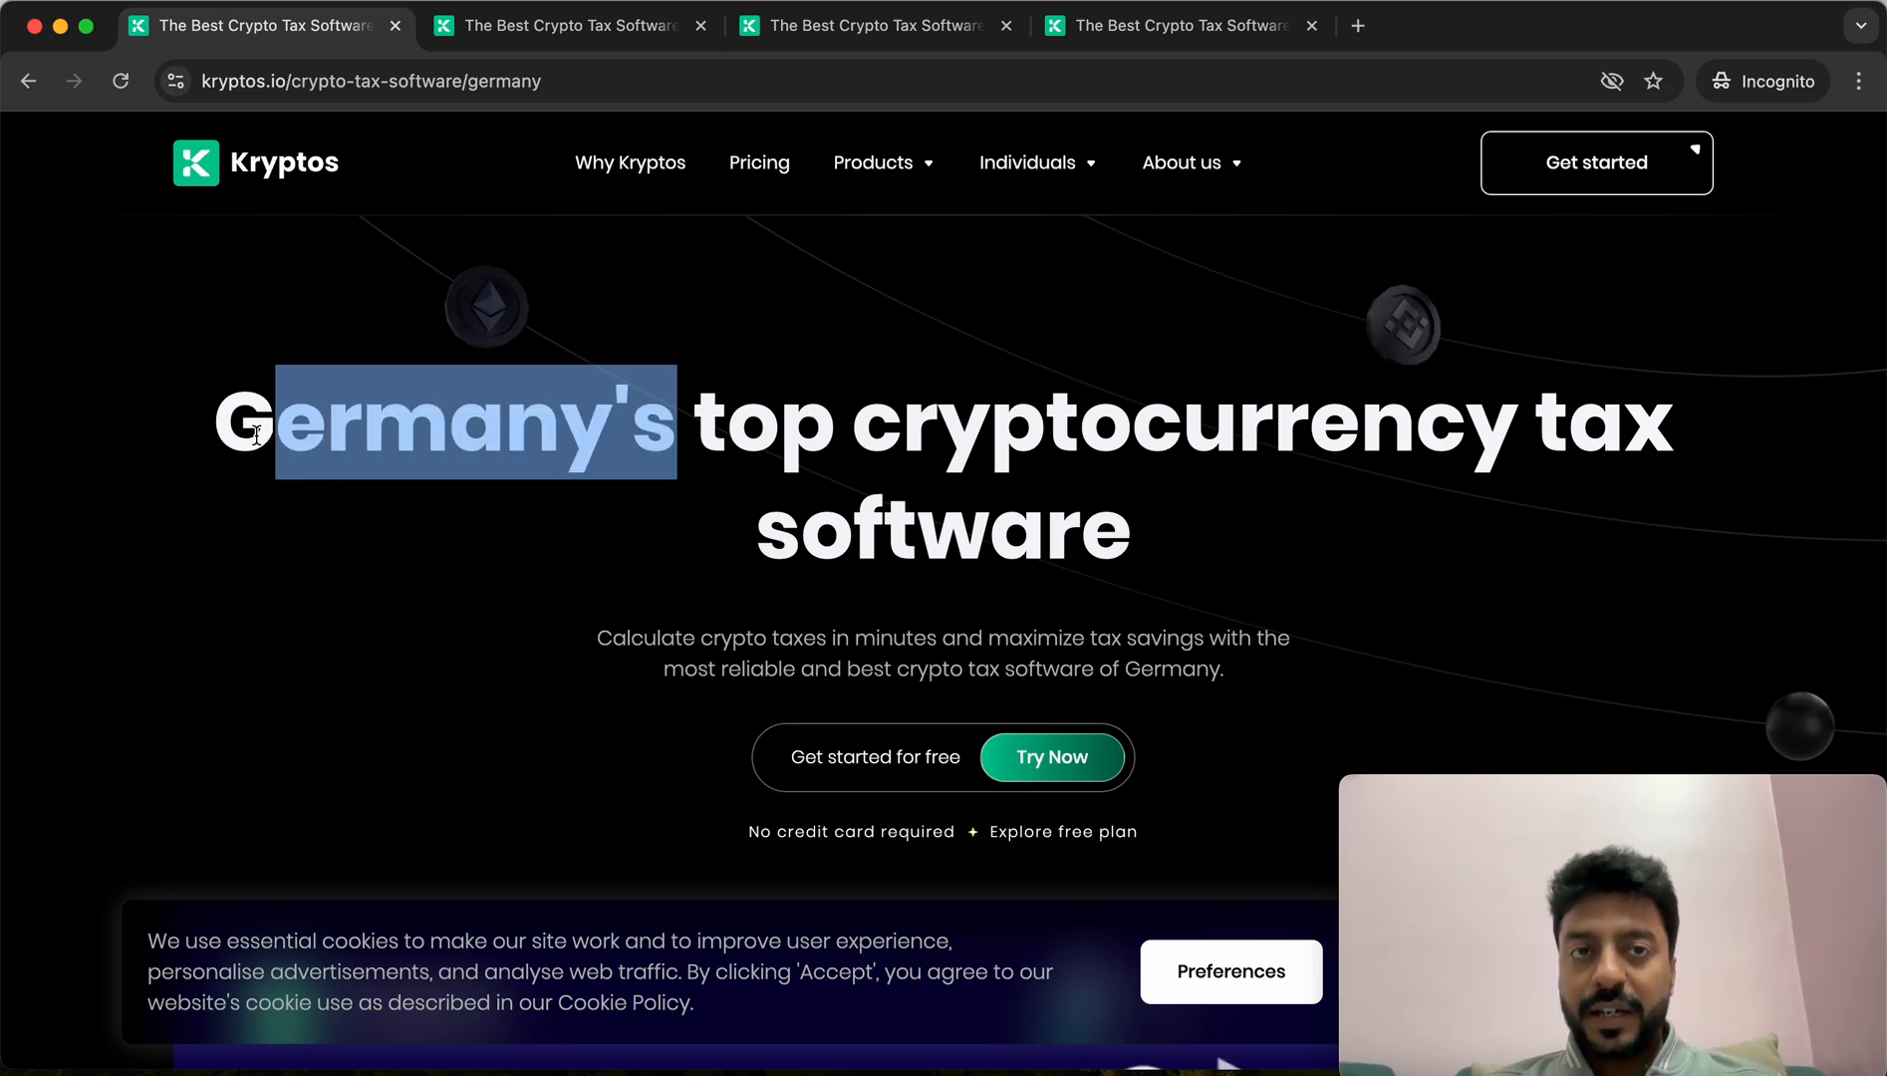
Compare the Denmark and Sweden landing pages' matching country-swapped headlines
left_click(570, 26)
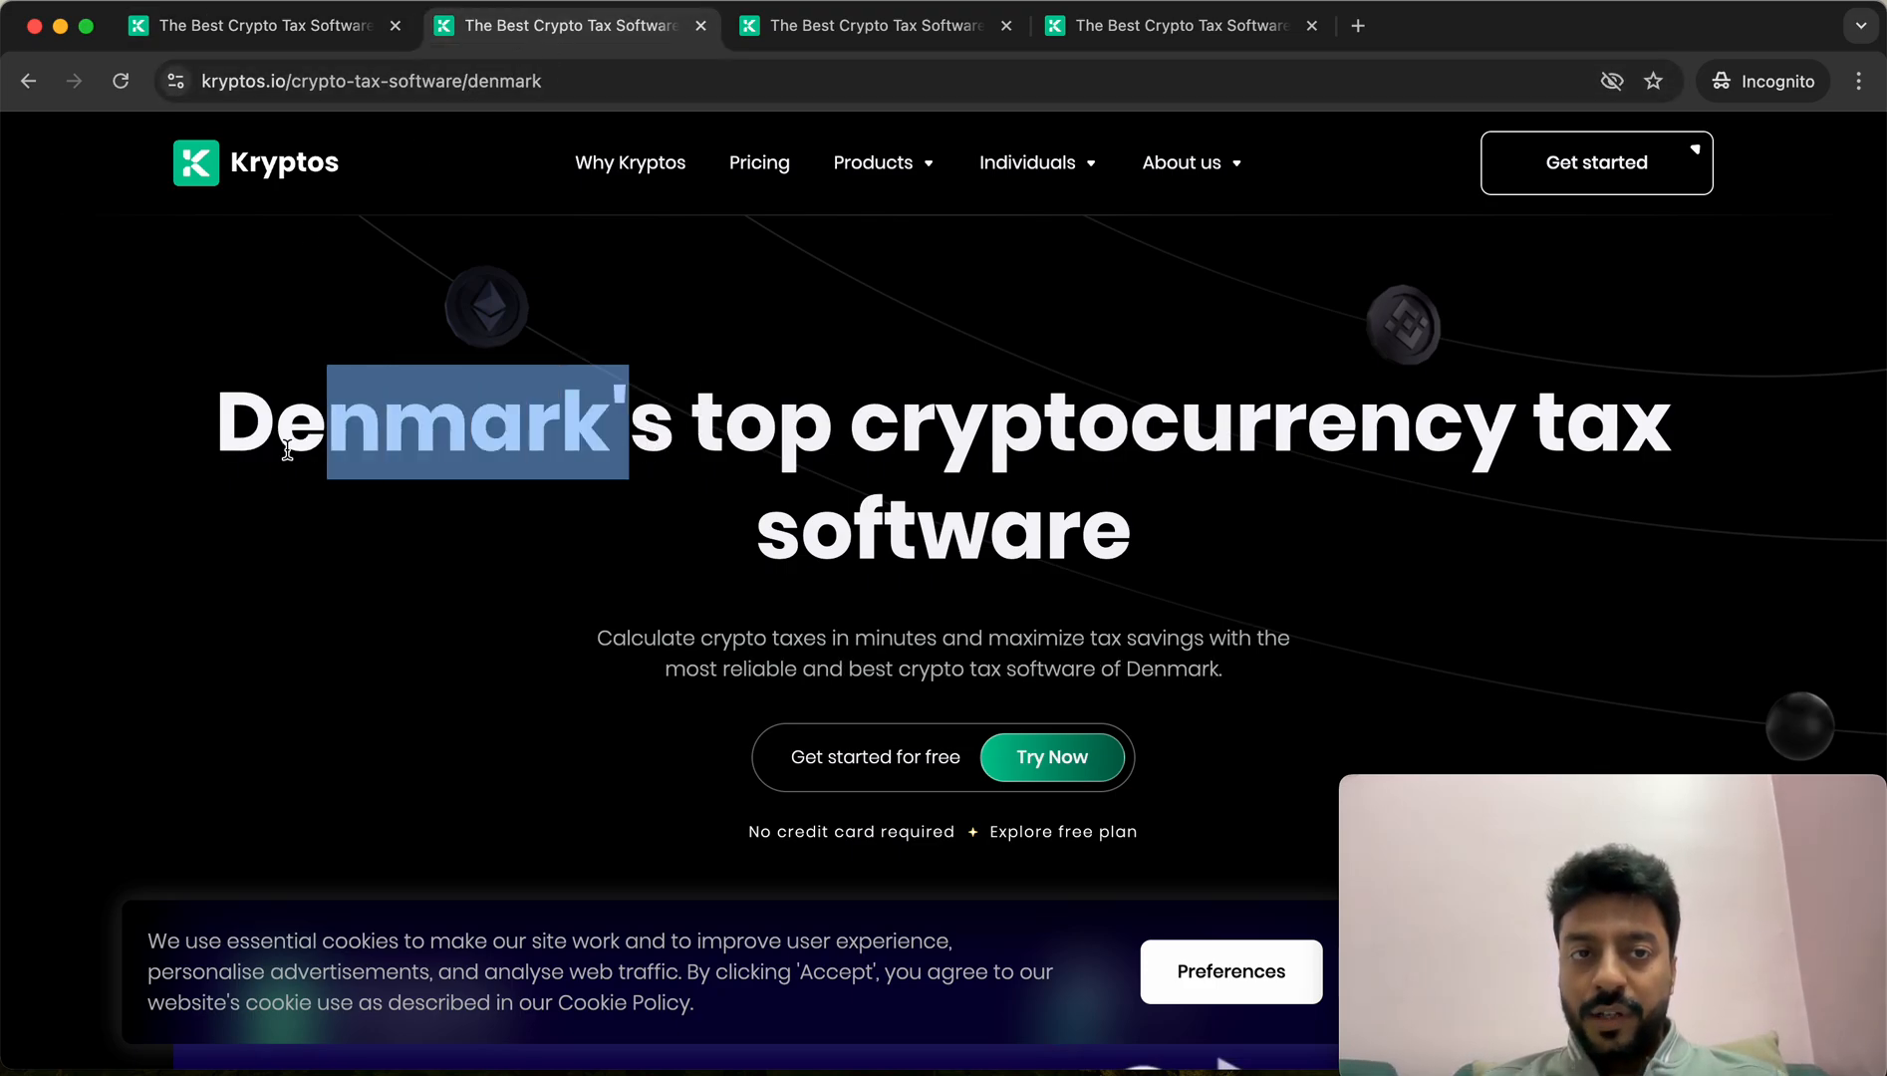
left_click(891, 28)
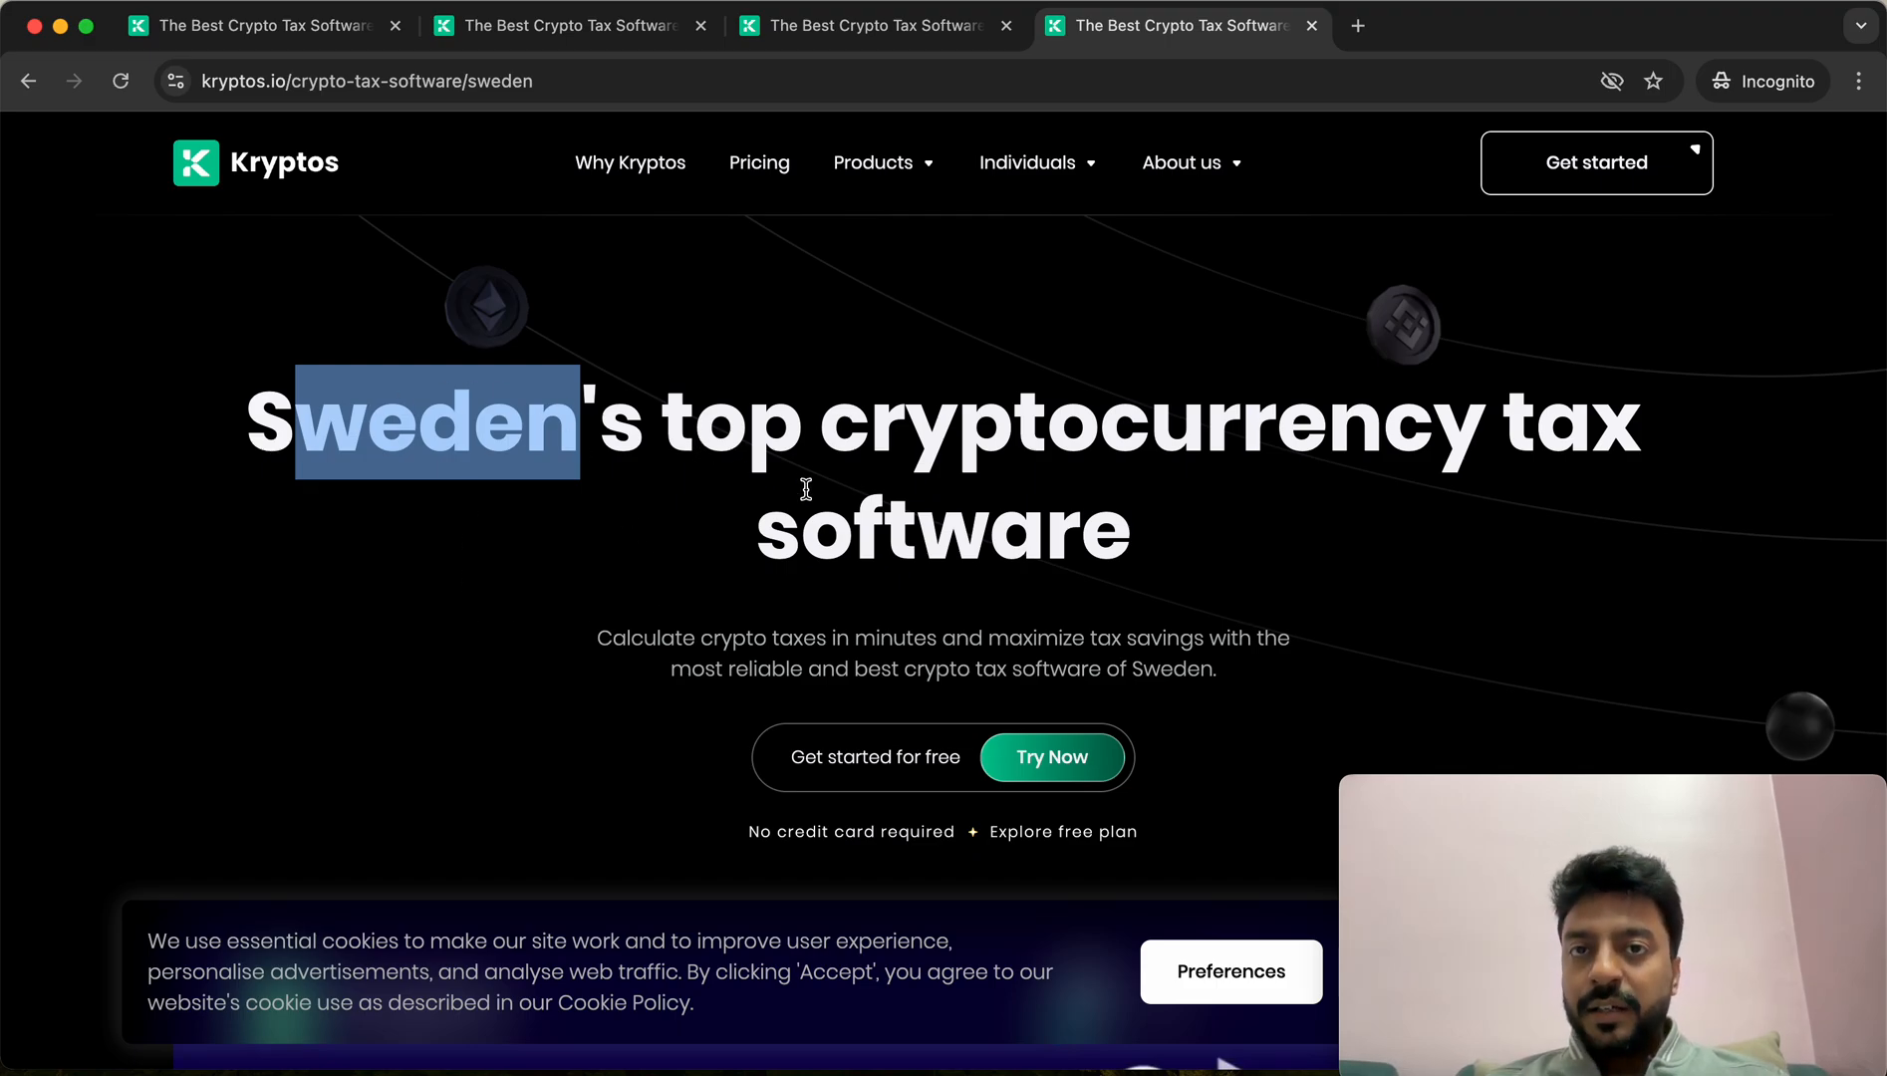
scroll("down", 3)
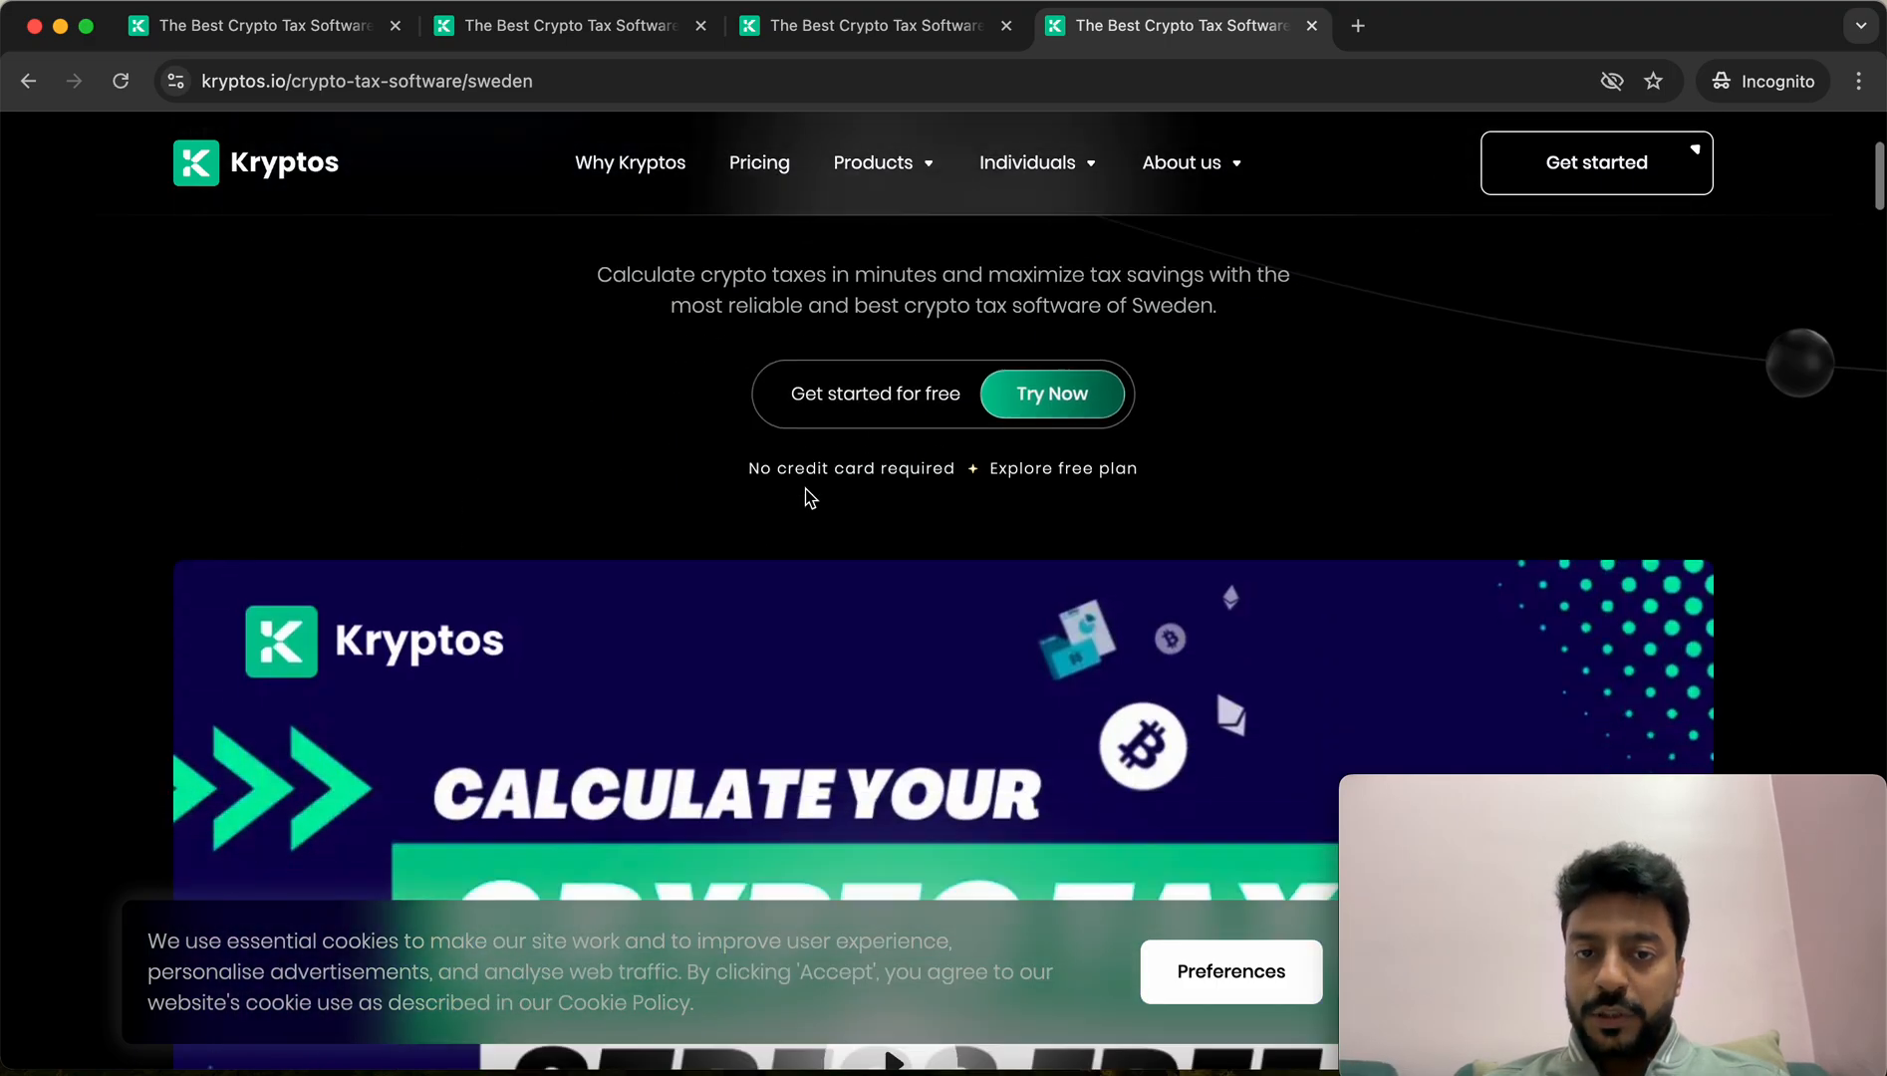
scroll("down", 3)
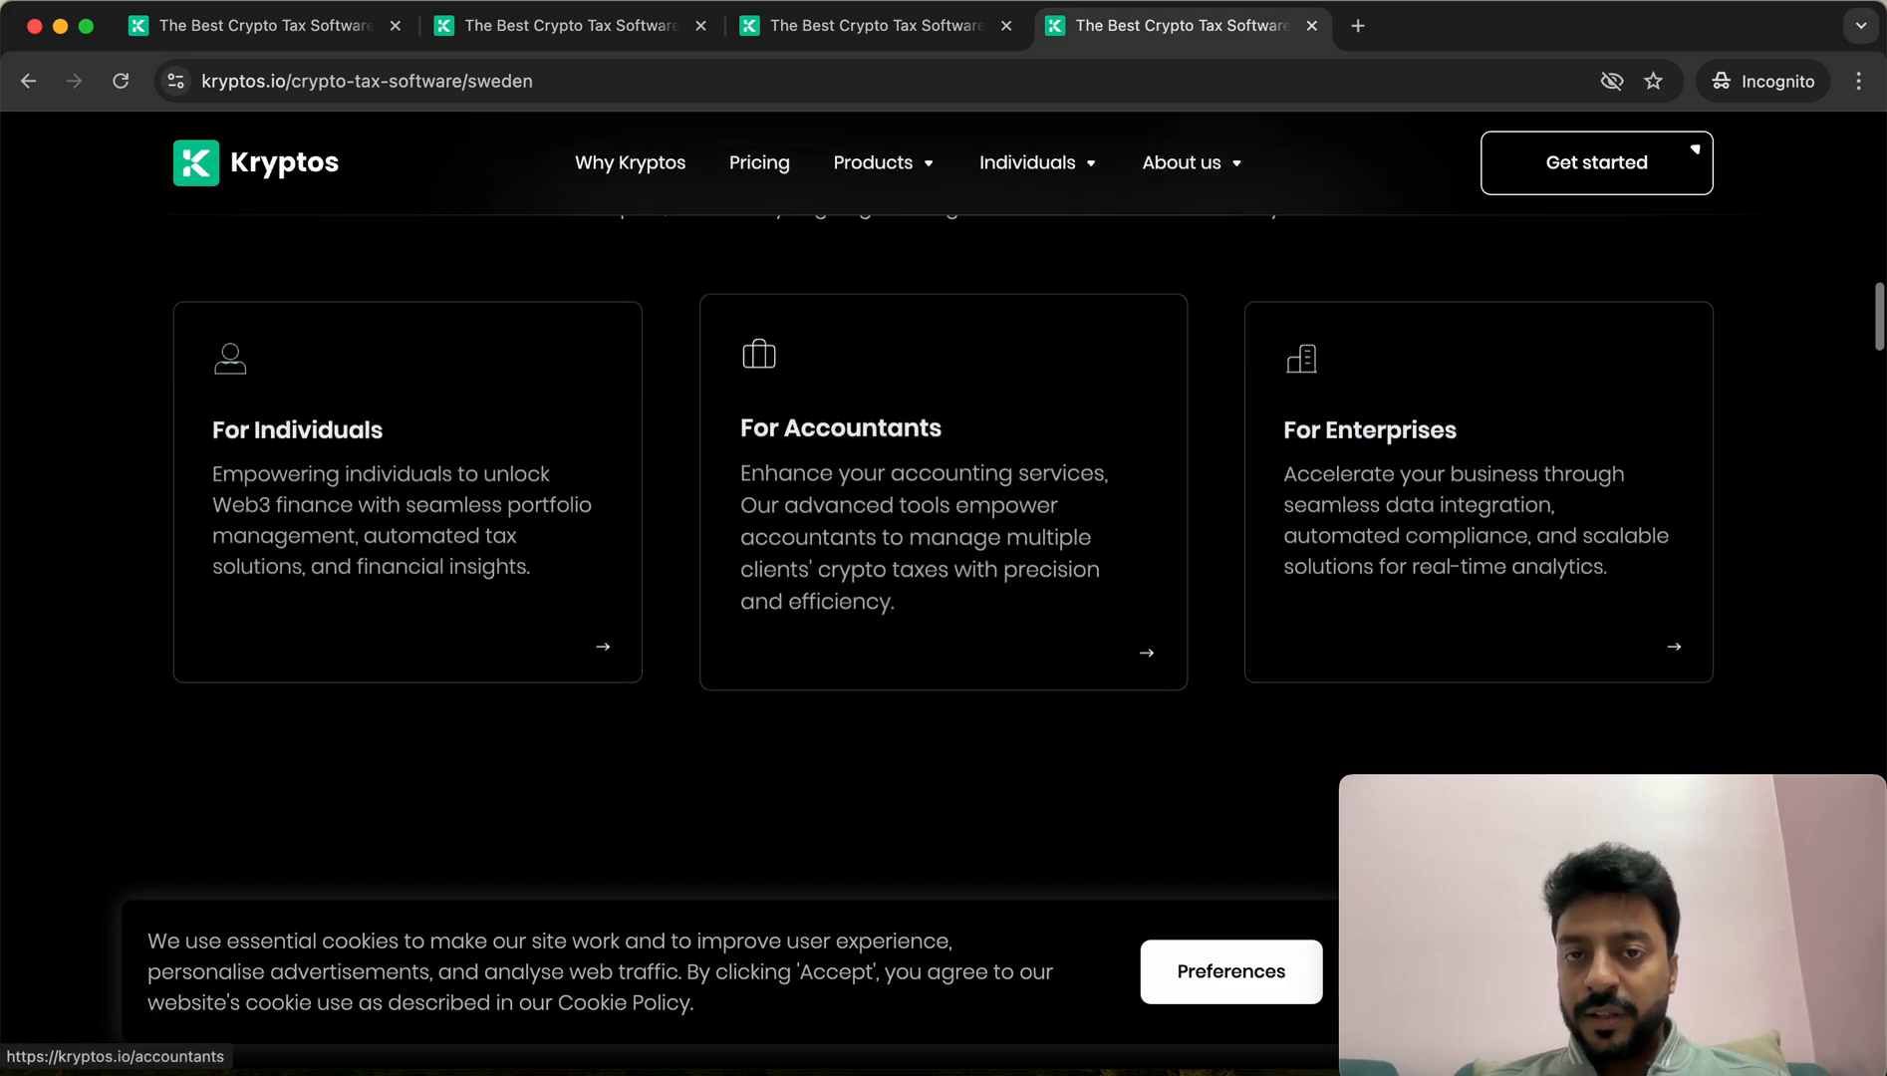
scroll("down", 3)
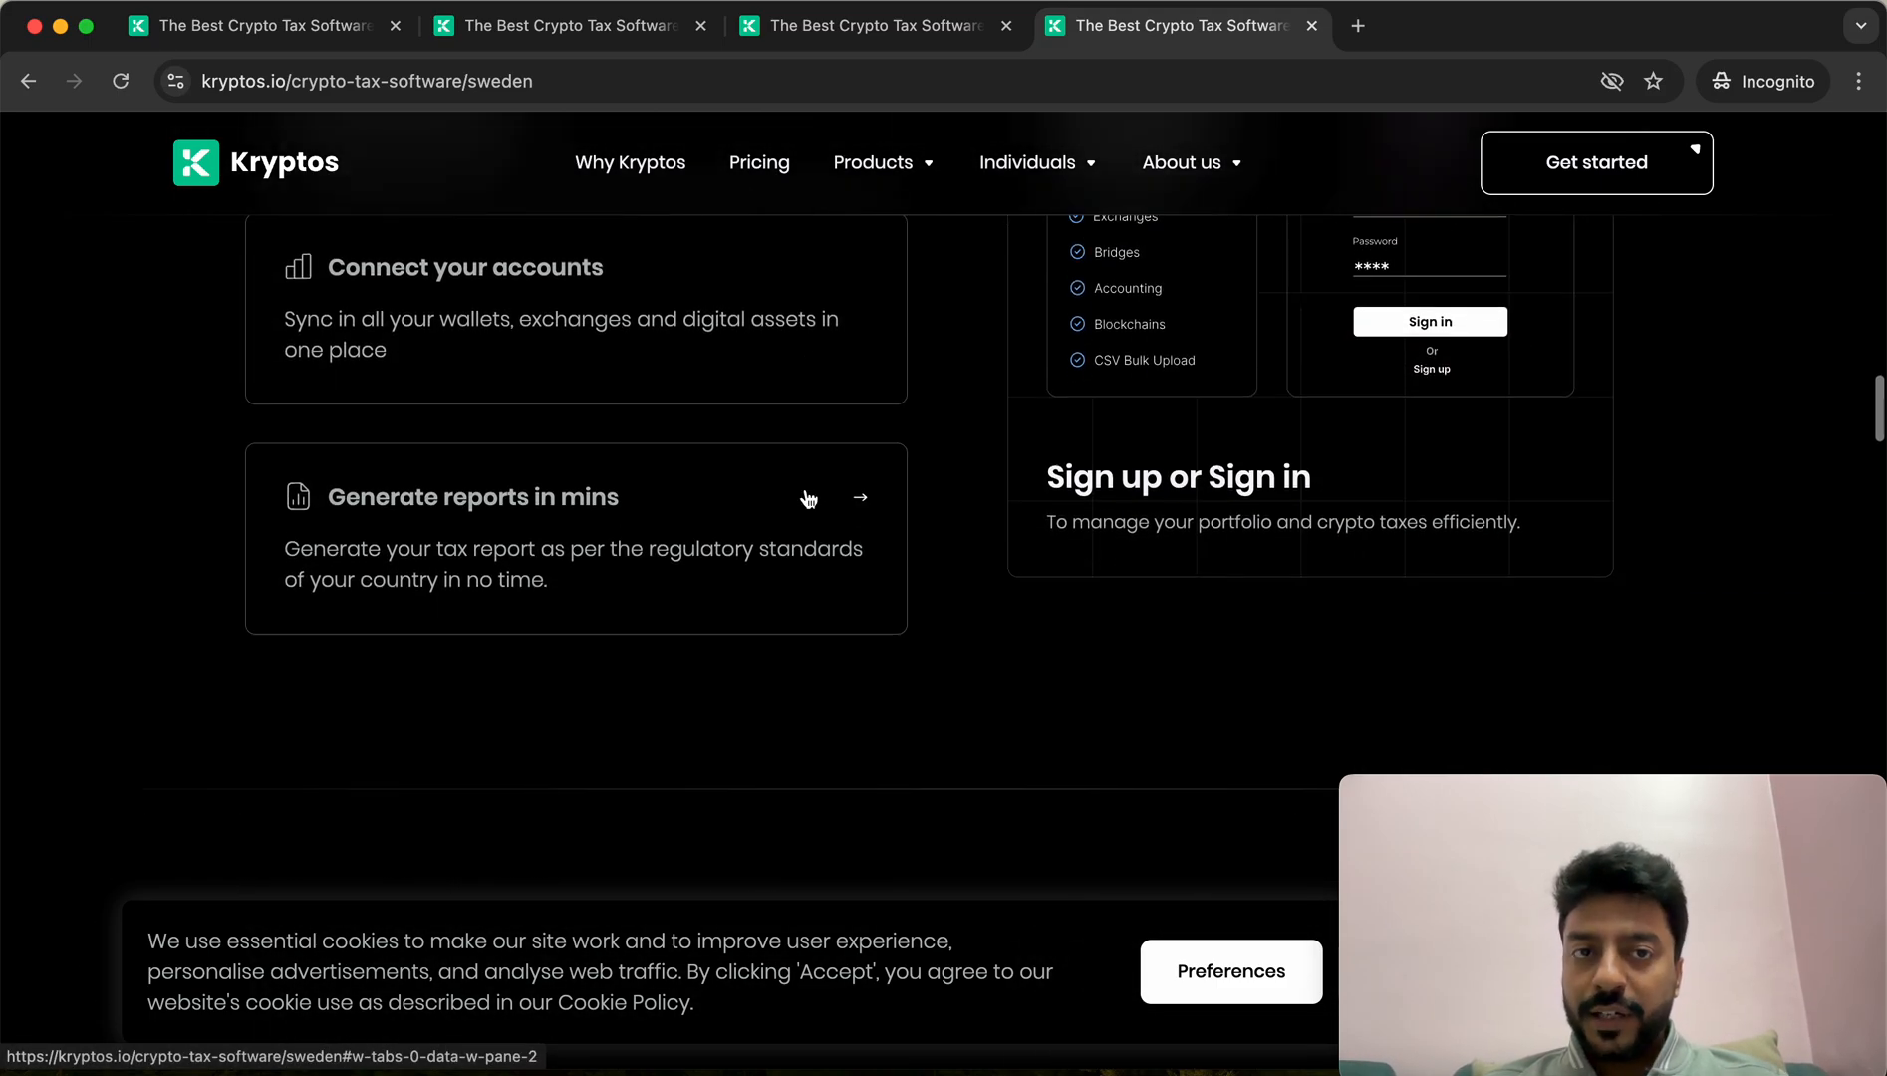
scroll("up", 3)
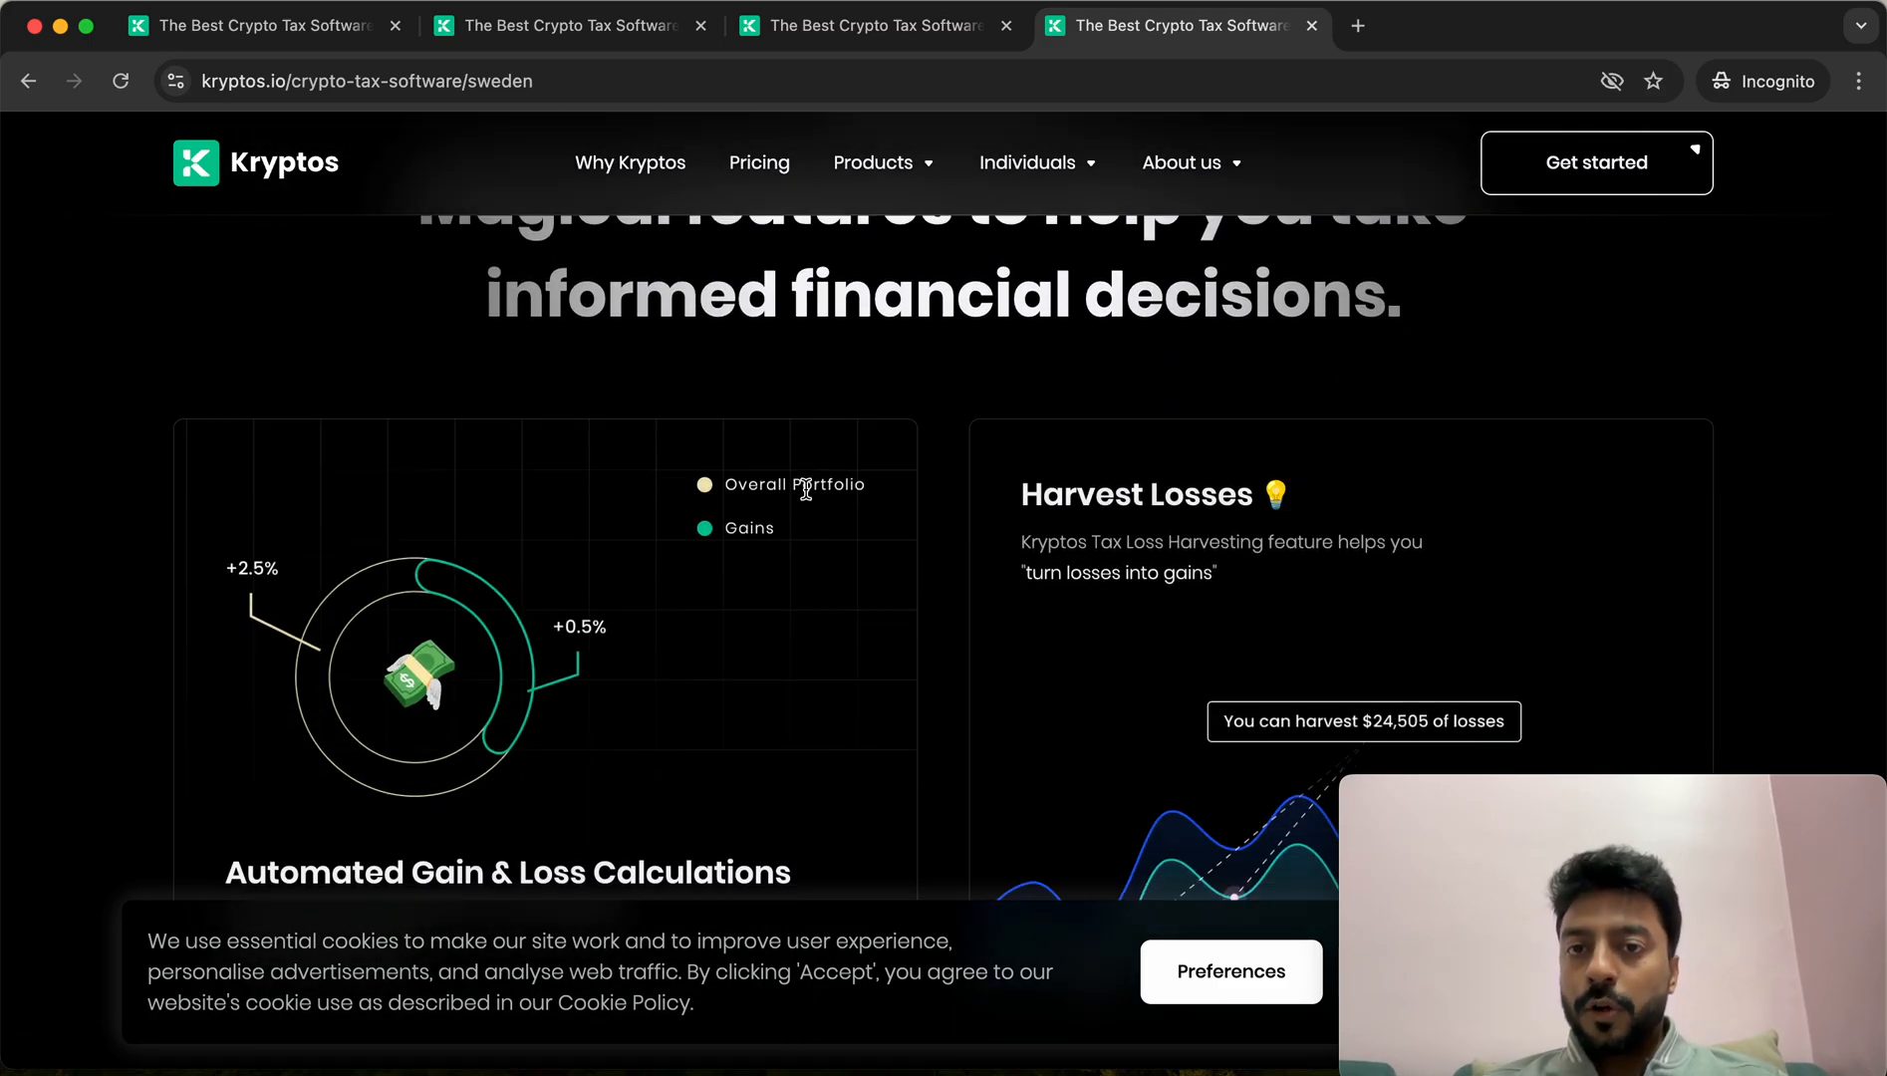
scroll("down", 3)
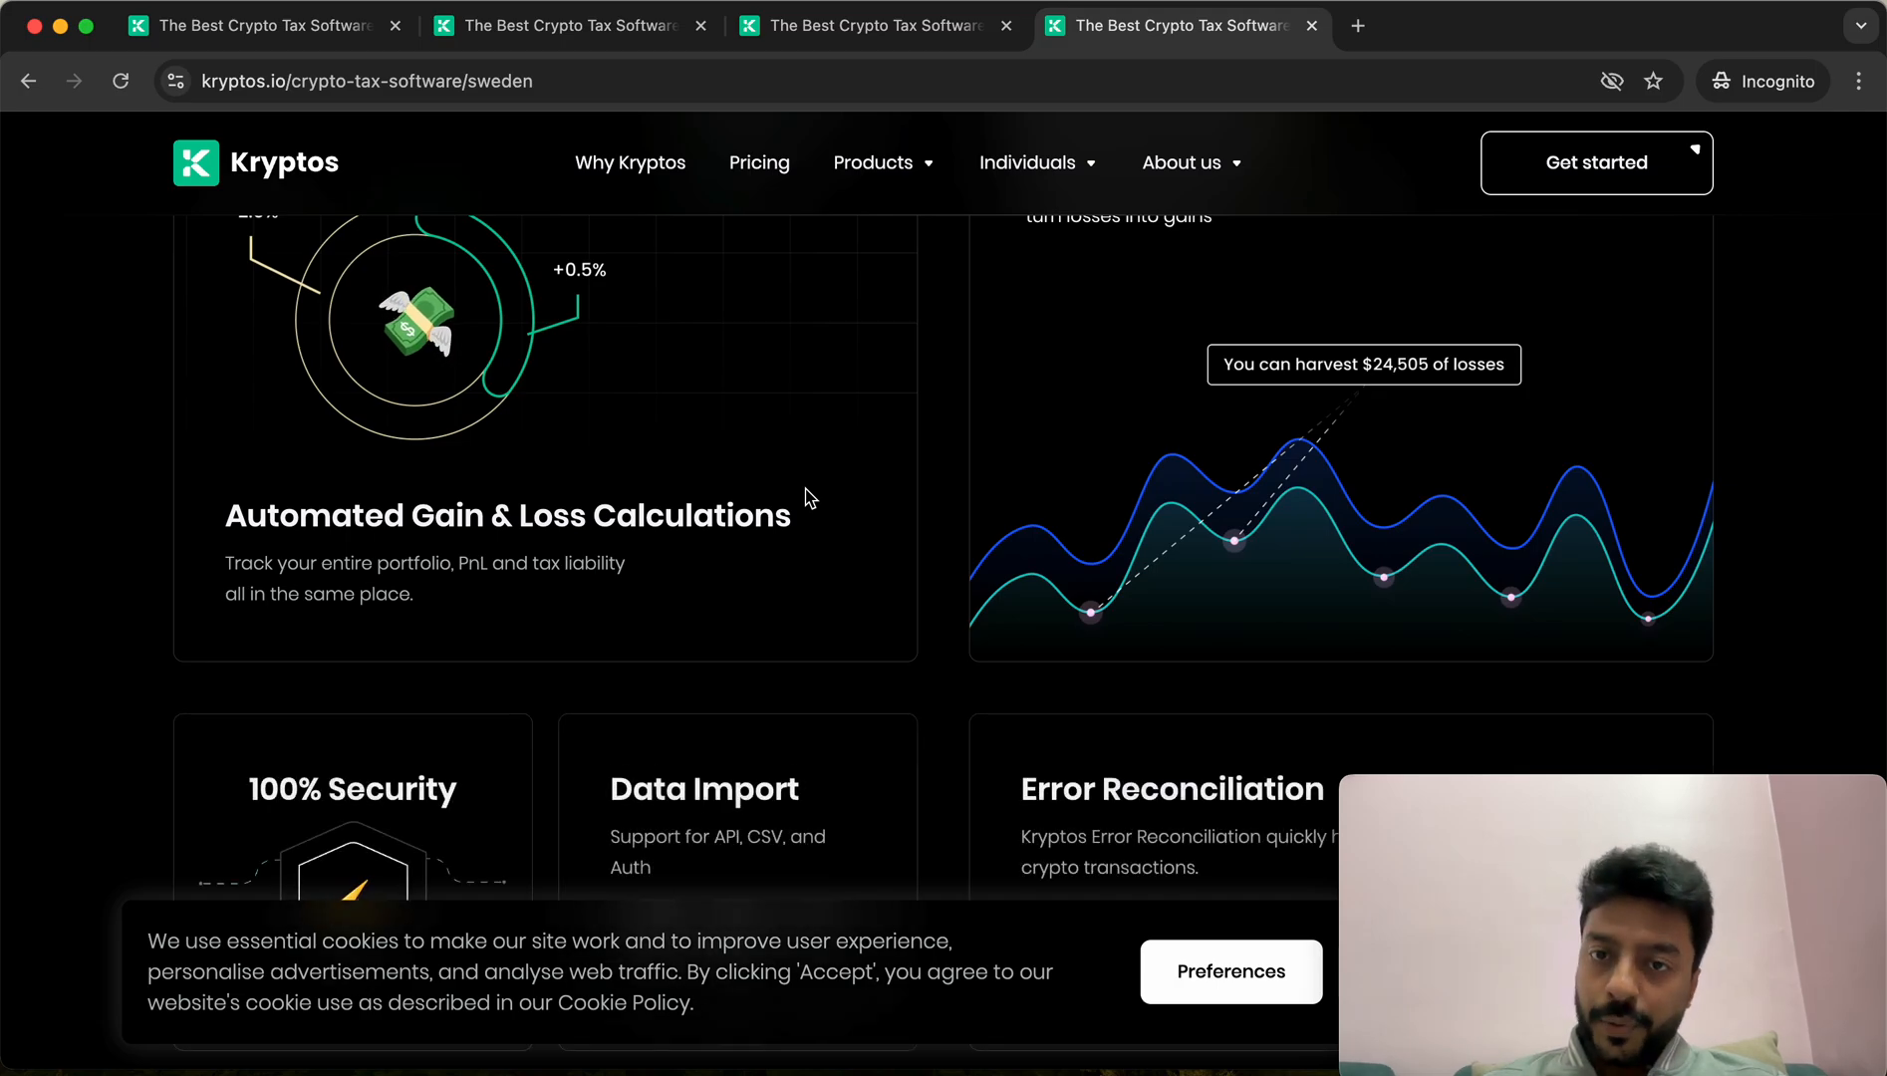
scroll("down", 3)
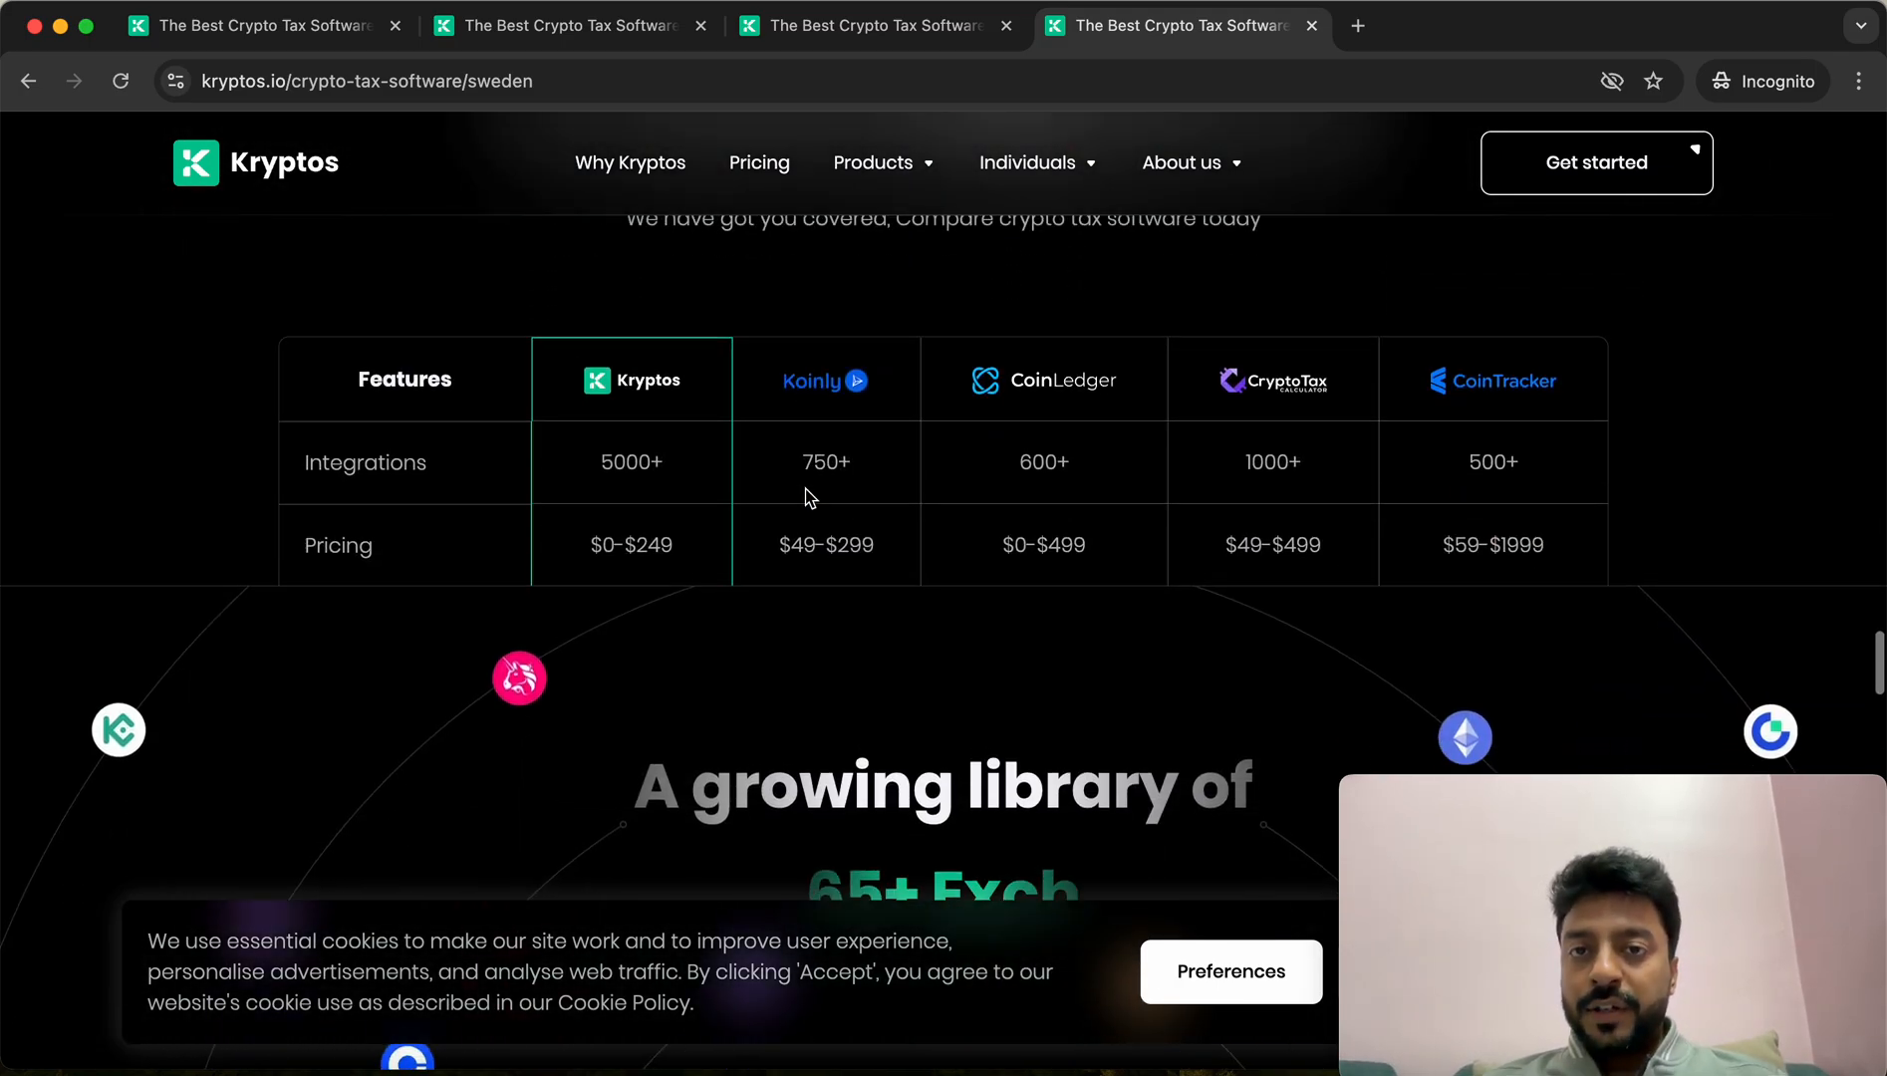
scroll("down", 3)
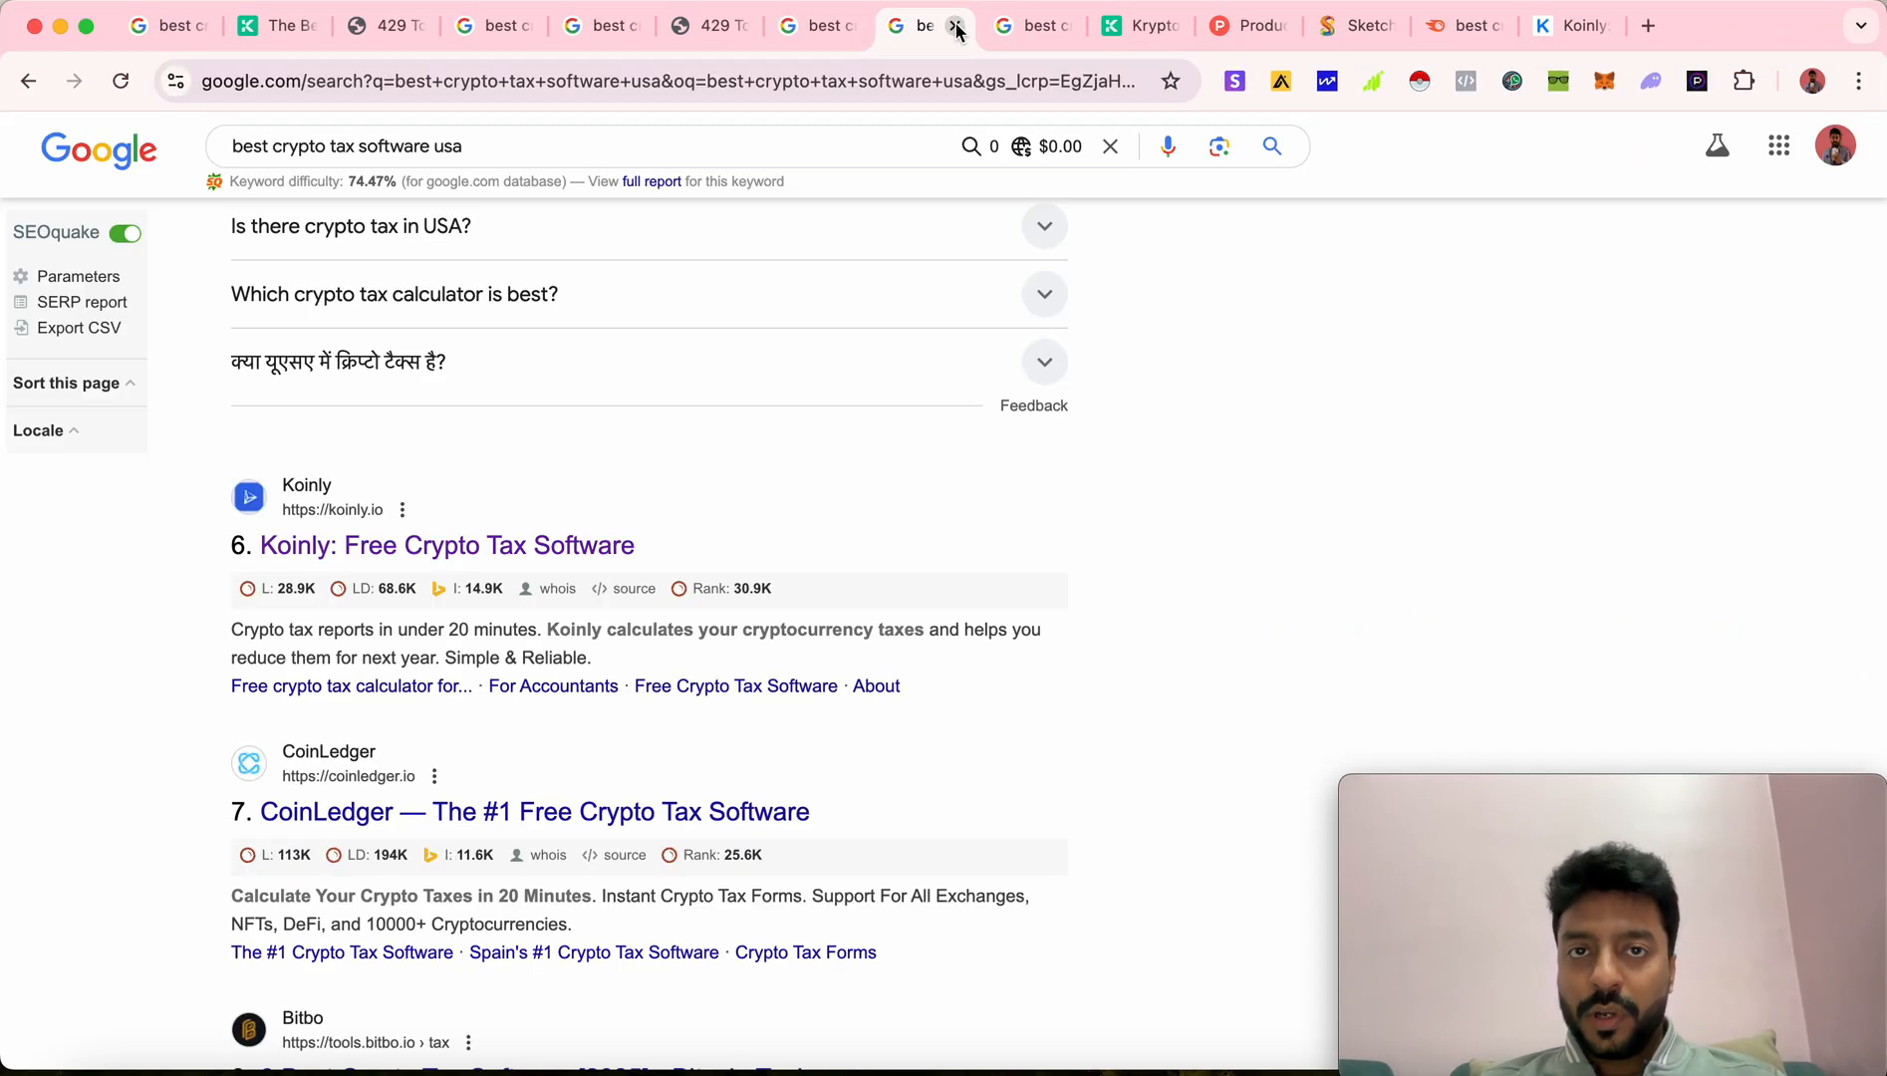
Scroll the 'best crypto tax software usa' results back to the top and start a fresh tab
scroll("up", 3)
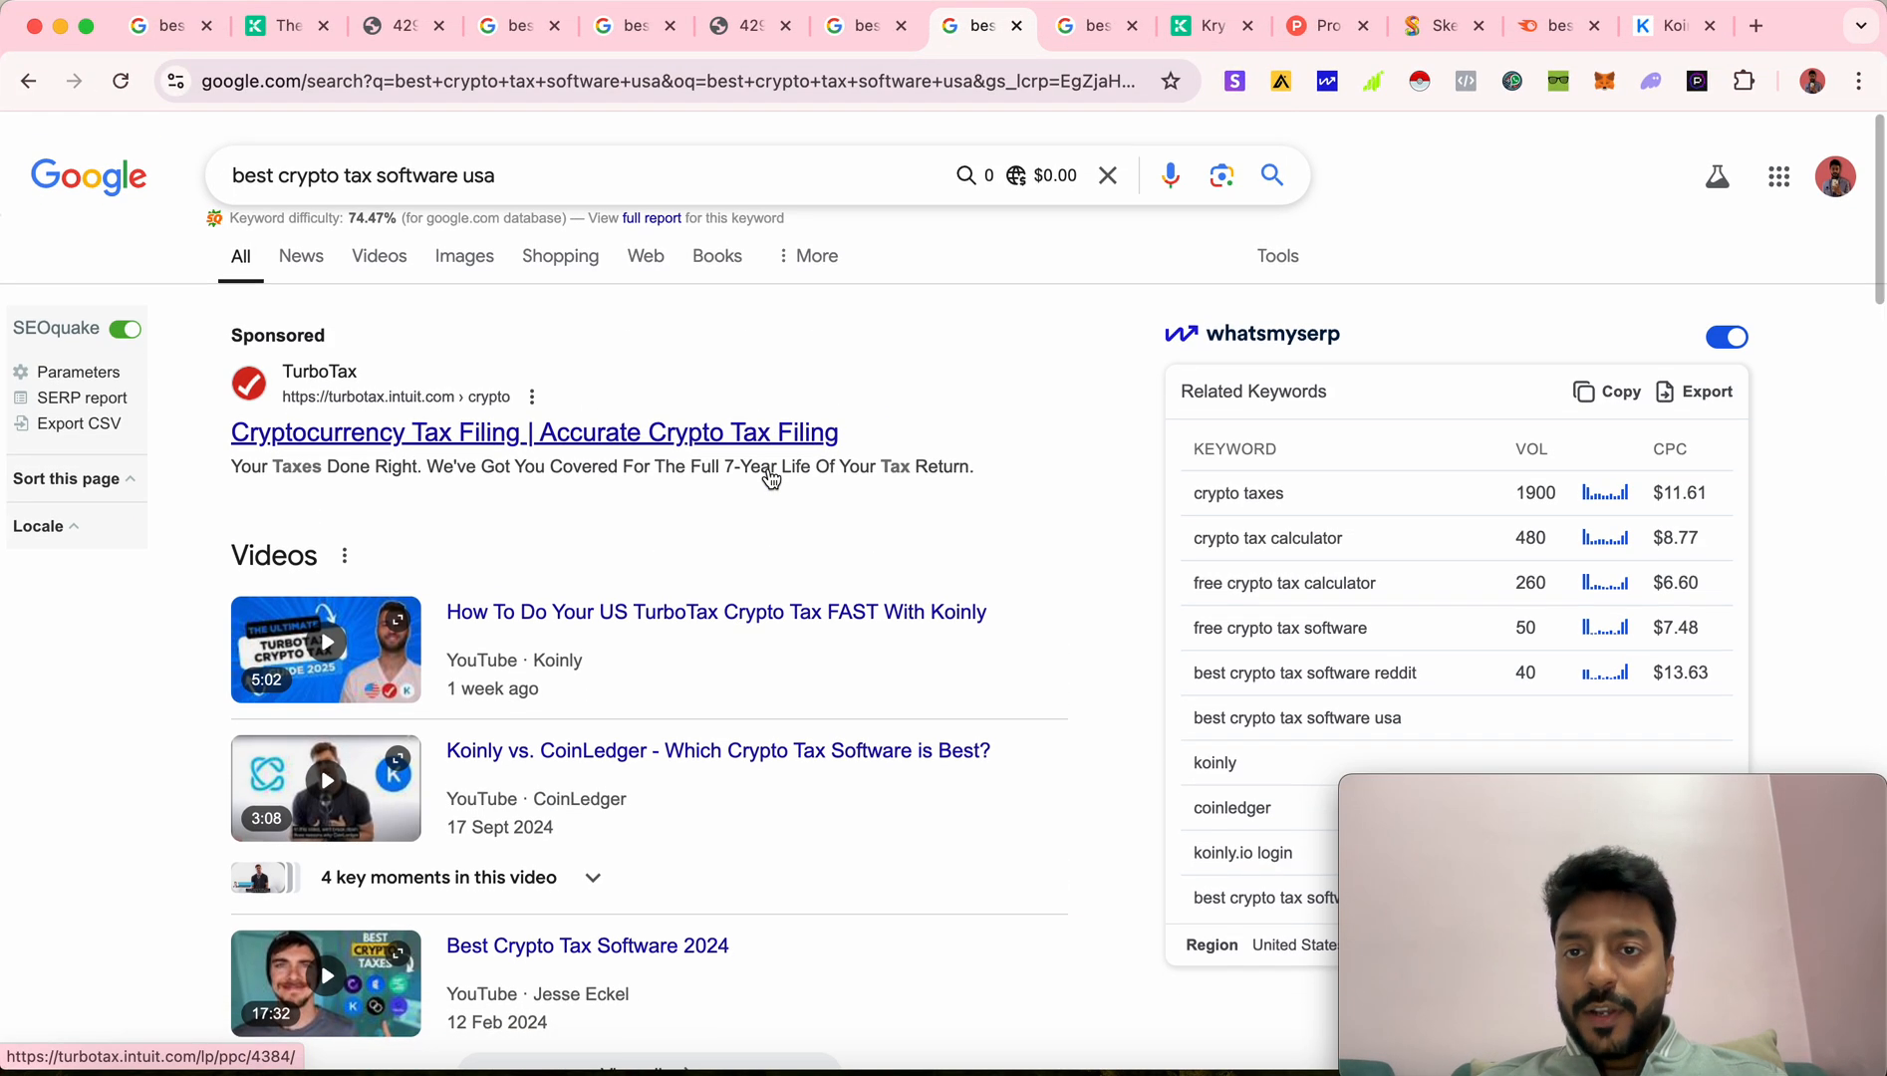
mouse_move(781, 391)
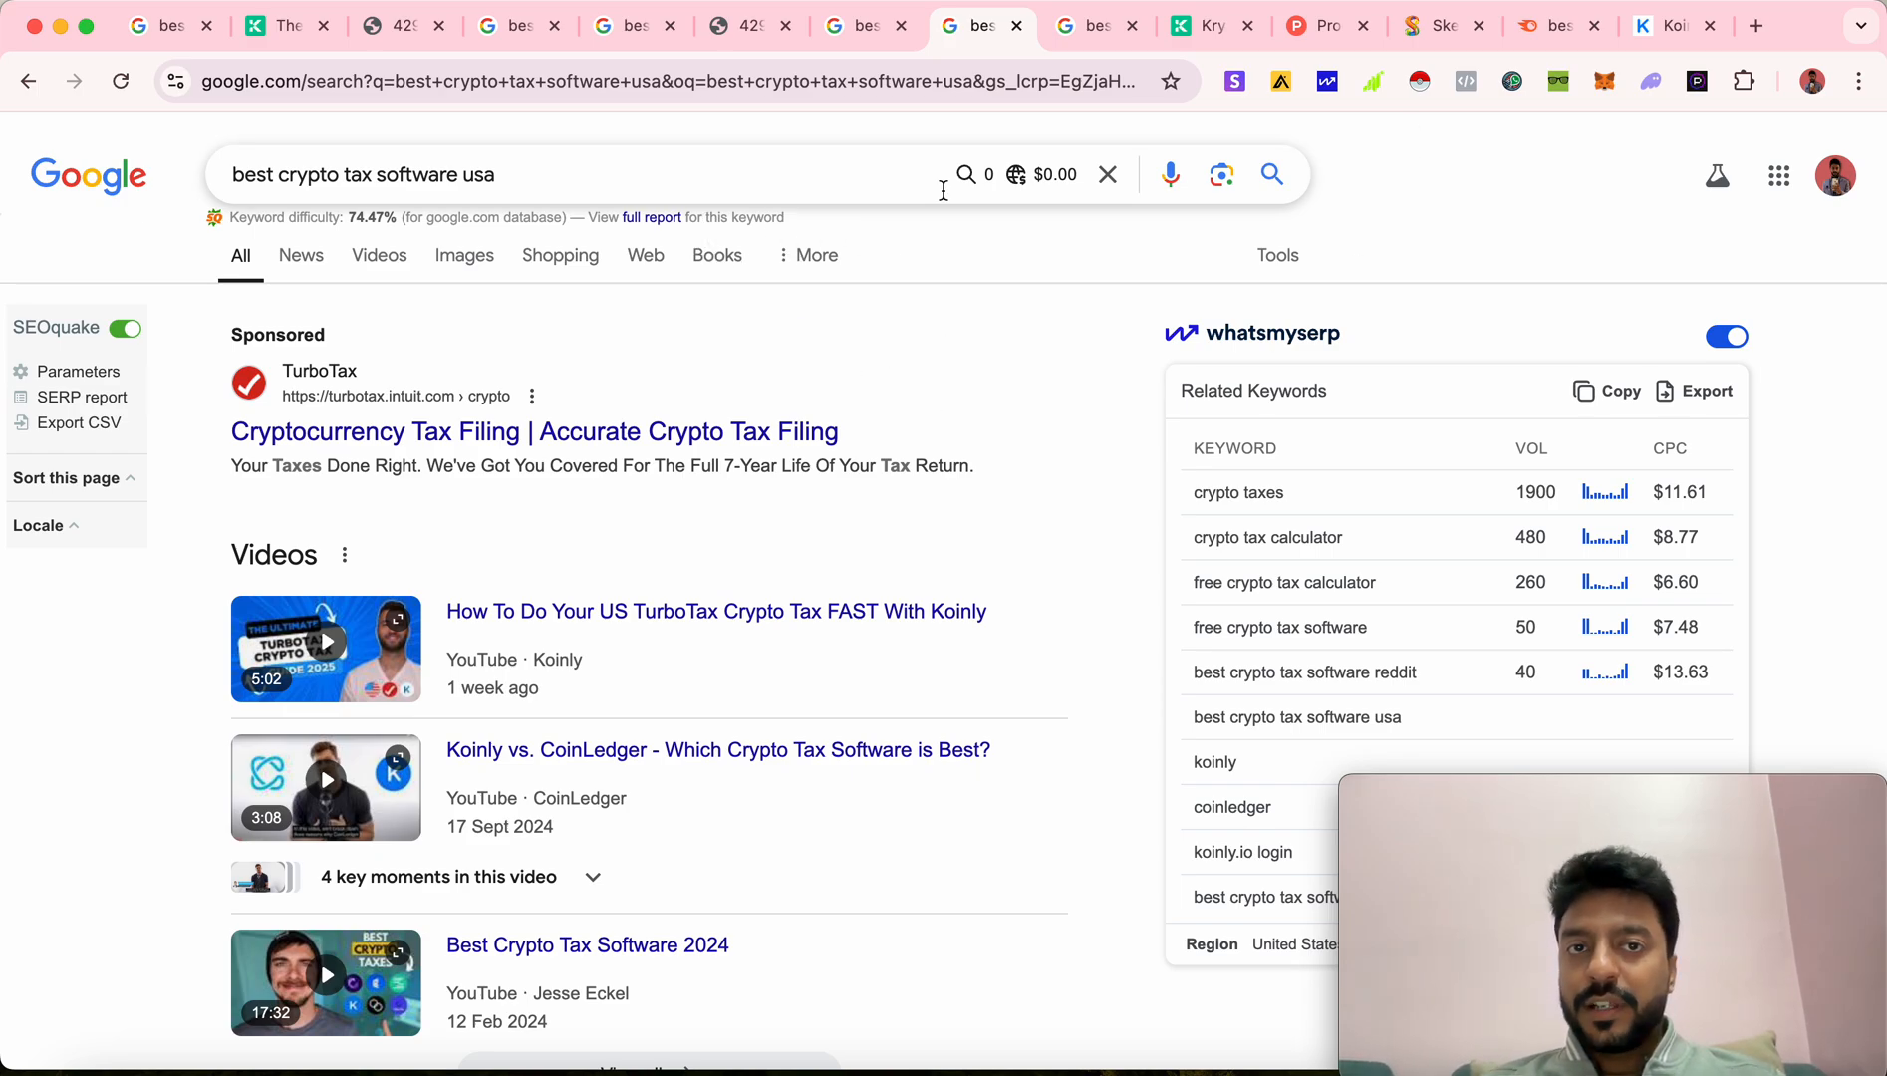
left_click(1754, 26)
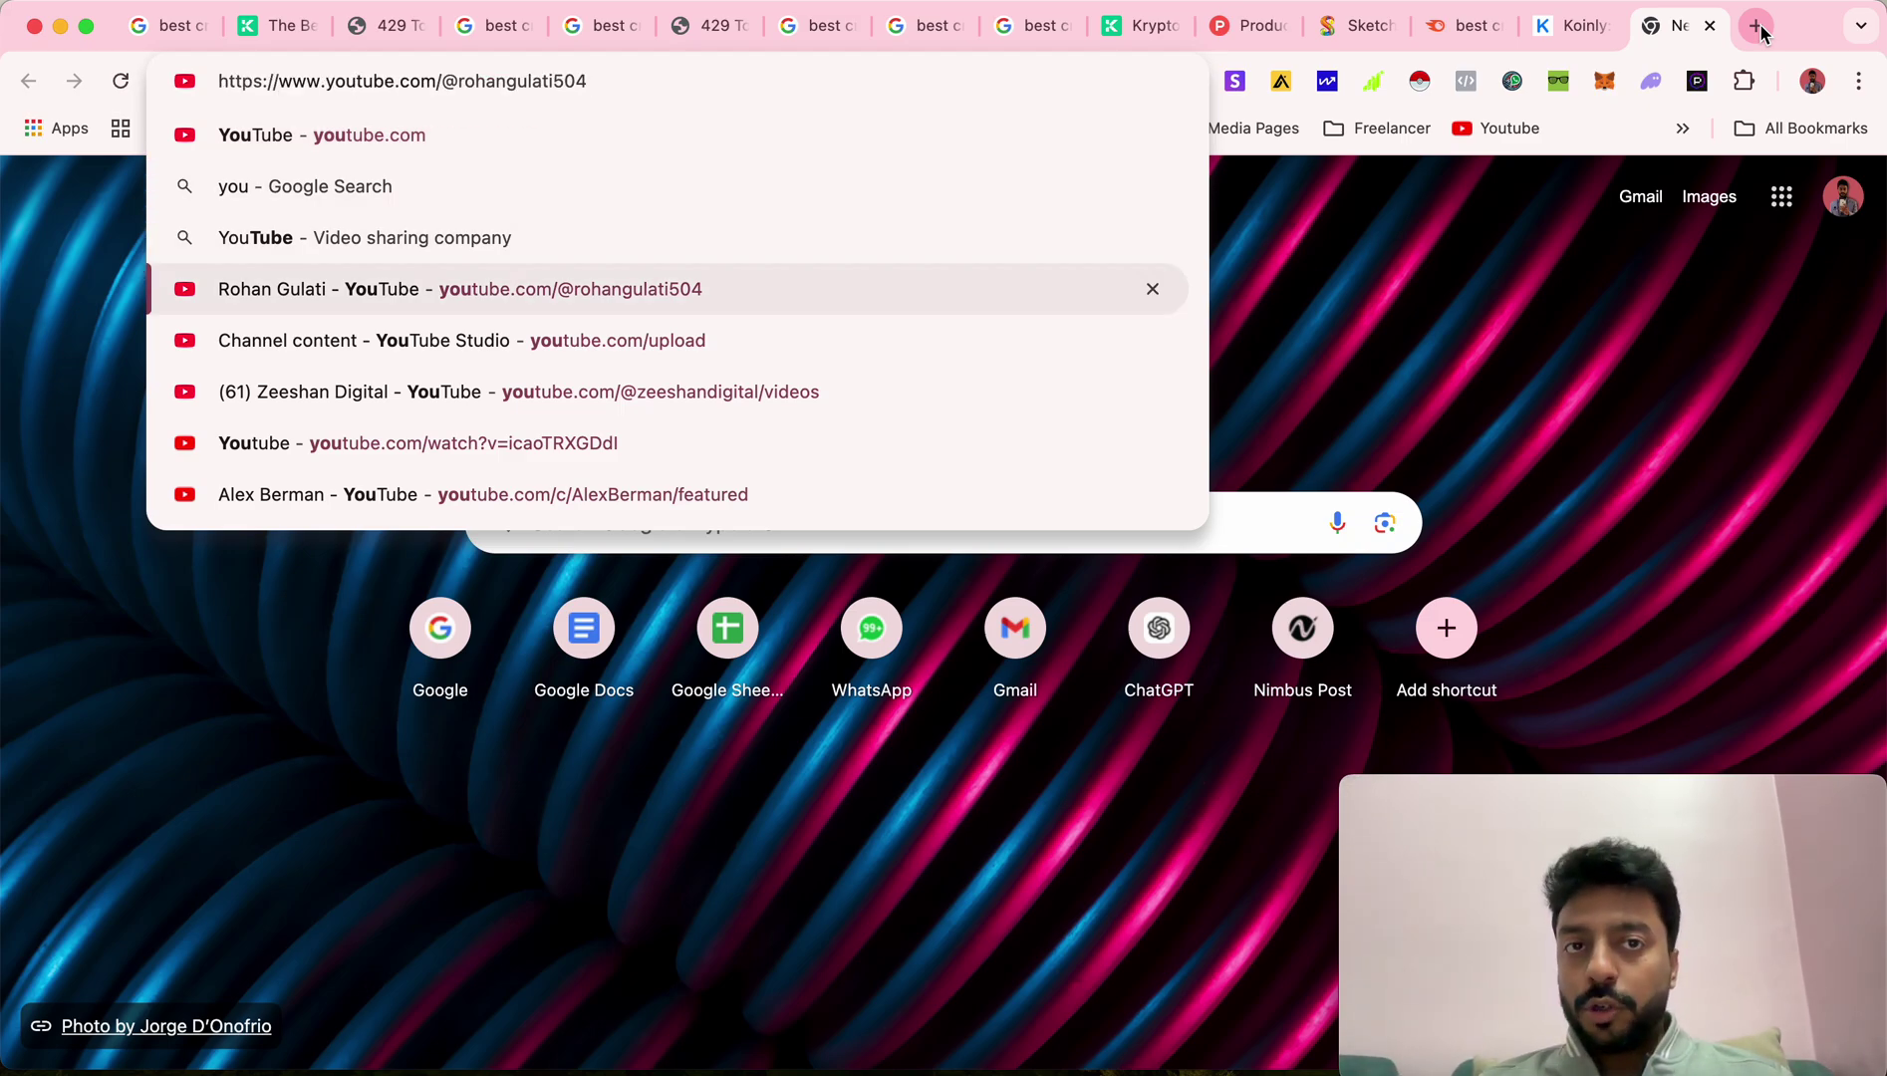
Browse the presenter's YouTube channel Videos list of uploads, down and back up
left_click(461, 289)
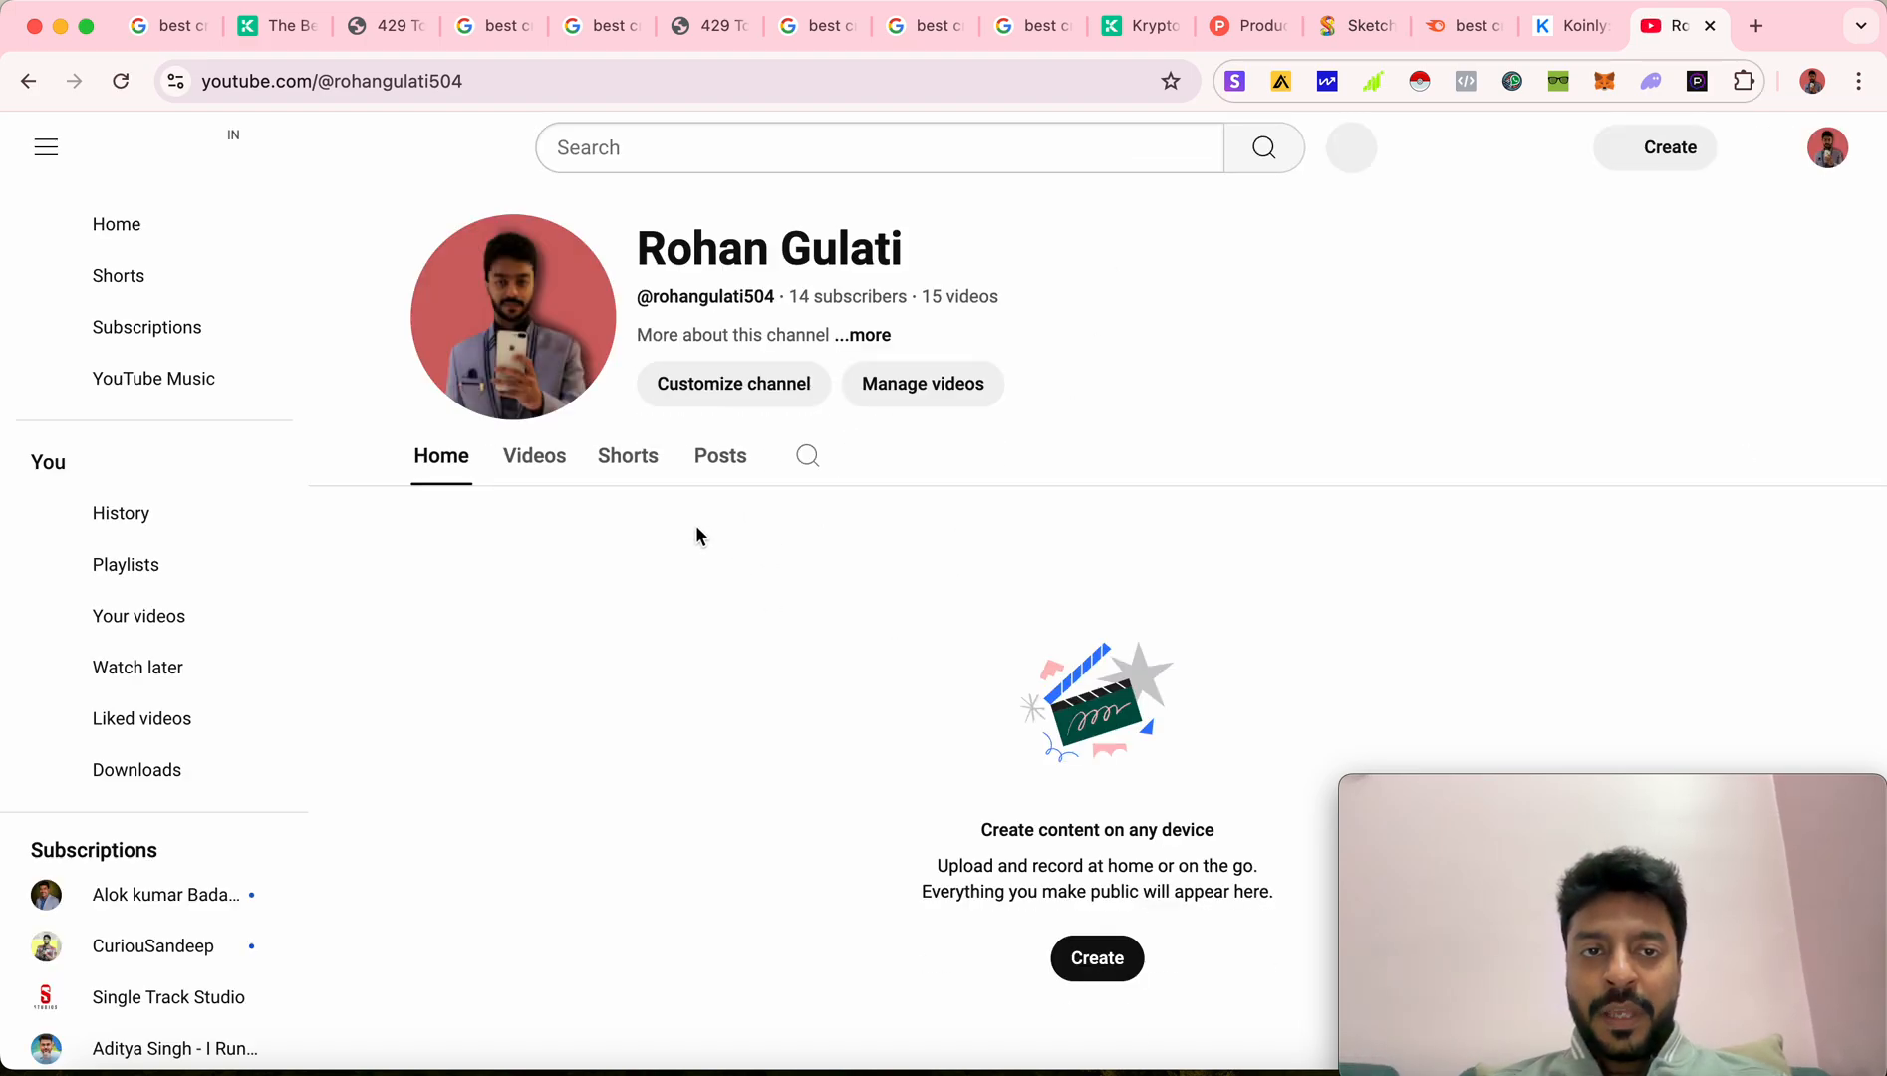
left_click(534, 456)
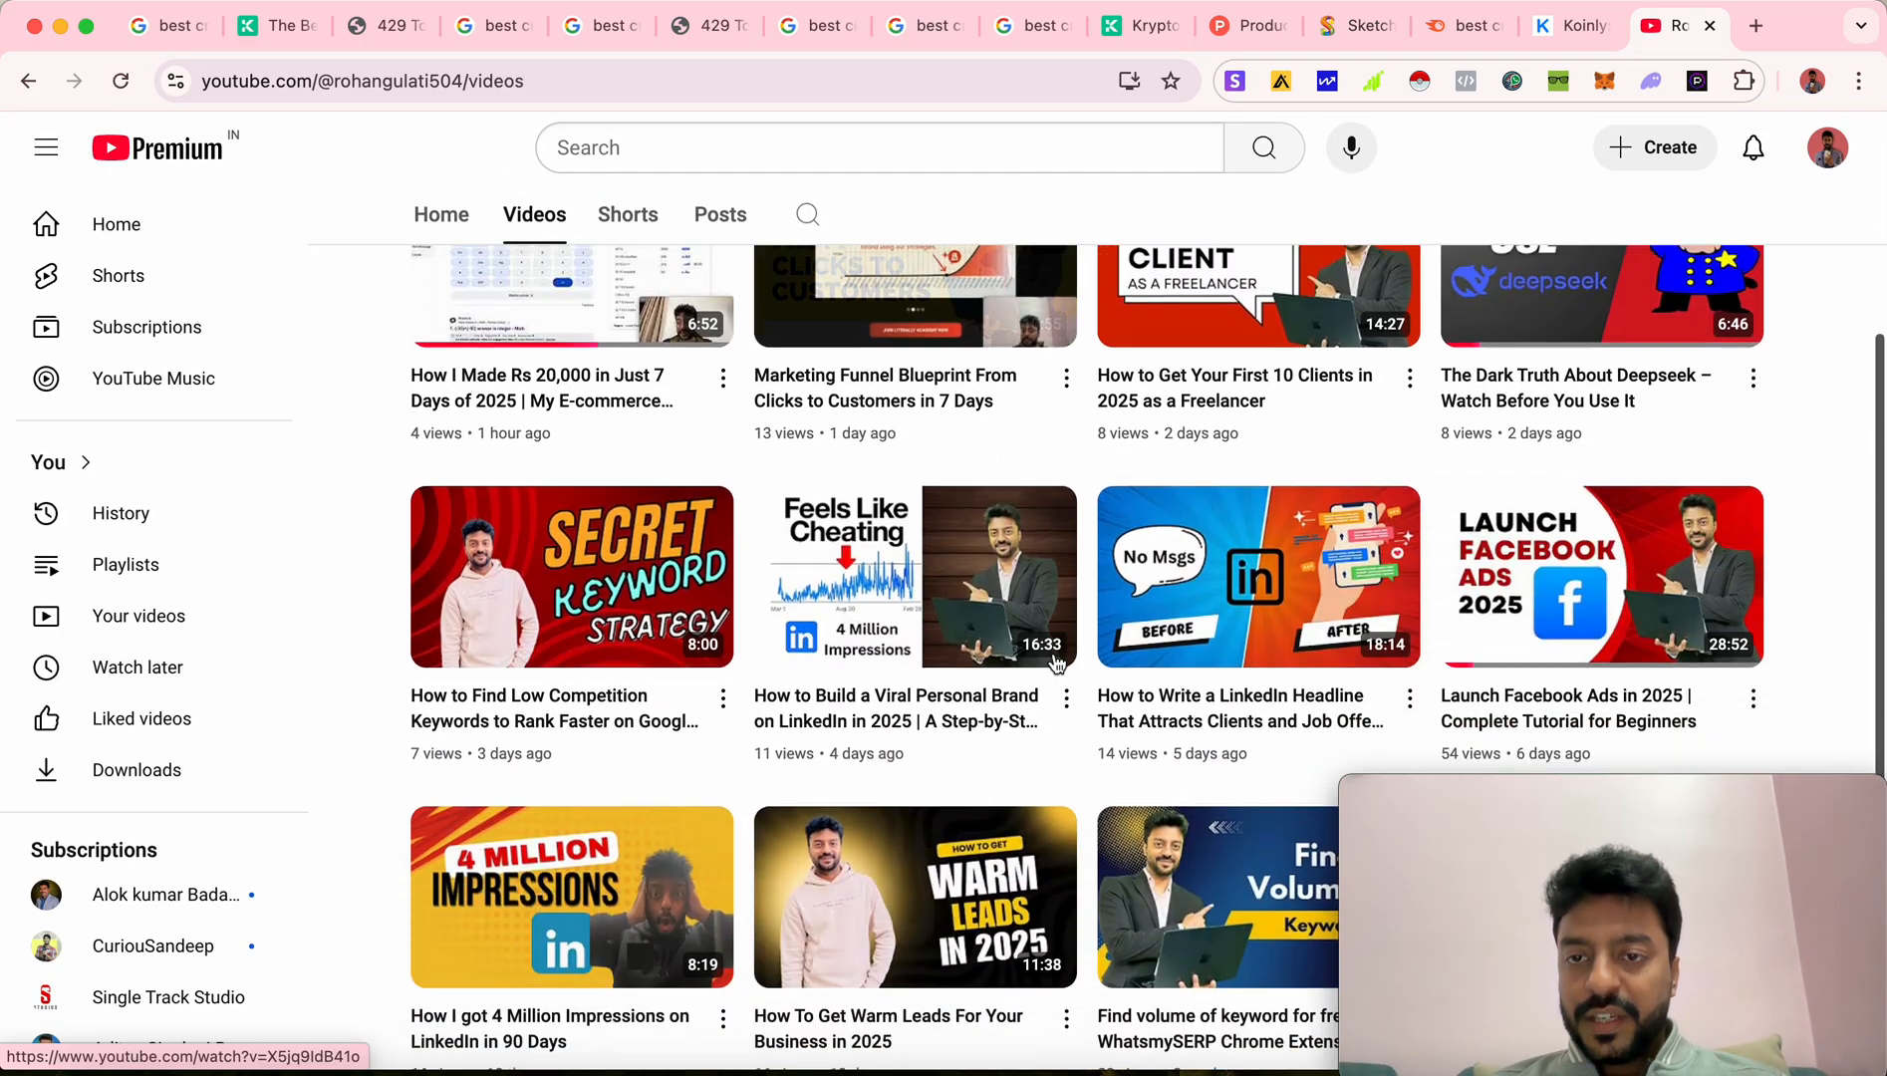
scroll("down", 3)
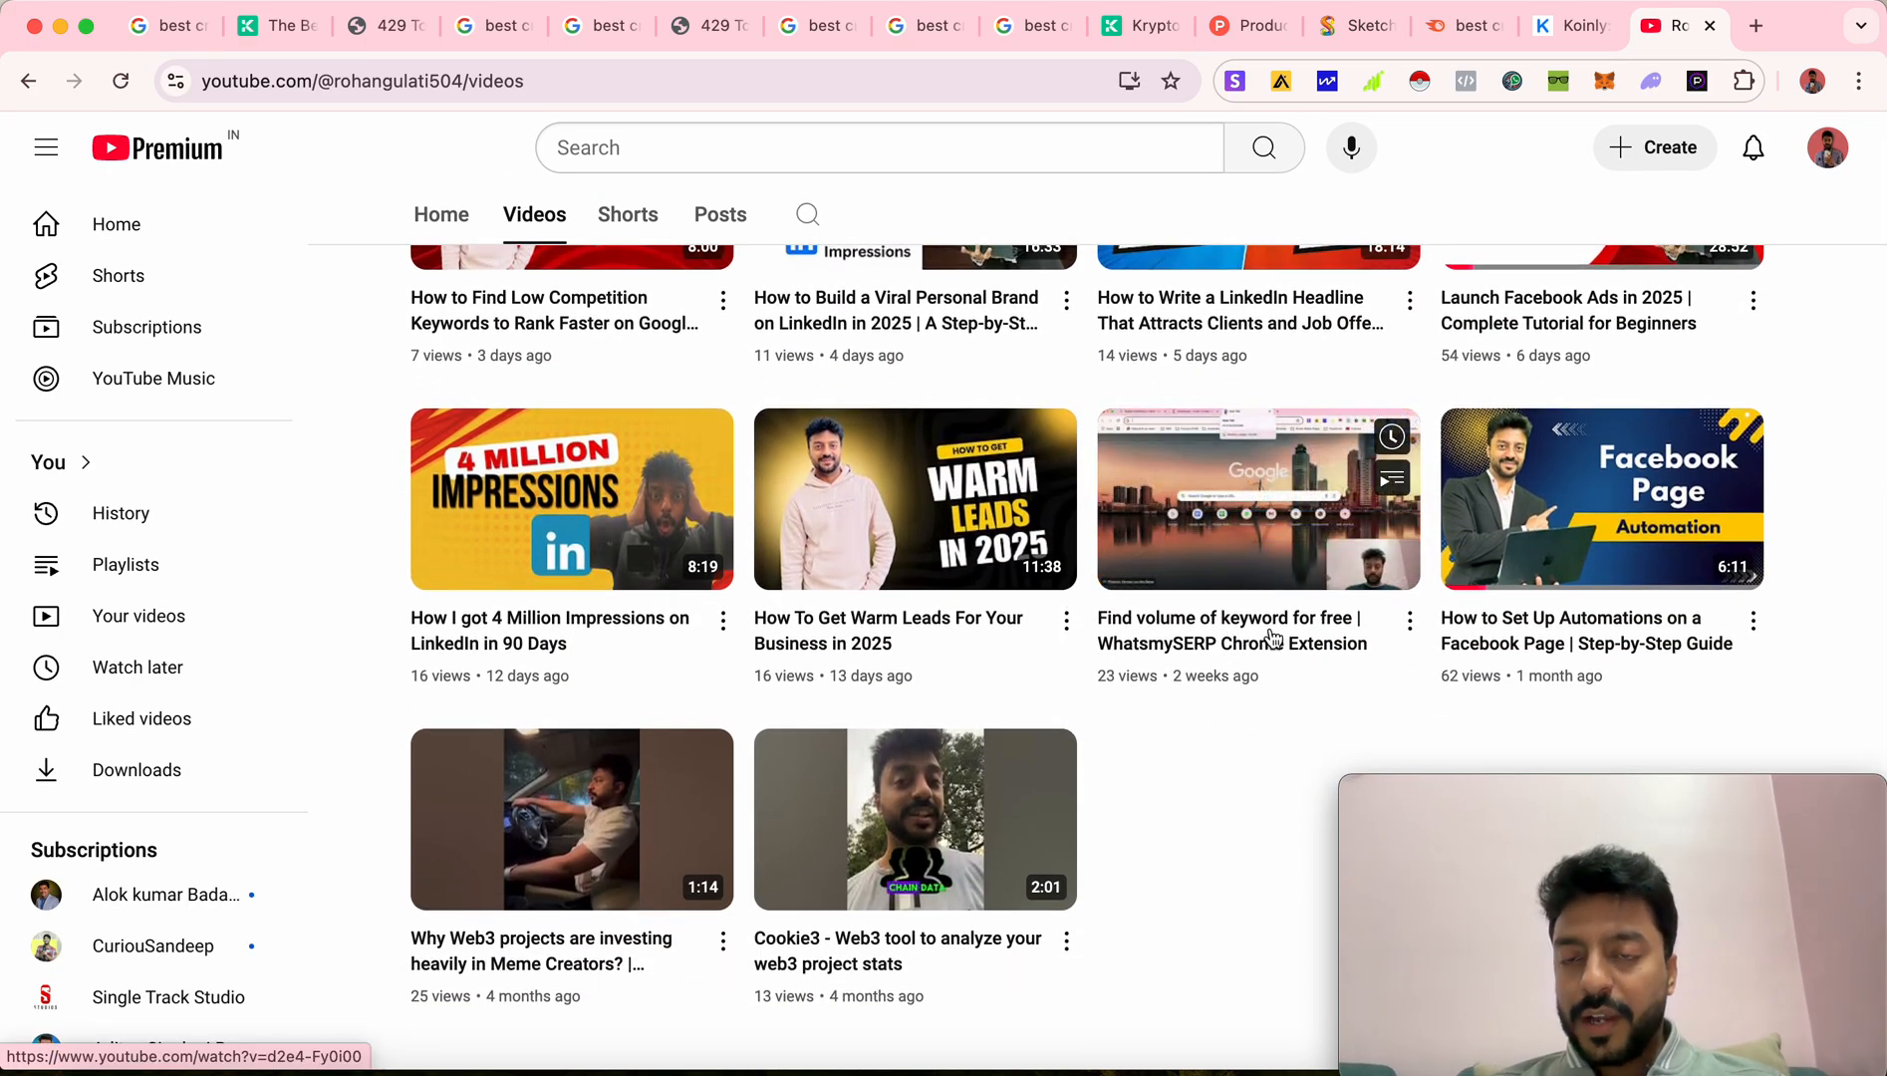
mouse_move(1271, 636)
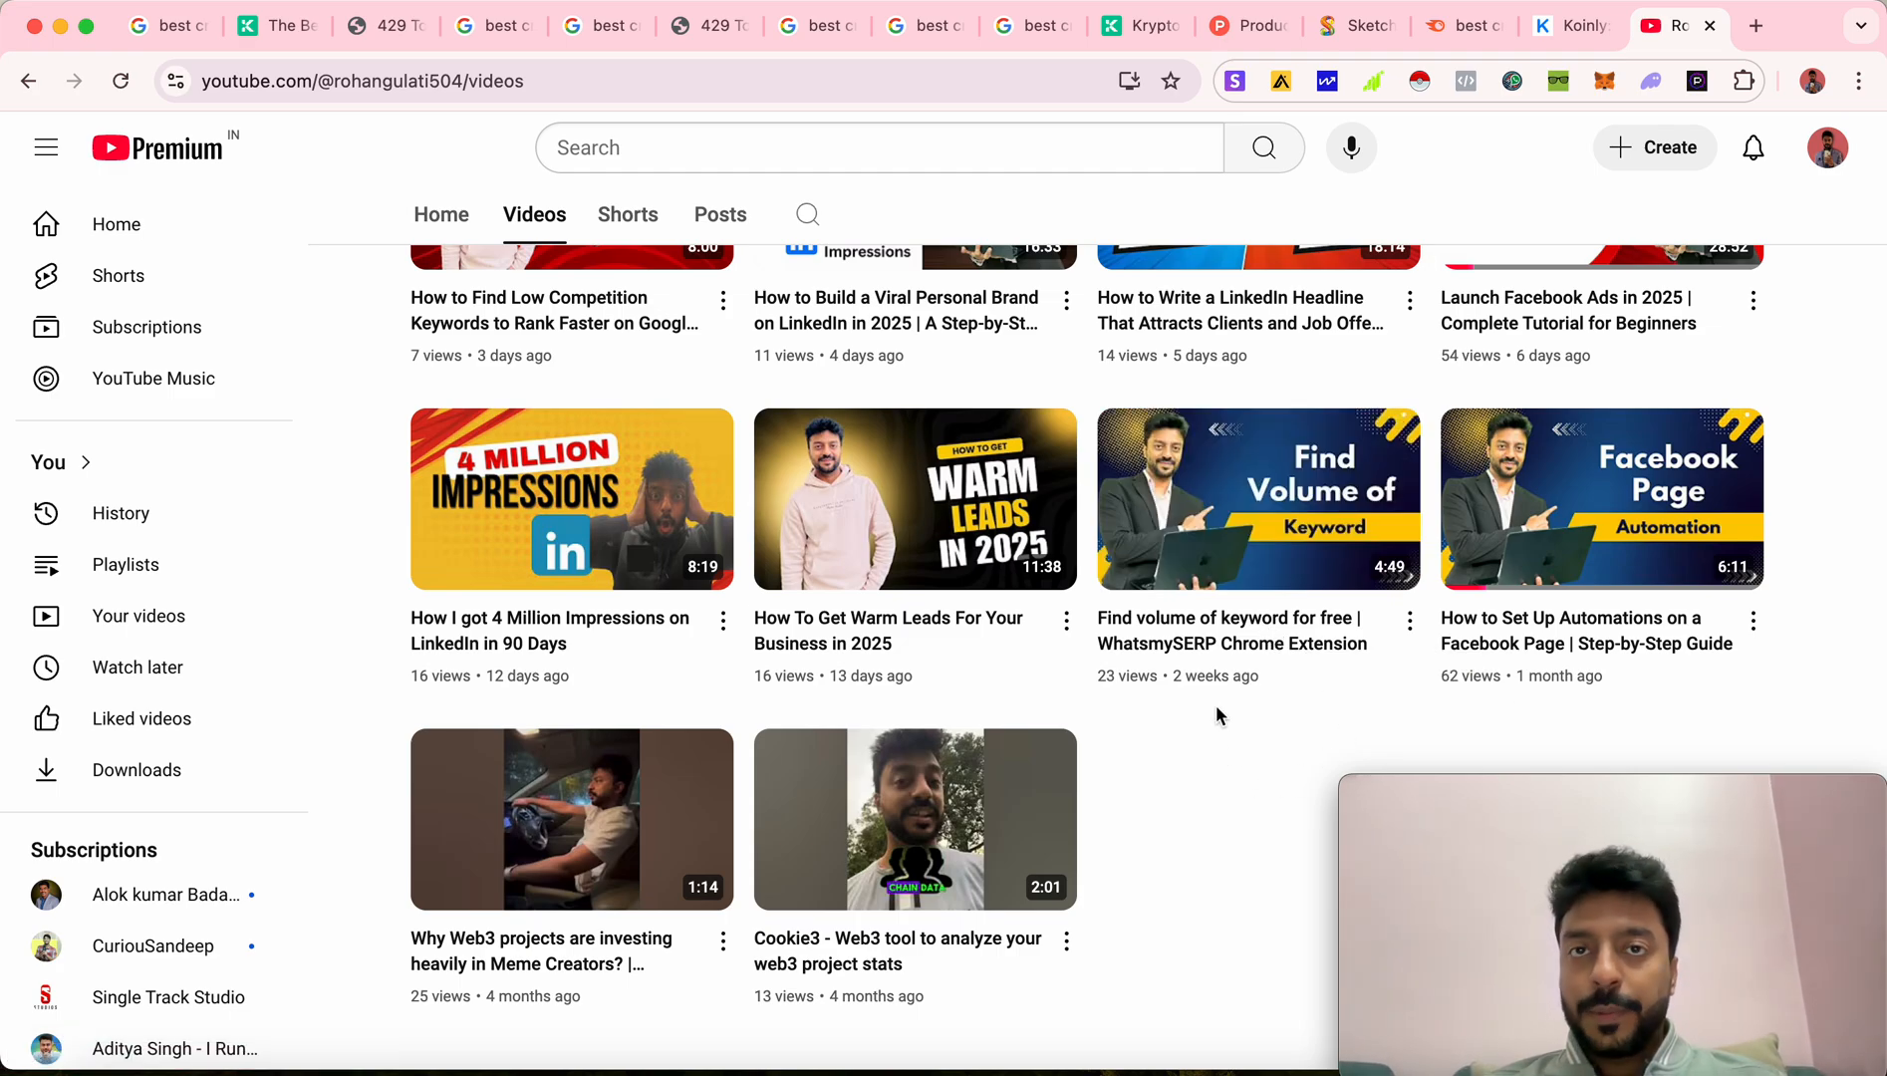
scroll("up", 3)
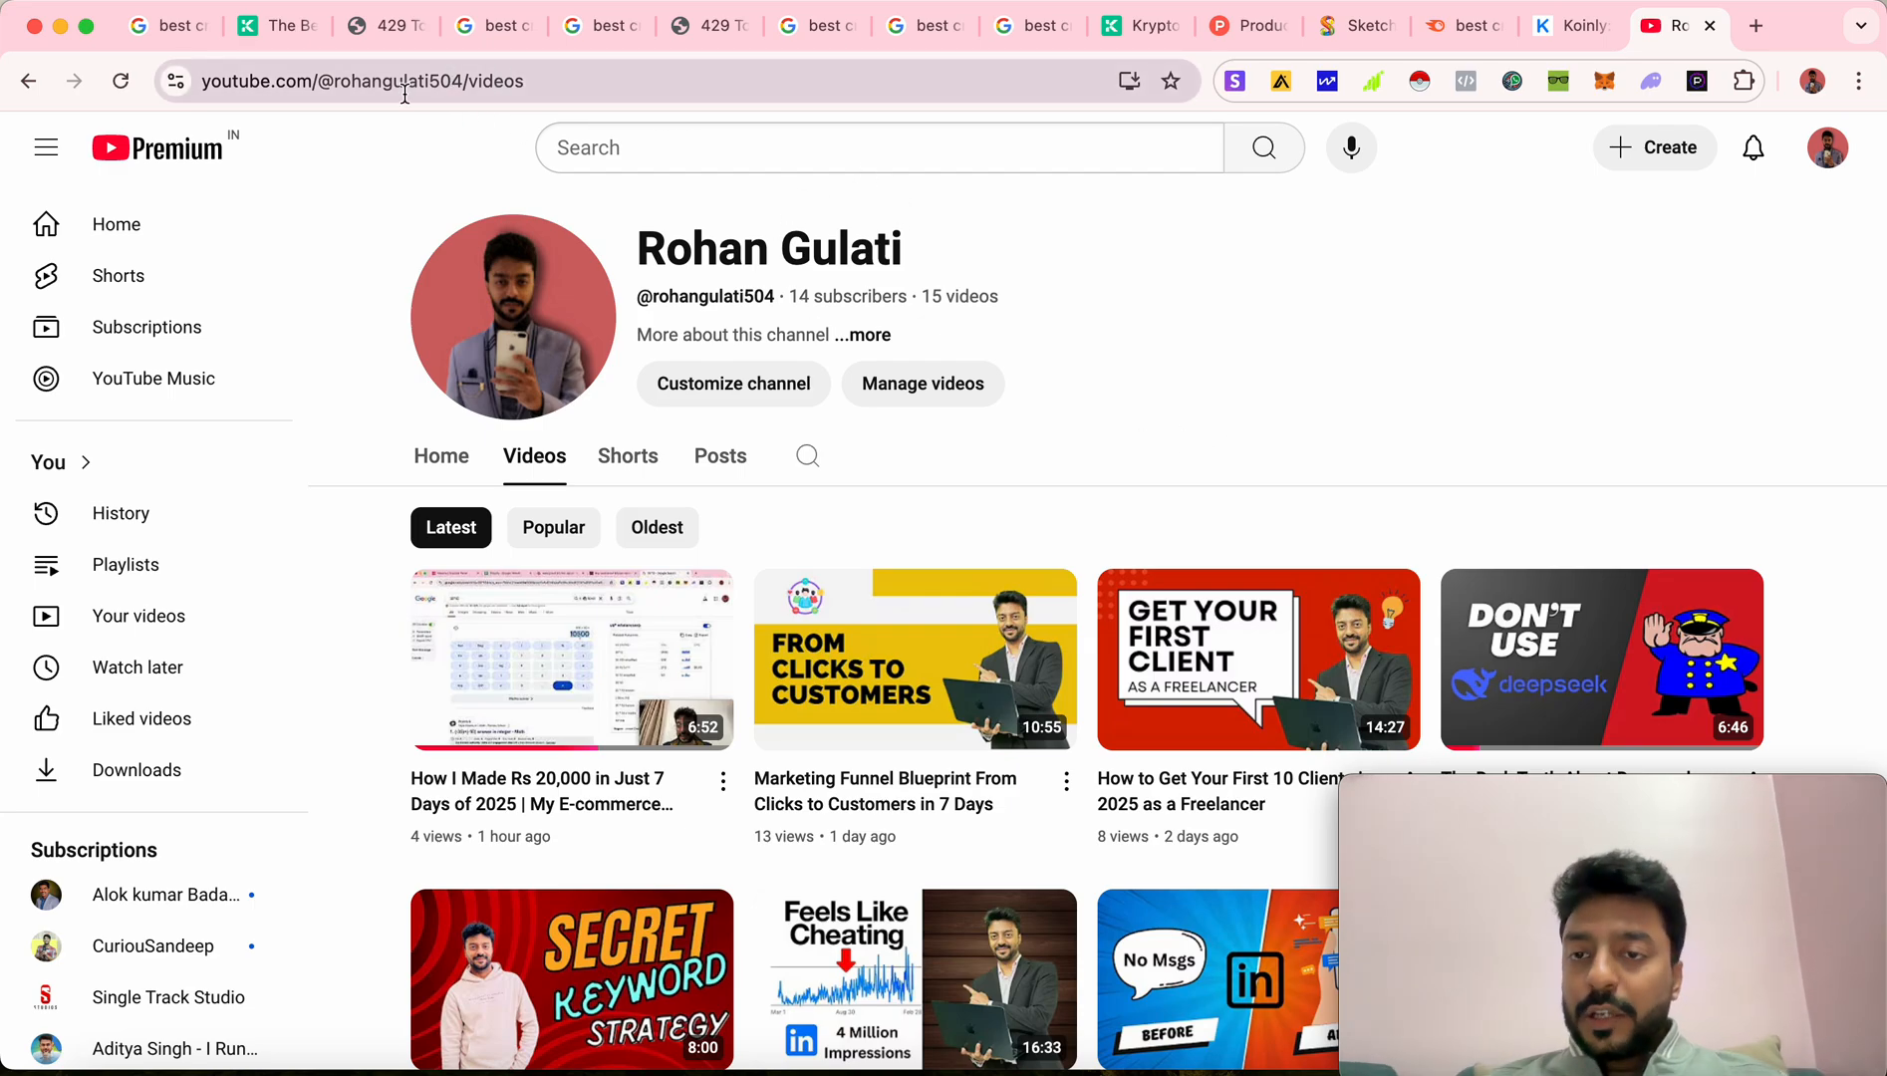
mouse_move(1325, 42)
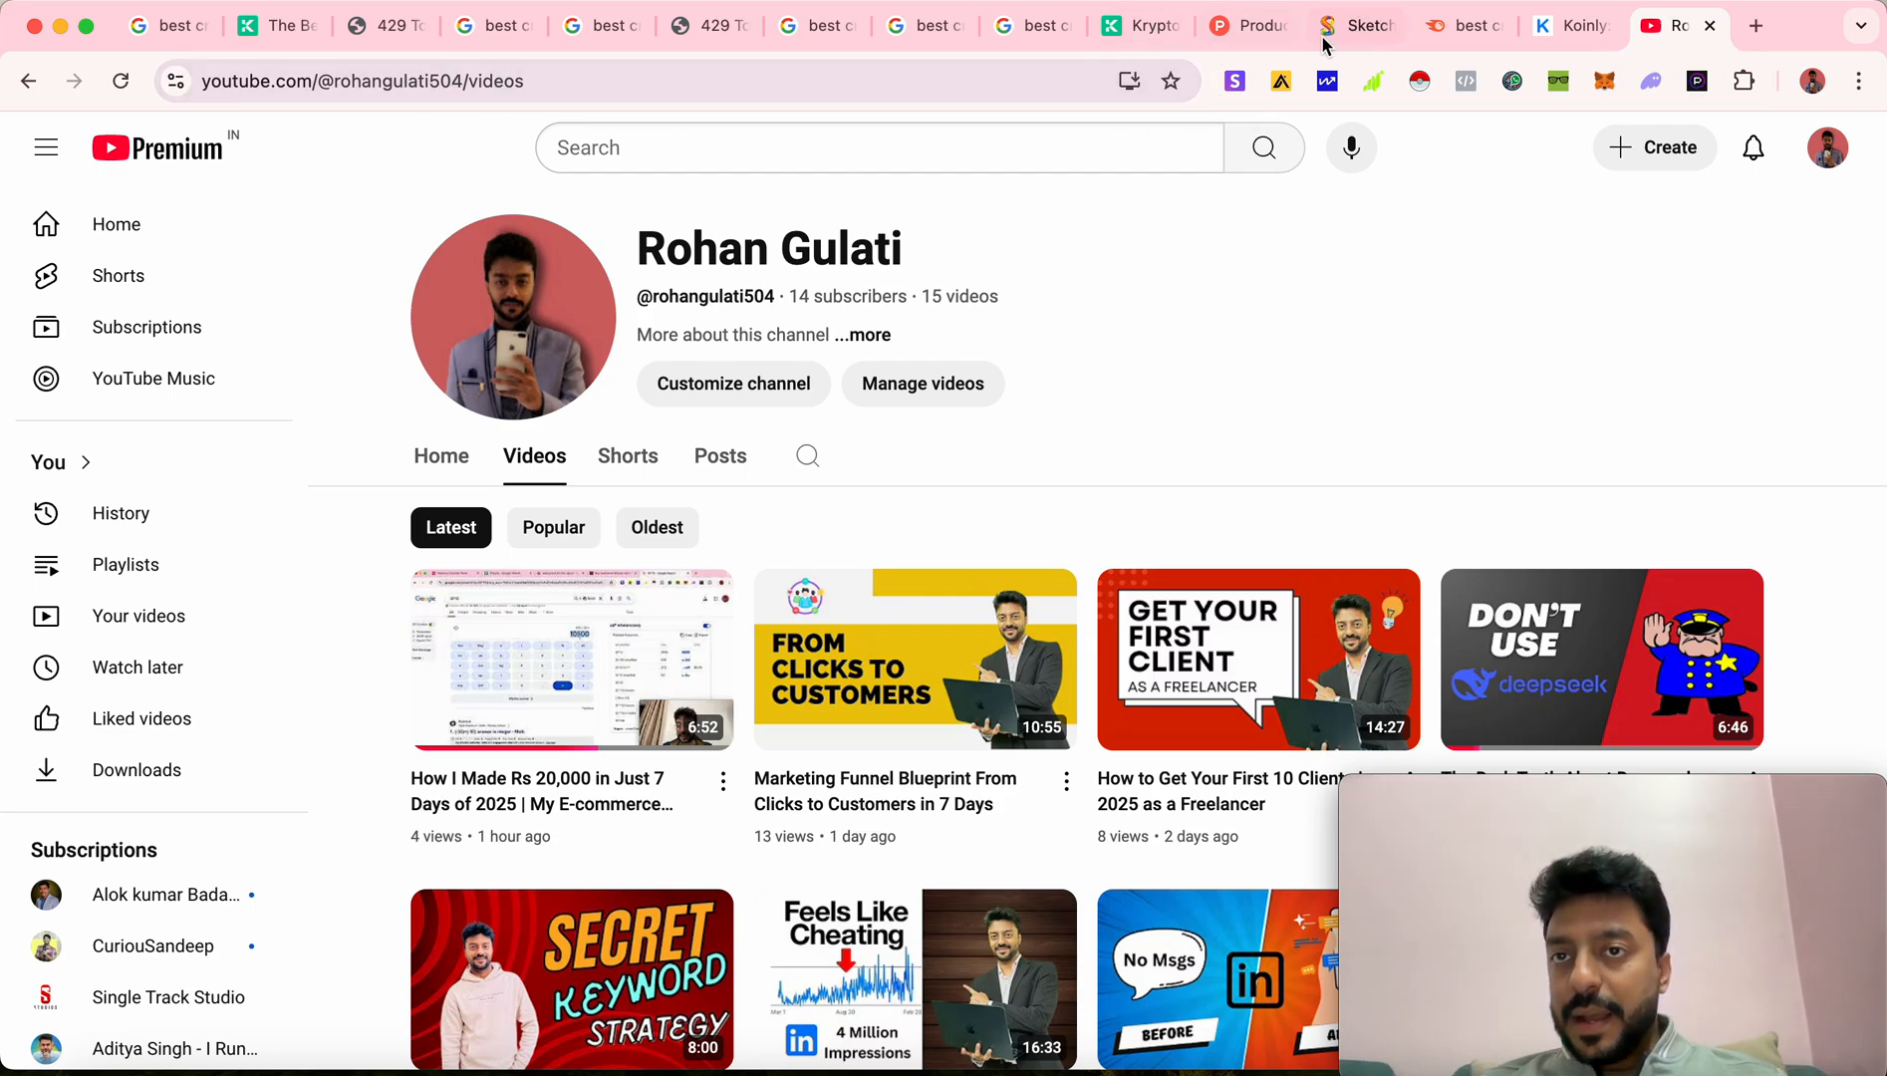
Revisit the SEO for SAAS title sketch, then start a fresh tab for LinkedIn
left_click(1357, 26)
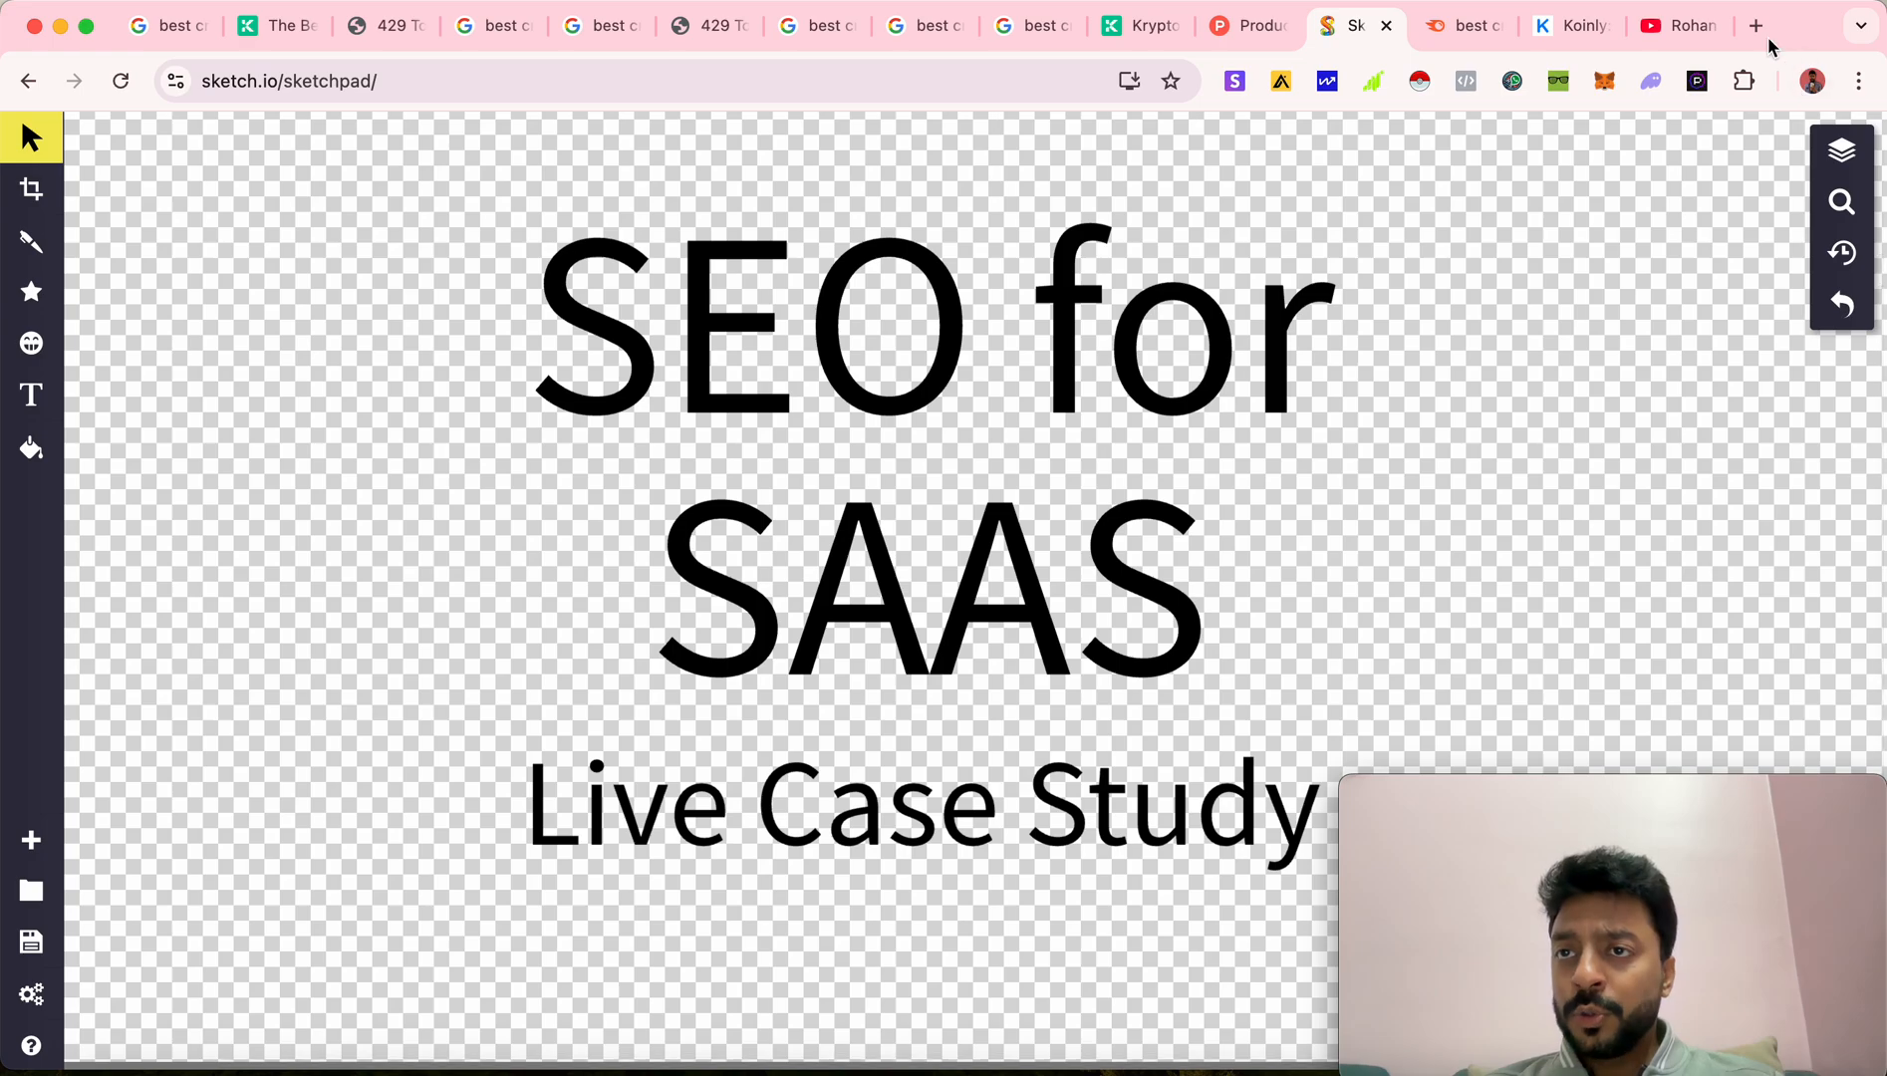
left_click(1754, 26)
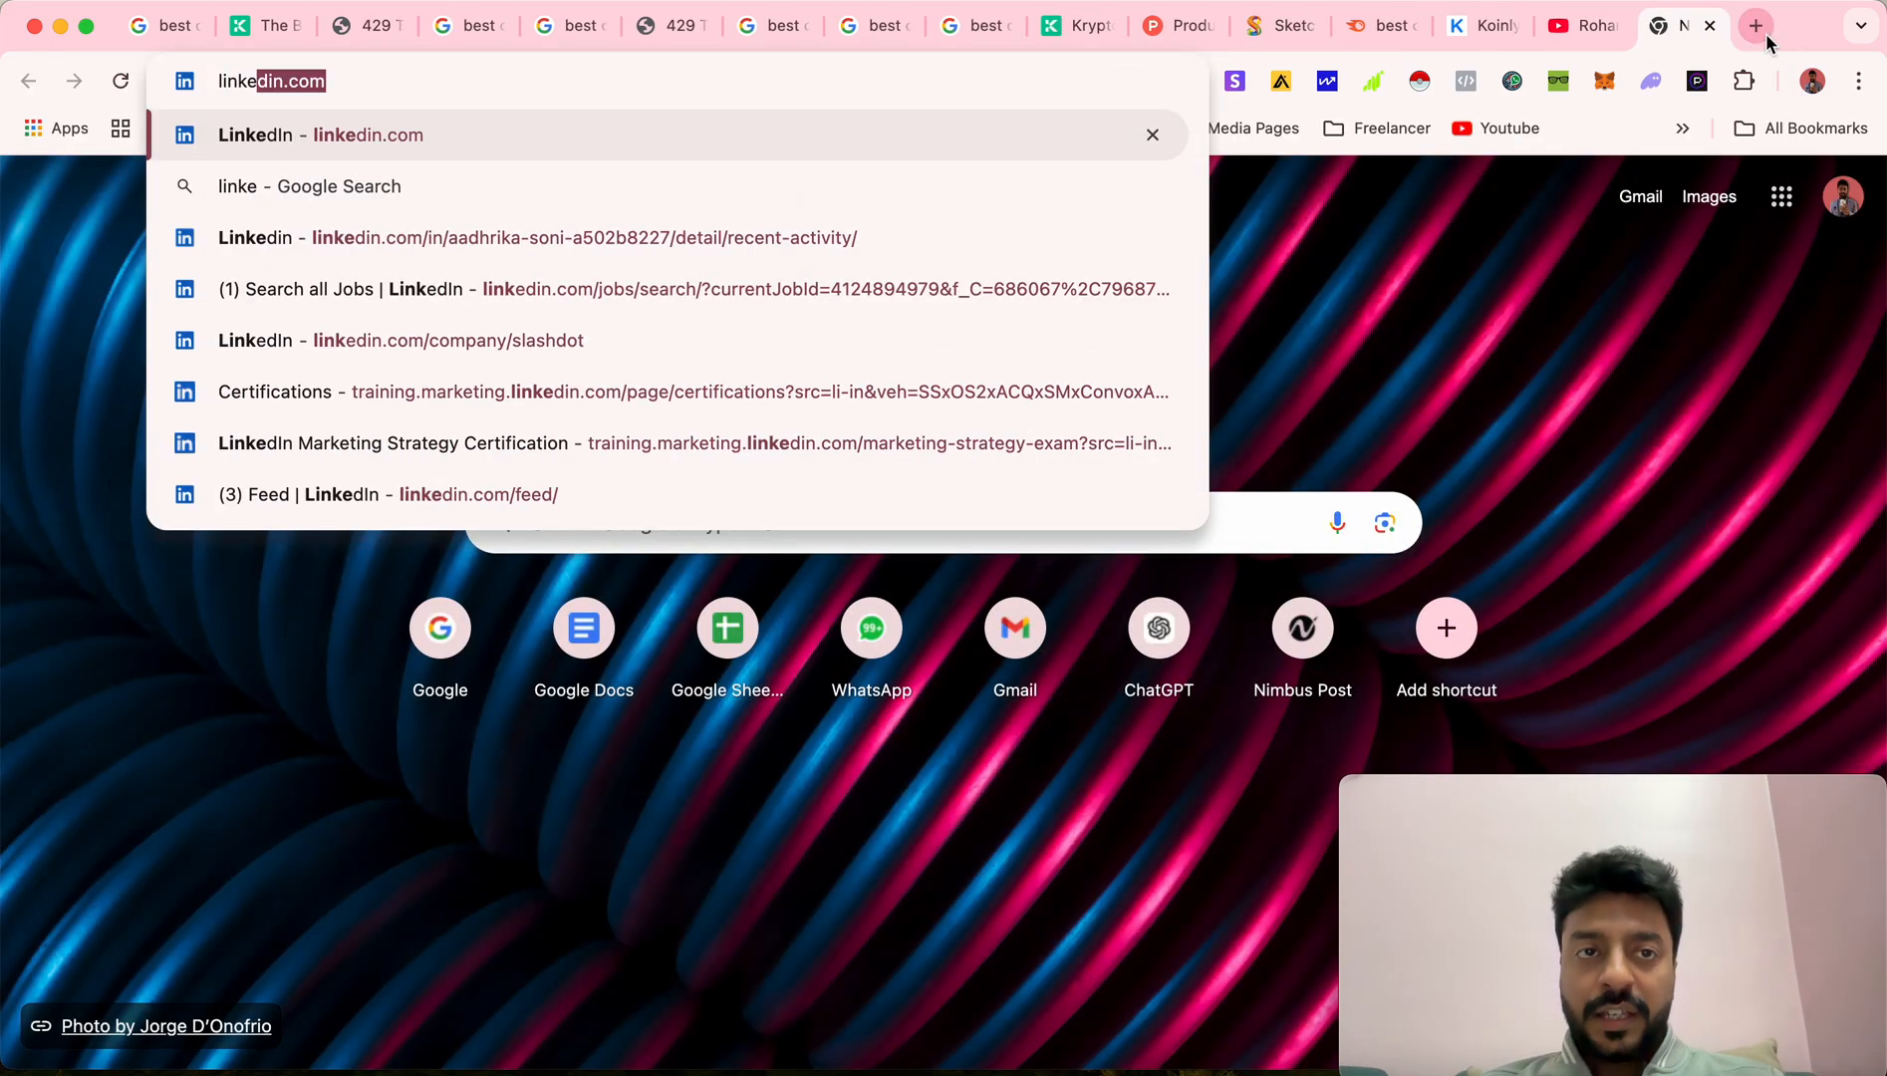
Load LinkedIn, go via Me > View Profile to the presenter's own profile with analytics and About
left_click(343, 494)
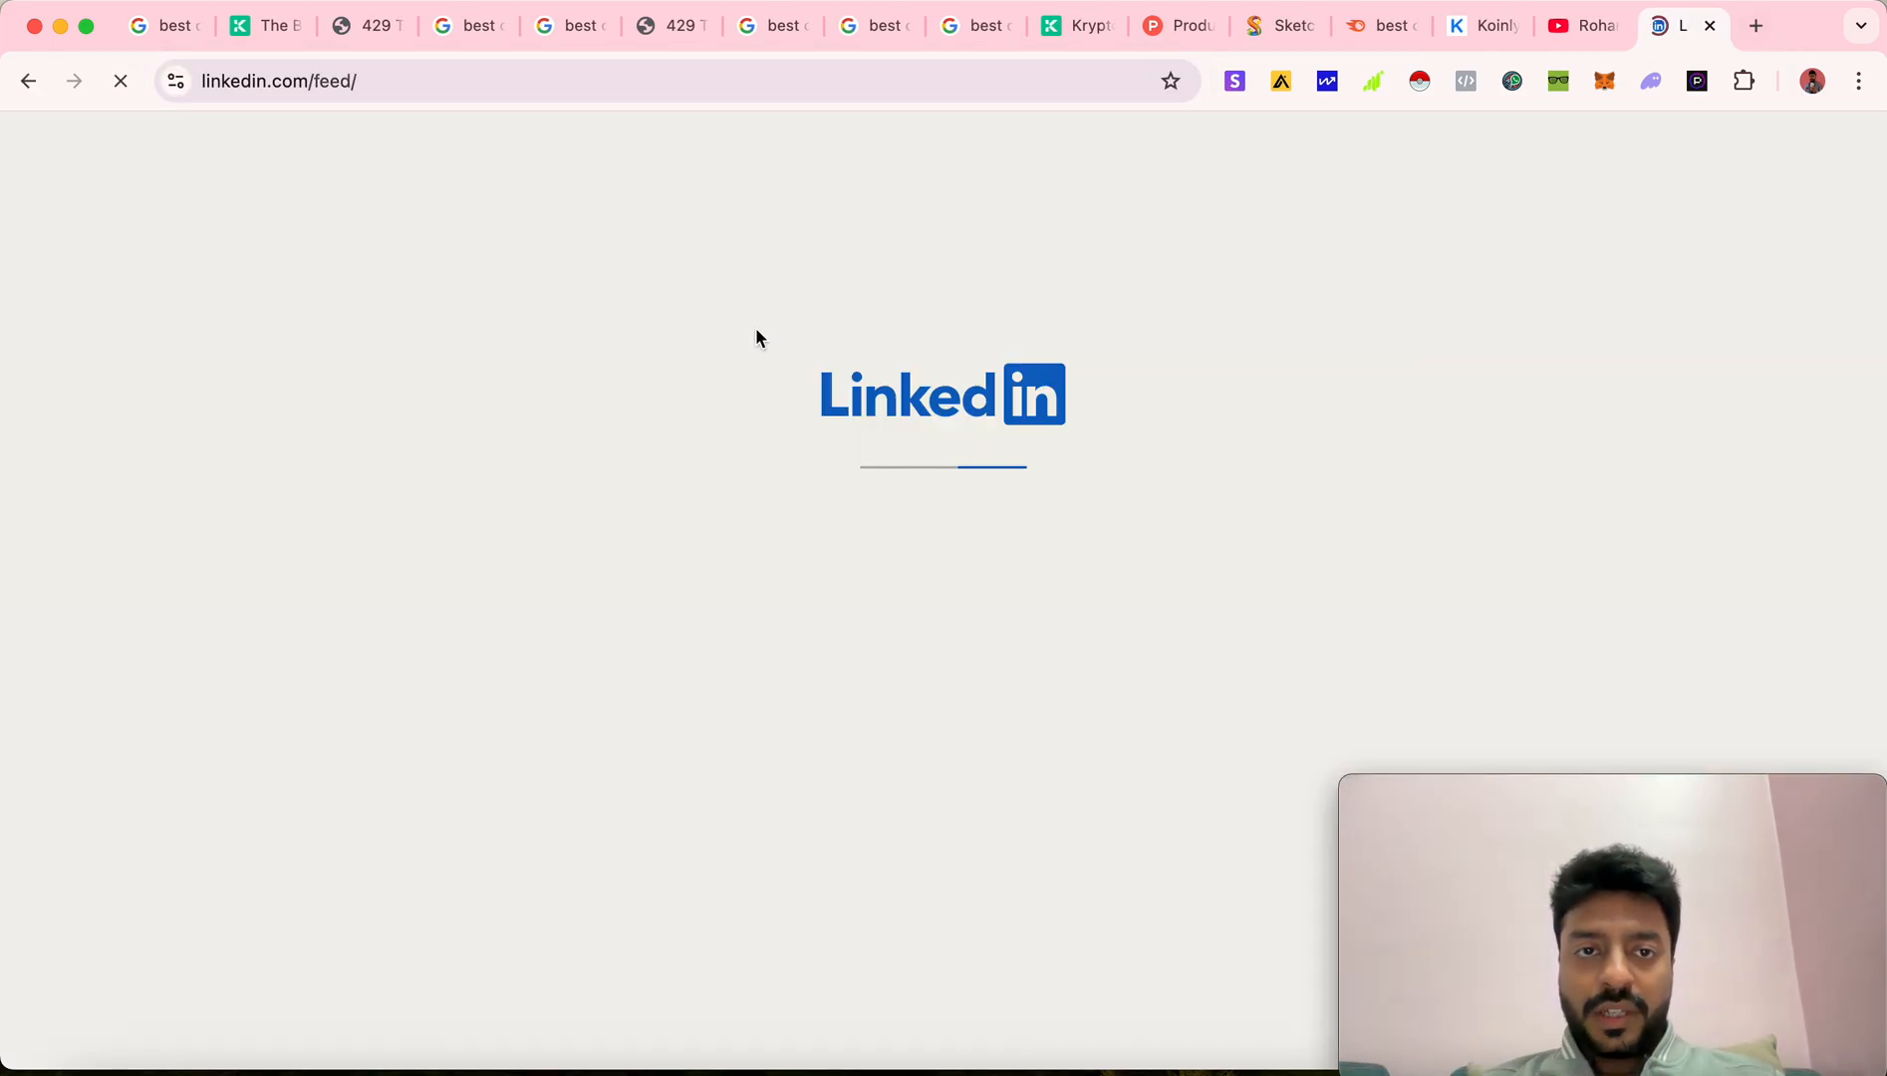
left_click(1383, 144)
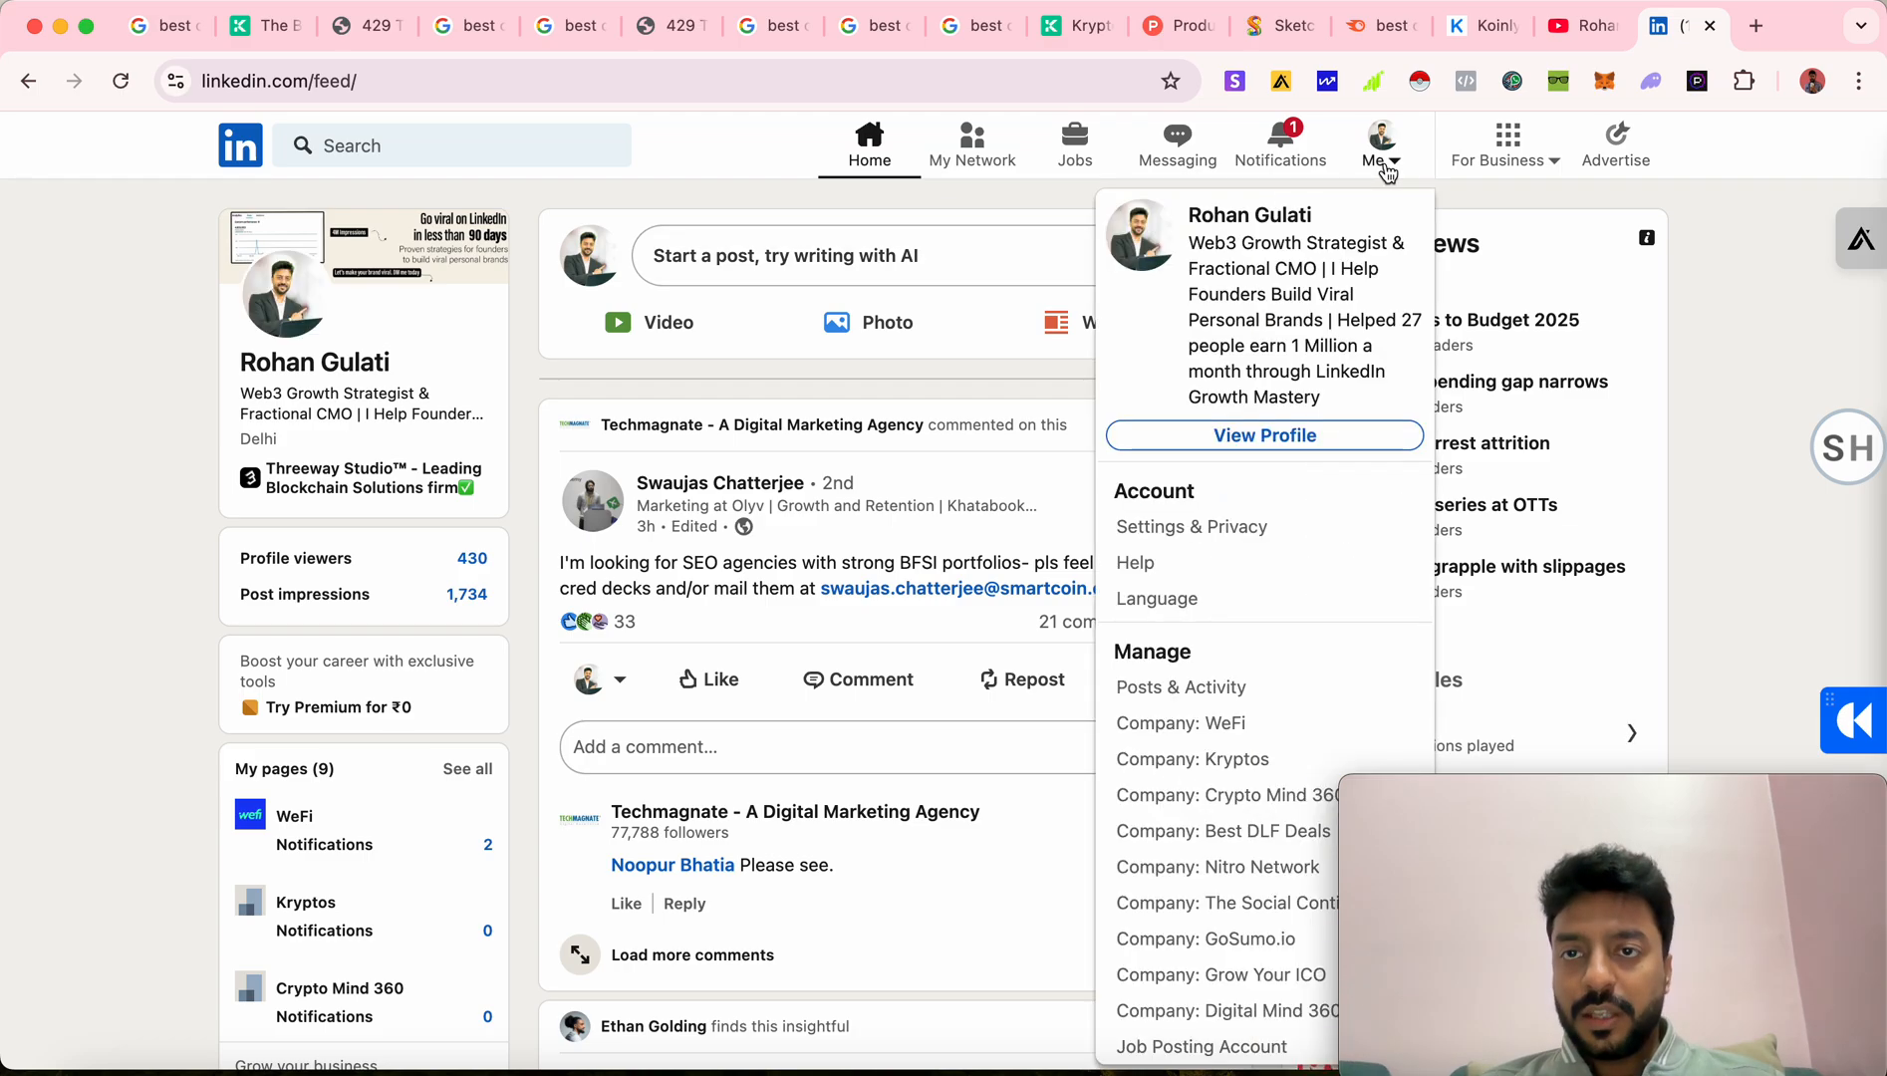
left_click(1266, 436)
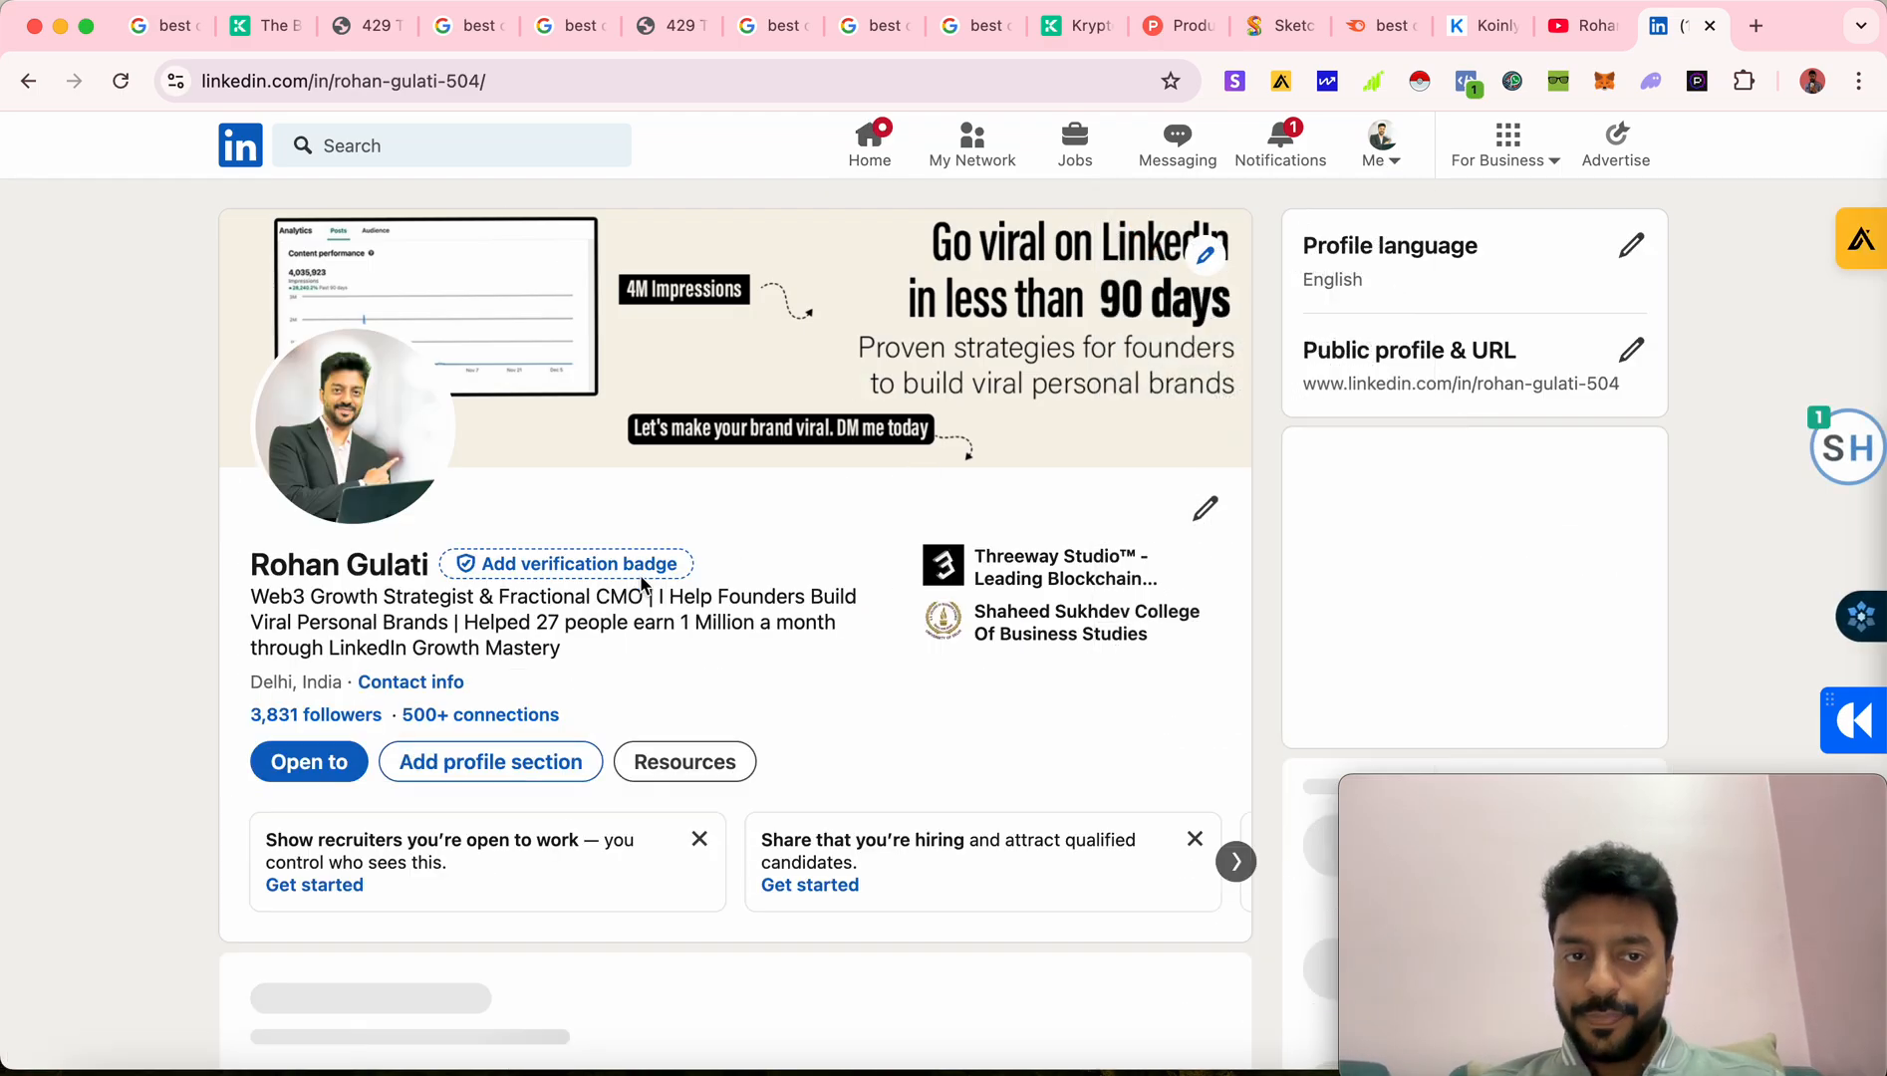
scroll("down", 3)
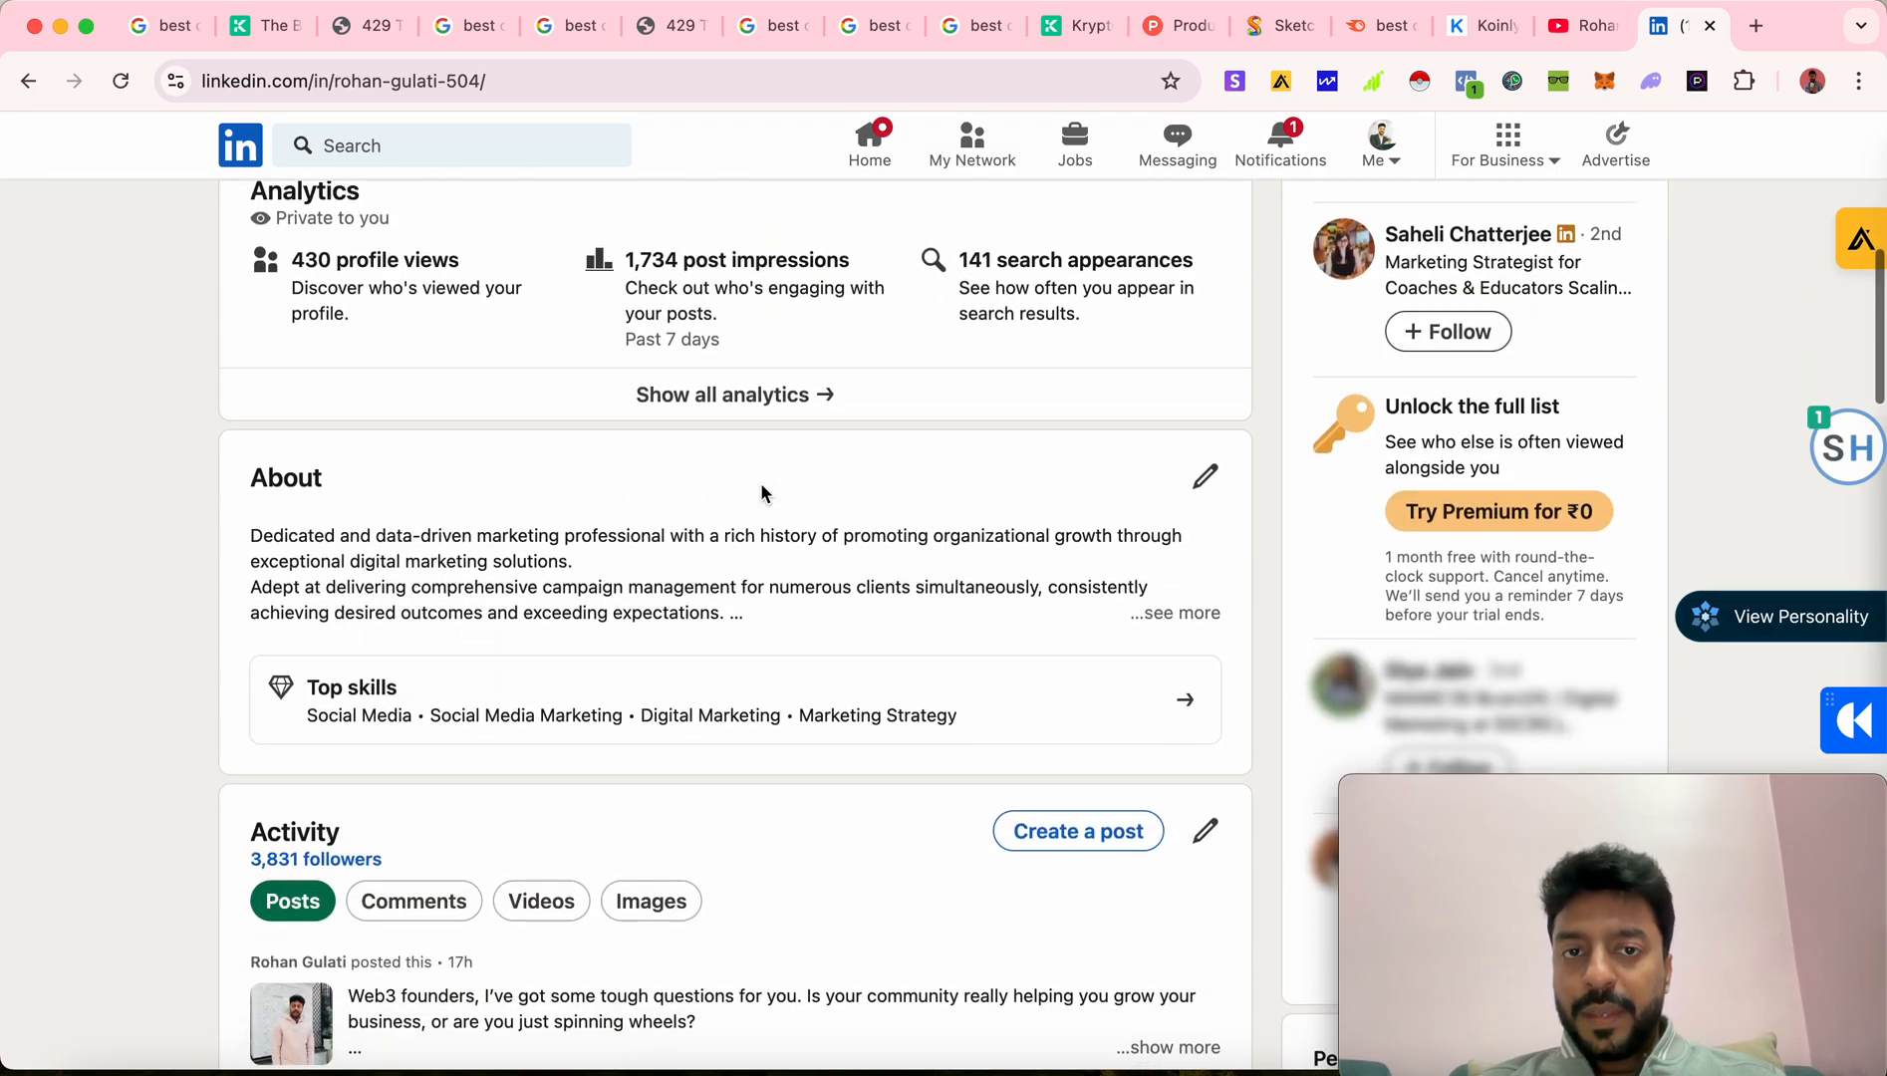
scroll("up", 3)
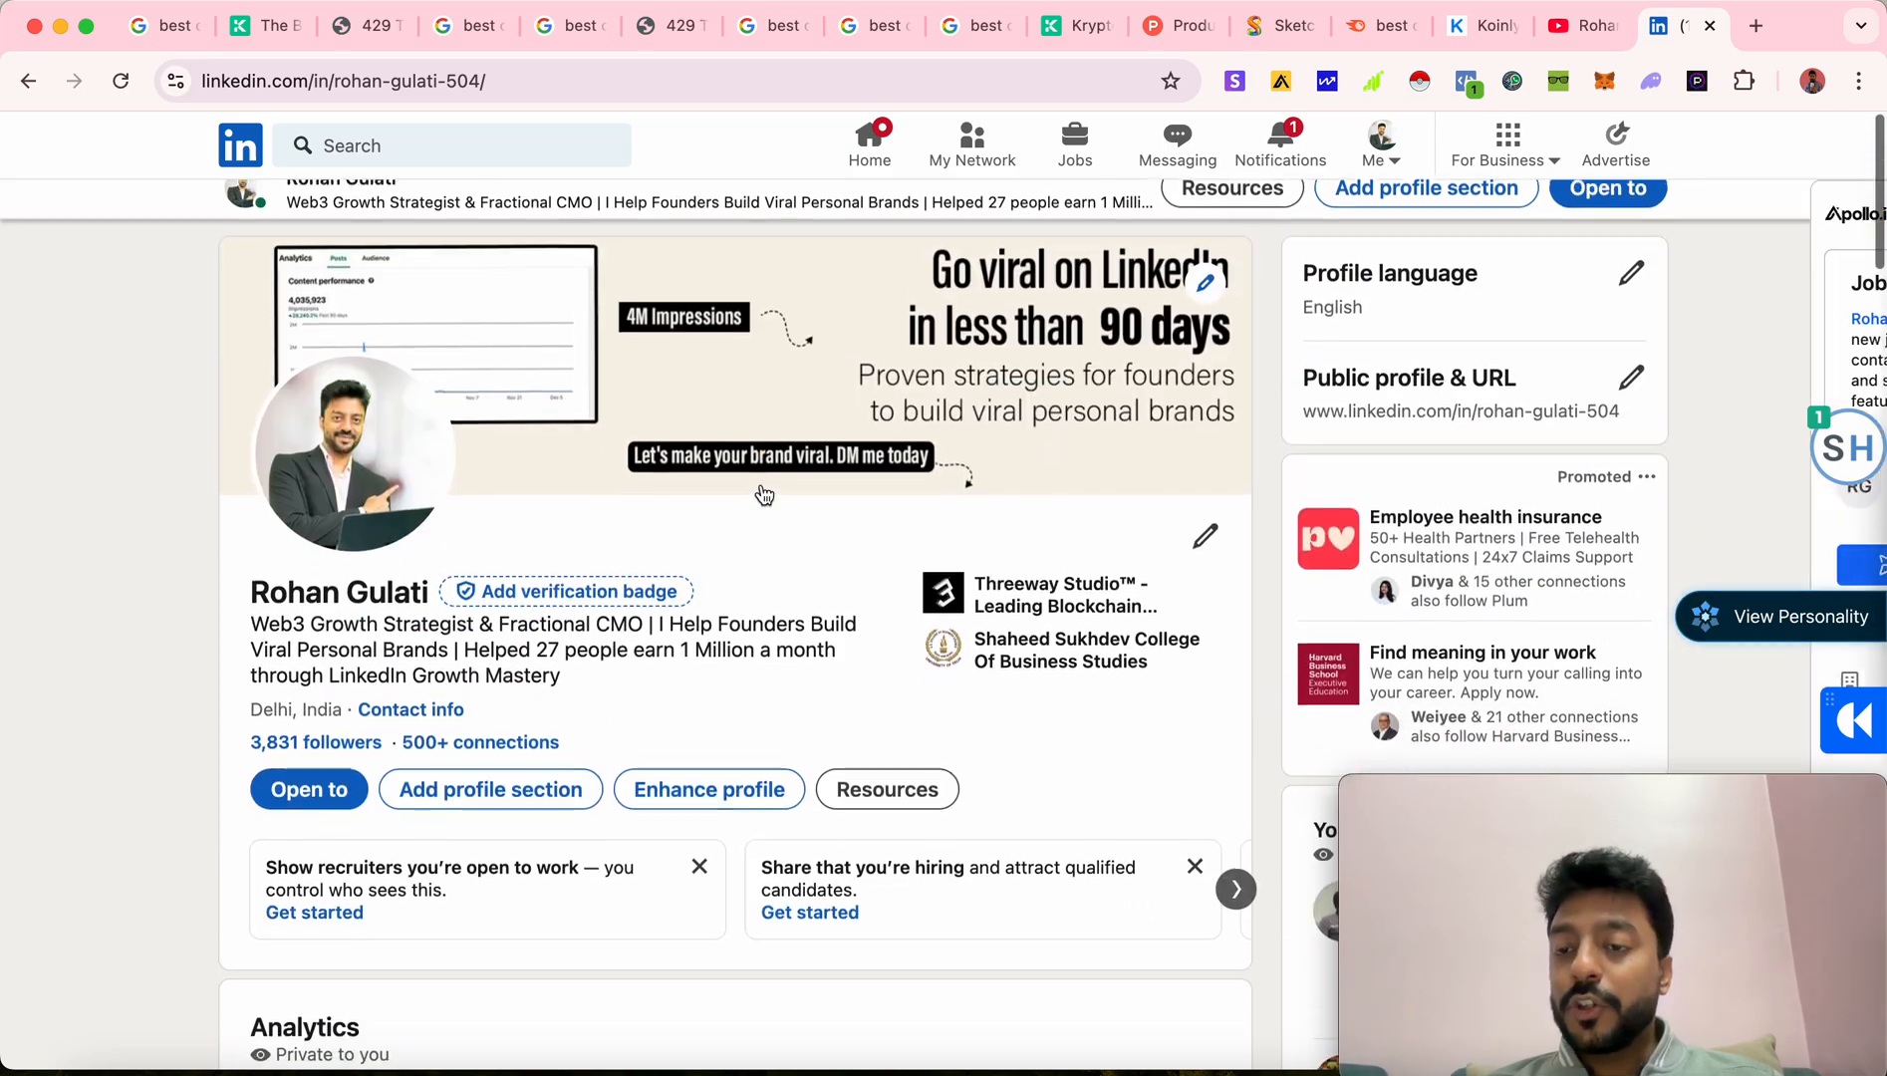